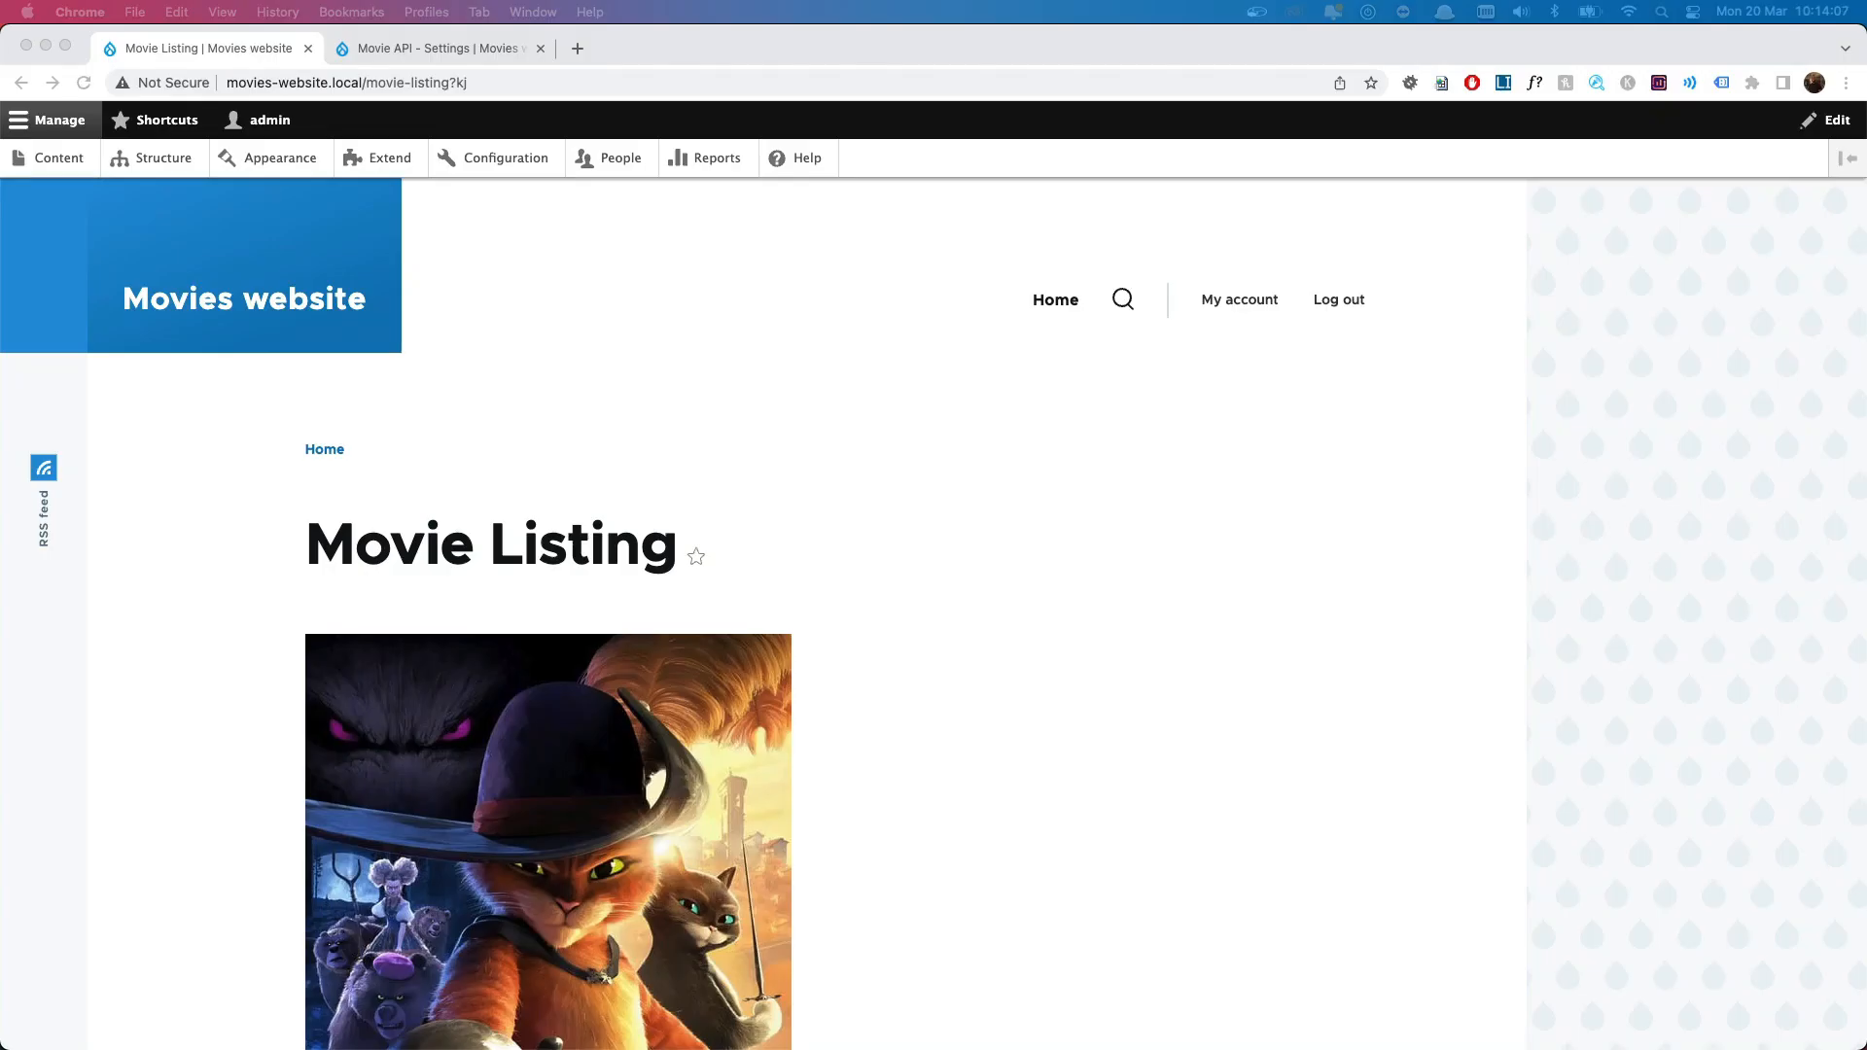
{"action": "mouse_move", "coordinate": [906, 754]}
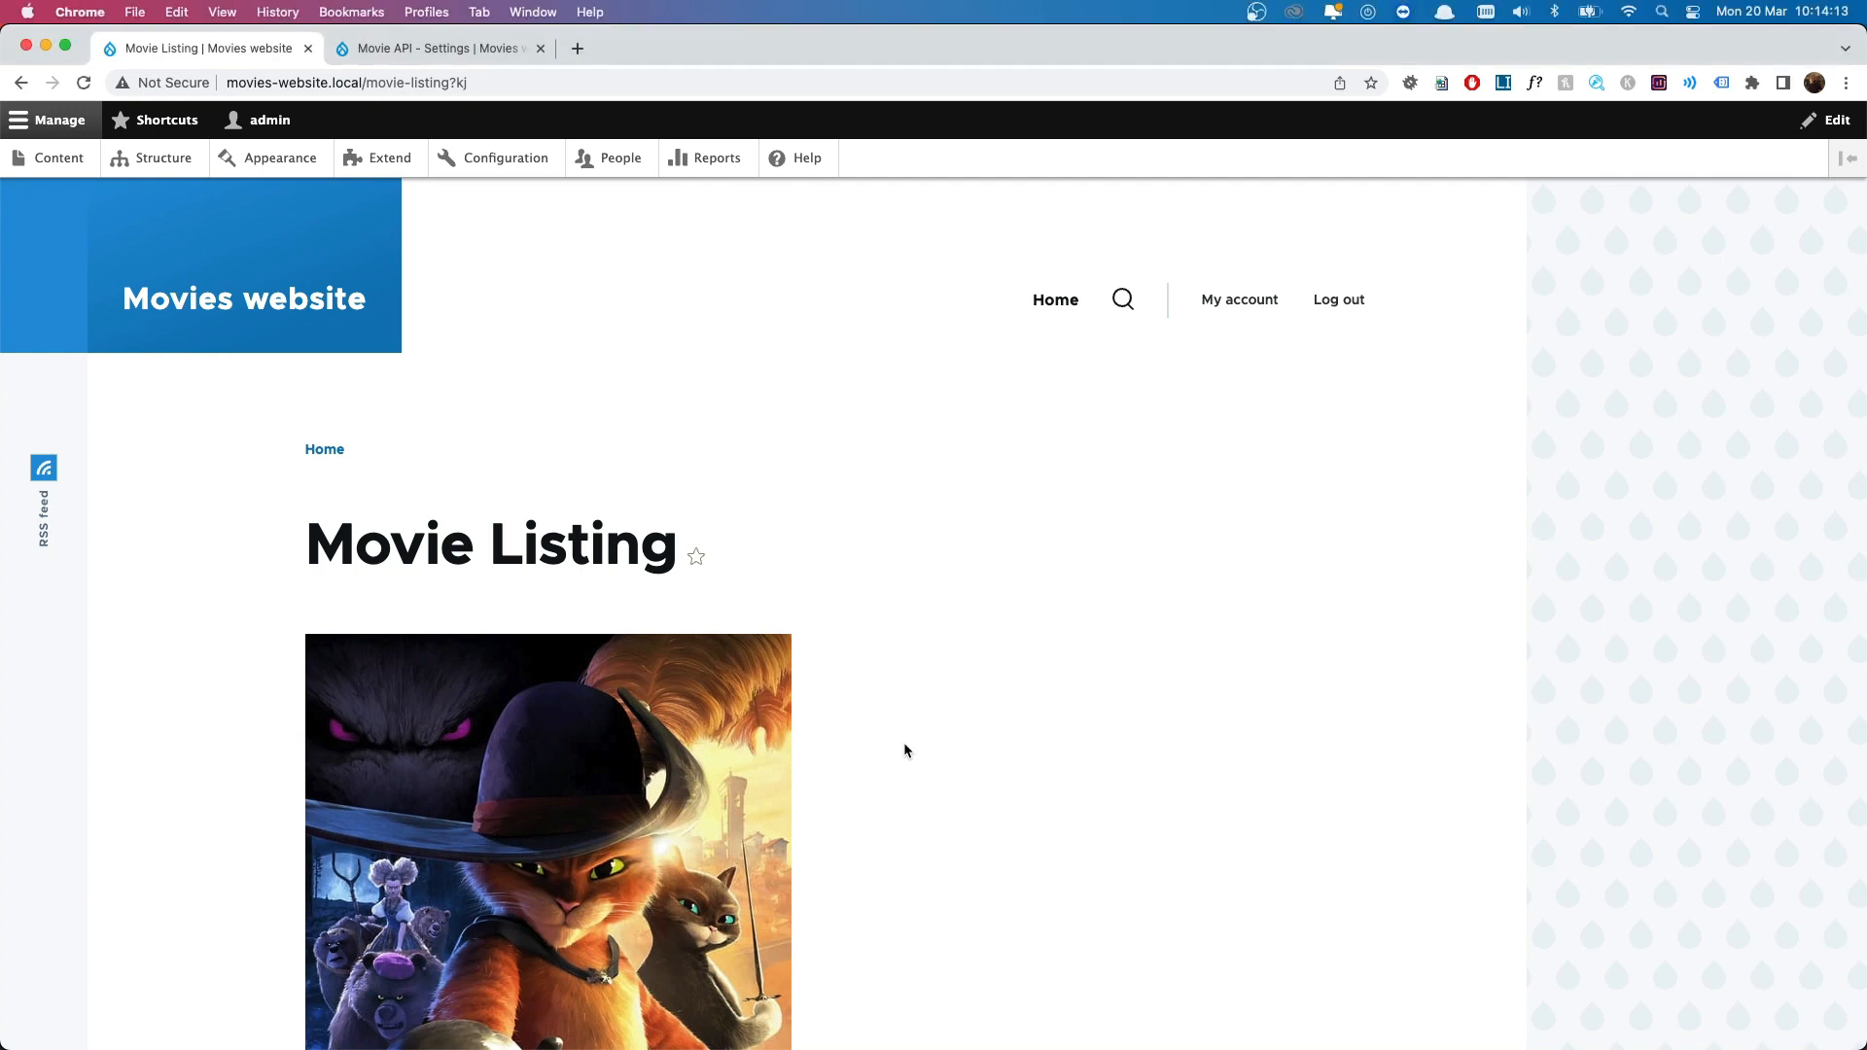
Collapse src and add a new file movies_directory.libraries.yml to the movie_directory folder.
{"action": "scroll", "scroll_direction": "down", "scroll_amount": 3}
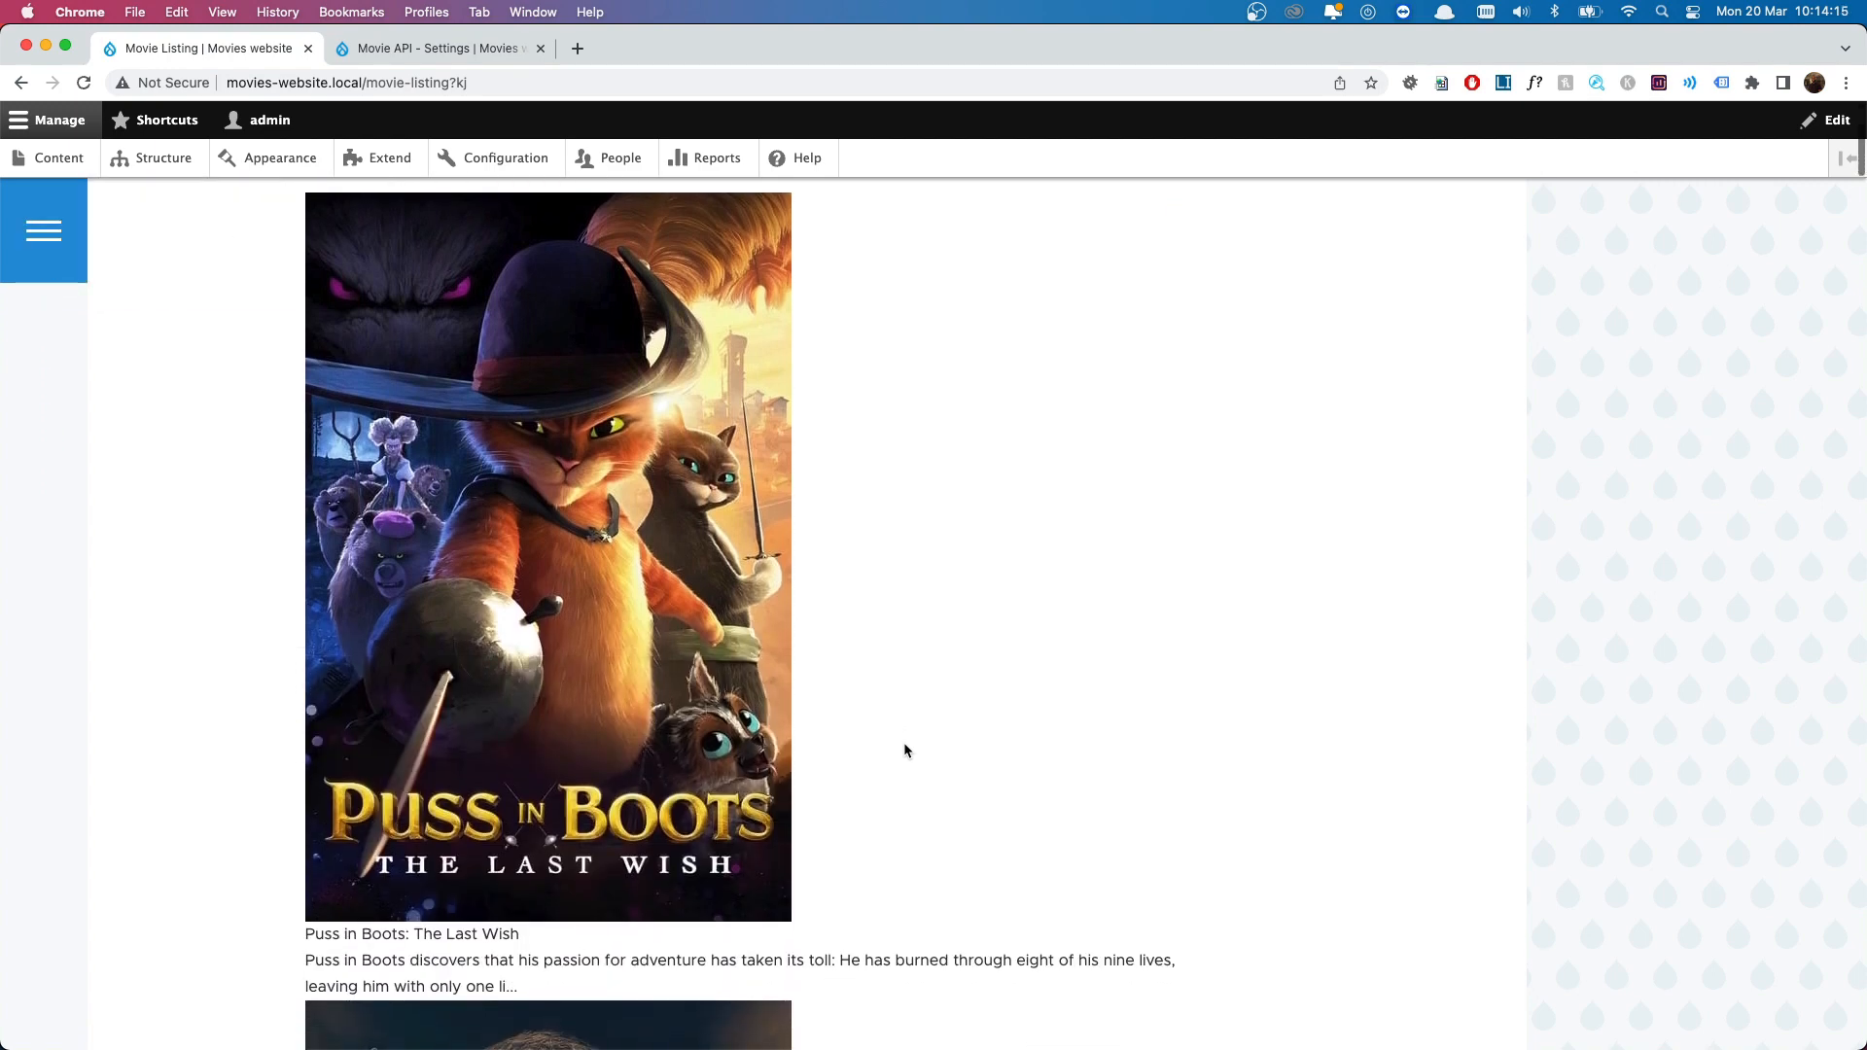
{"action": "scroll", "scroll_direction": "down", "scroll_amount": 3}
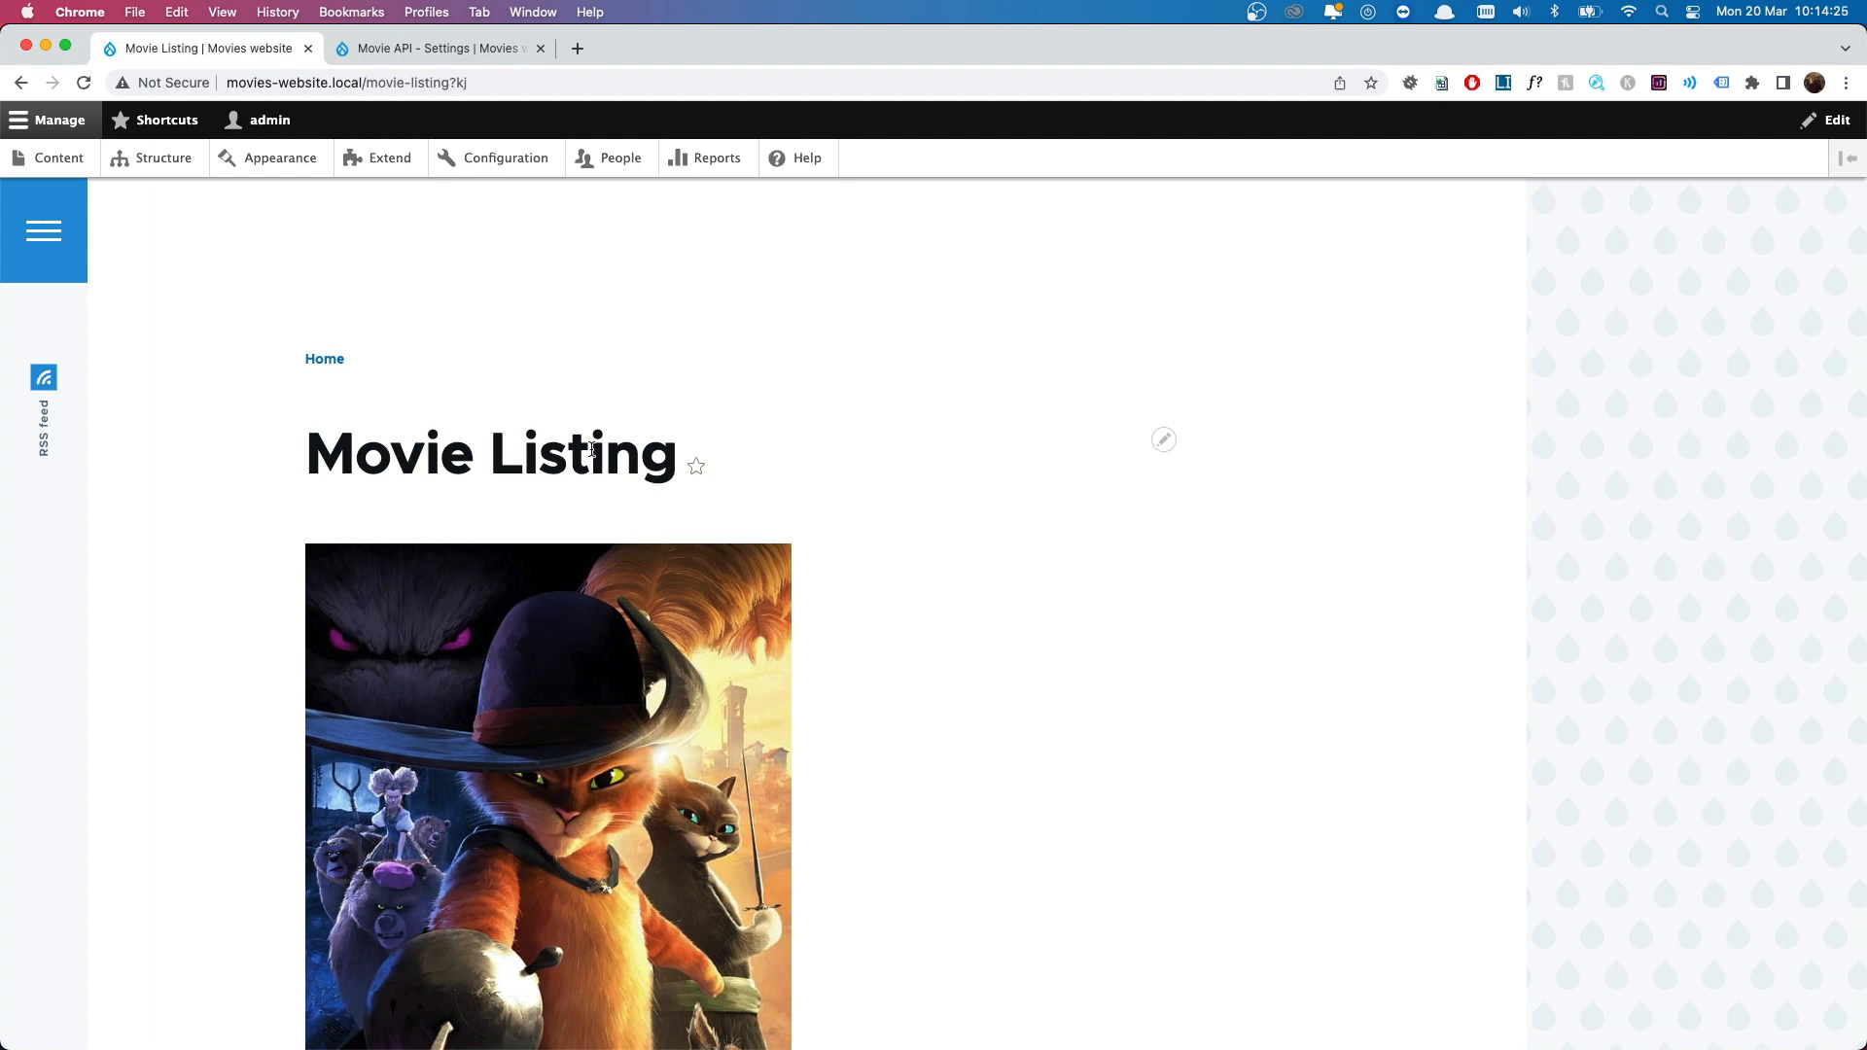
{"action": "scroll", "scroll_direction": "down", "scroll_amount": 3}
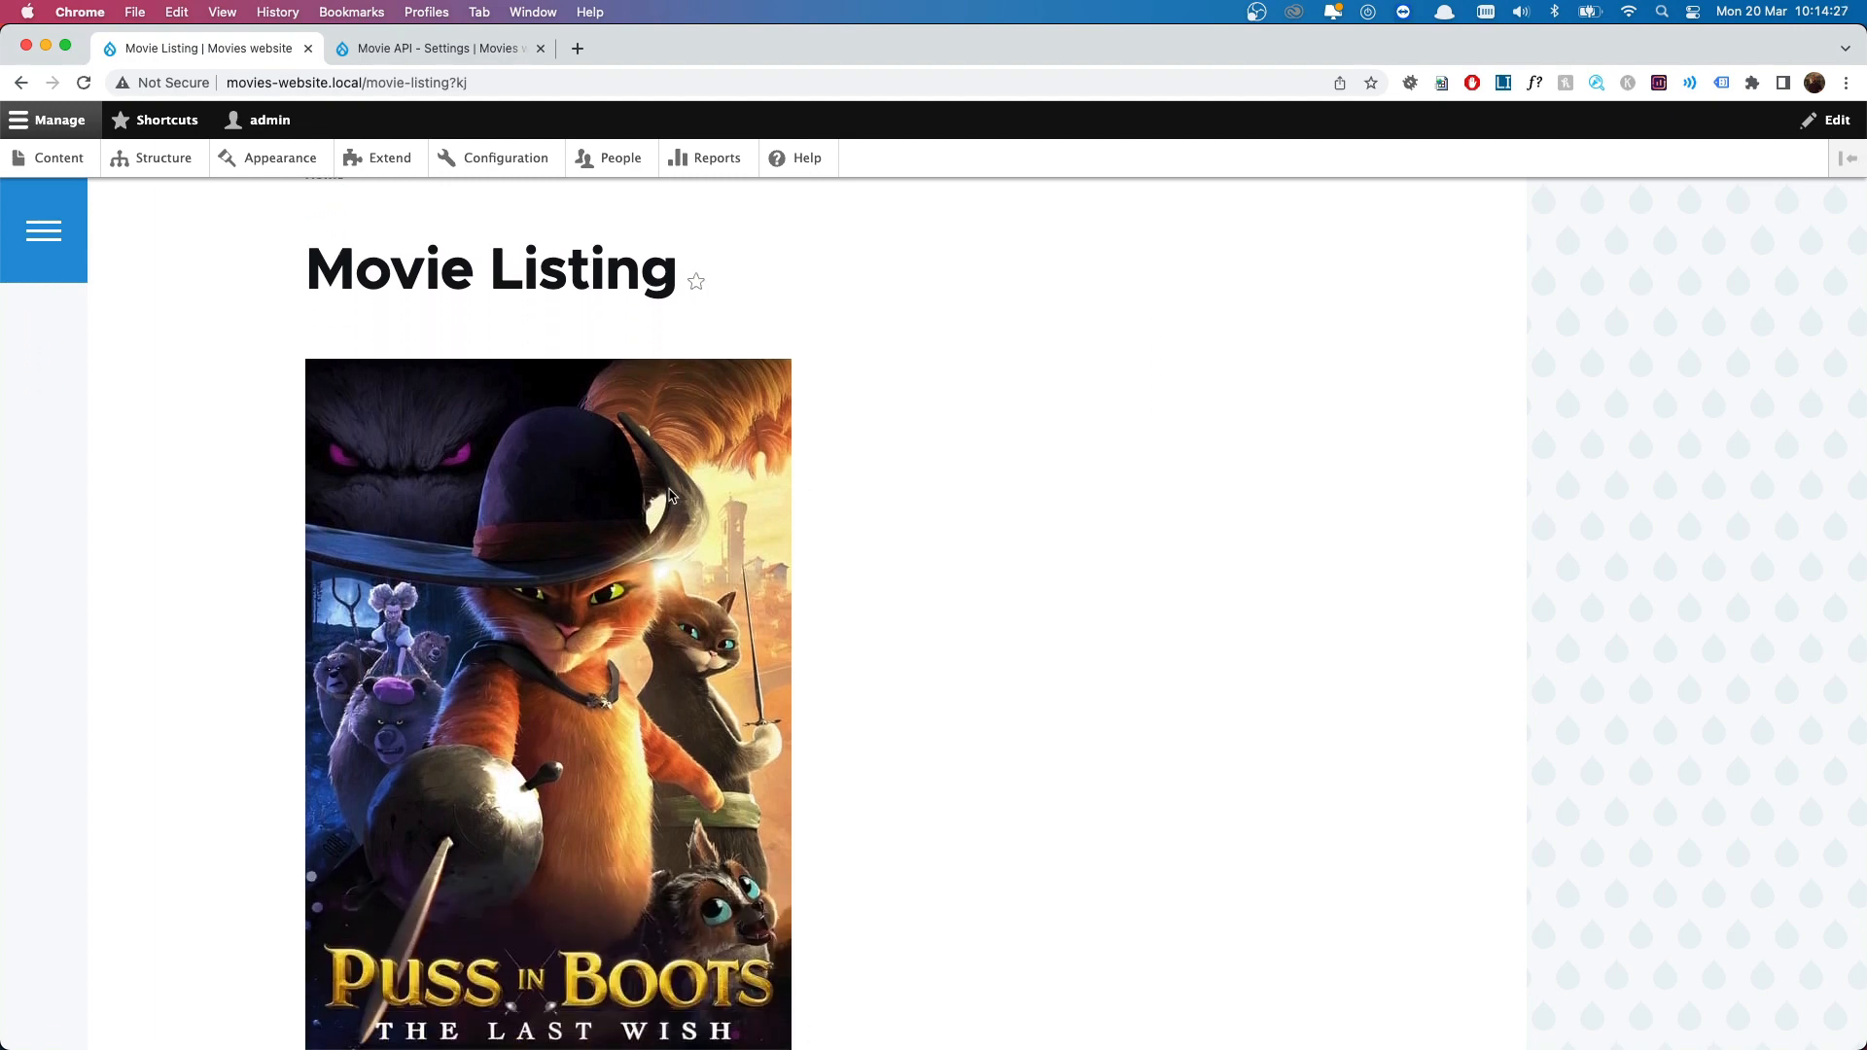
{"action": "mouse_move", "coordinate": [981, 489]}
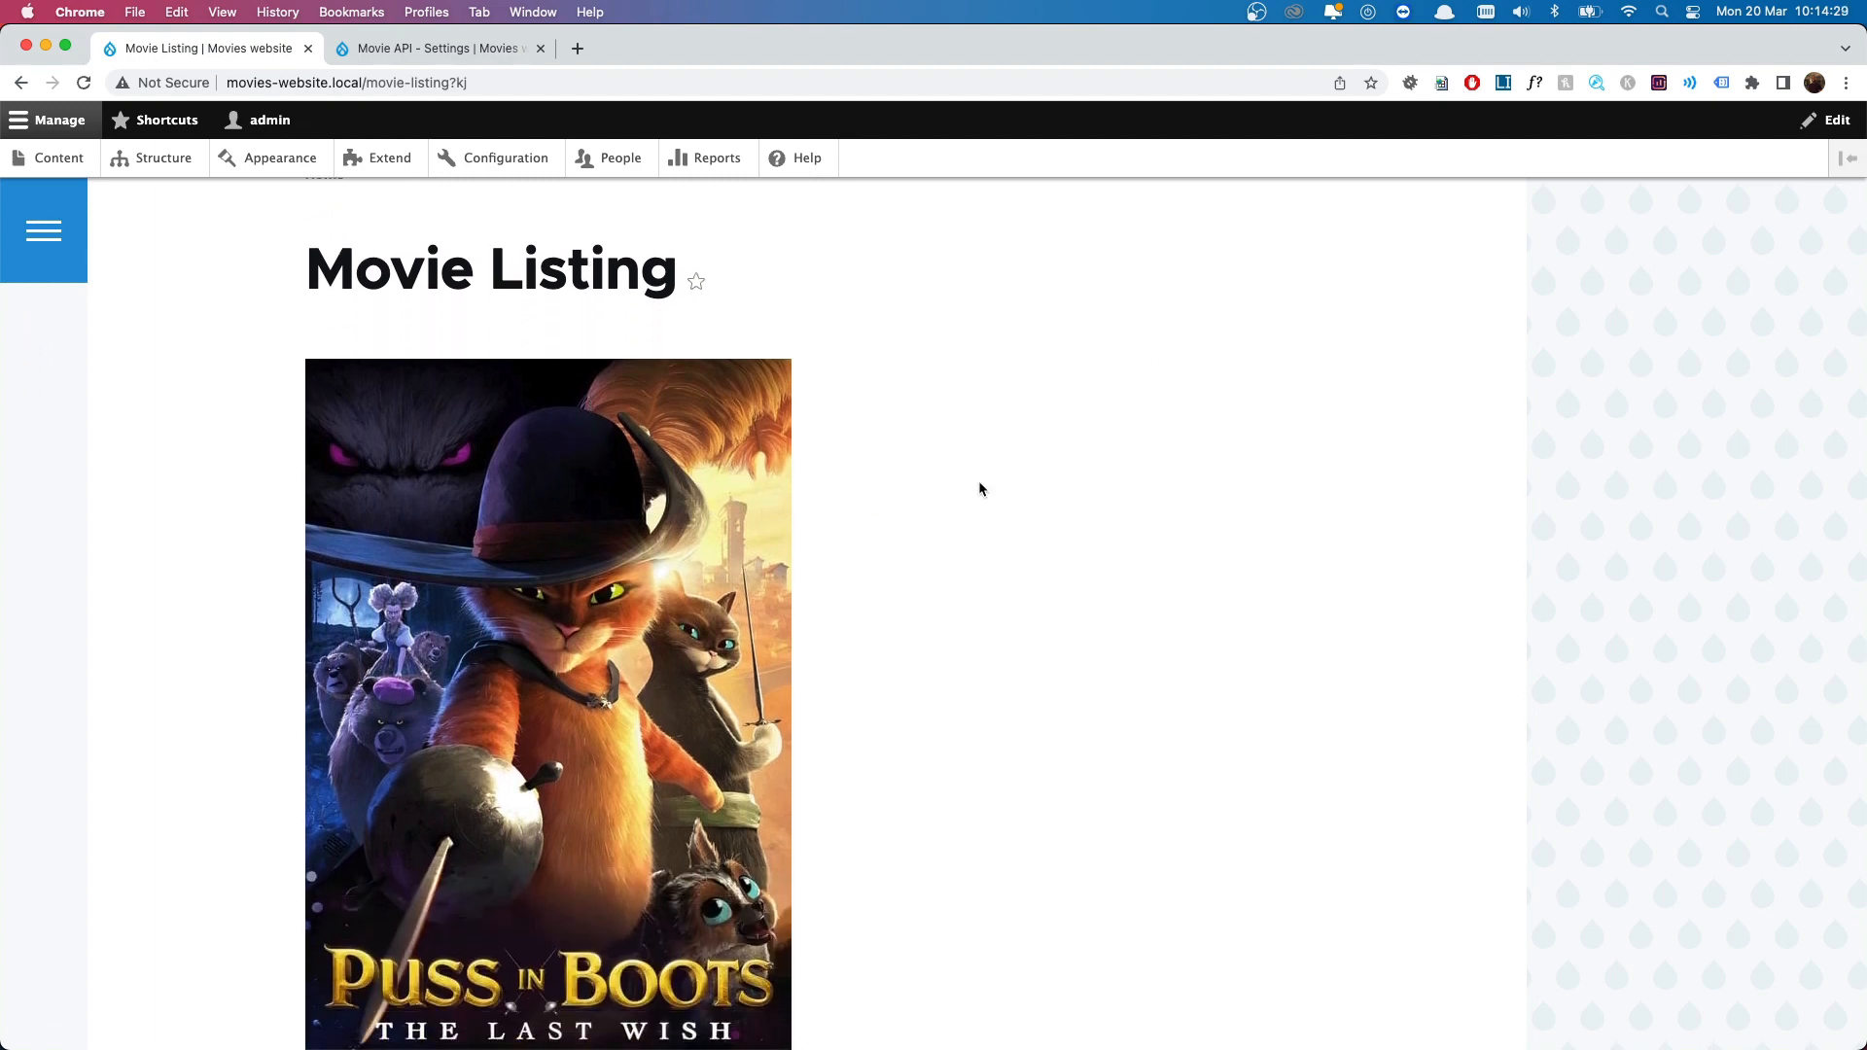
{"action": "mouse_move", "coordinate": [710, 577]}
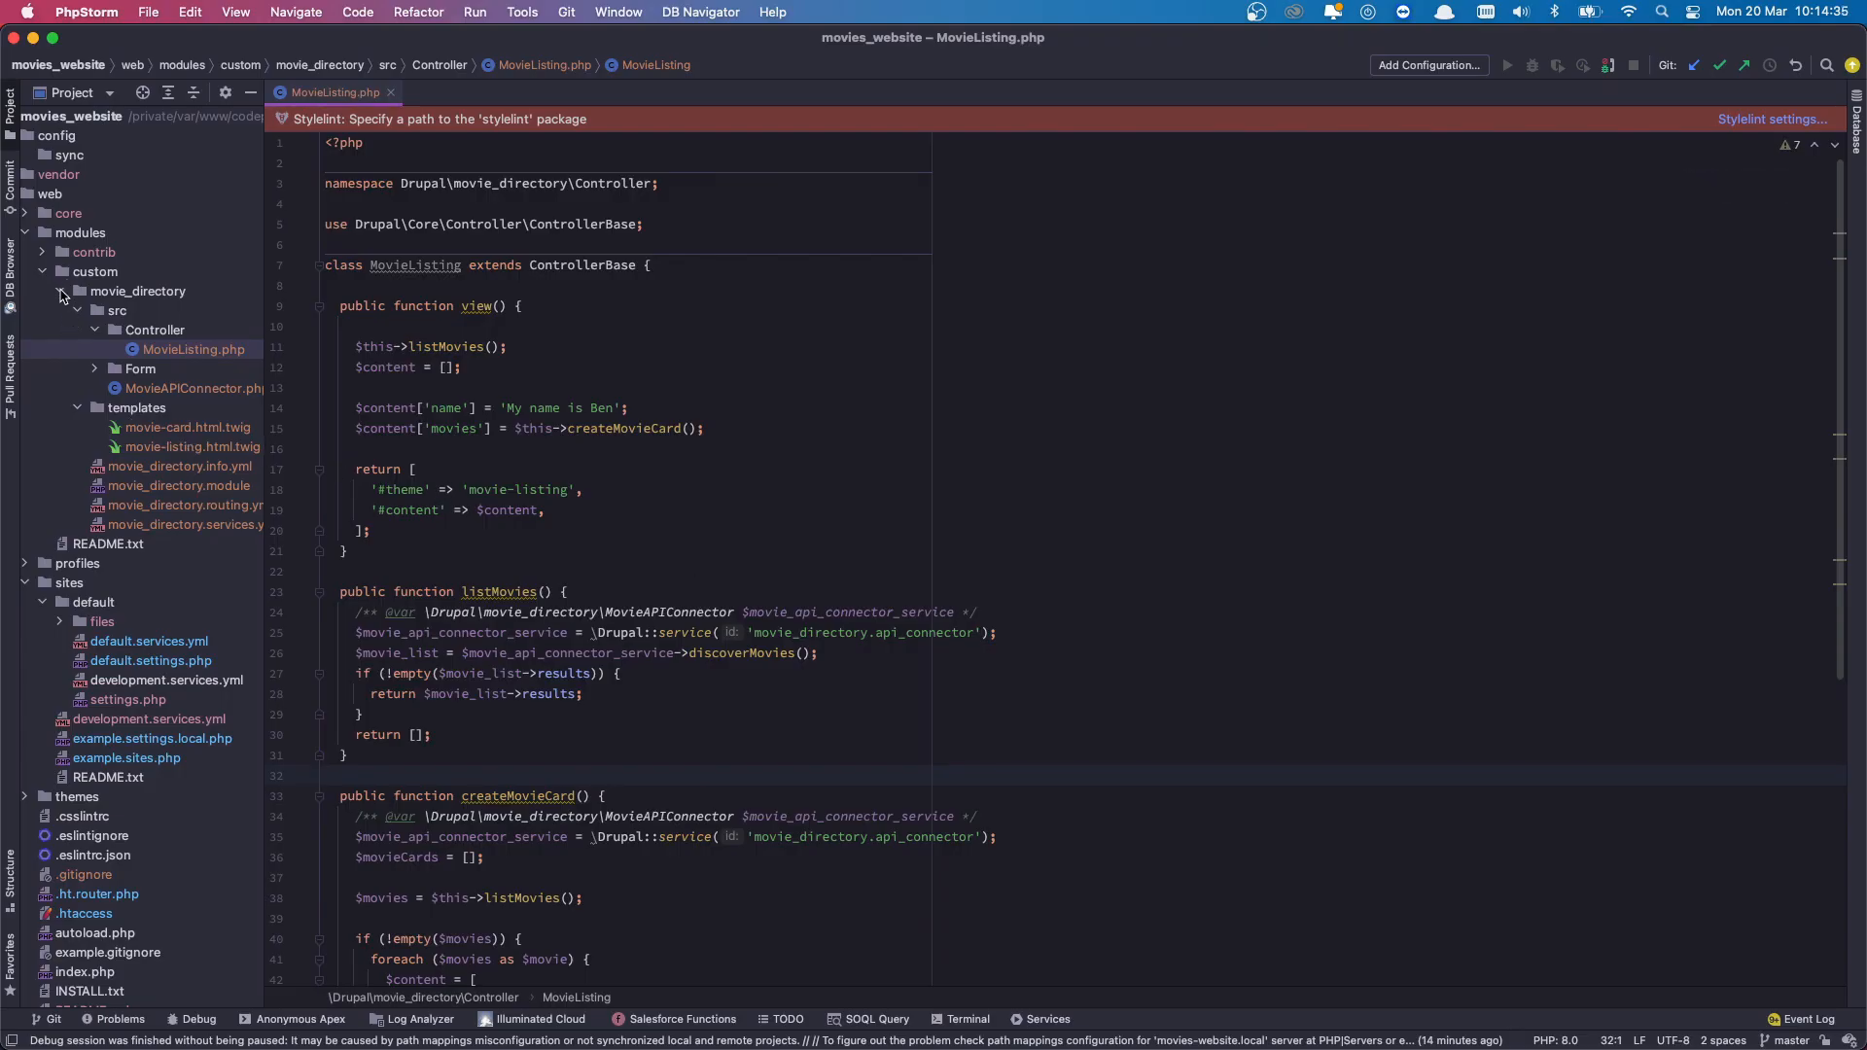
{"action": "left_click", "coordinate": [60, 295]}
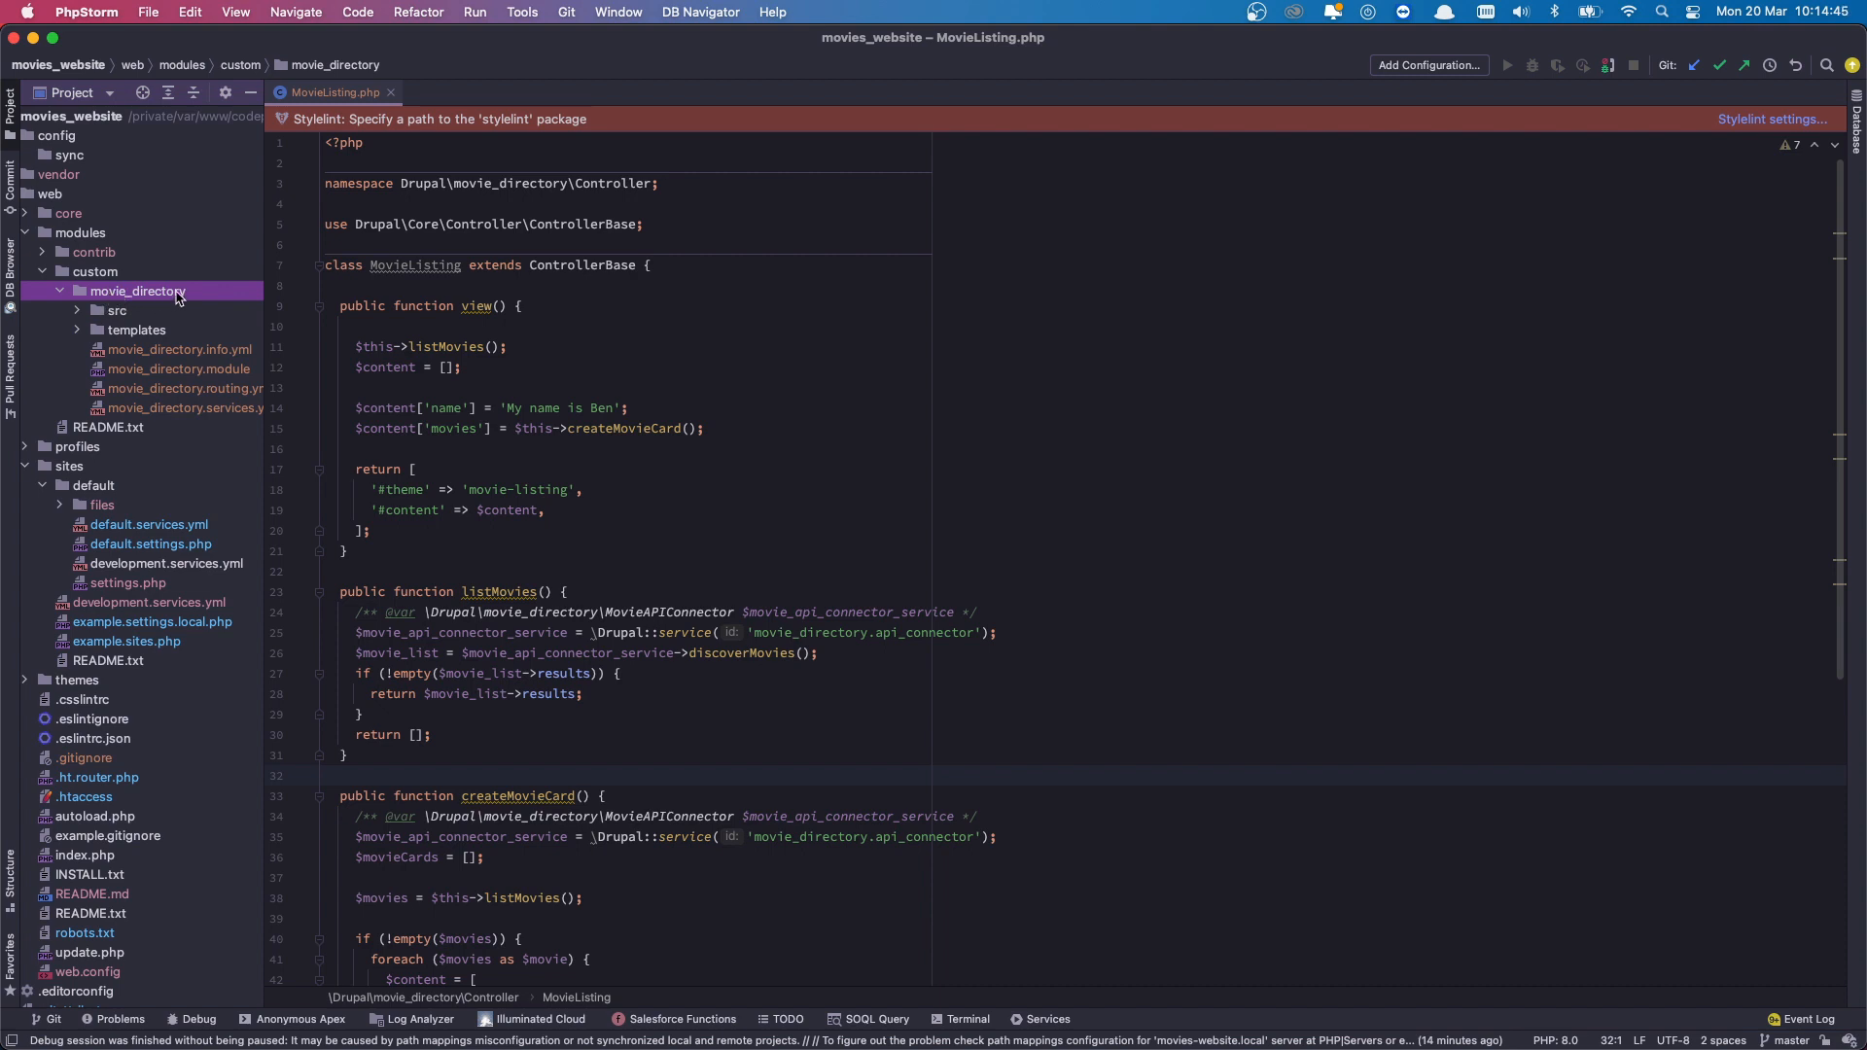
{"action": "right_click", "coordinate": [138, 291]}
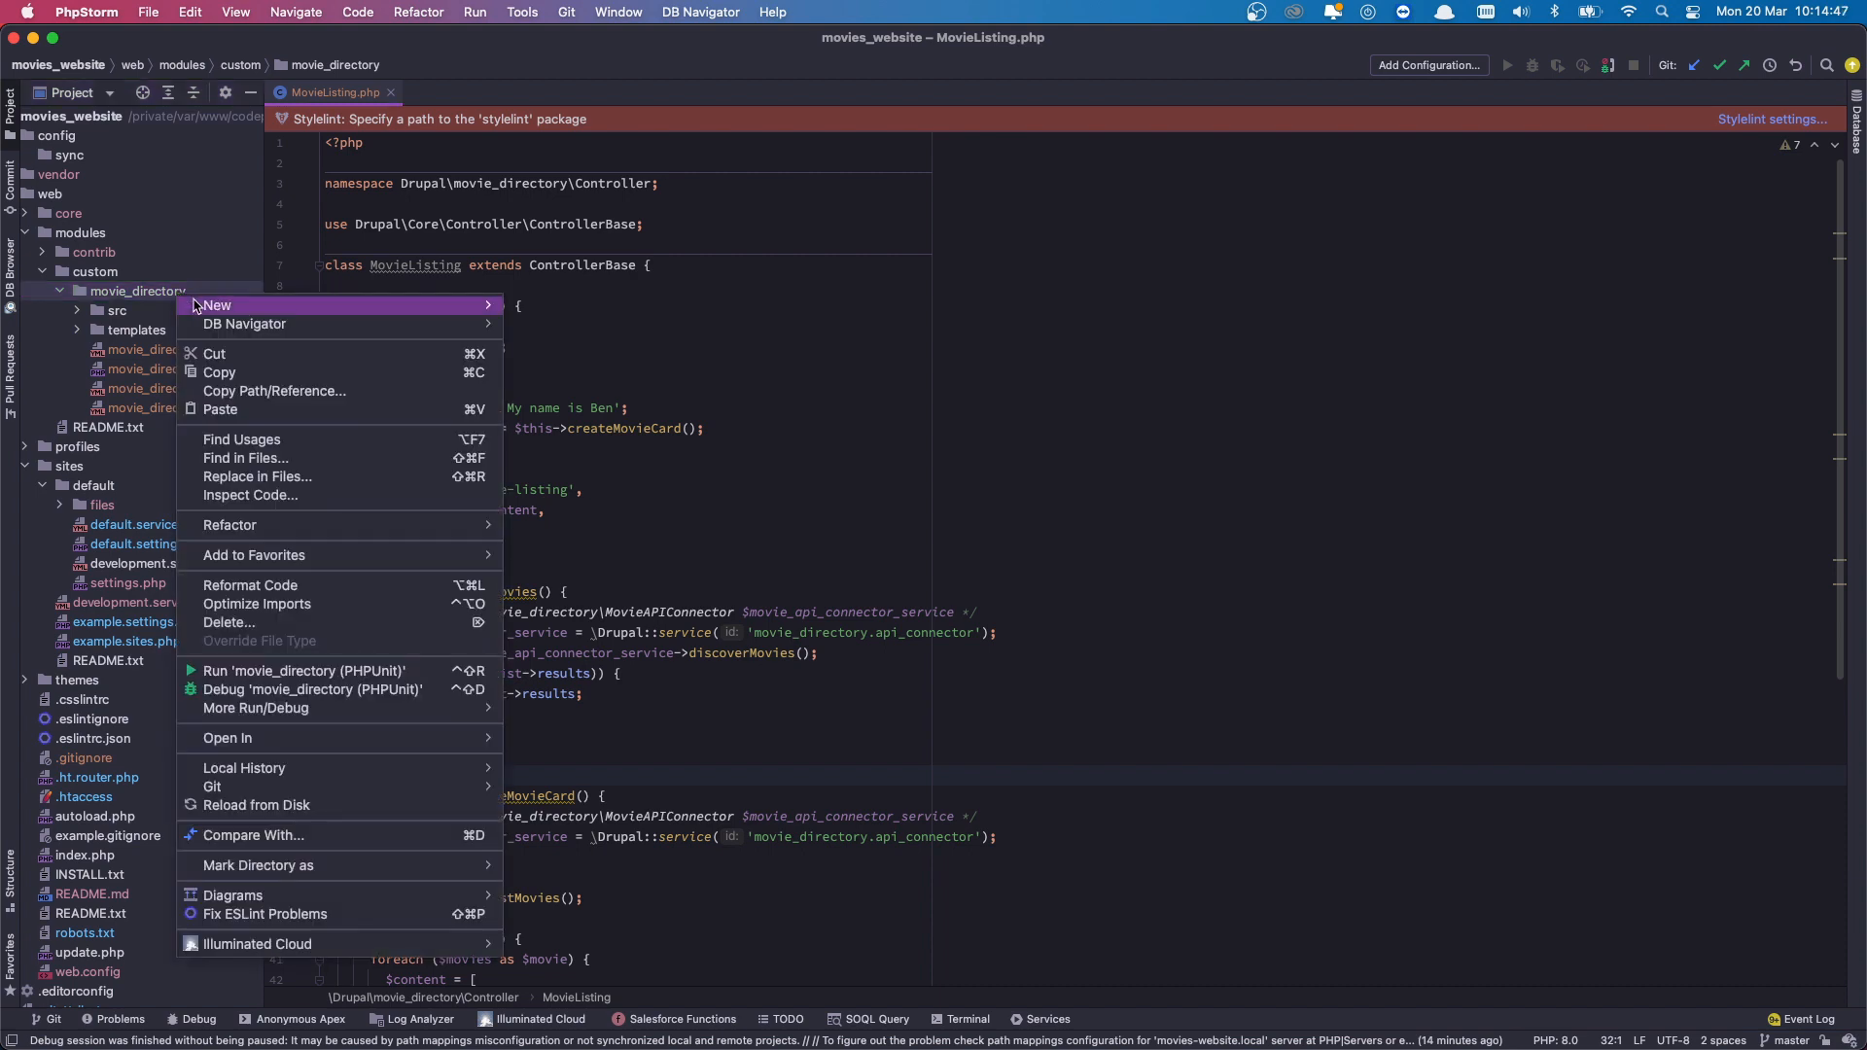
{"action": "left_click", "coordinate": [216, 304]}
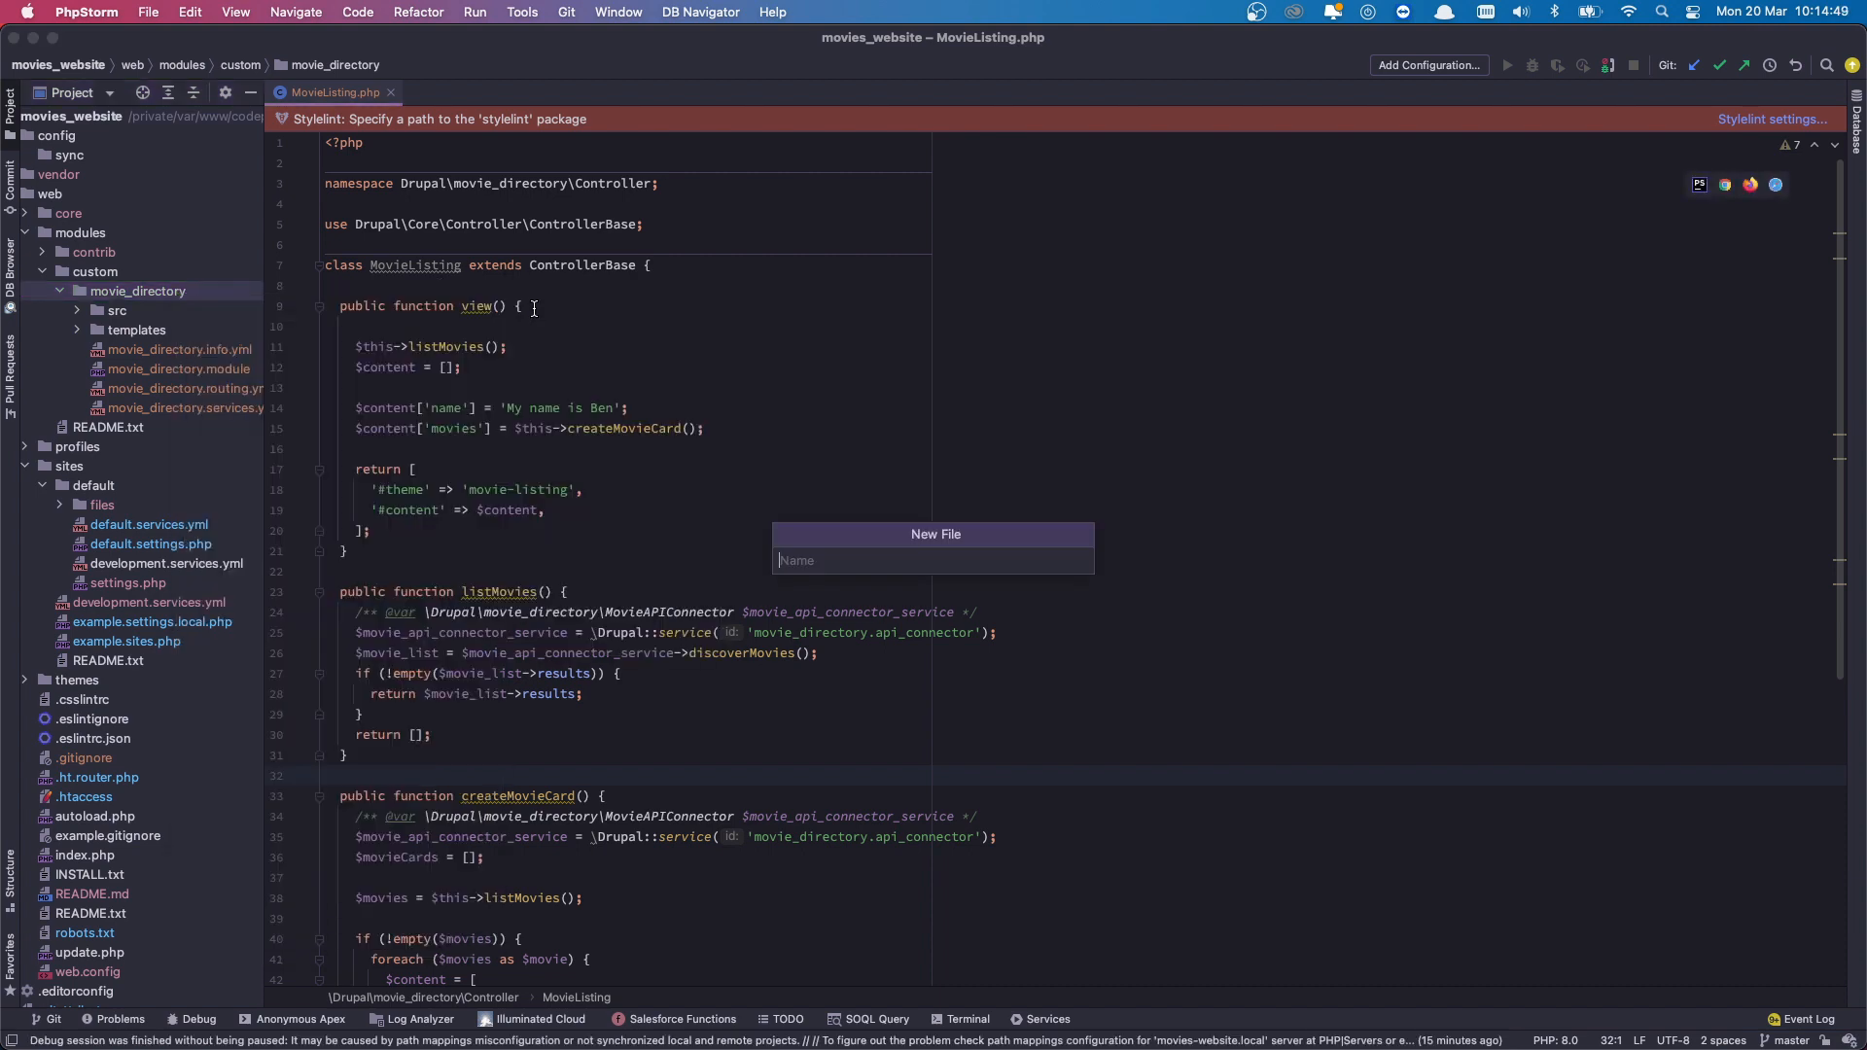
{"action": "type", "text": "movies"}
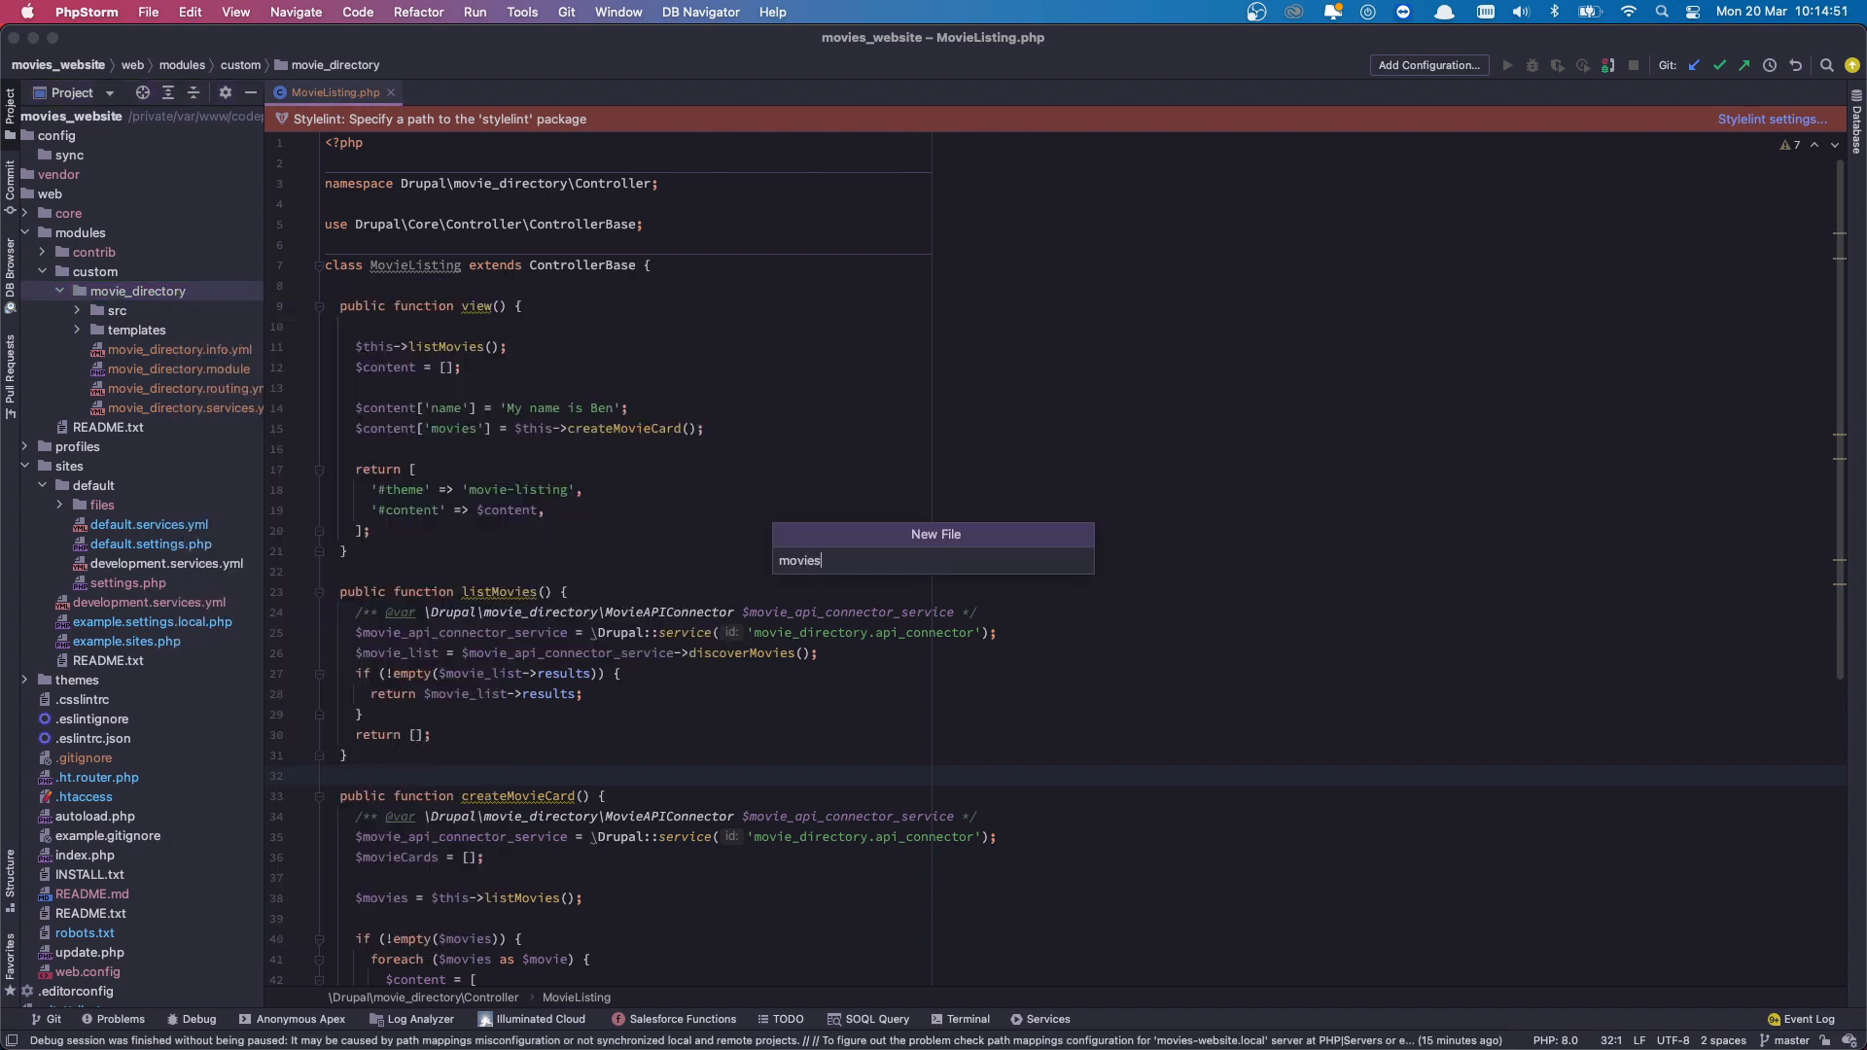
{"action": "type", "text": "_directory"}
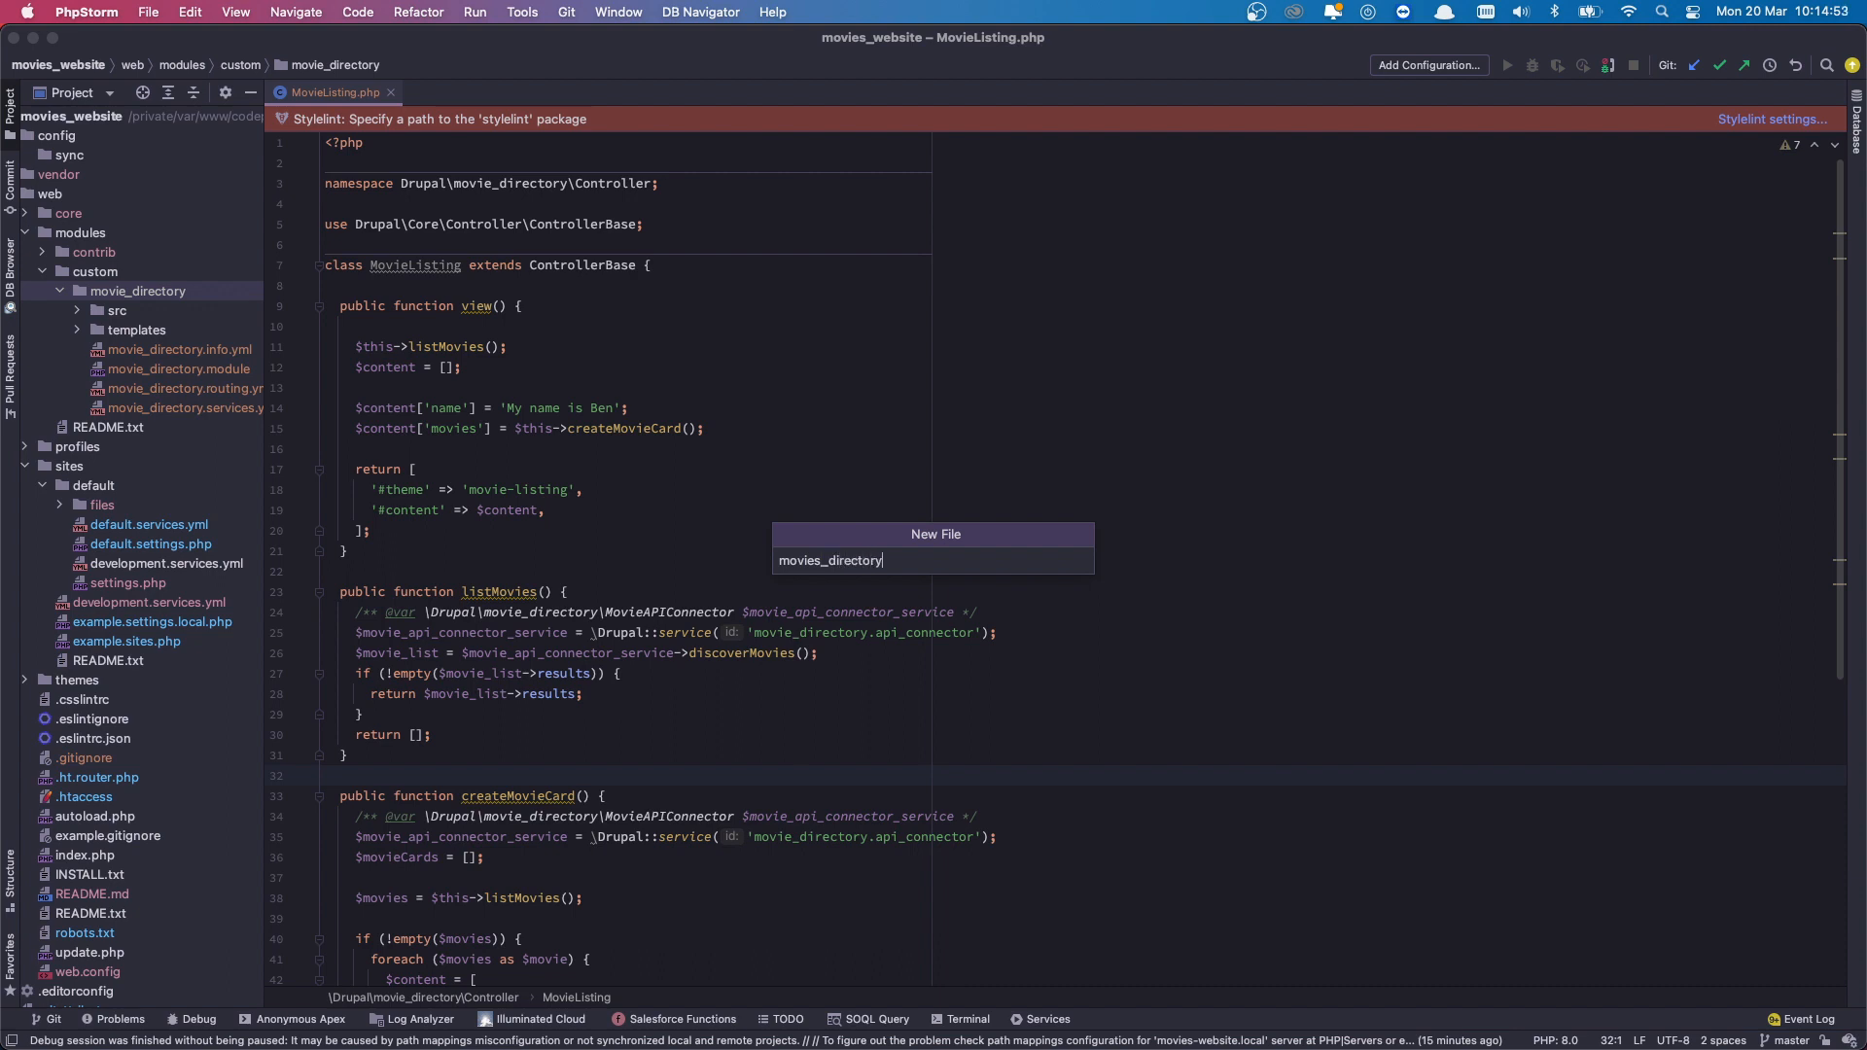
{"action": "type", "text": ".libraries.y"}
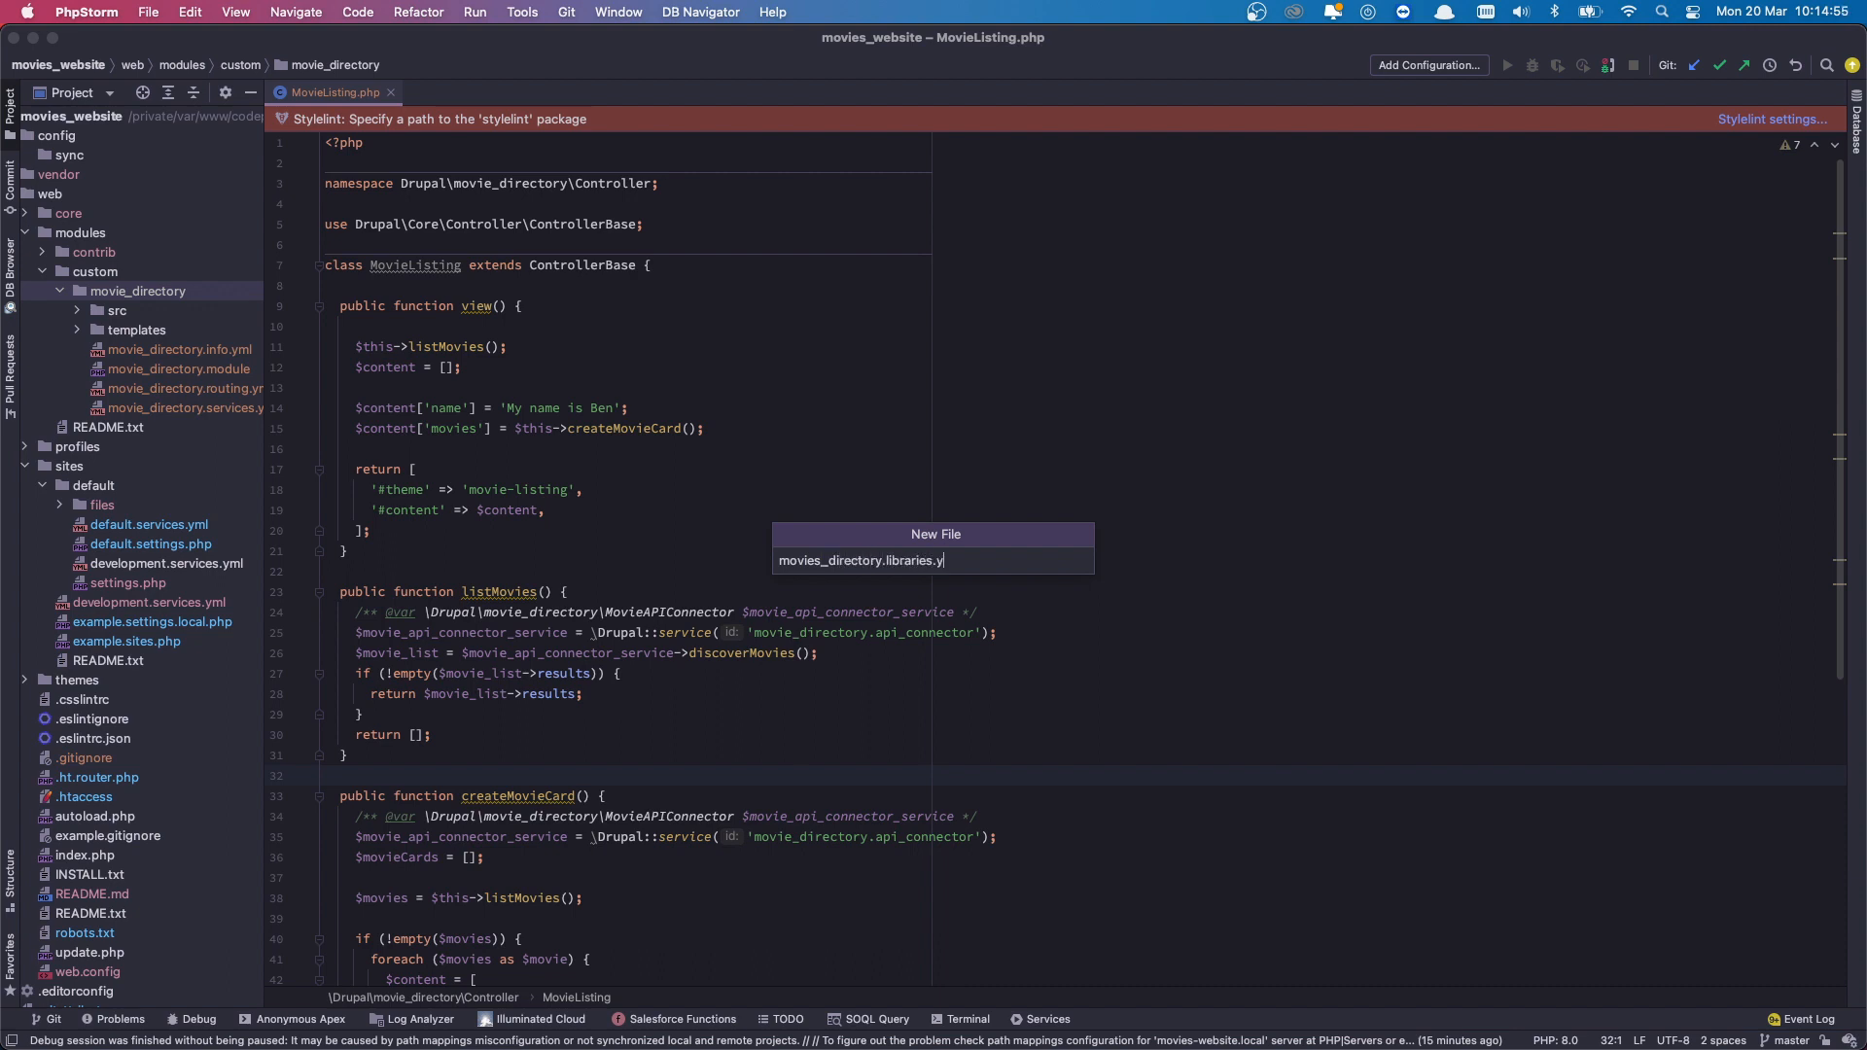
{"action": "key", "text": "enter"}
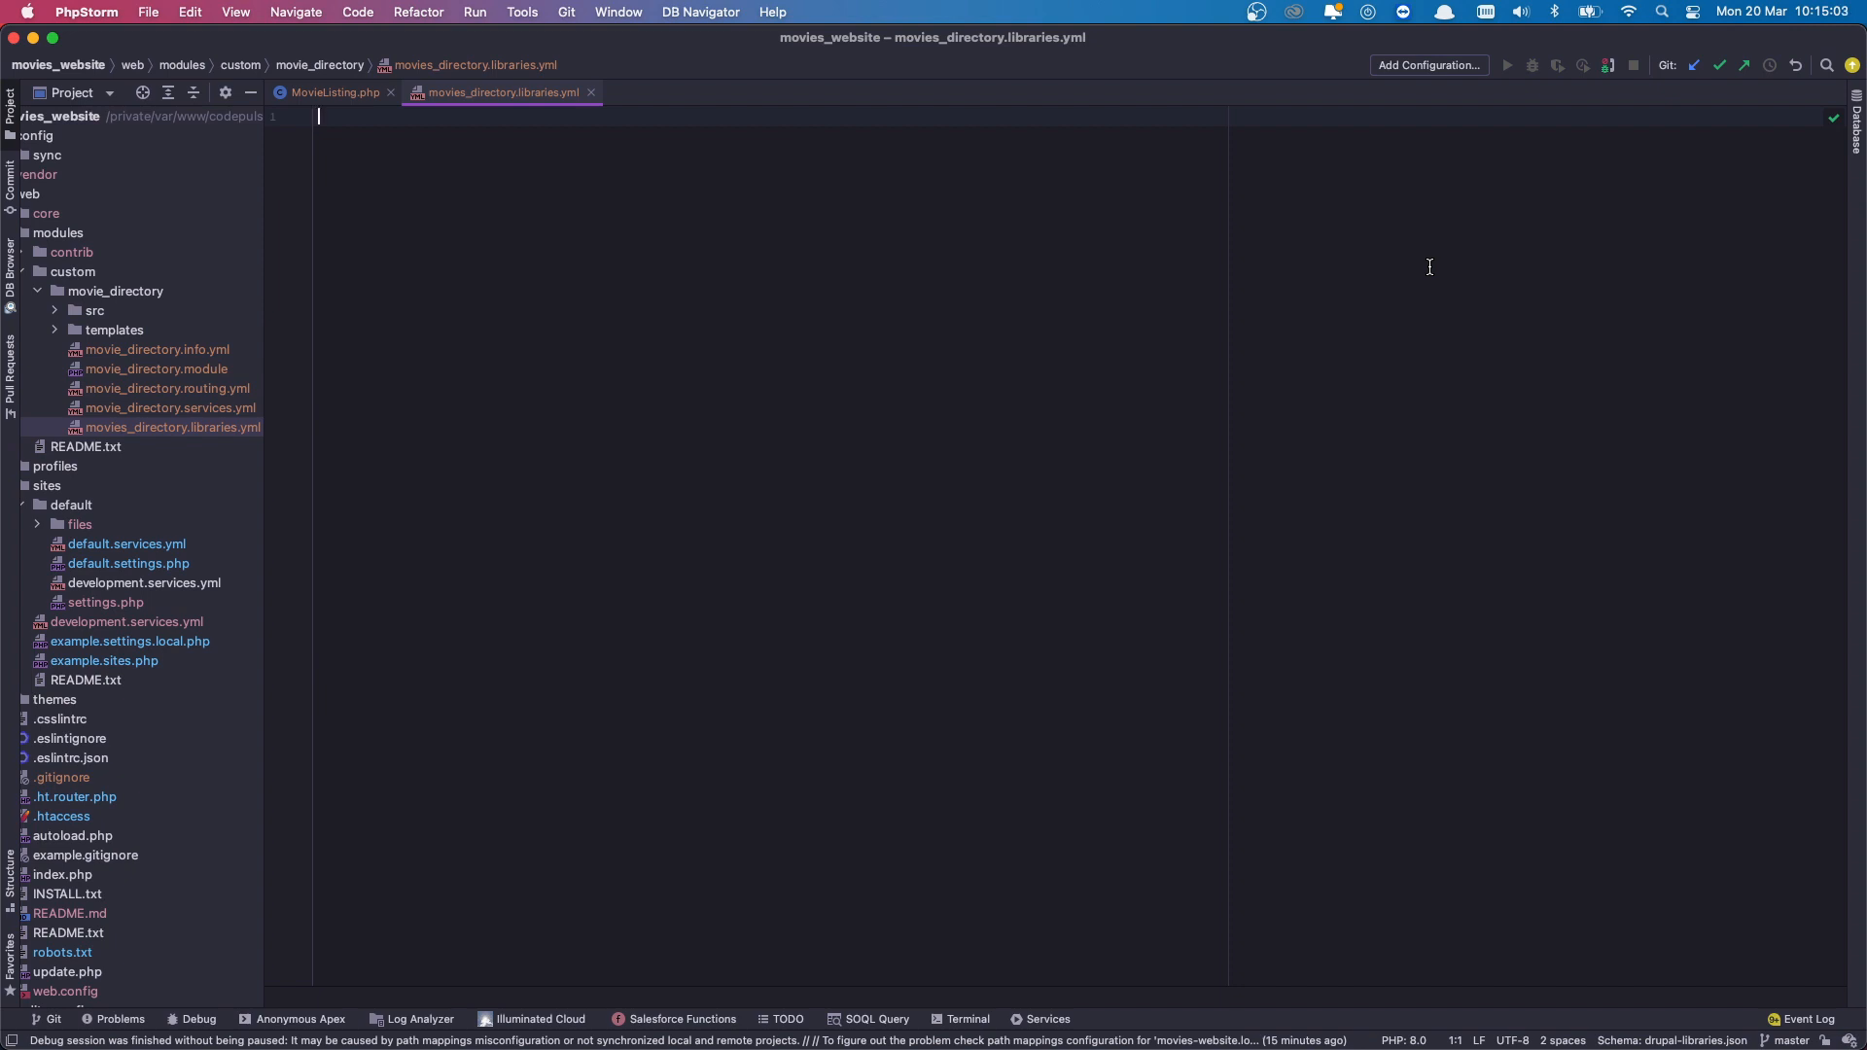
Type the movie-directory-styling library key with nested css and theme levels.
{"action": "type", "text": "movie-"}
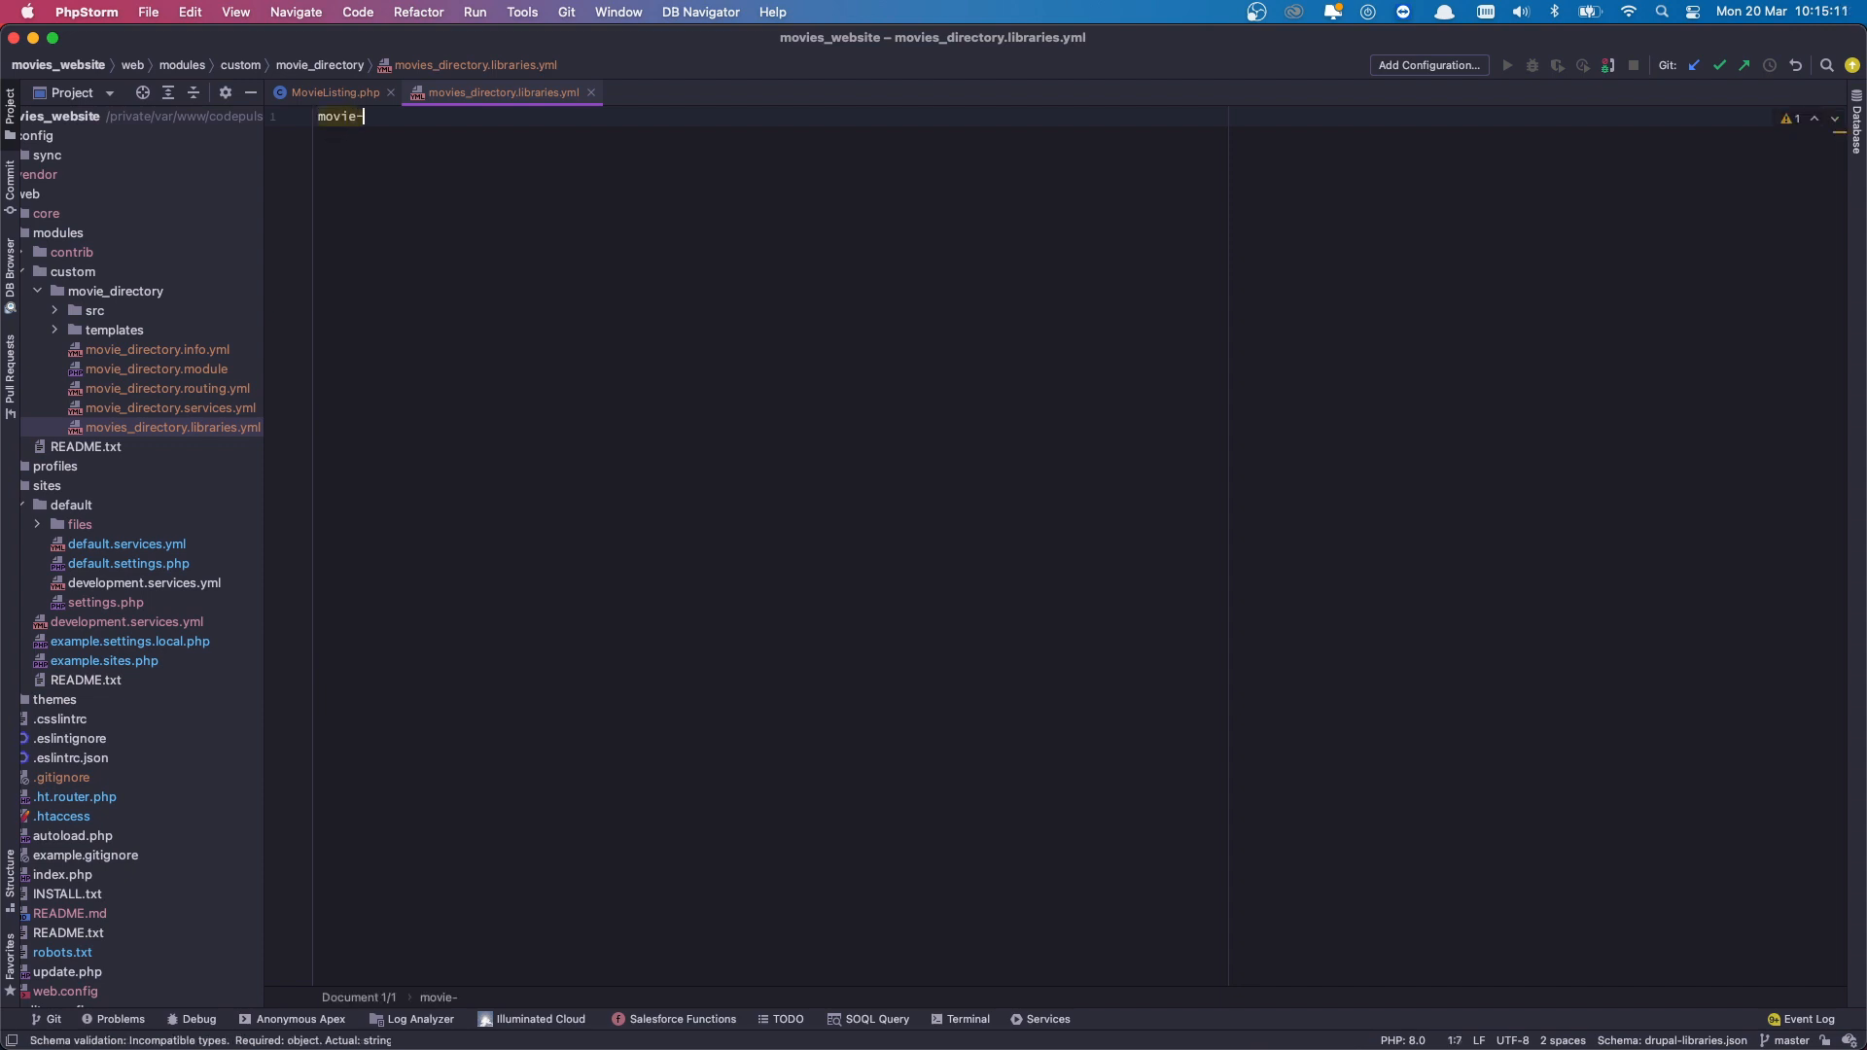
{"action": "type", "text": "directory-styl"}
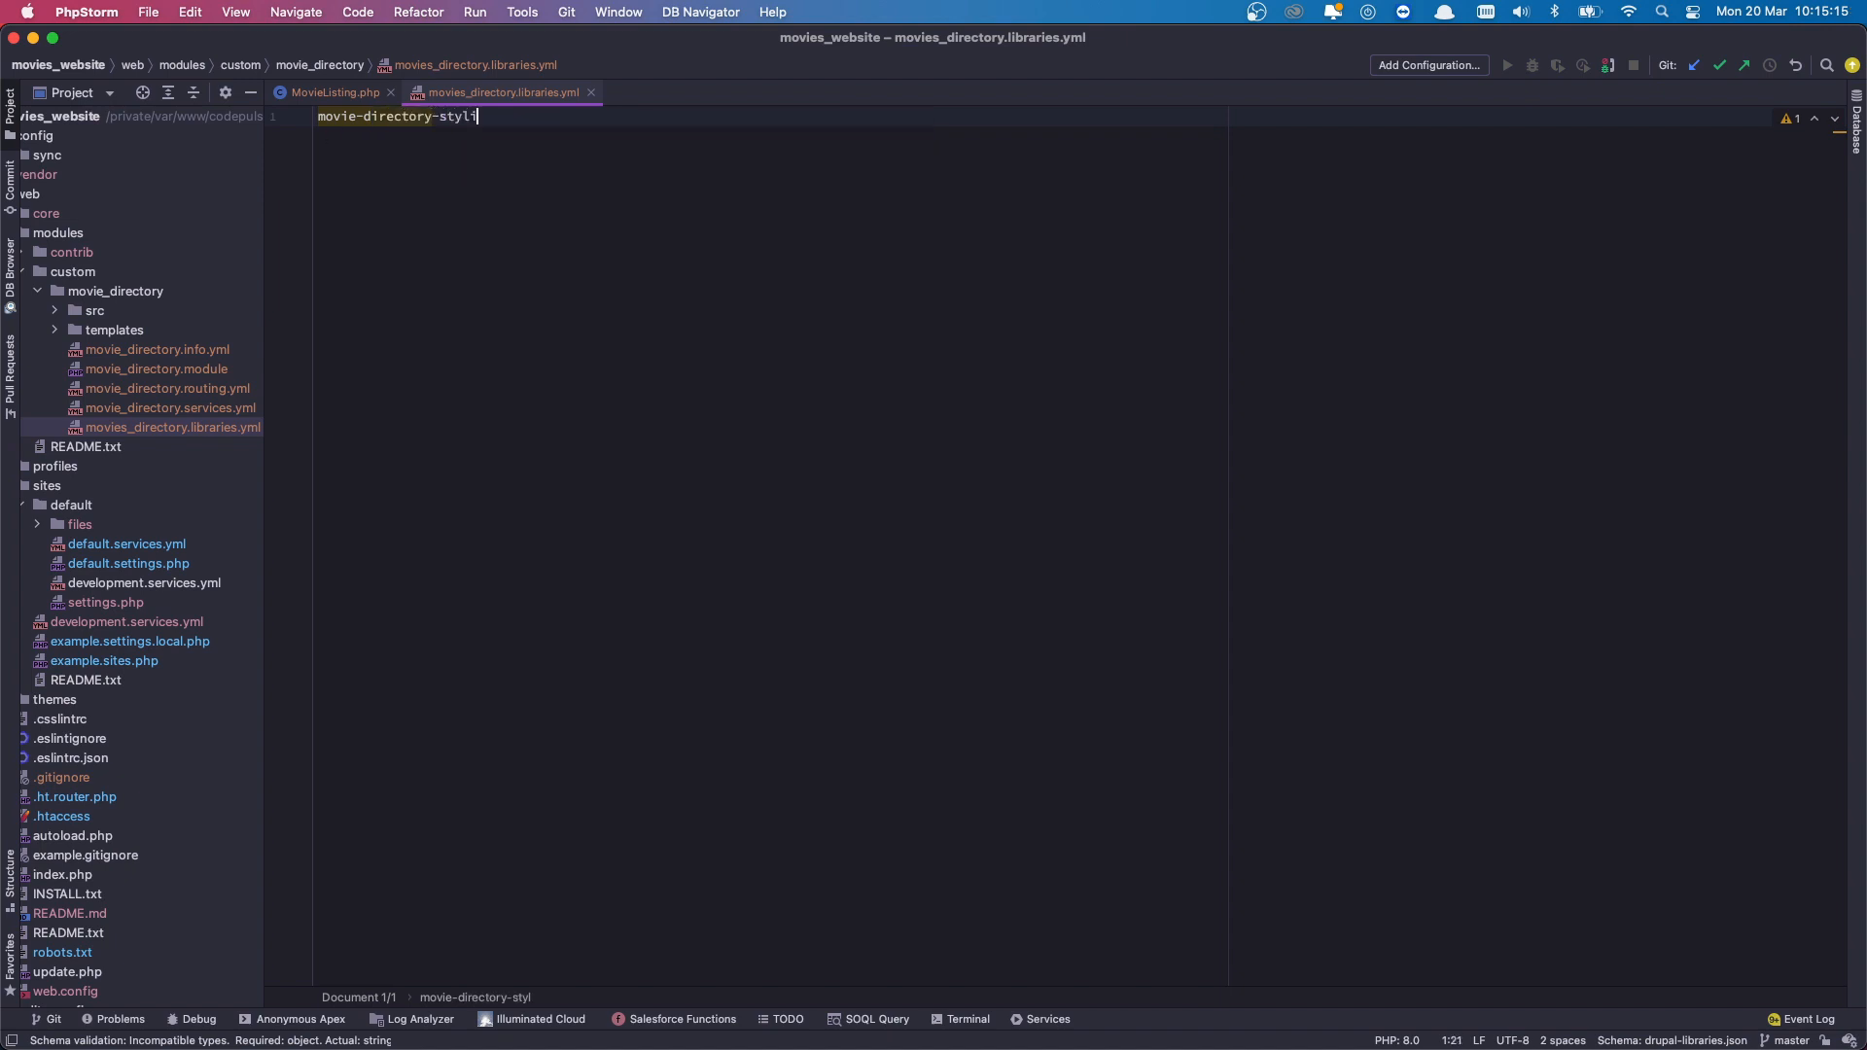
{"action": "type", "text": "ing:"}
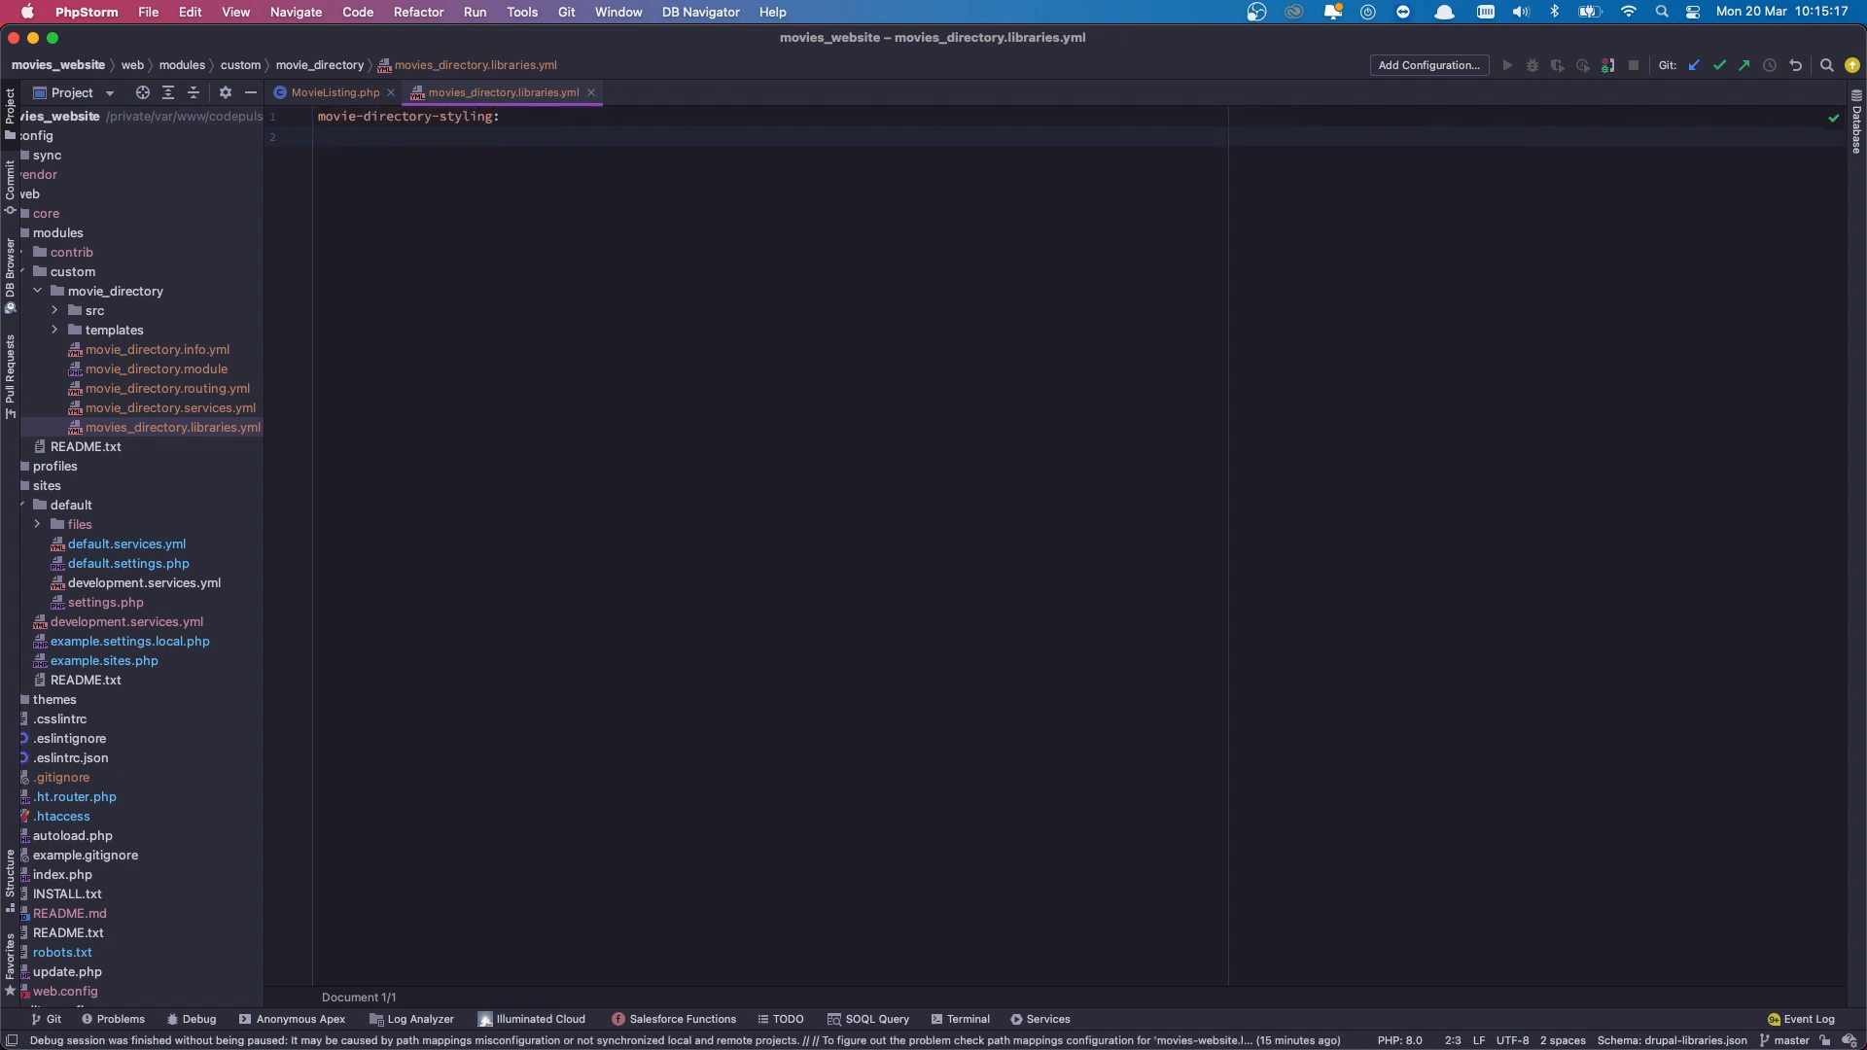
{"action": "type", "text": "css:"}
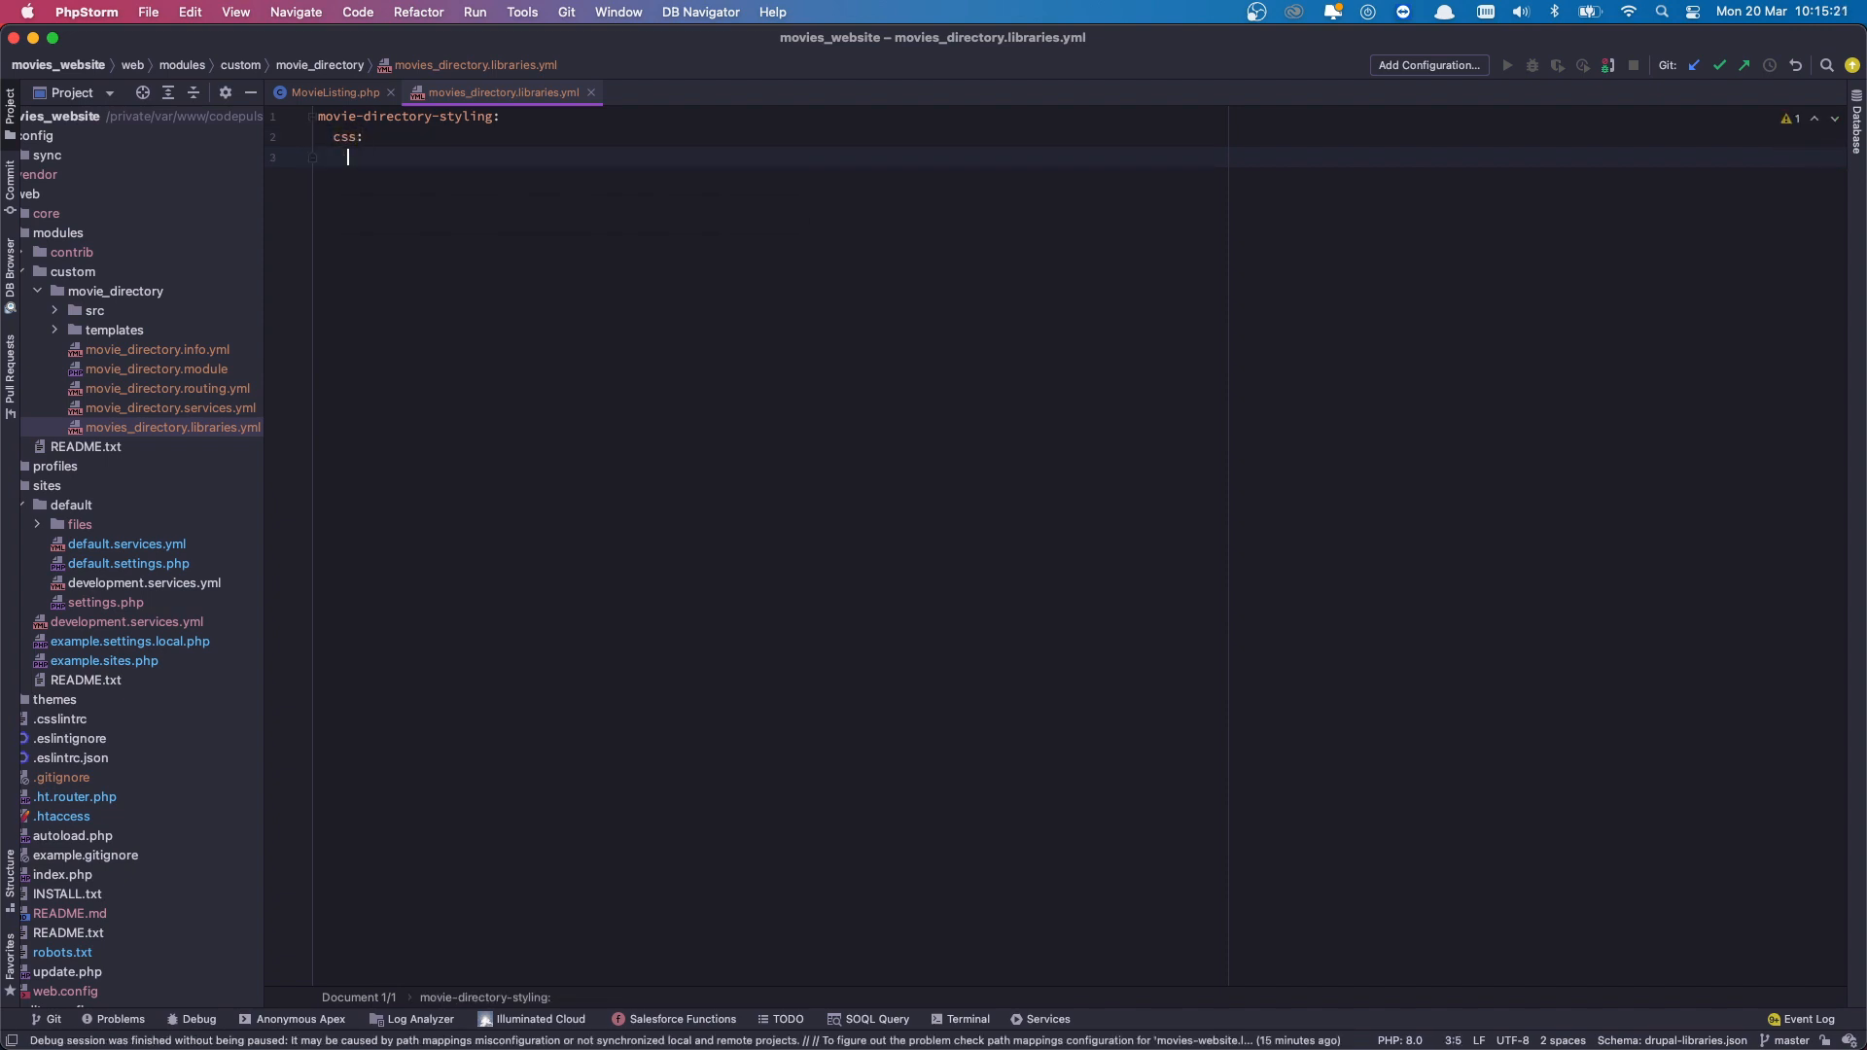
{"action": "type", "text": "theme:"}
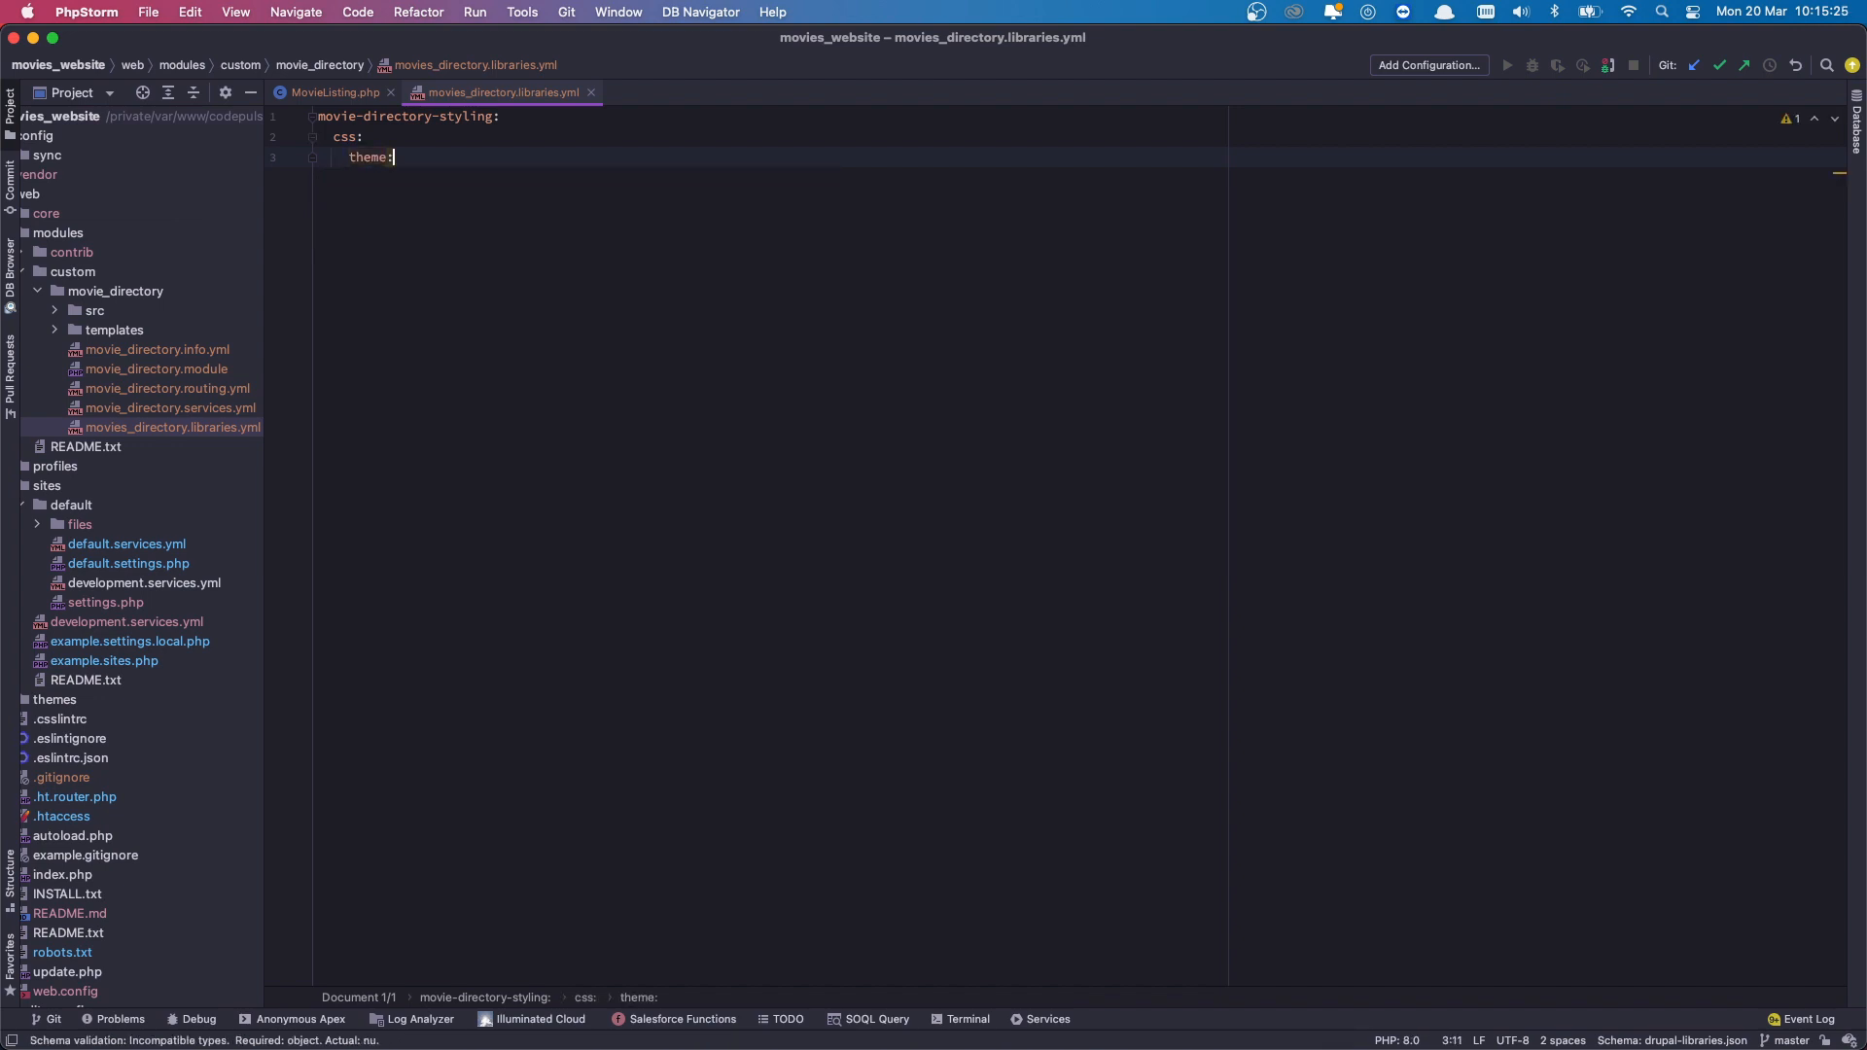
{"action": "key", "text": "enter"}
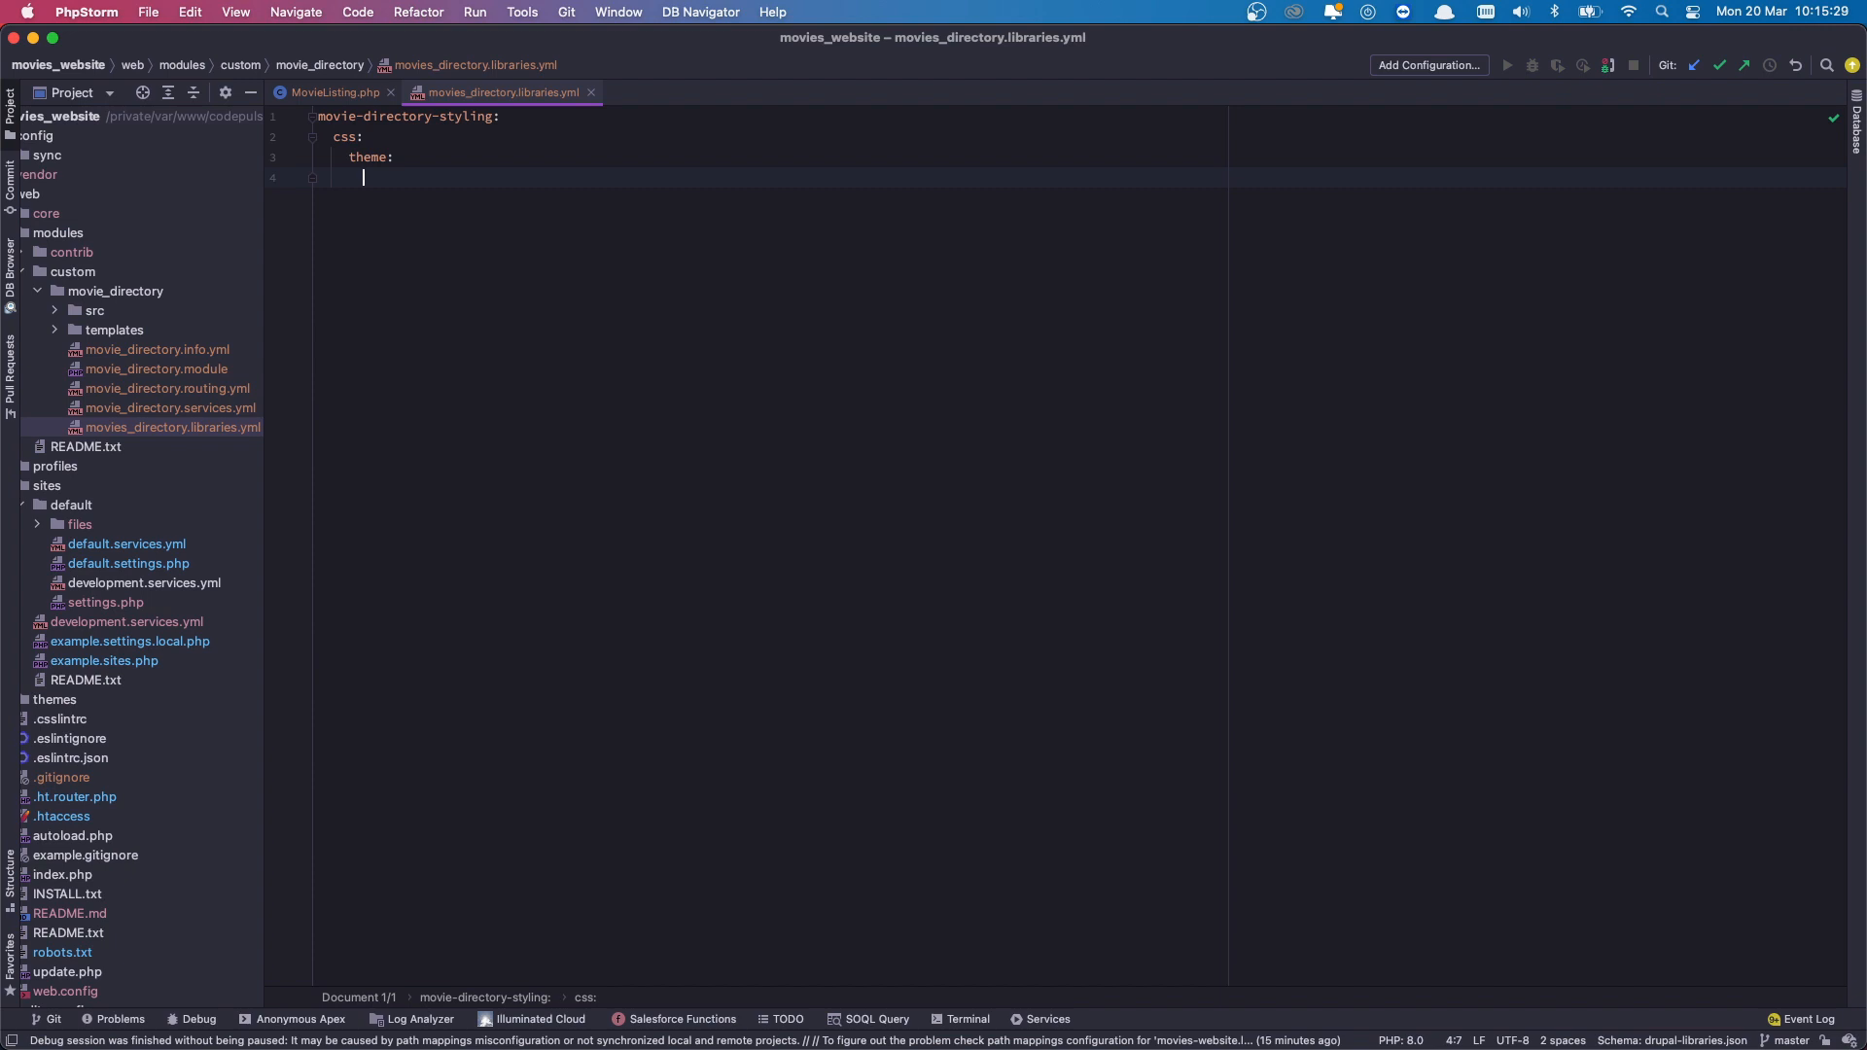
Add the theme entry assets/css/movie-styles.css: {} under theme.
{"action": "type", "text": "a"}
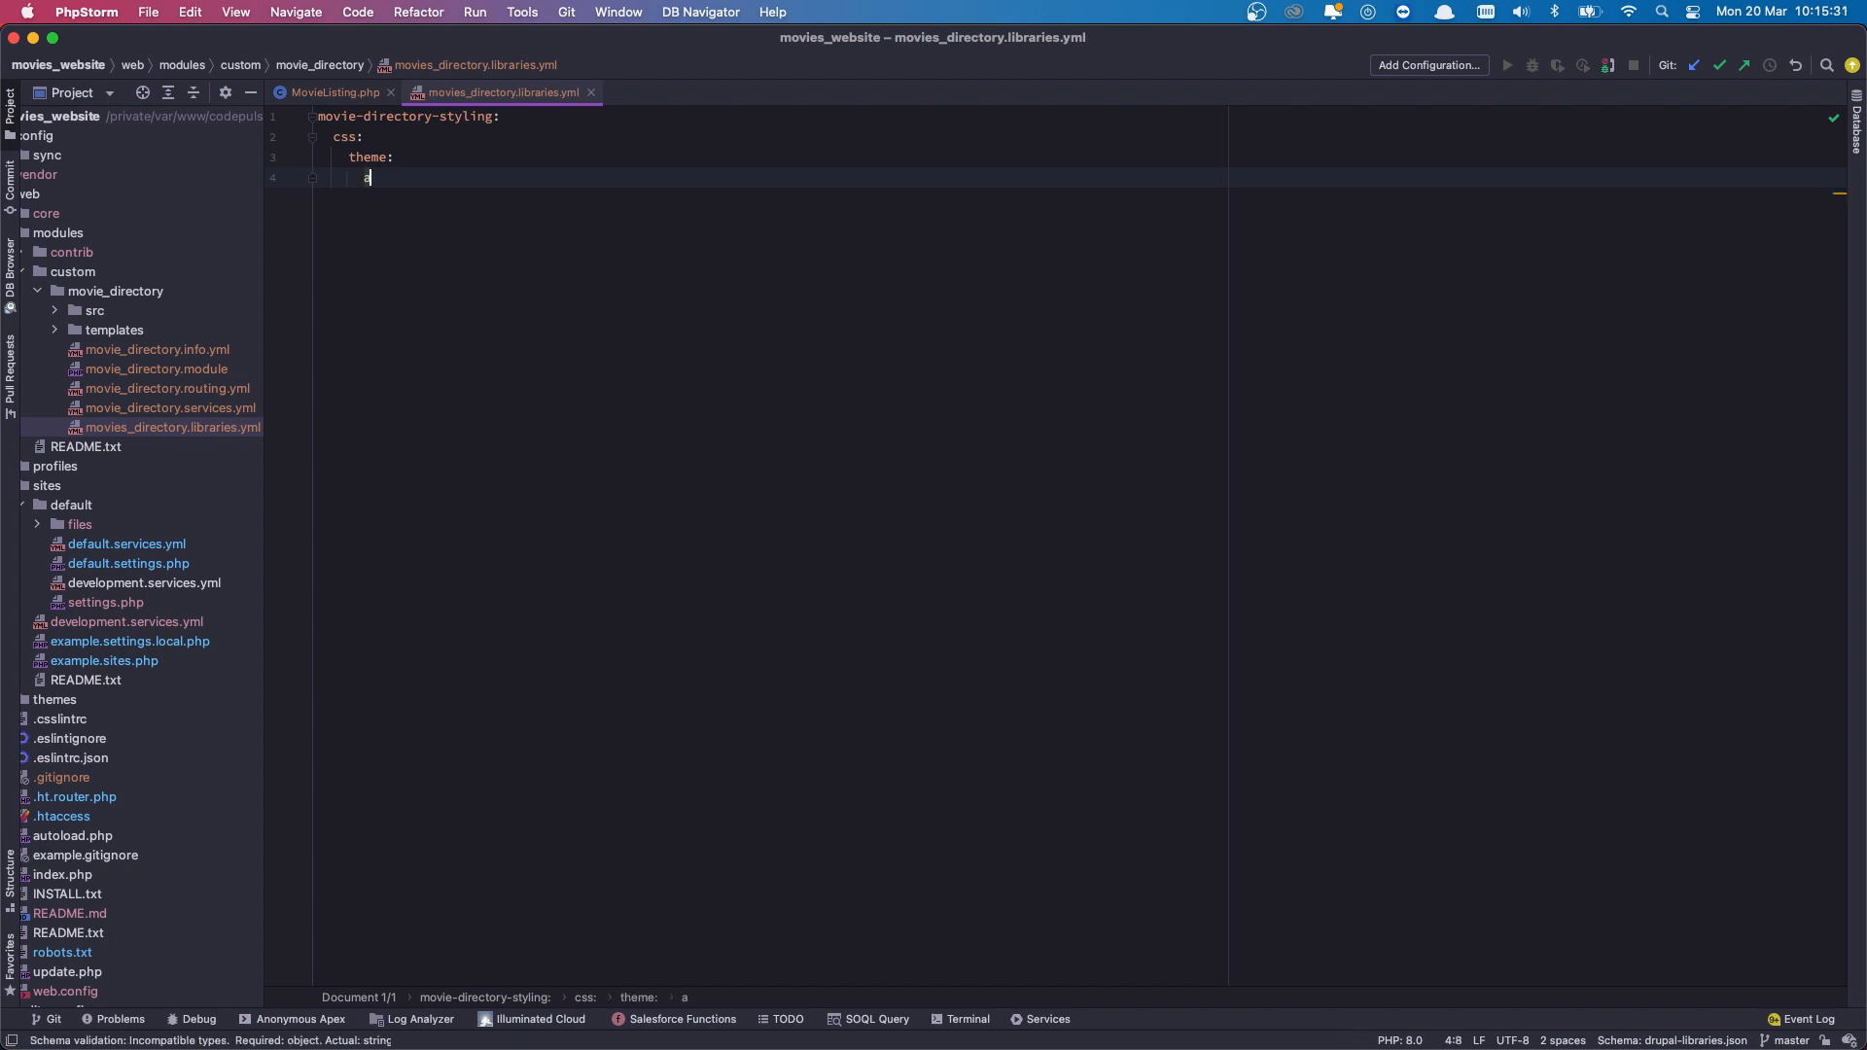
{"action": "type", "text": "sset"}
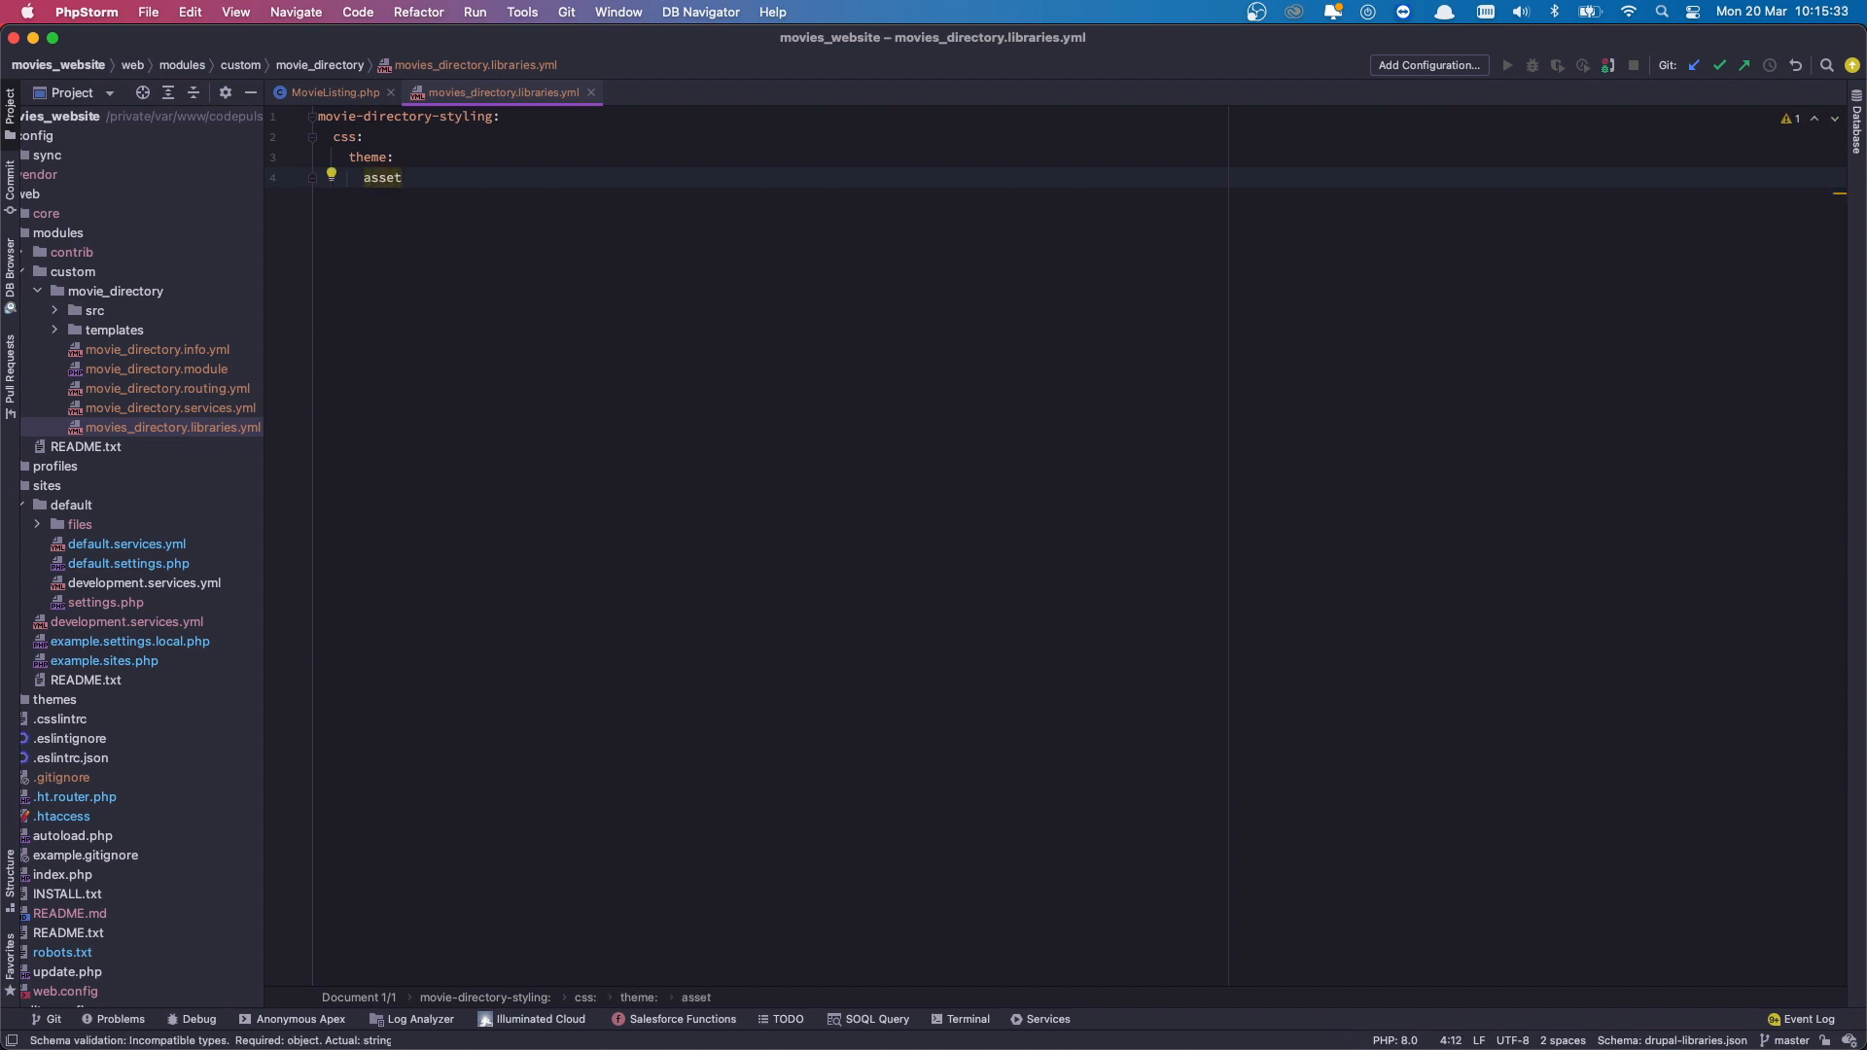
{"action": "type", "text": "s/css"}
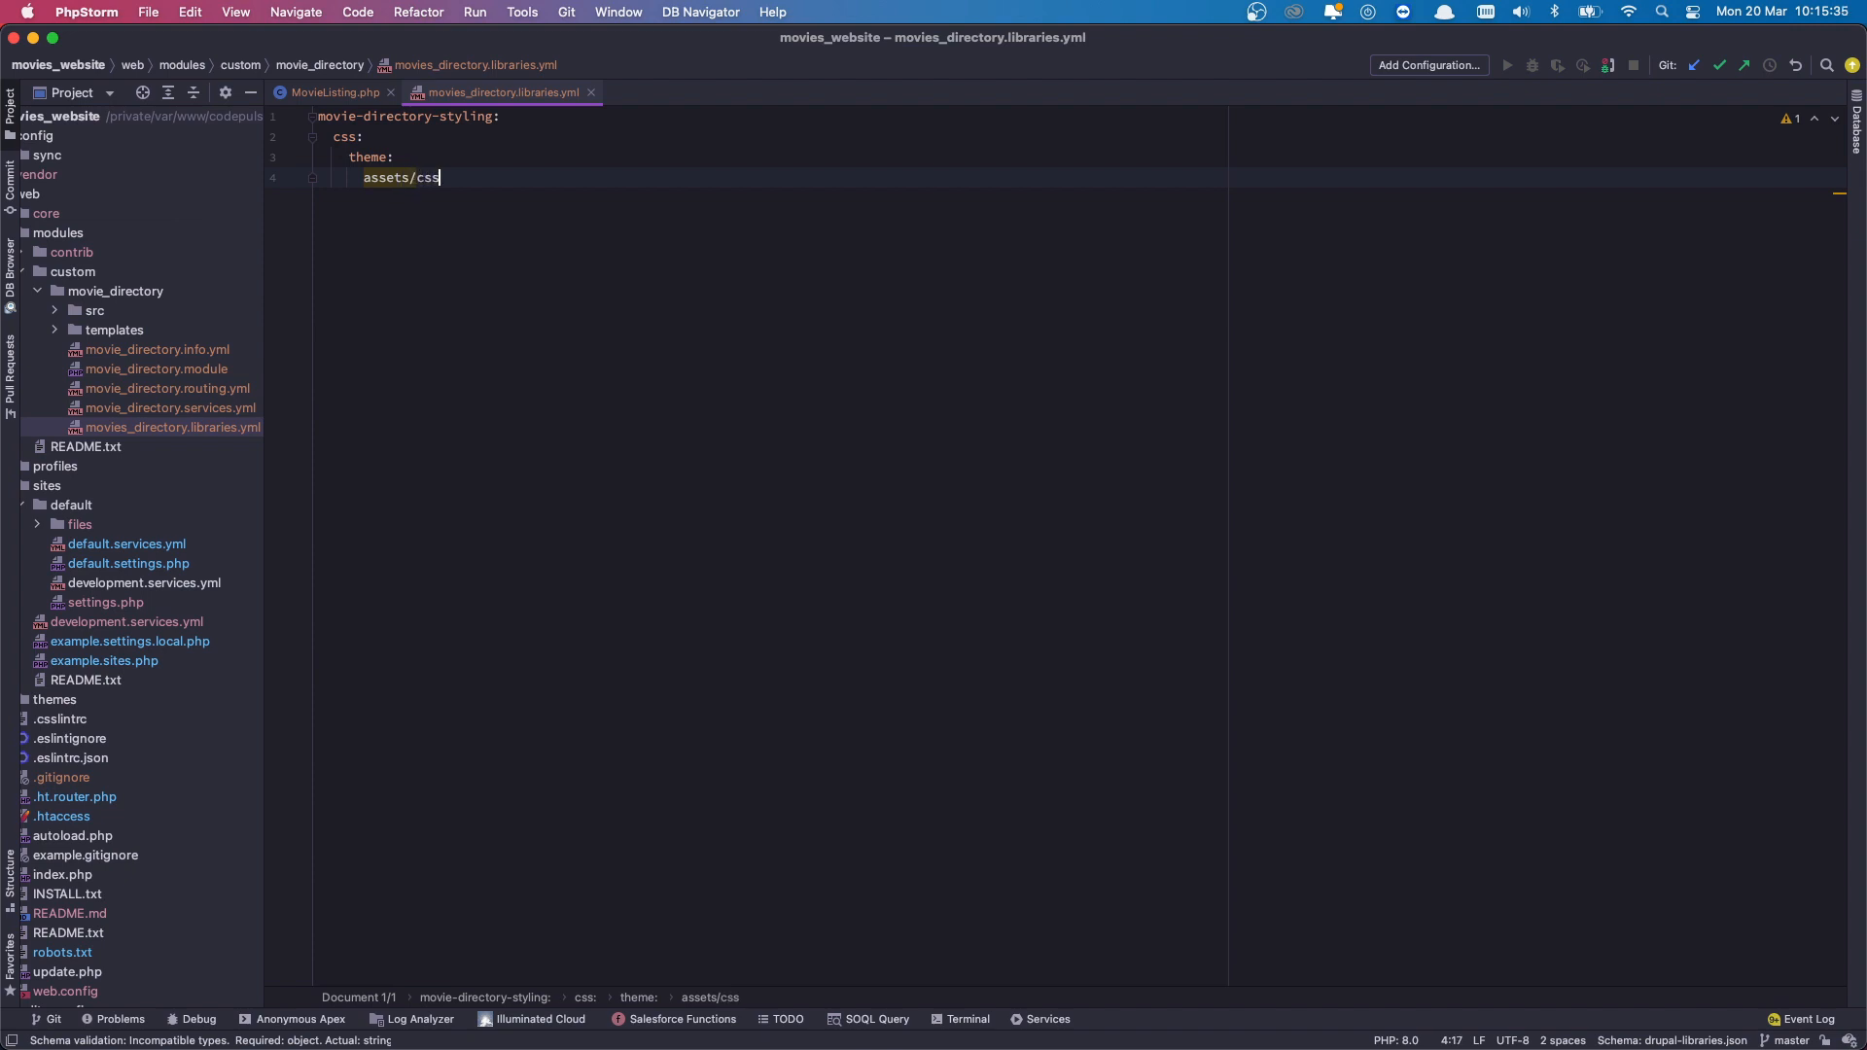
{"action": "type", "text": "/movie-s"}
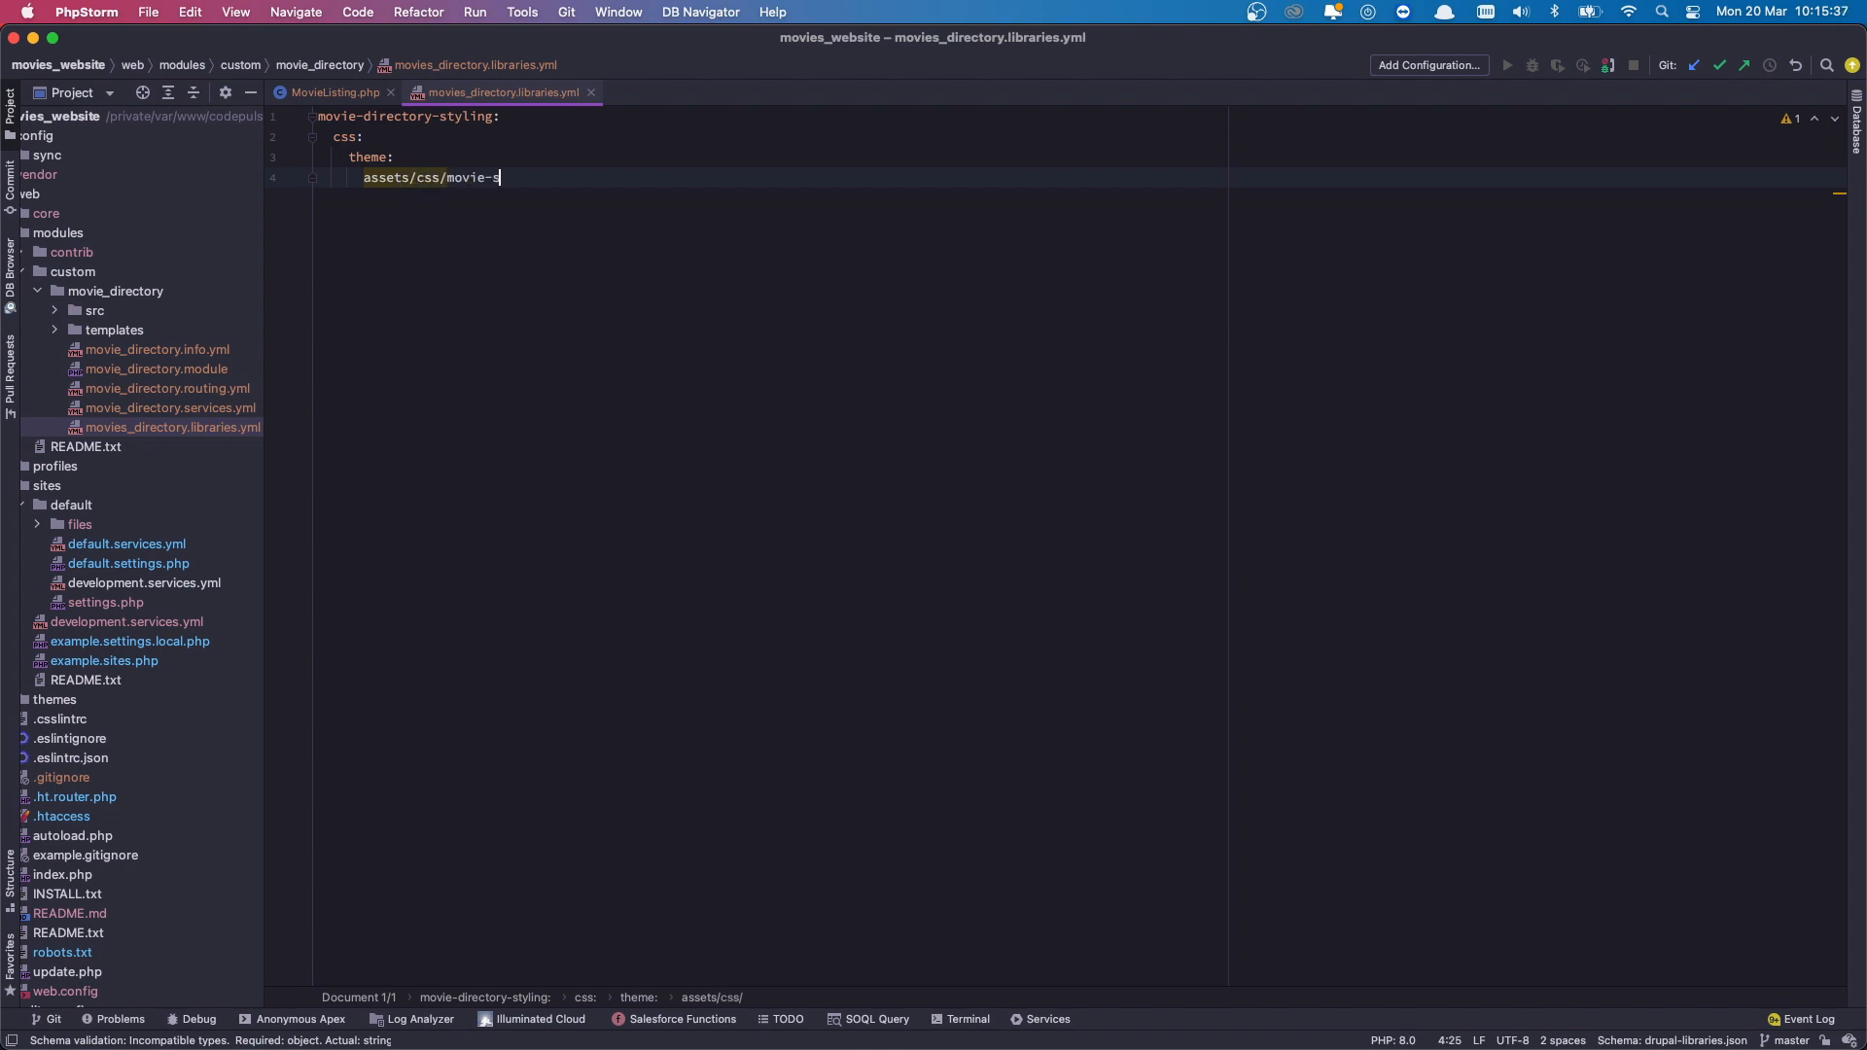
{"action": "type", "text": "tyles.css"}
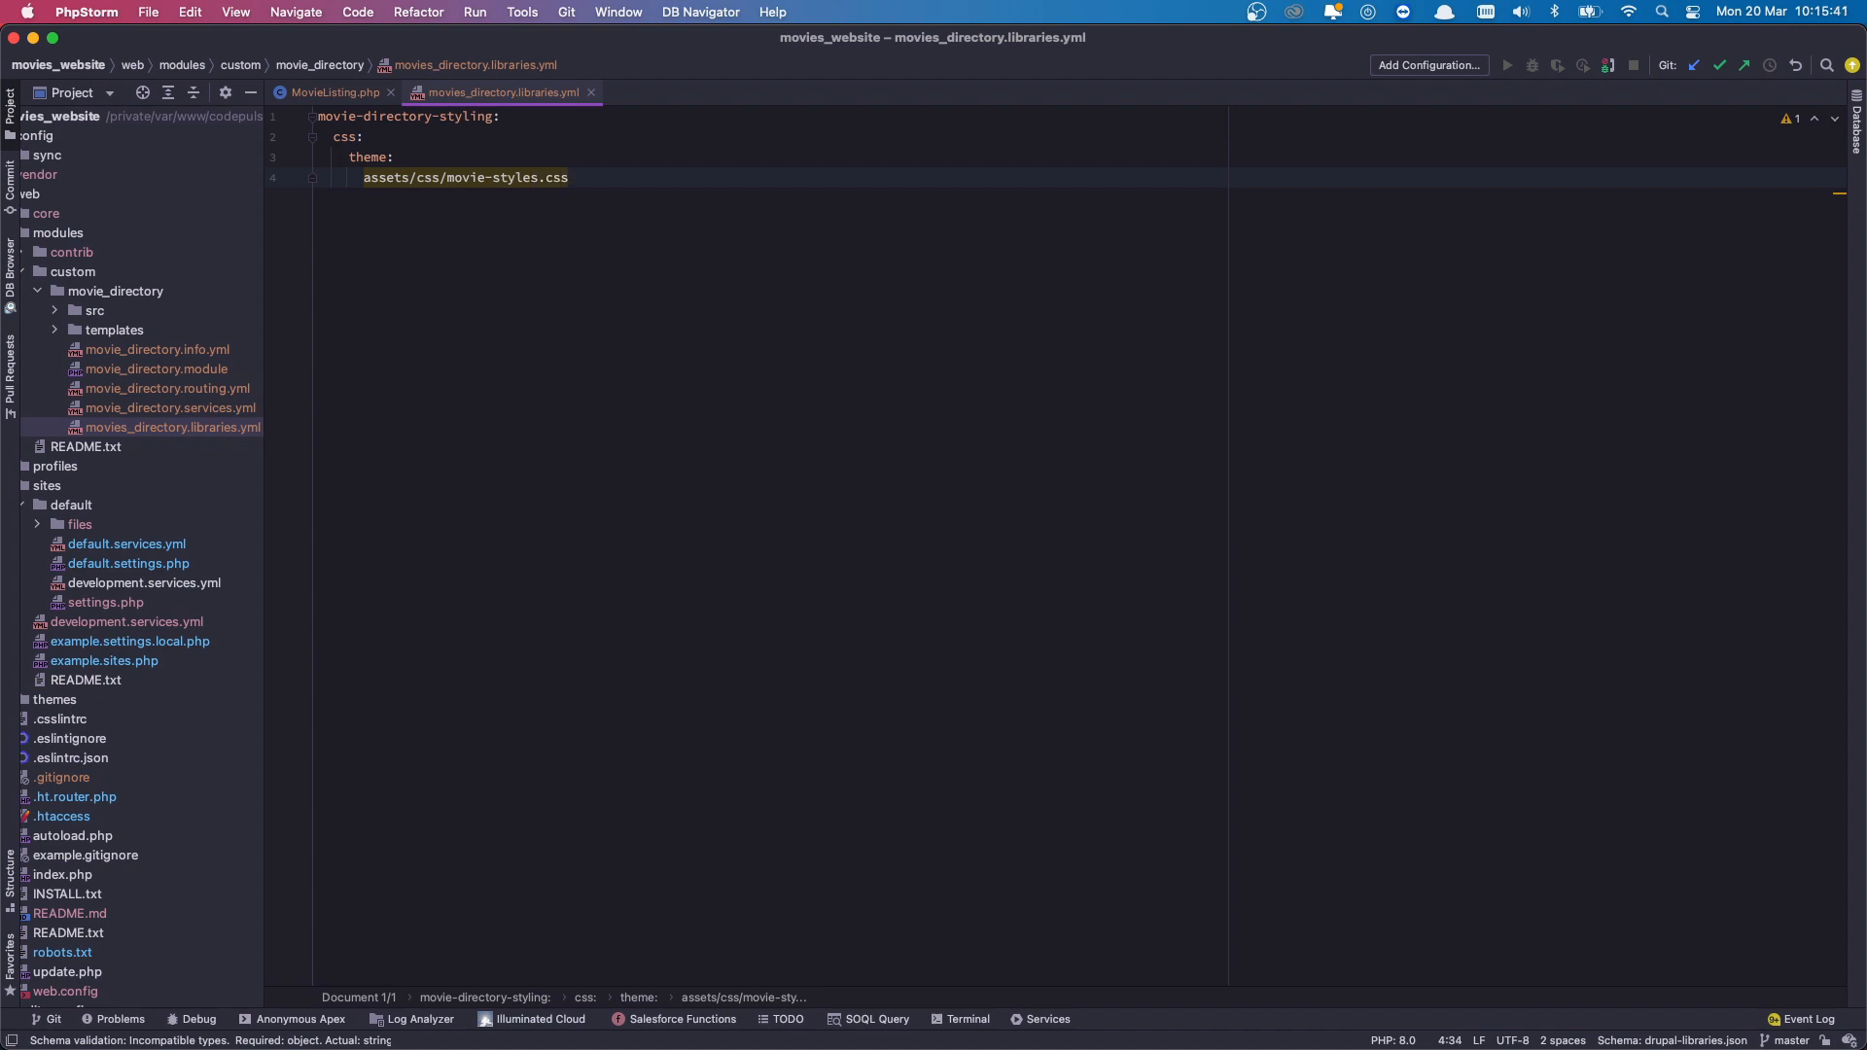
{"action": "type", "text": ":"}
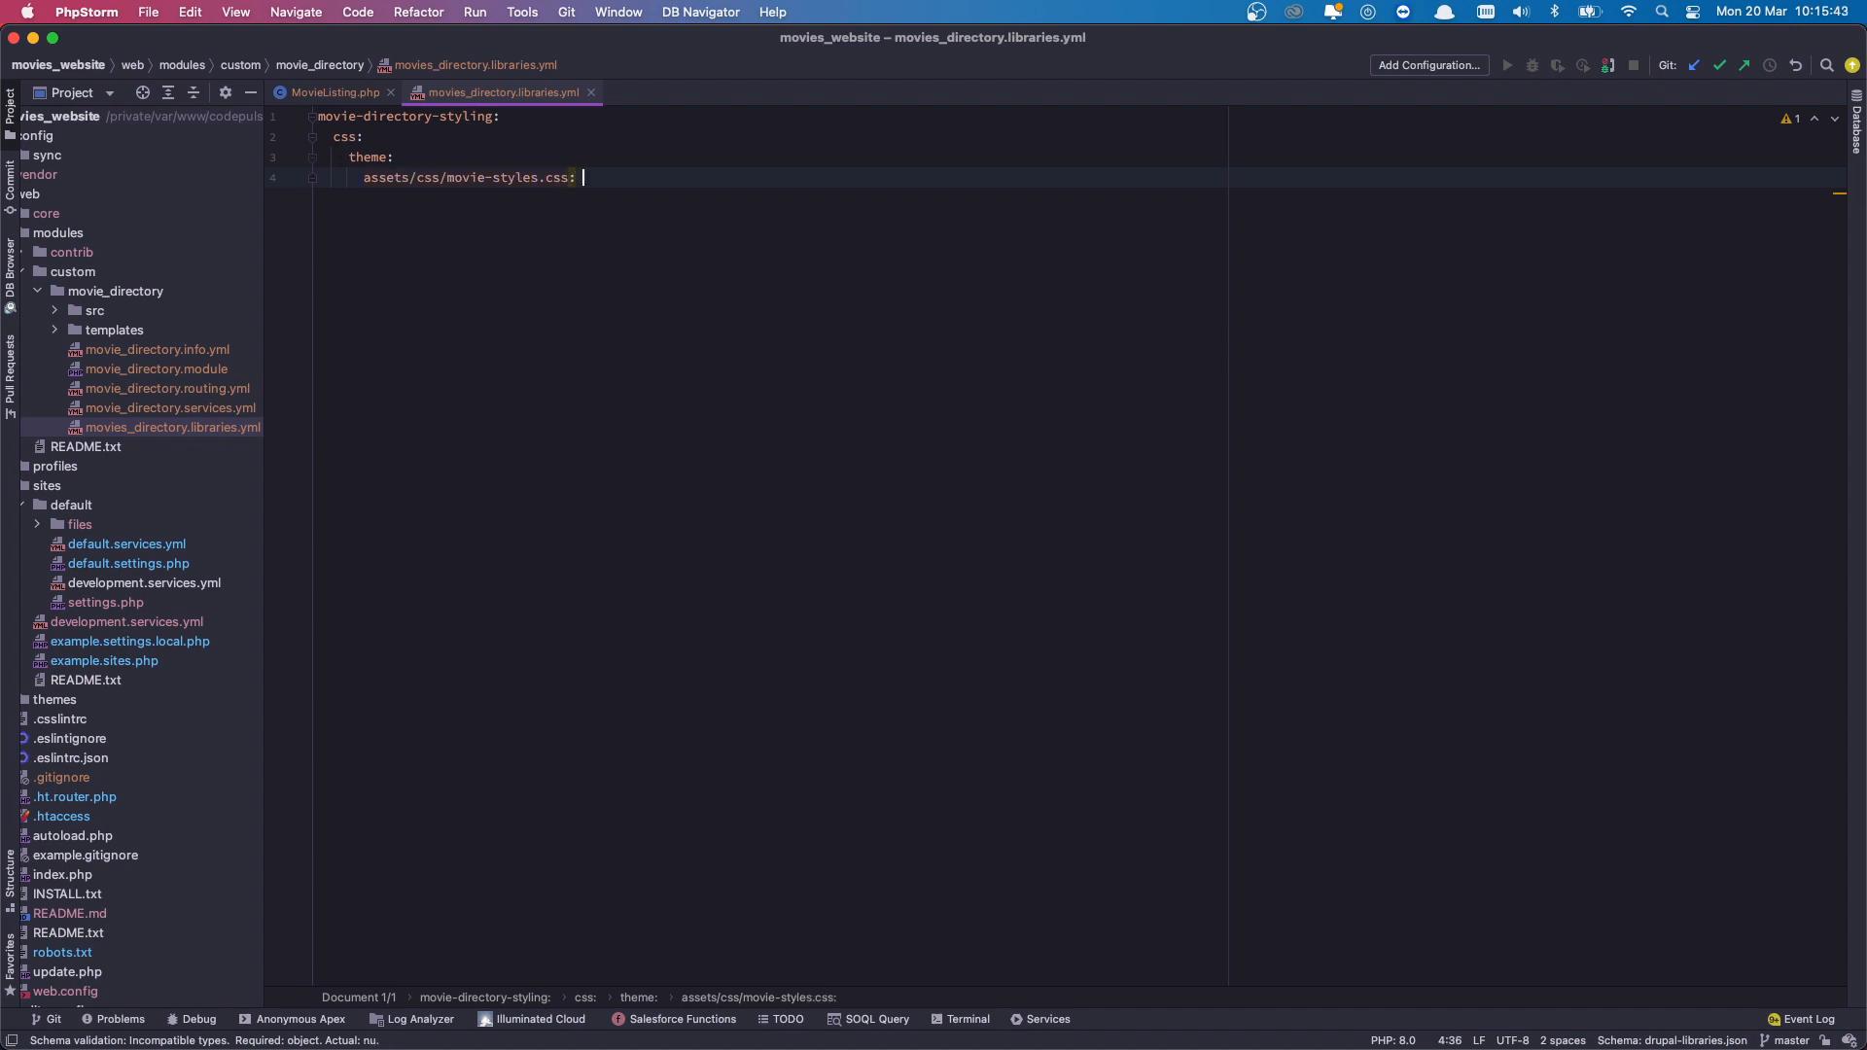
{"action": "type", "text": "{}"}
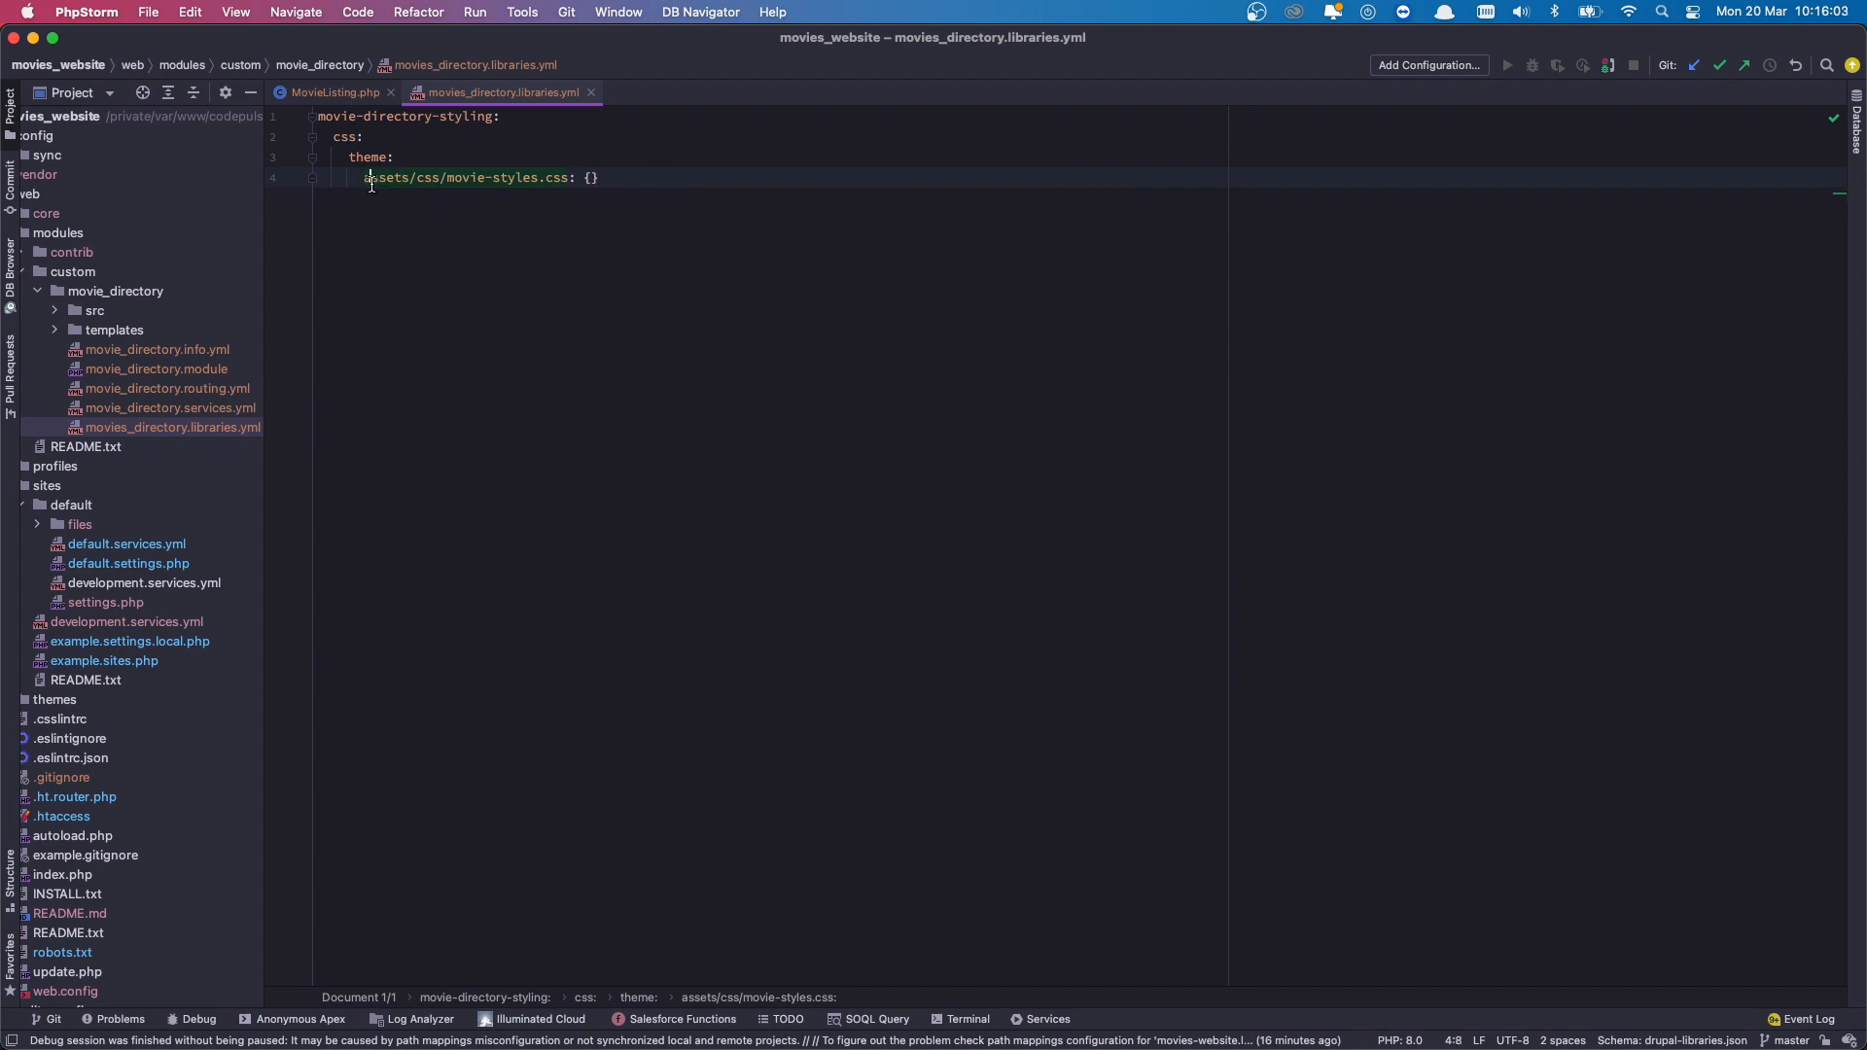
Create the assets/css directory inside the movie_directory module.
{"action": "double_click", "coordinate": [381, 177]}
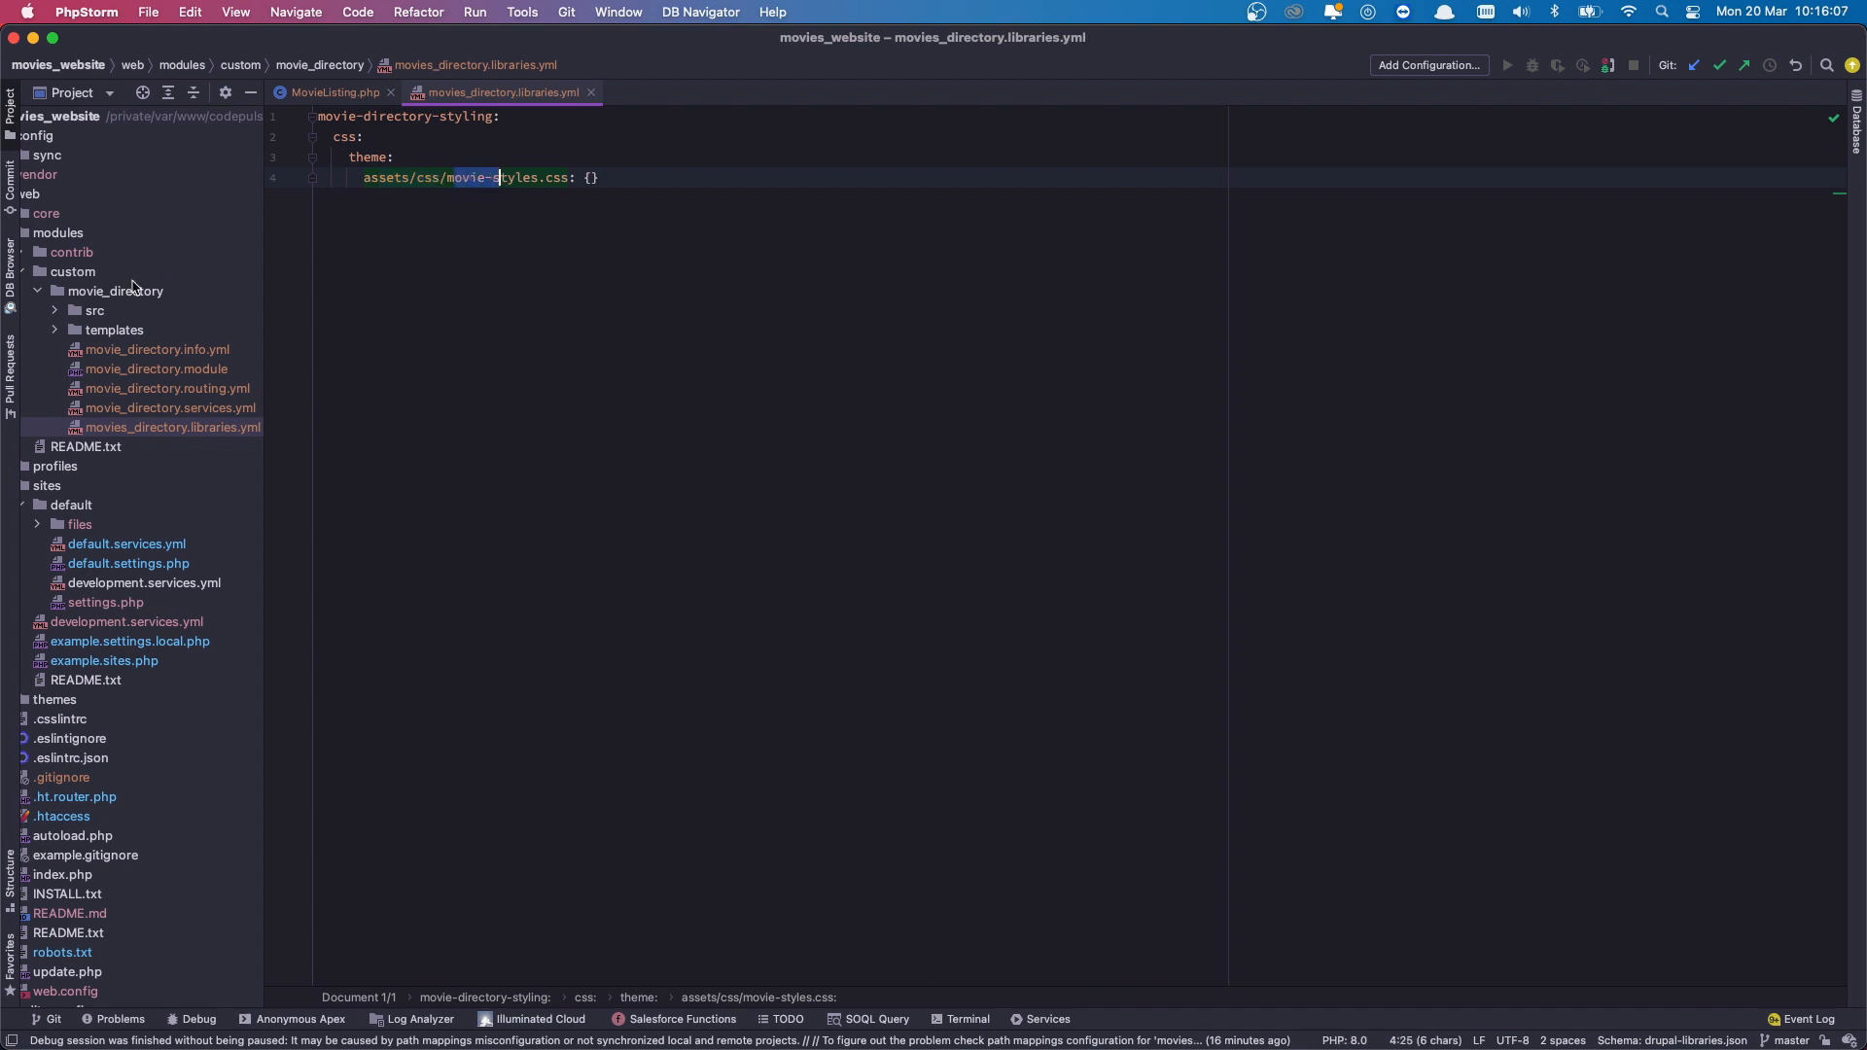
{"action": "left_click", "coordinate": [115, 291]}
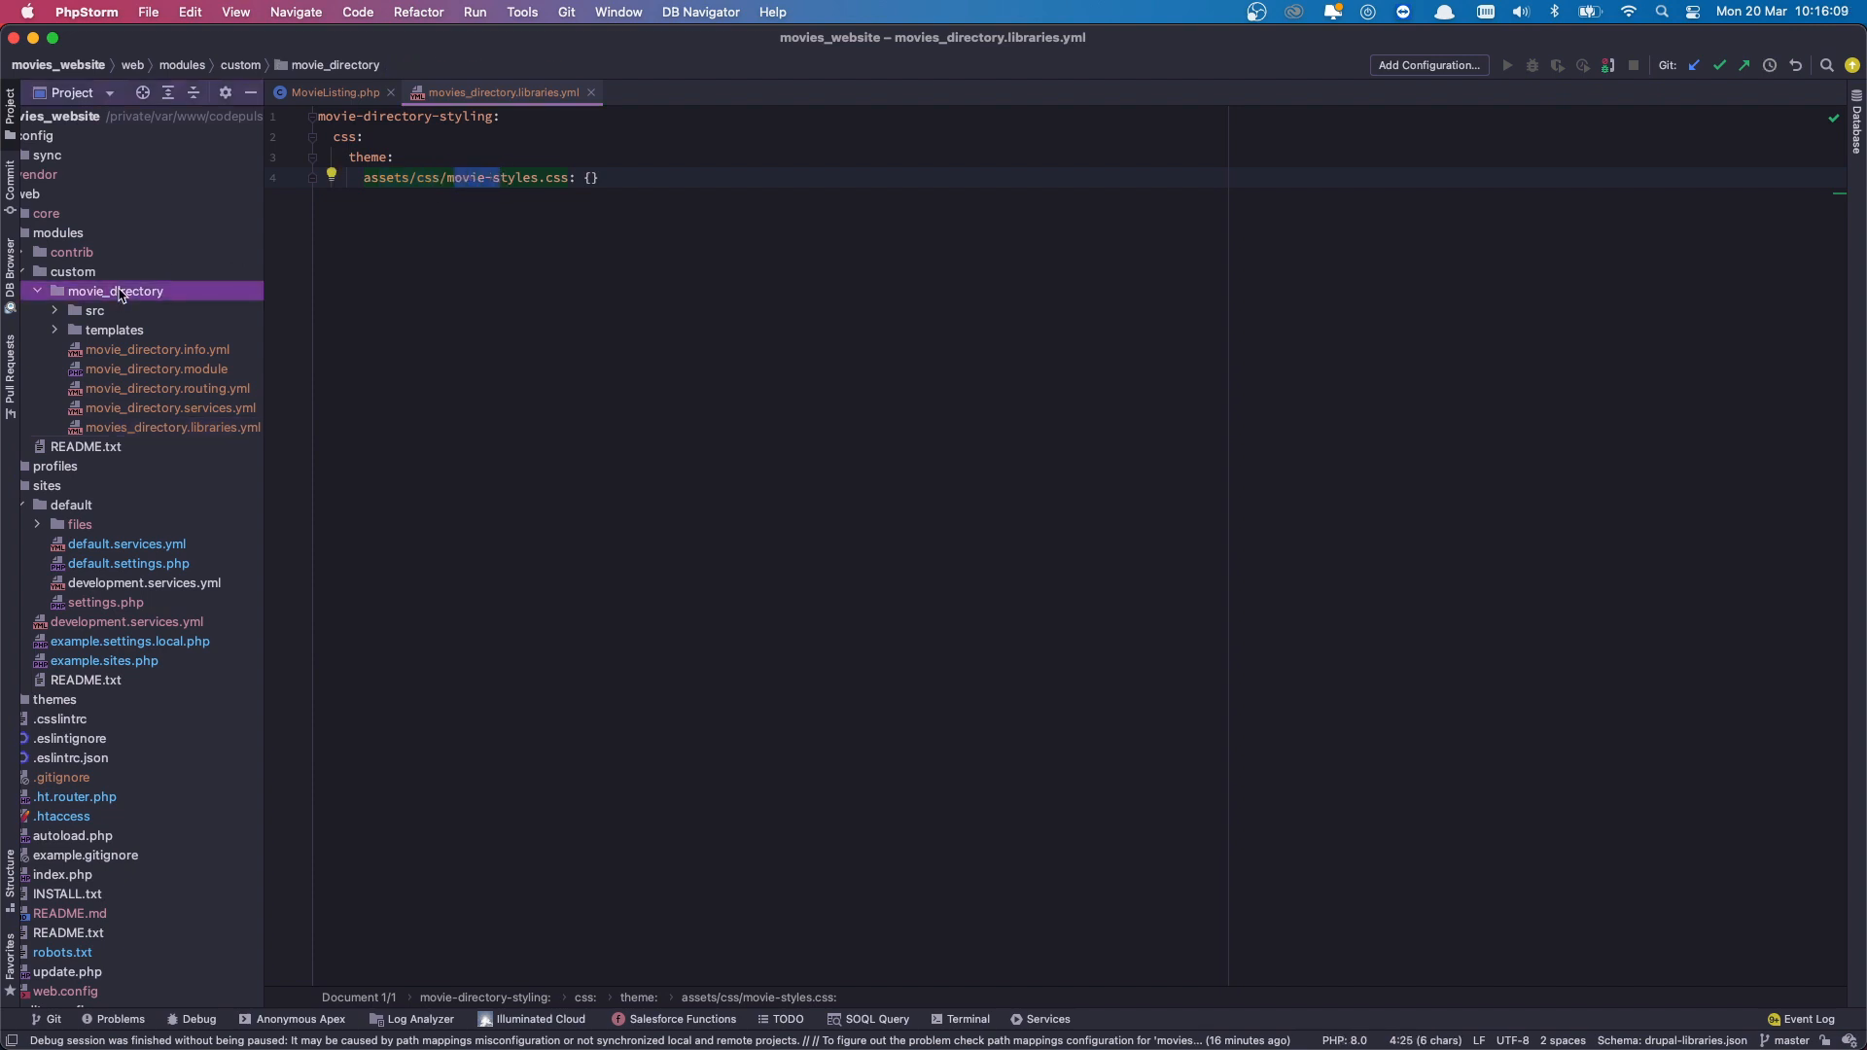
{"action": "mouse_move", "coordinate": [155, 297]}
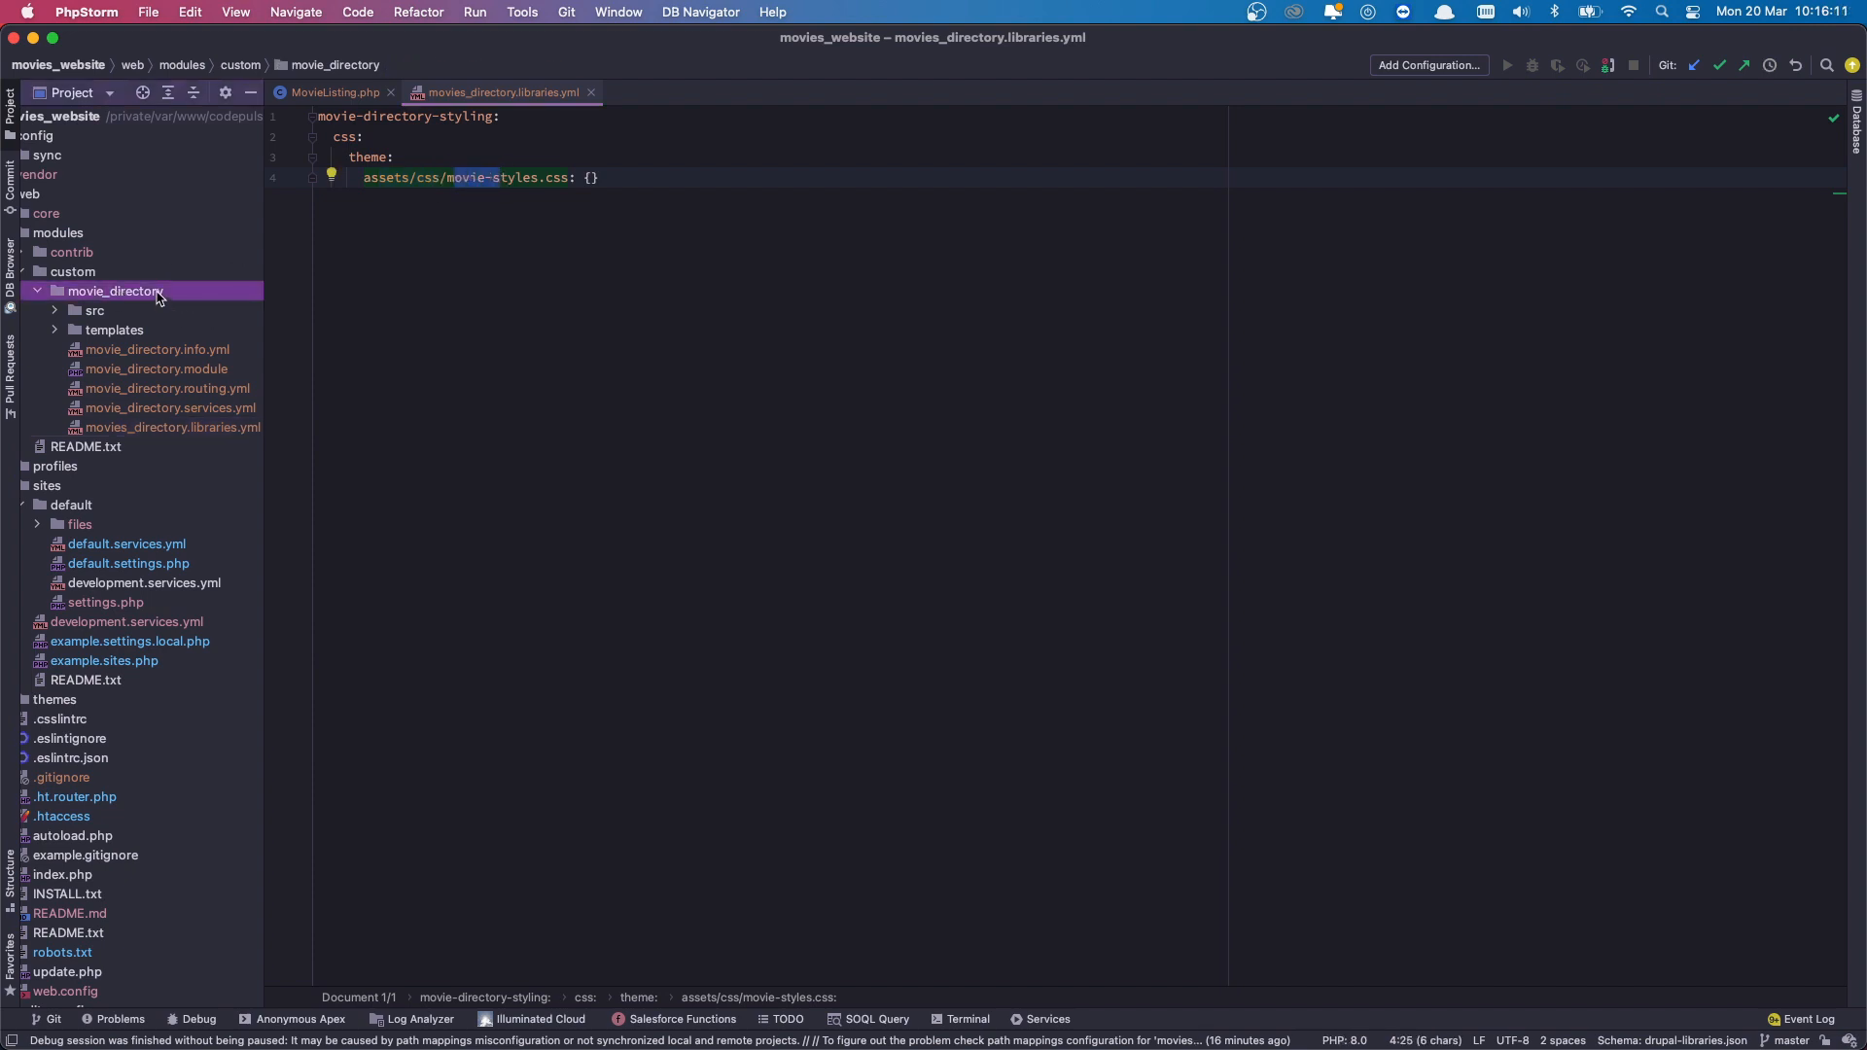
{"action": "right_click", "coordinate": [116, 291]}
{"action": "type", "text": "assets"}
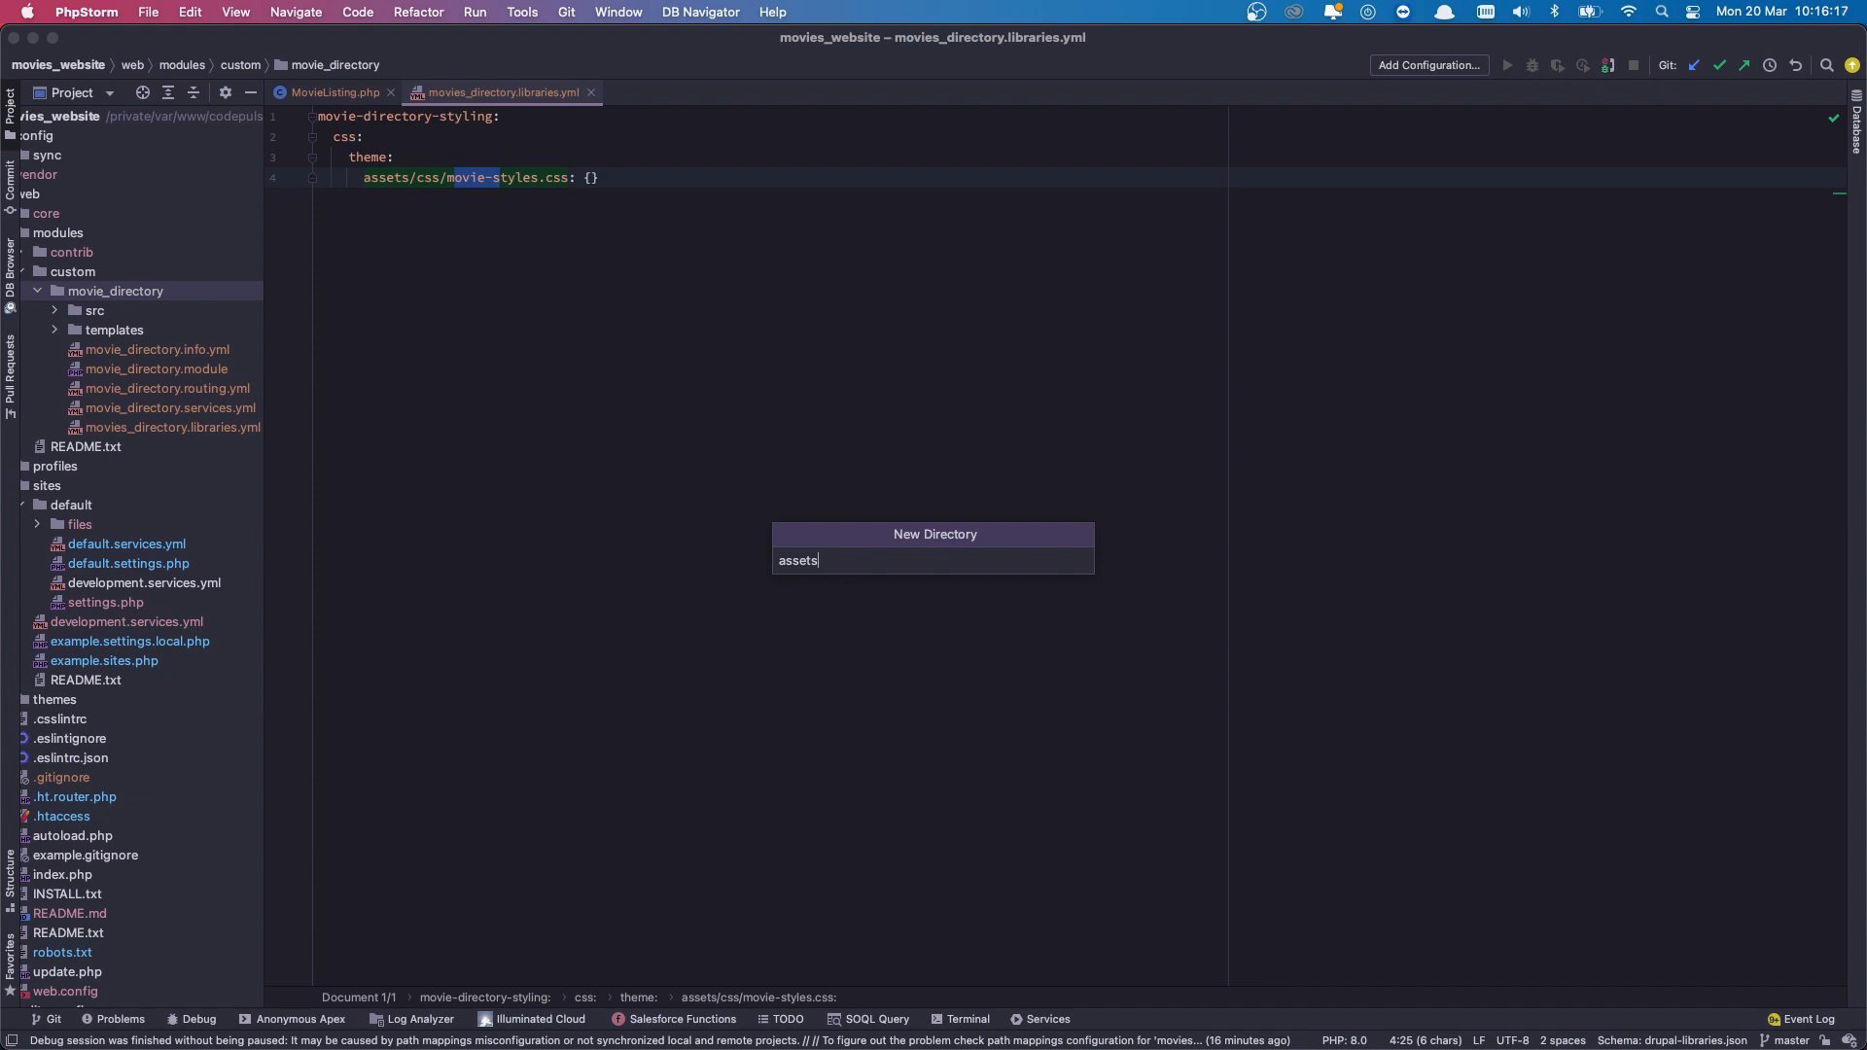
{"action": "type", "text": "/css"}
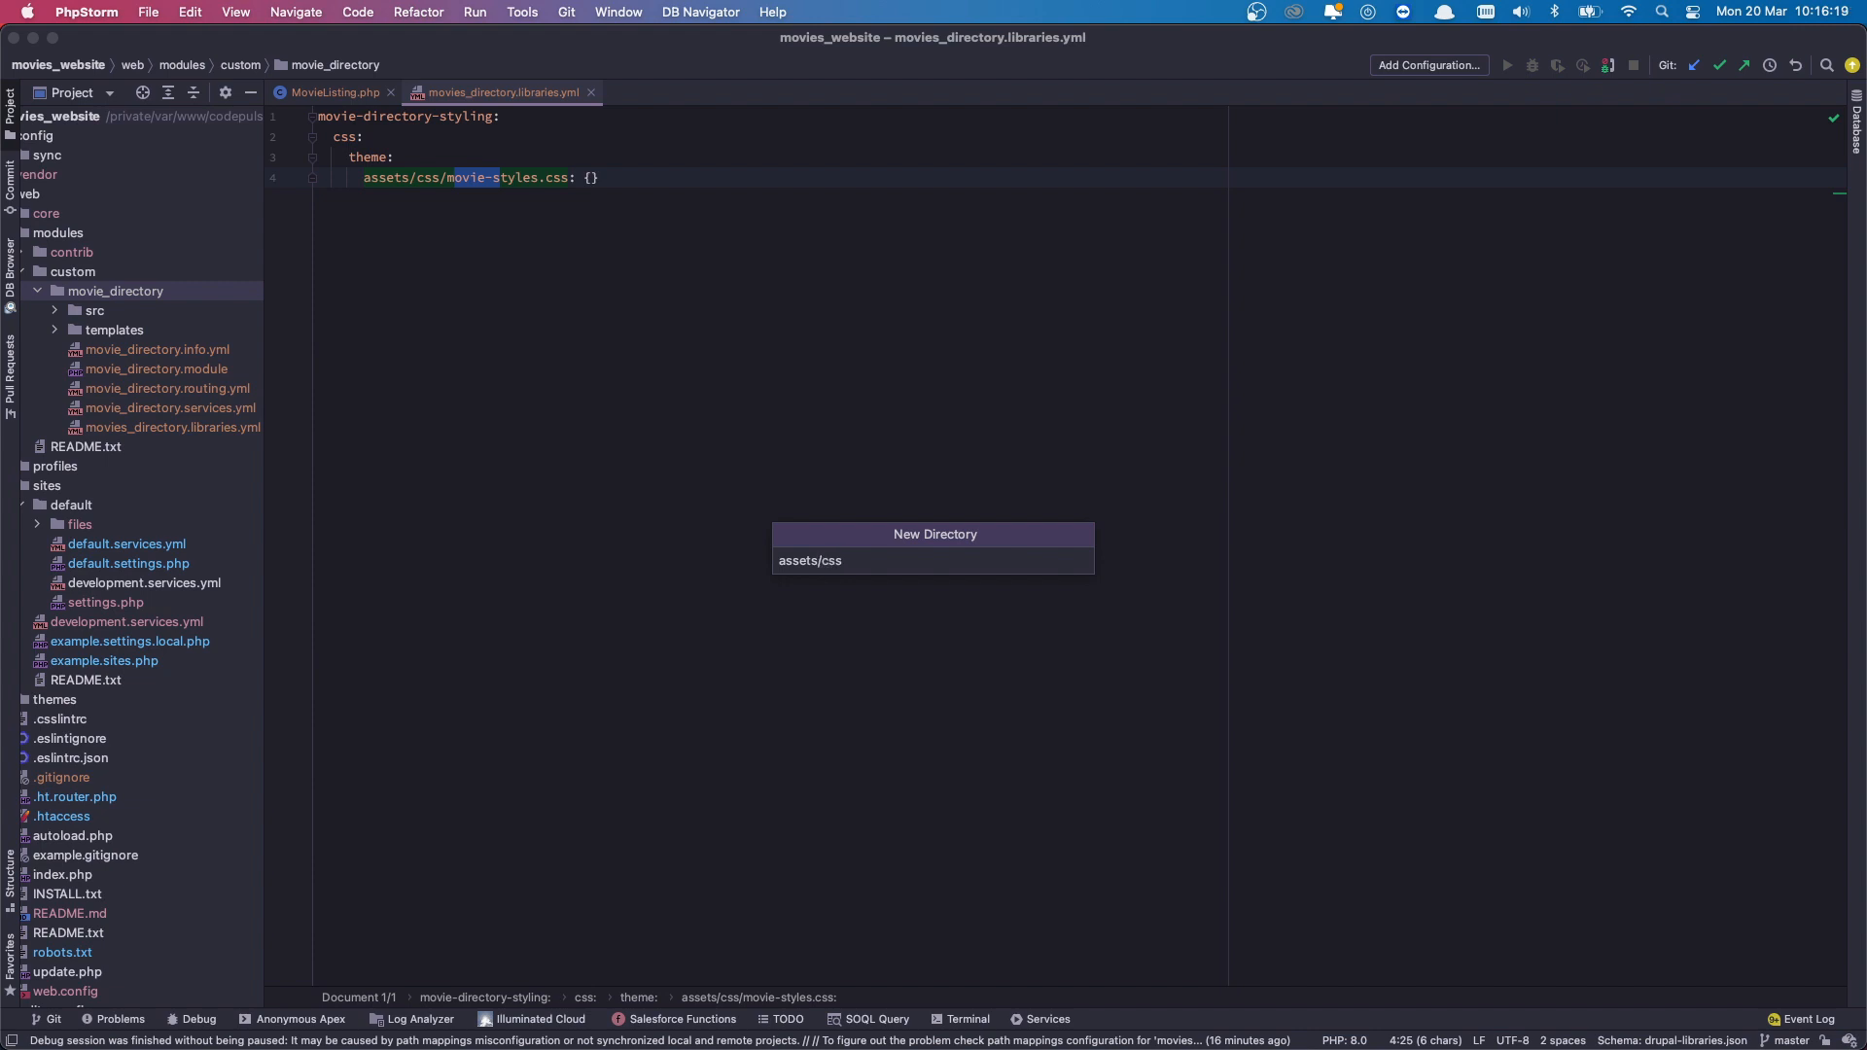
{"action": "key", "text": "enter"}
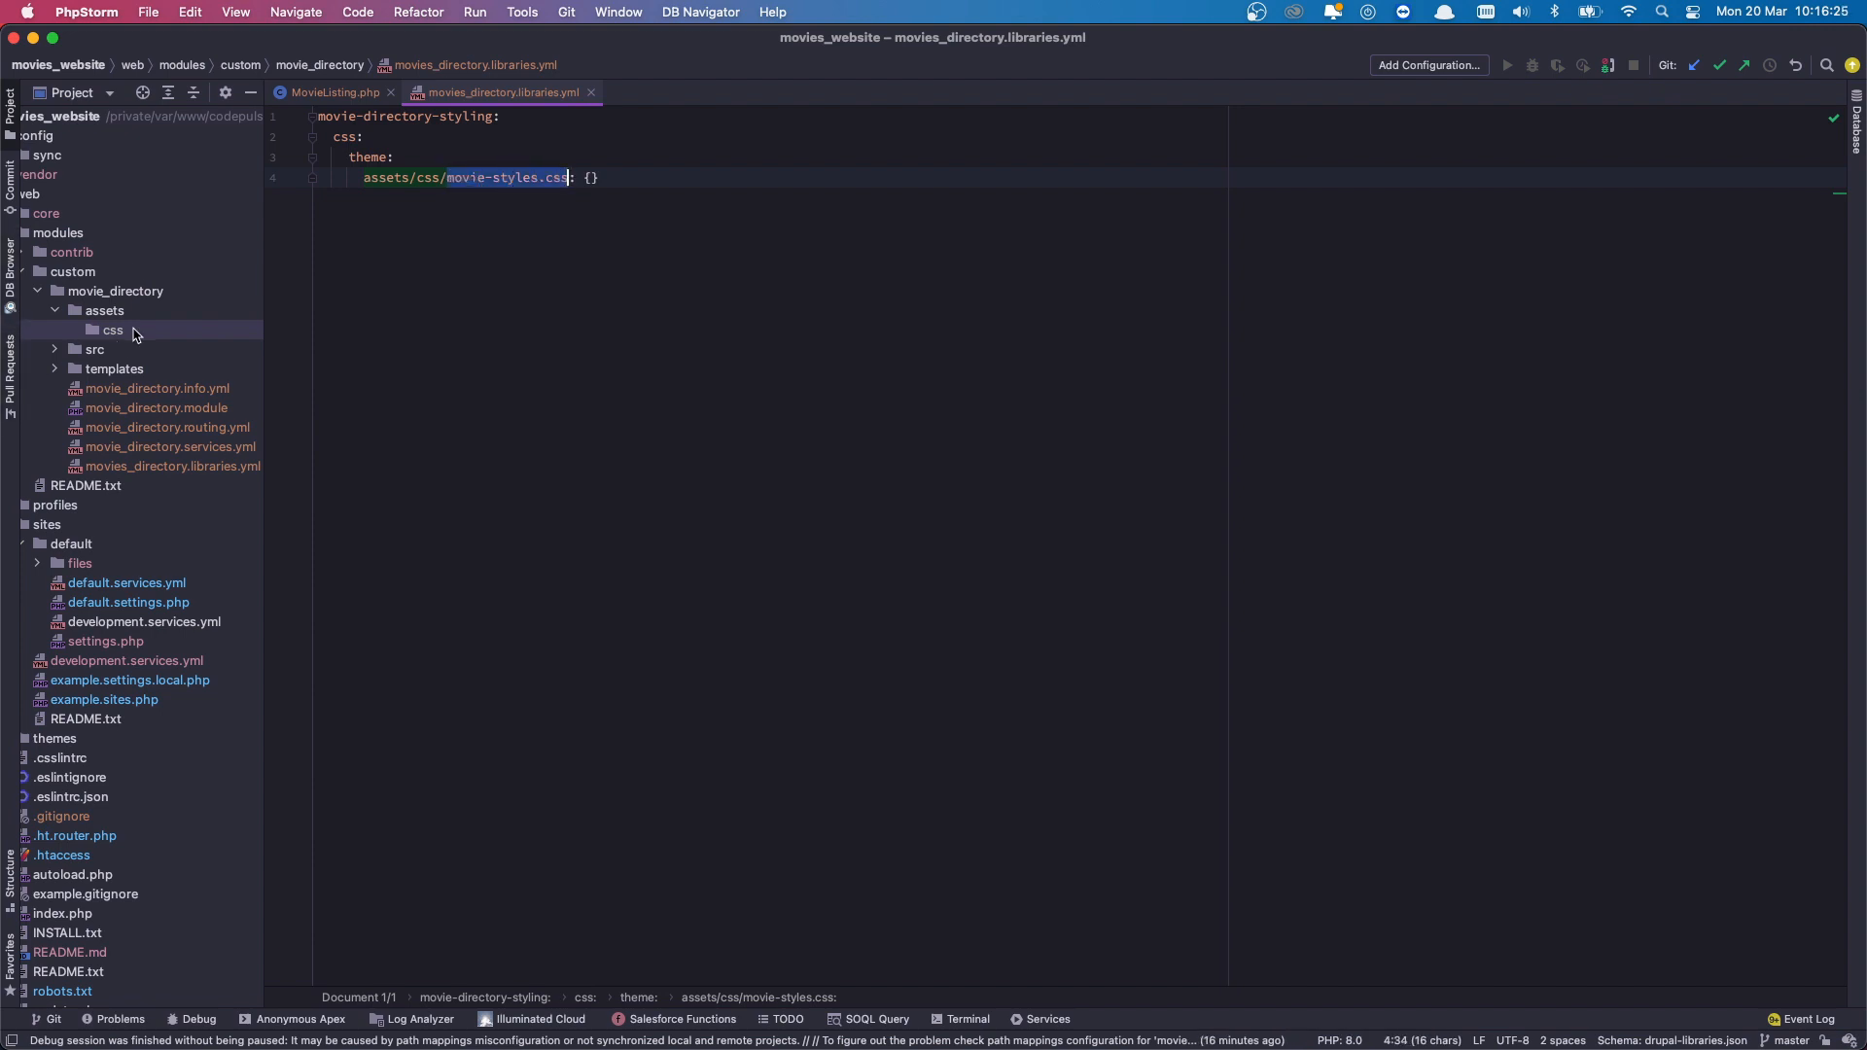
Add a new file movie-styles.css to the css folder.
{"action": "right_click", "coordinate": [112, 330]}
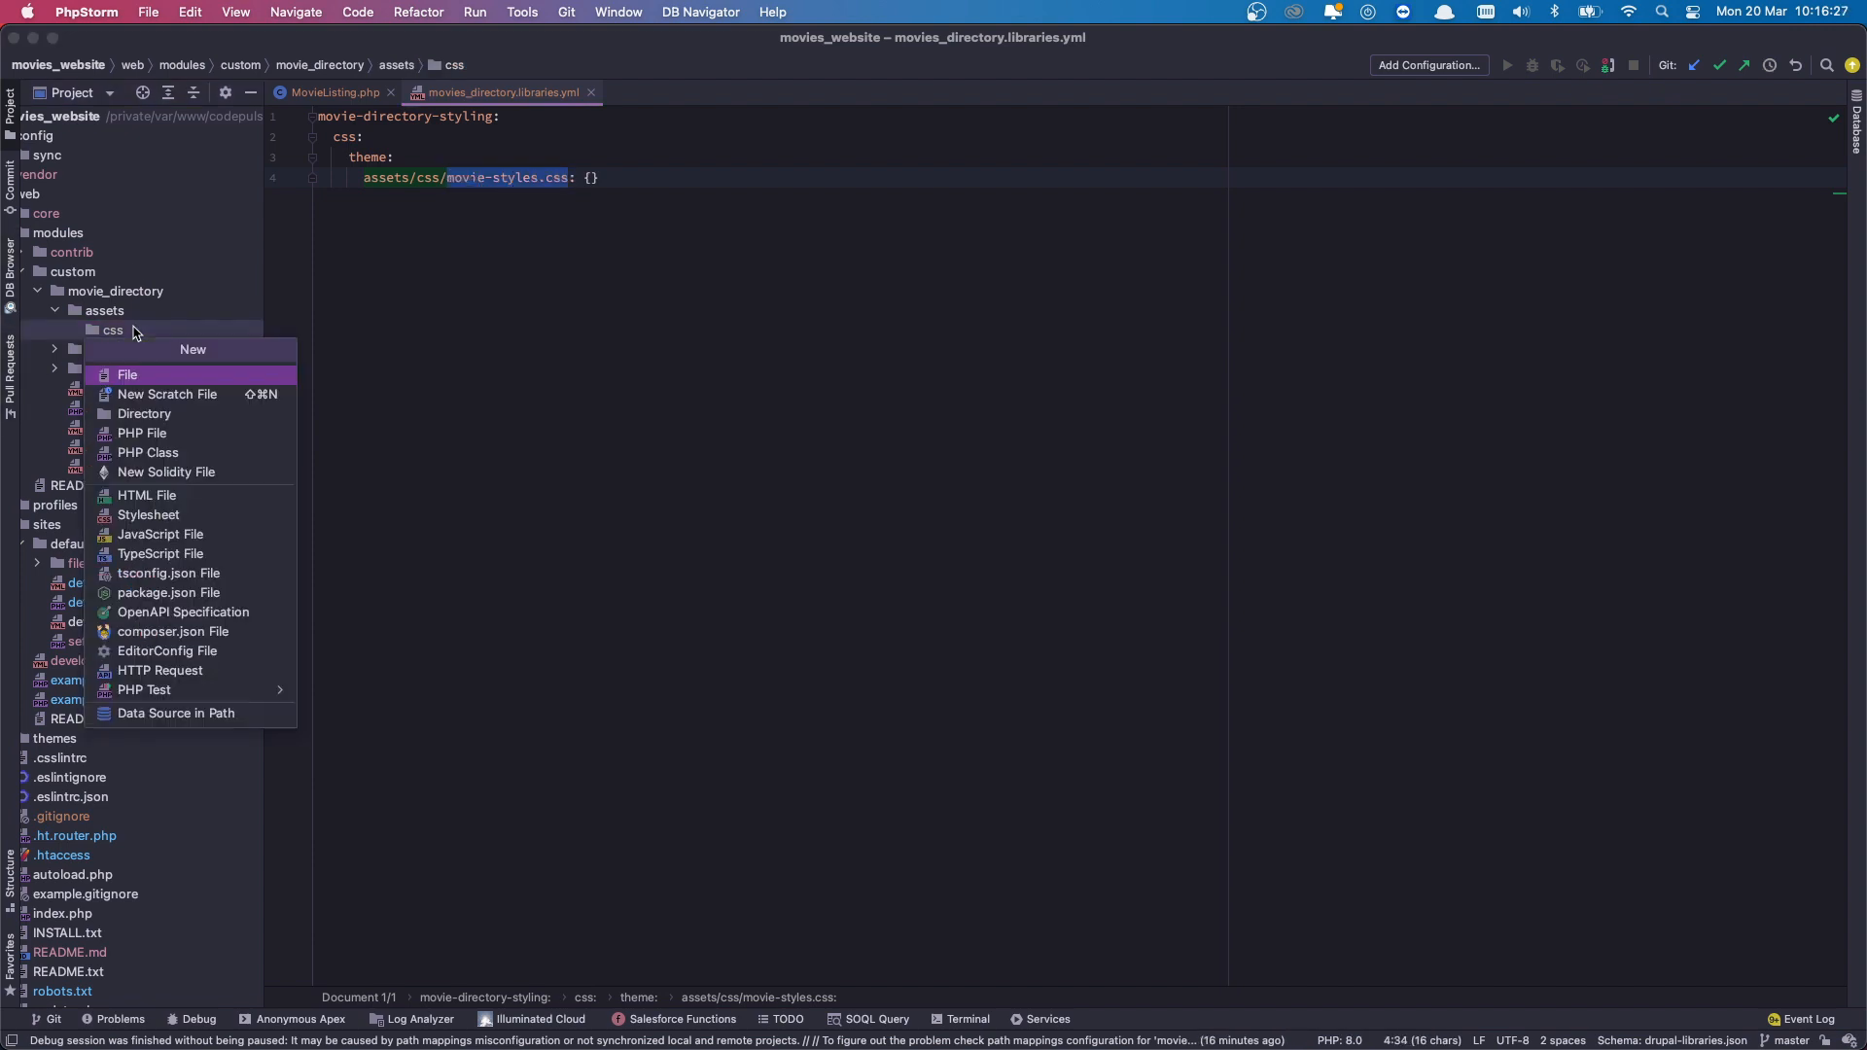
{"action": "left_click", "coordinate": [127, 374]}
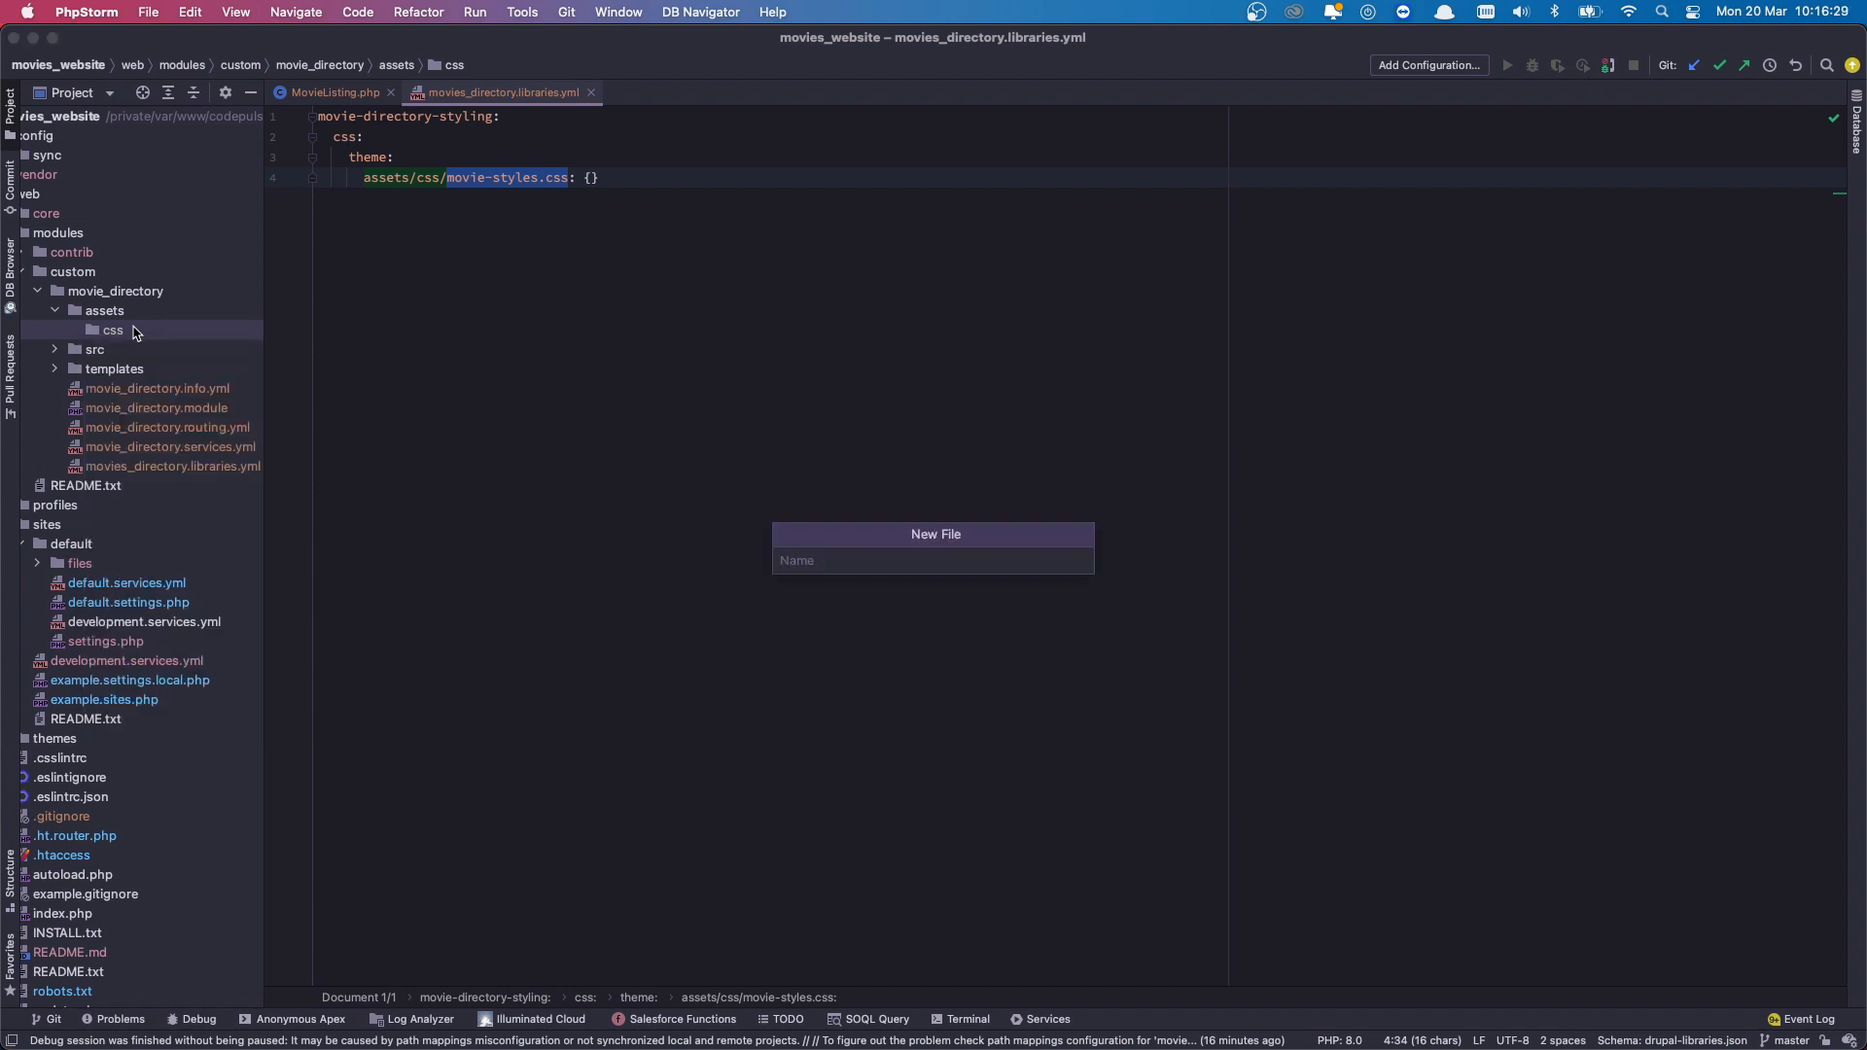
{"action": "type", "text": "movie-styles.css"}
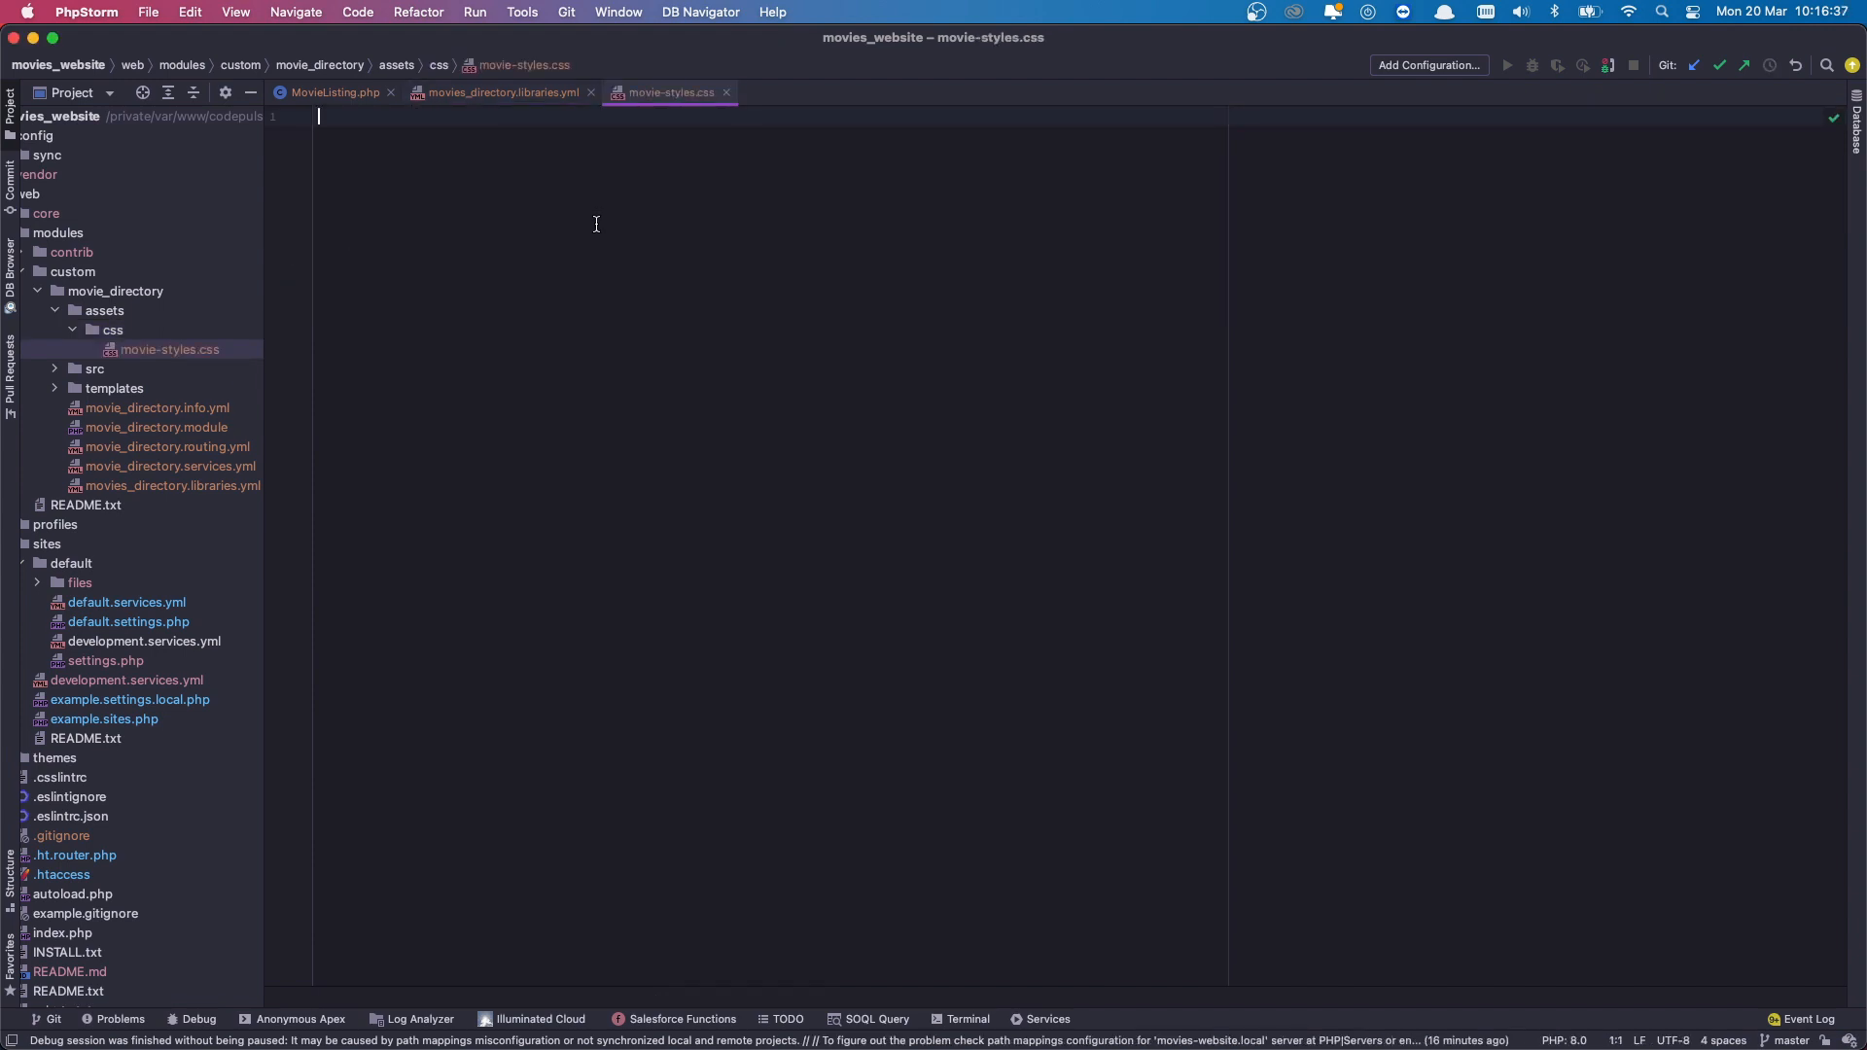
Write a body rule with background: red; in movie-styles.css.
{"action": "type", "text": "body {"}
{"action": "type", "text": "background: red;"}
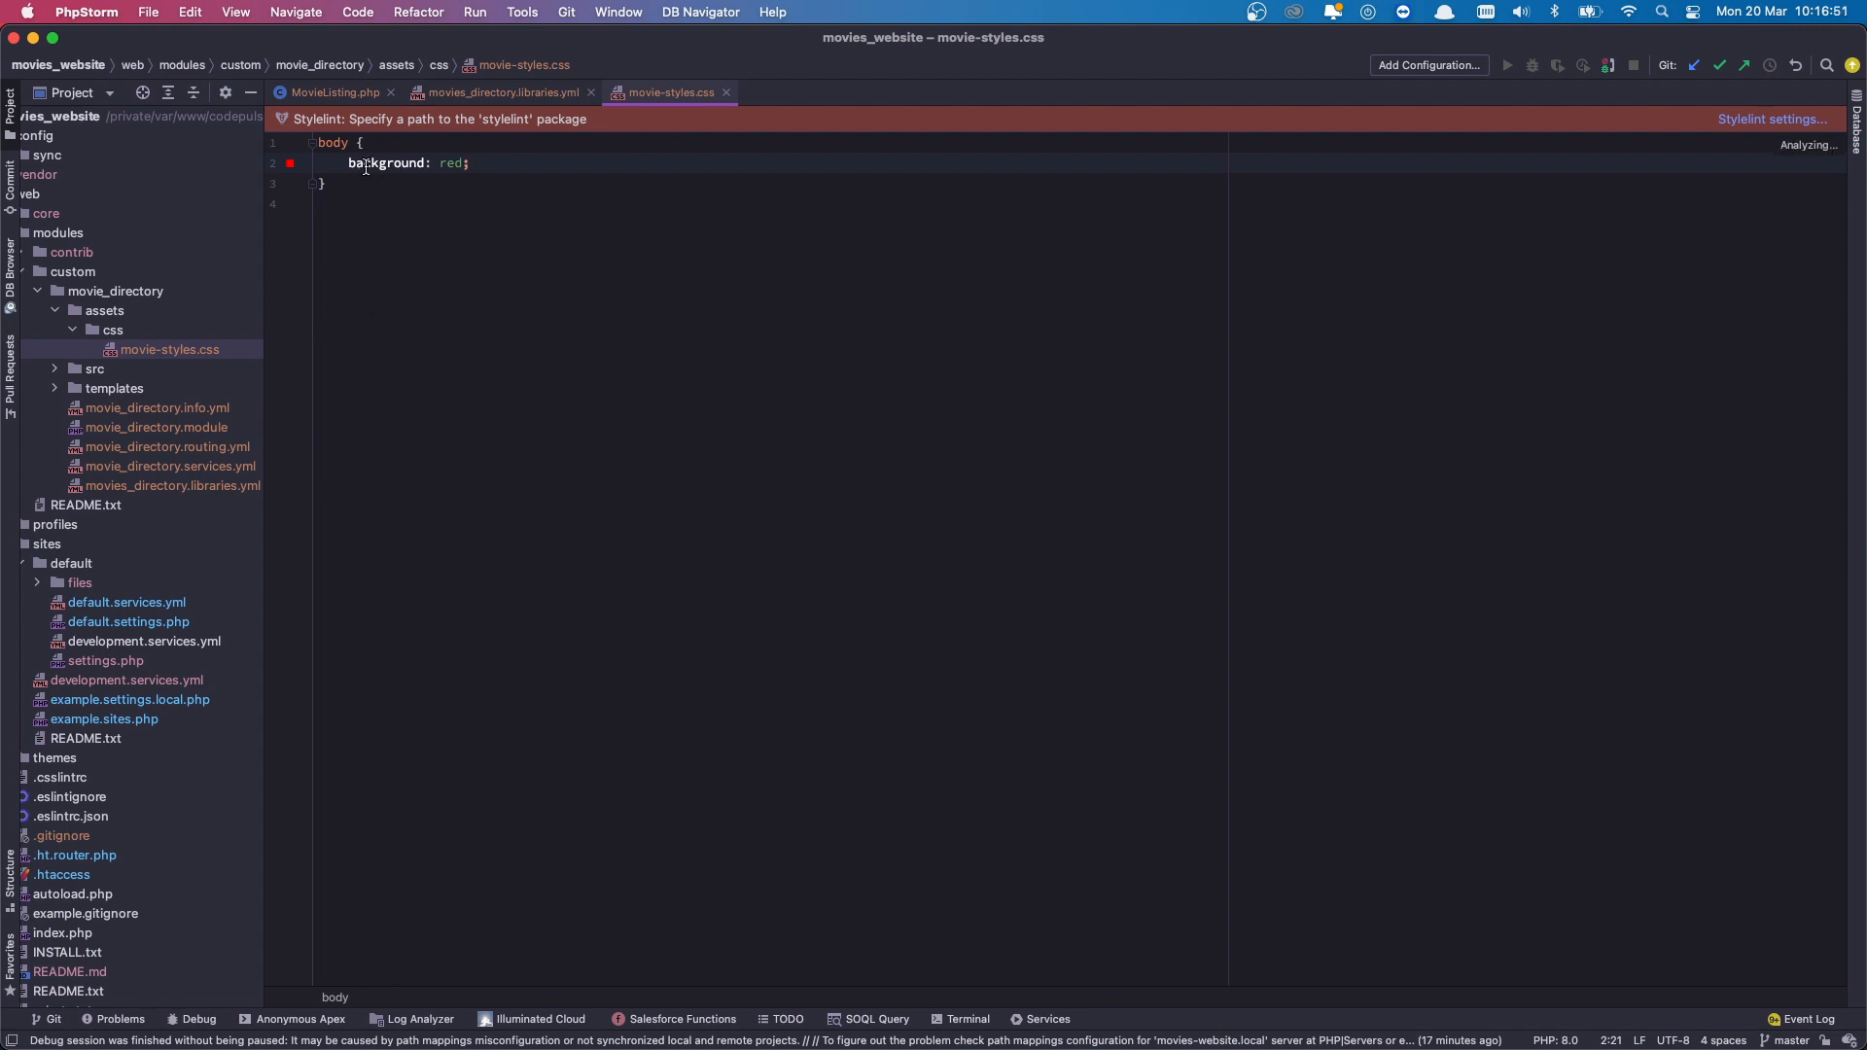
Open MovieListing.php and begin an '#attached' entry in the returned array.
{"action": "left_click", "coordinate": [335, 91]}
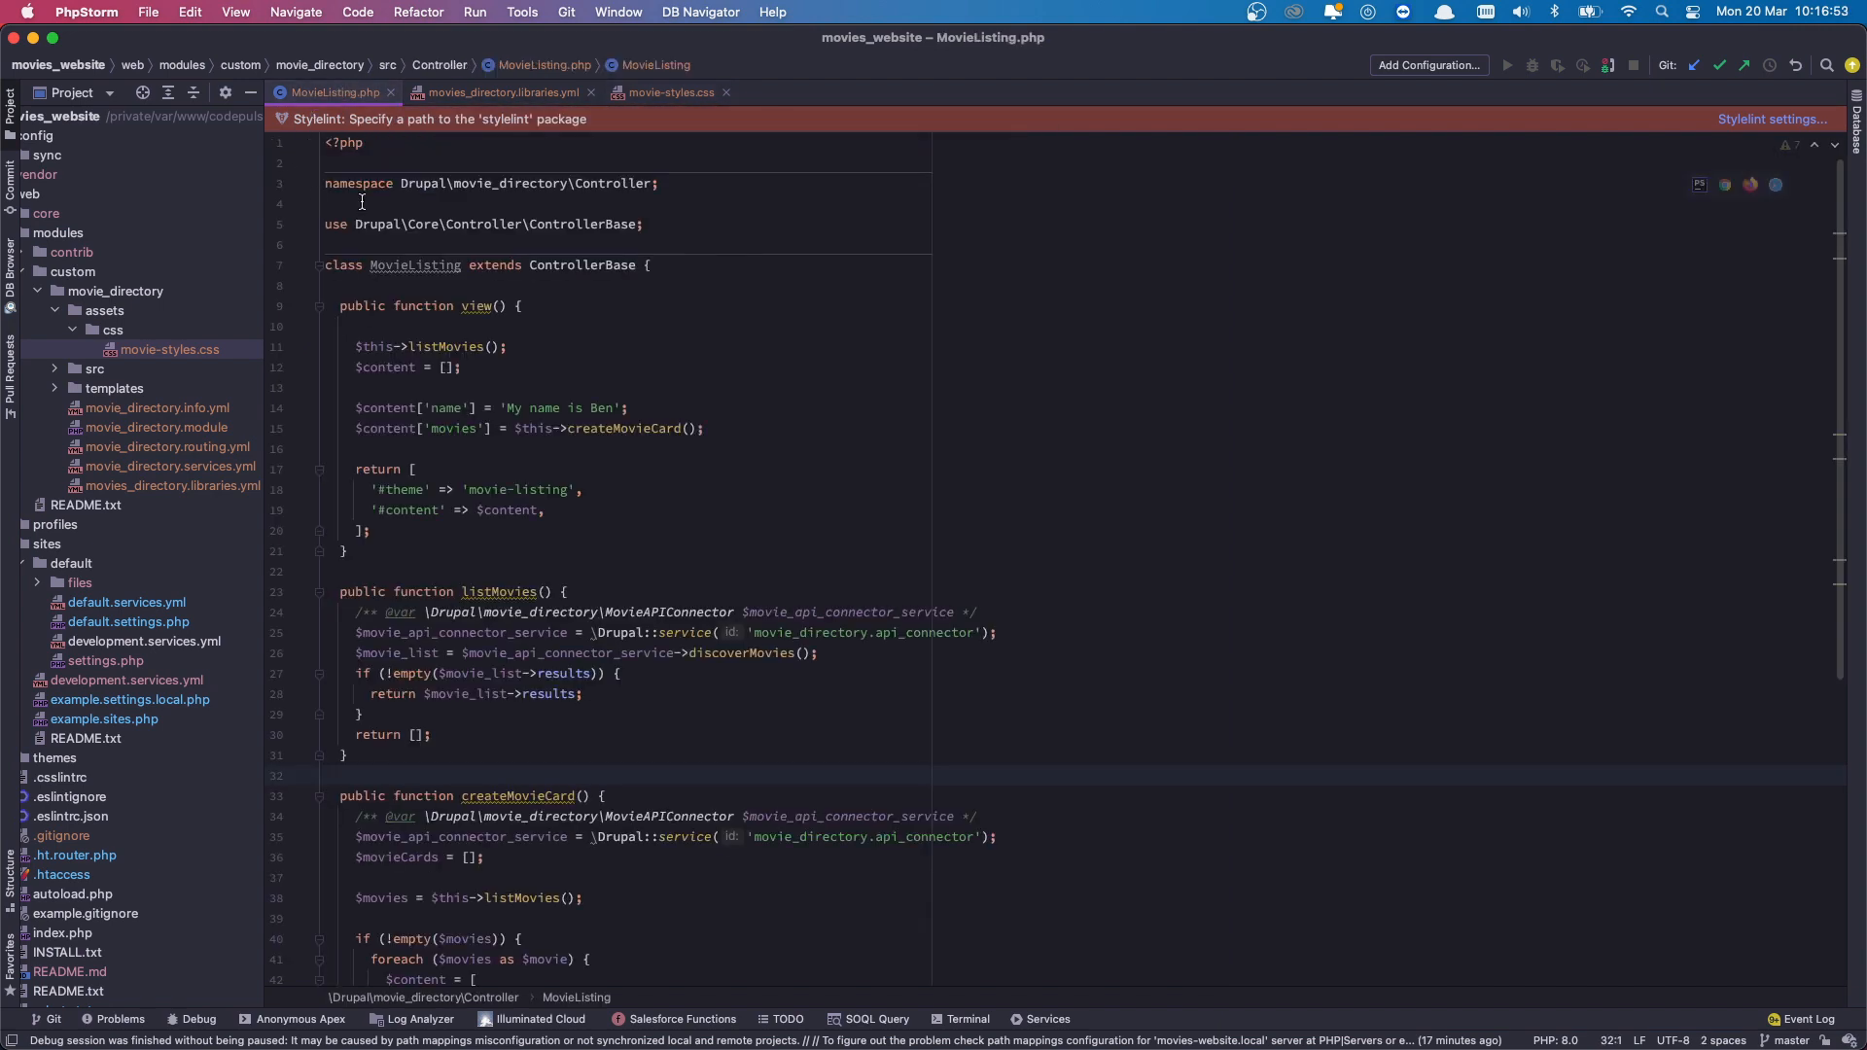
{"action": "left_click", "coordinate": [95, 367]}
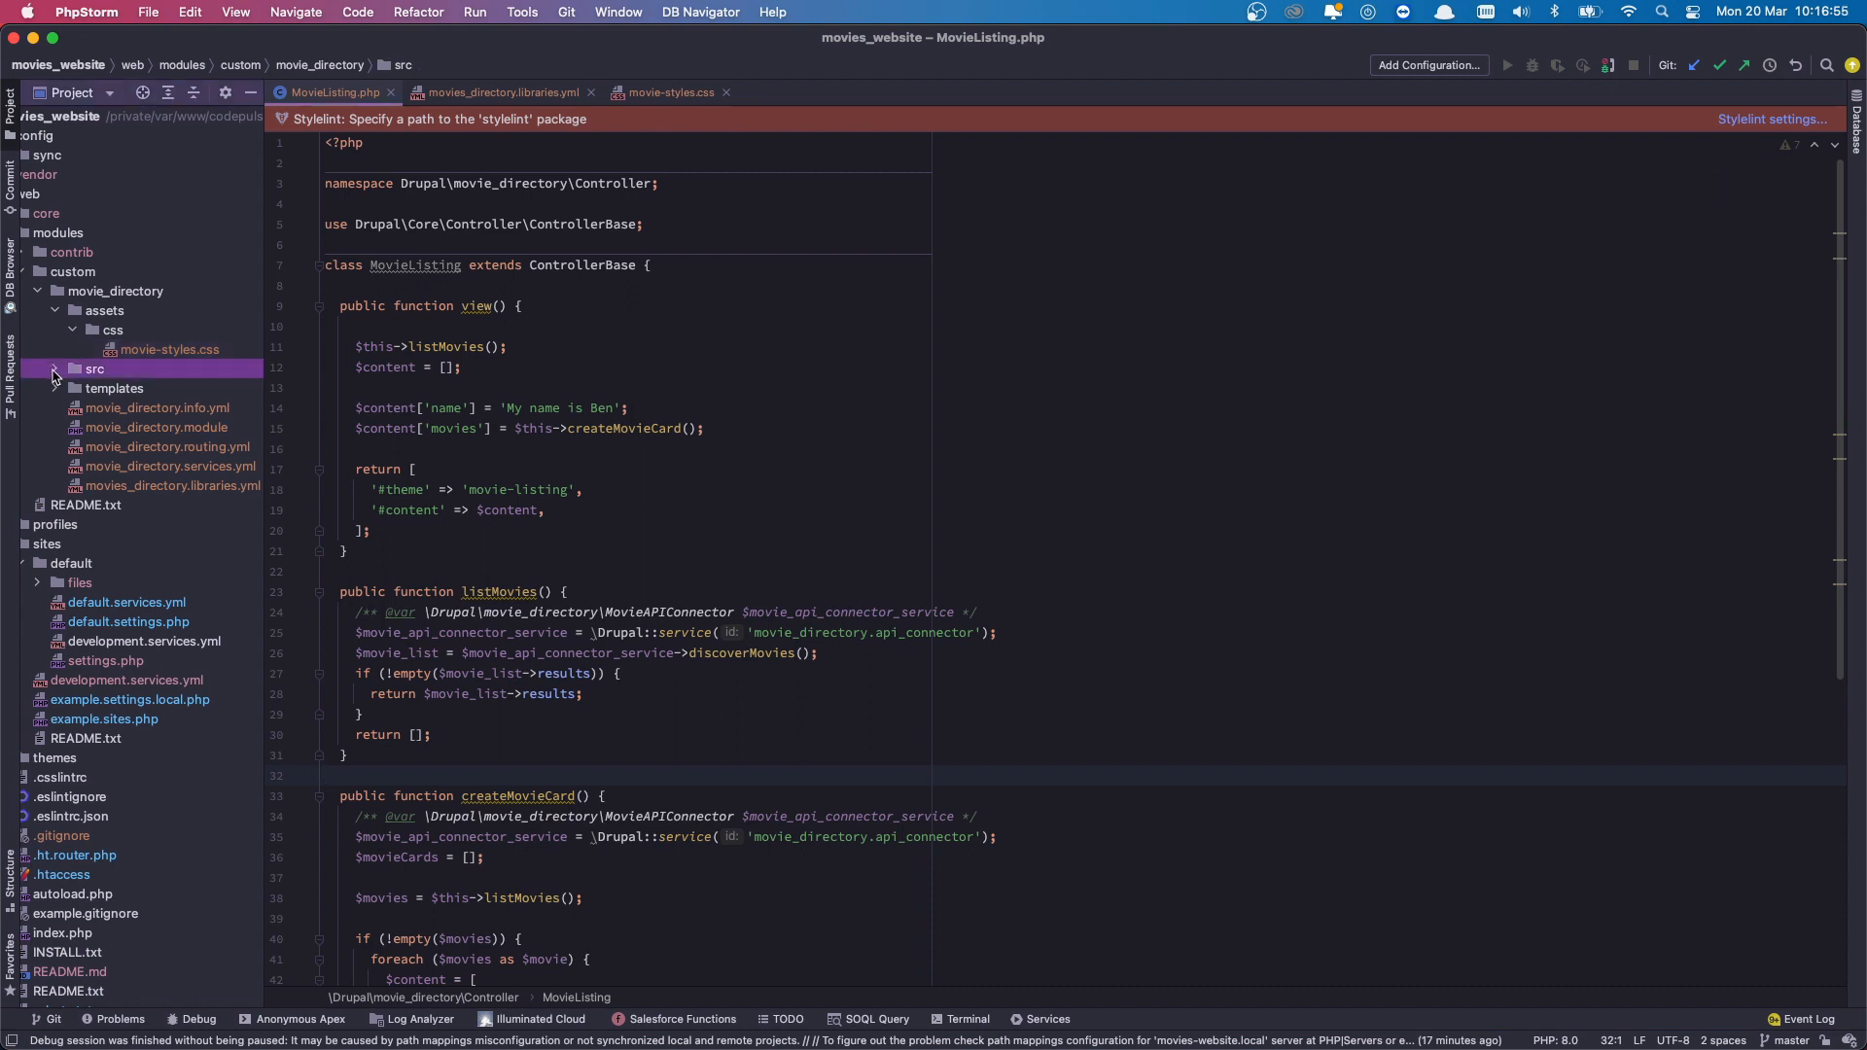
{"action": "left_click", "coordinate": [94, 367]}
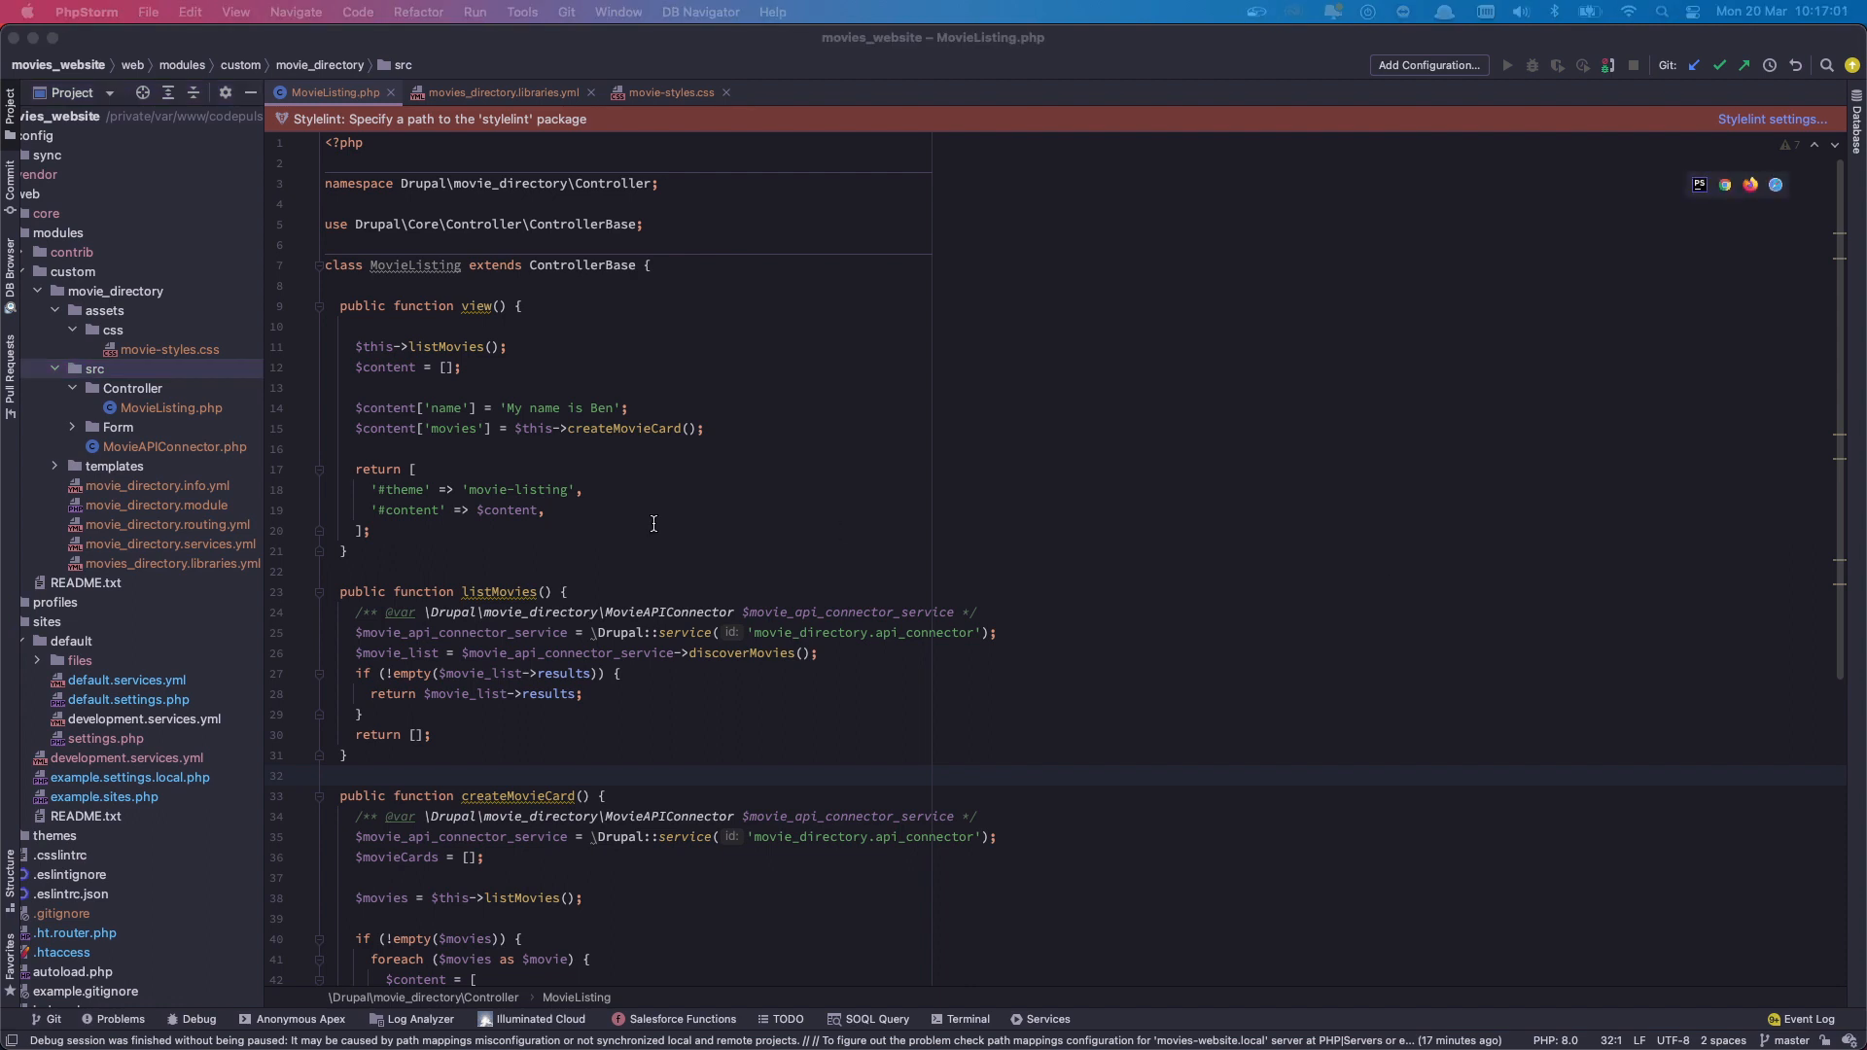
{"action": "mouse_move", "coordinate": [621, 513]}
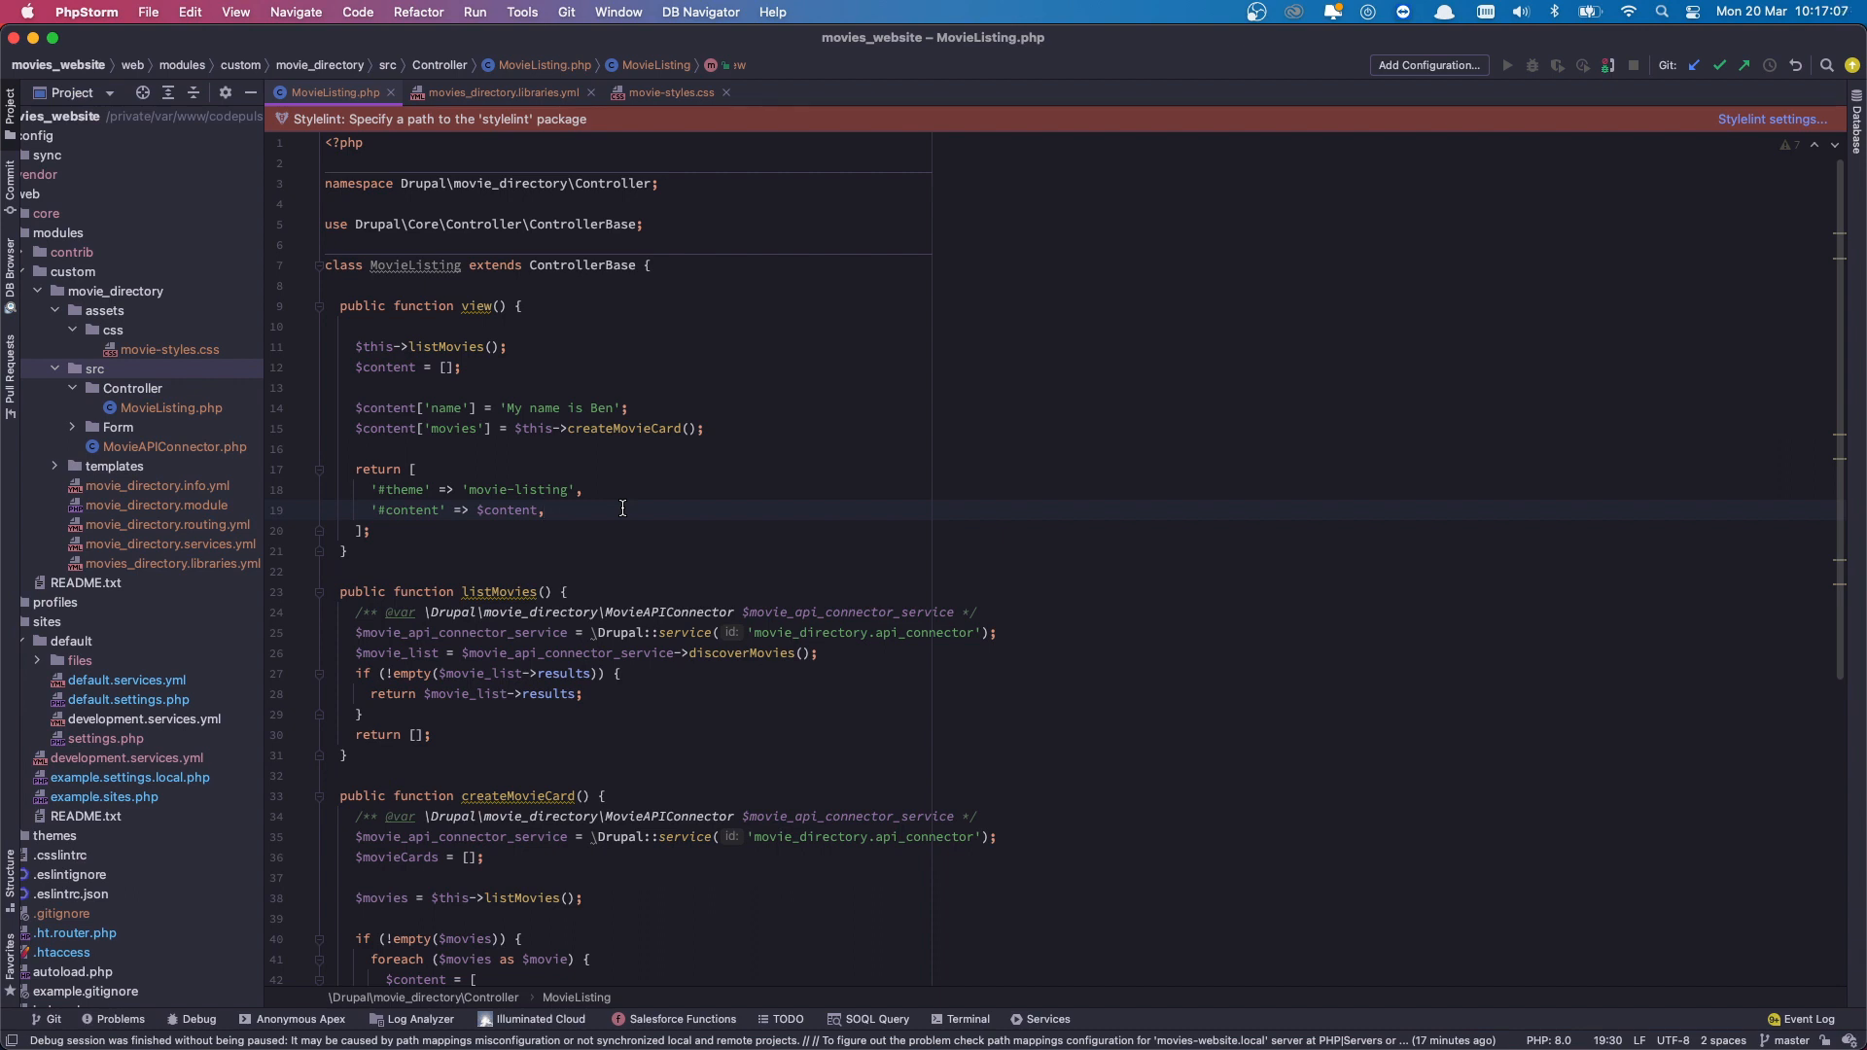
{"action": "key", "text": "enter"}
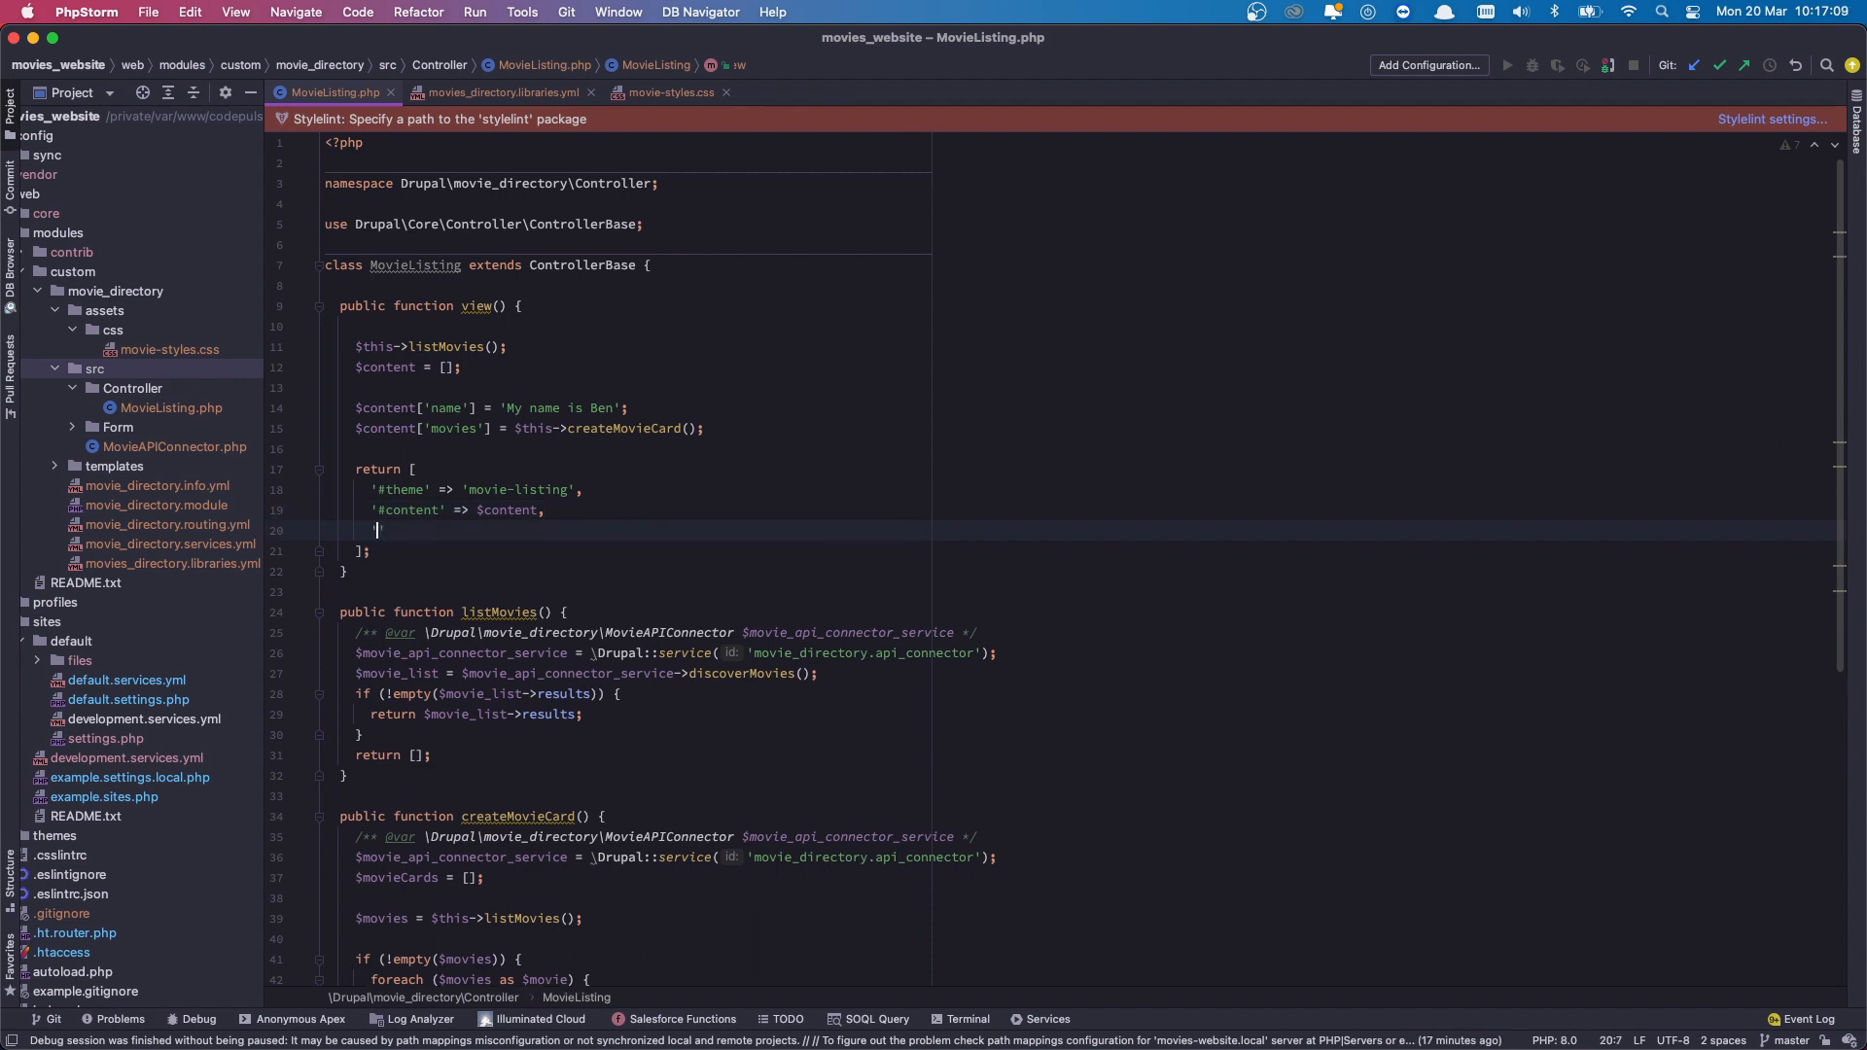
{"action": "type", "text": "'#a'"}
{"action": "type", "text": "'library' => []"}
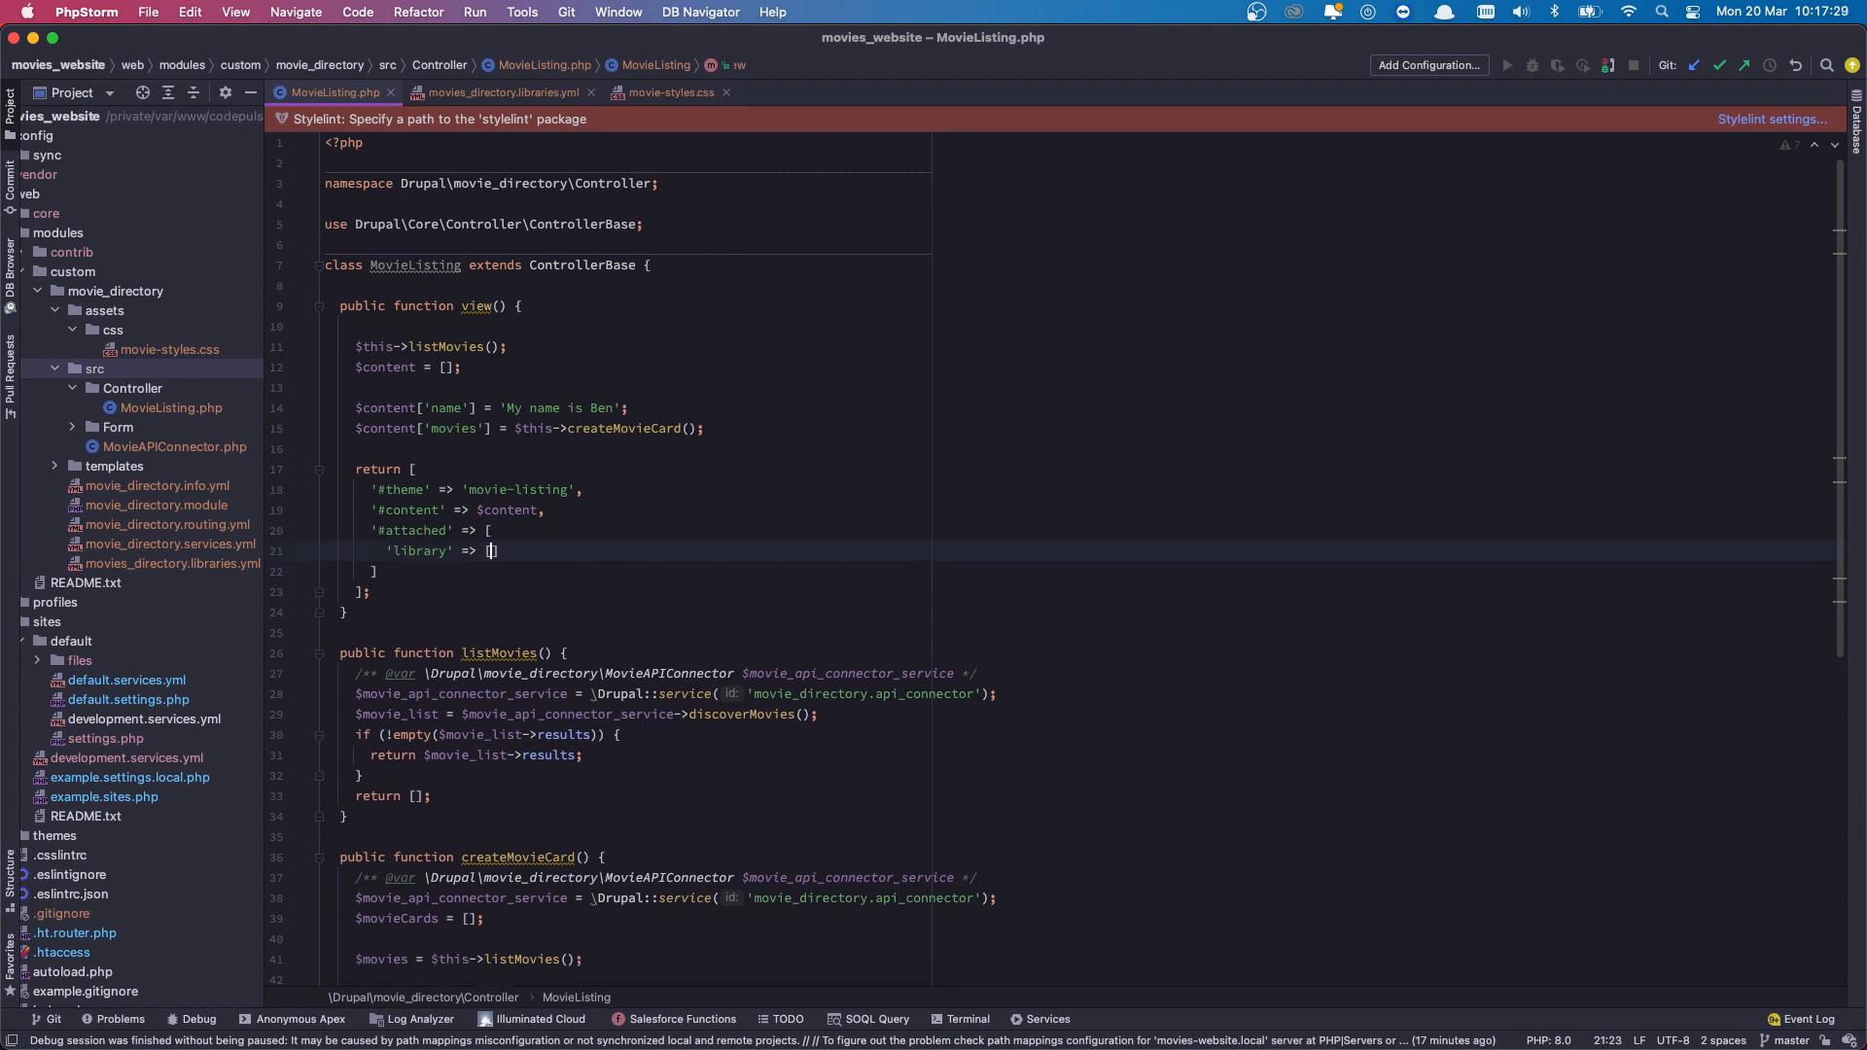
Enter library 'movie_directory/movie-directory-styling', checking the name against libraries.yml.
{"action": "key", "text": "enter"}
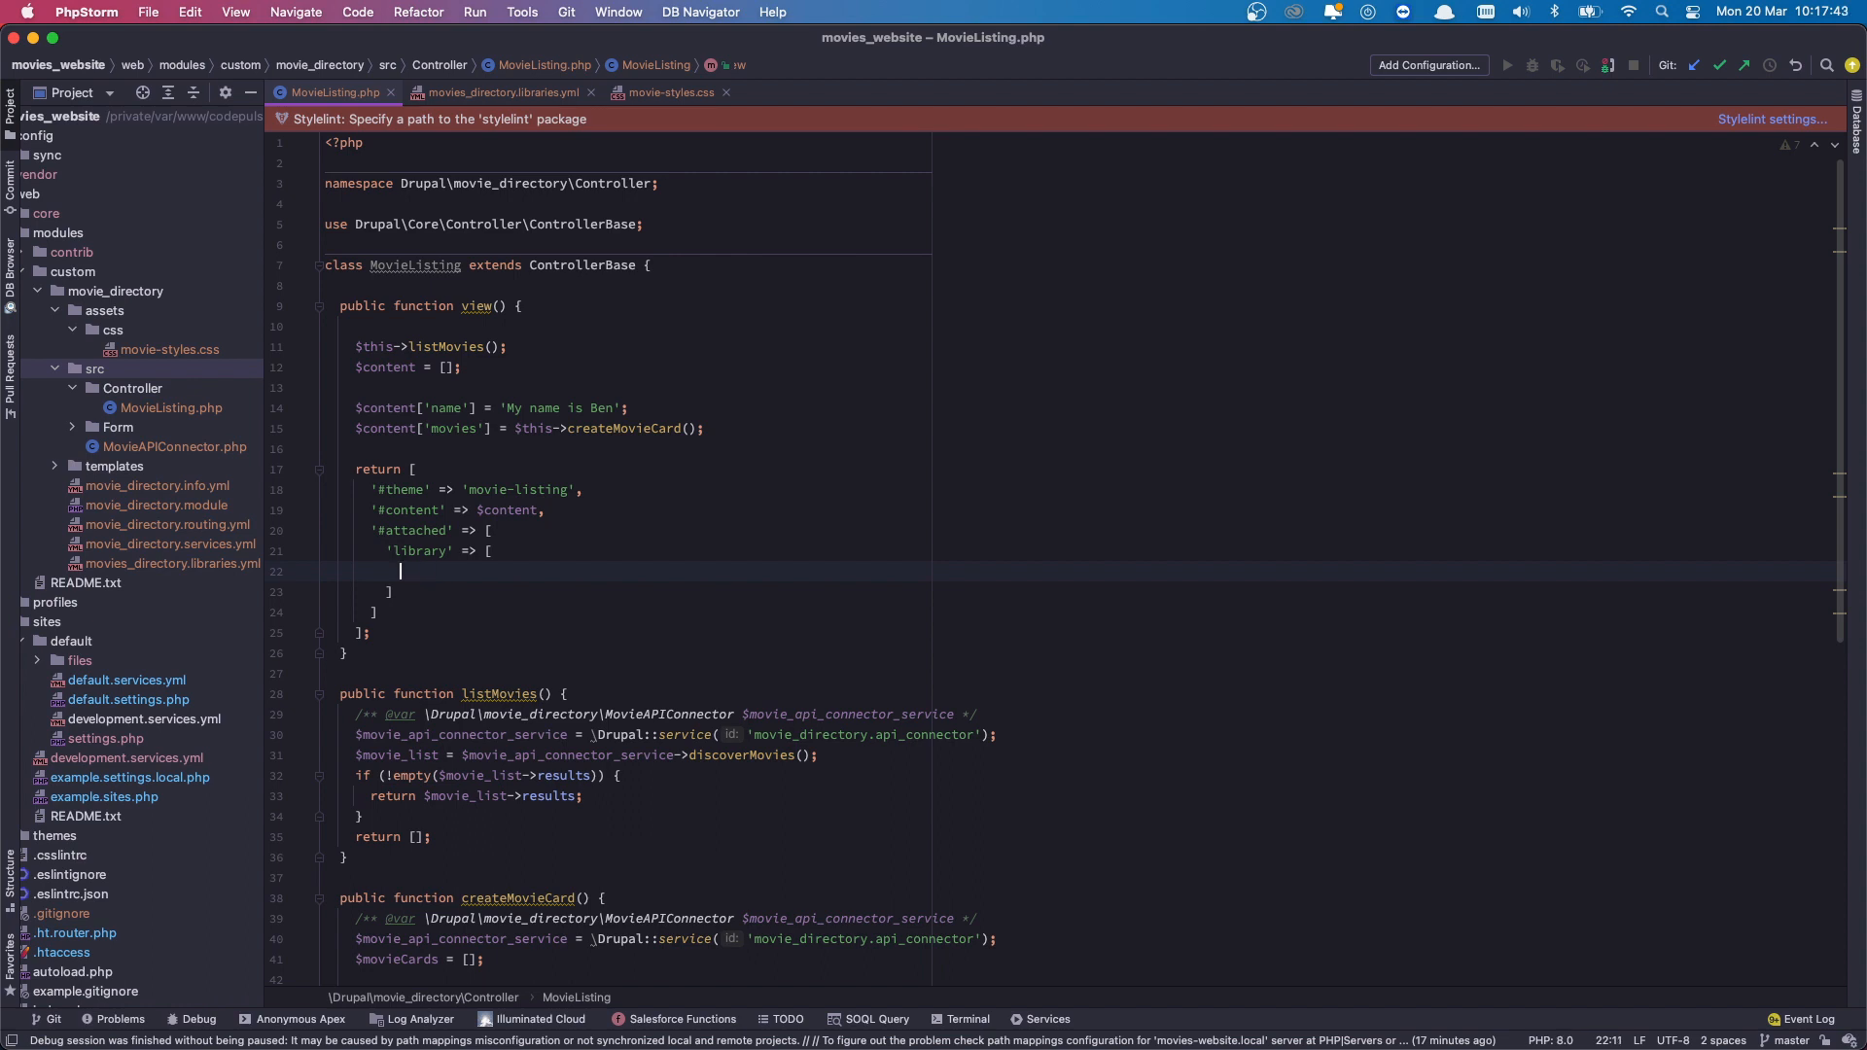
{"action": "type", "text": "'movie"}
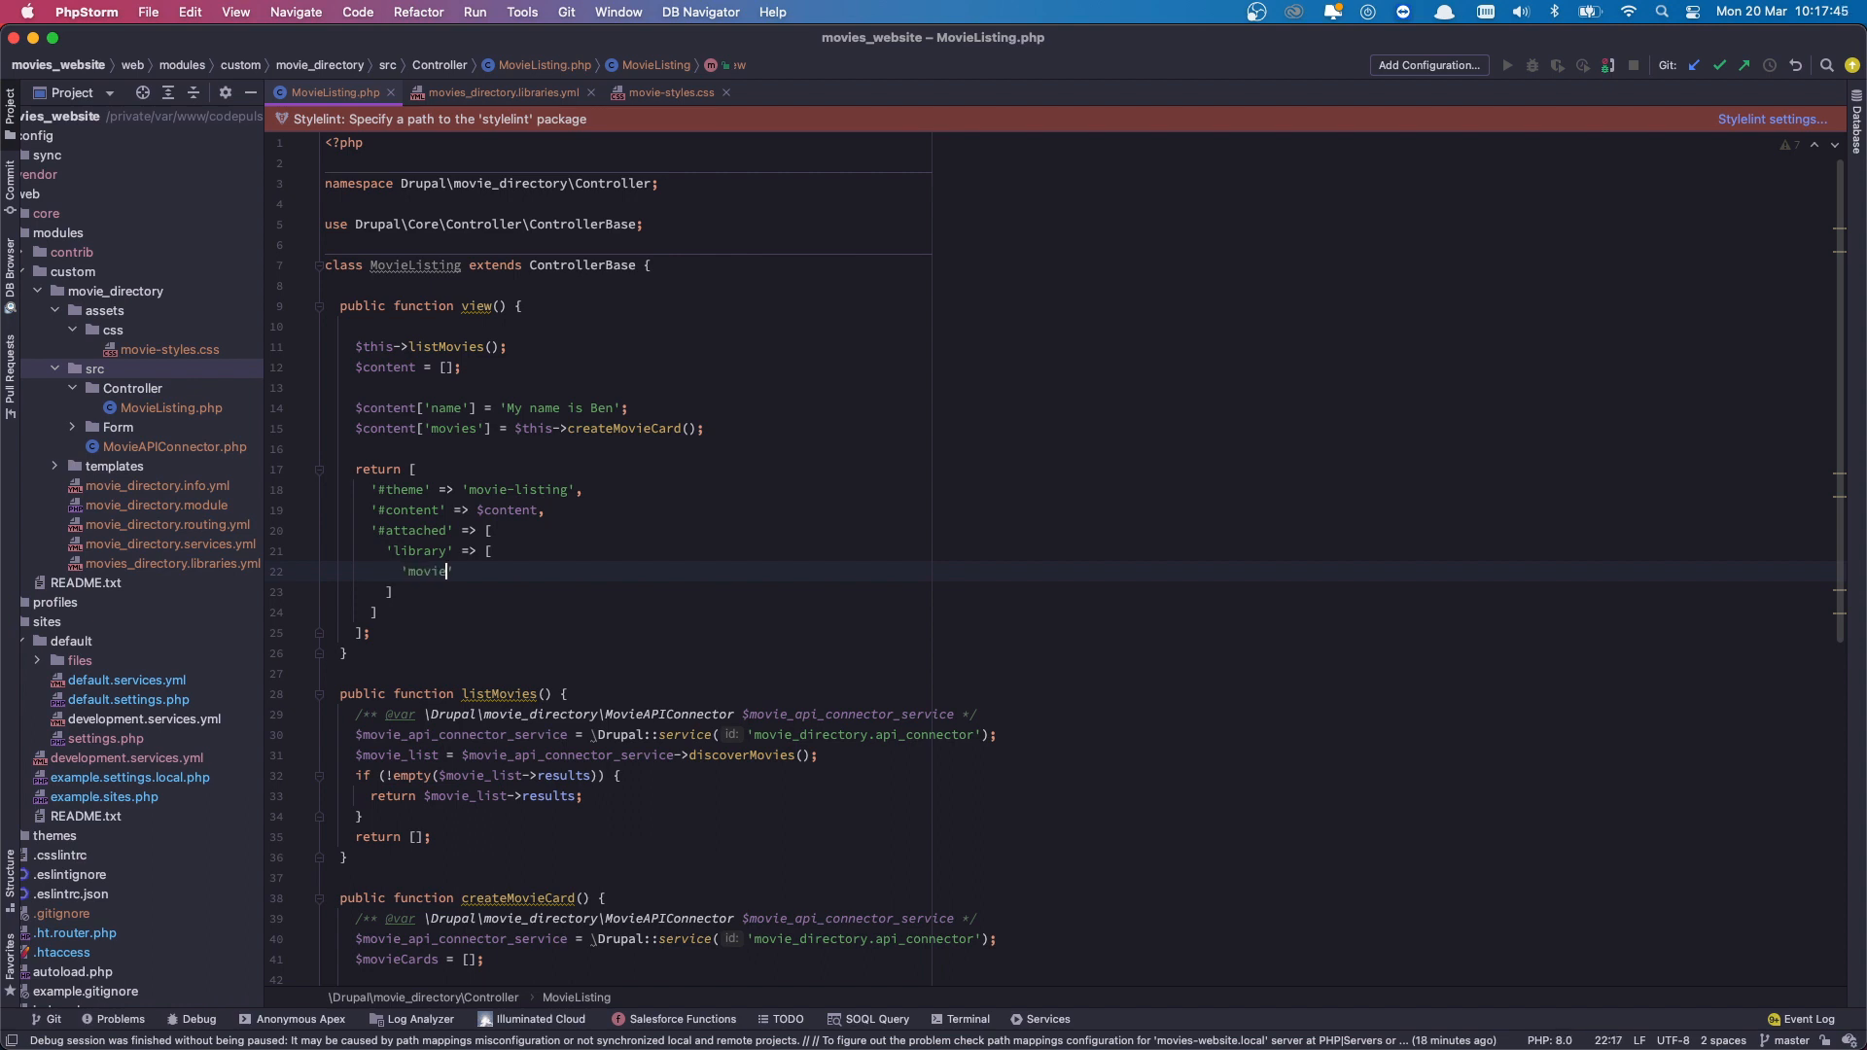
{"action": "type", "text": "_director"}
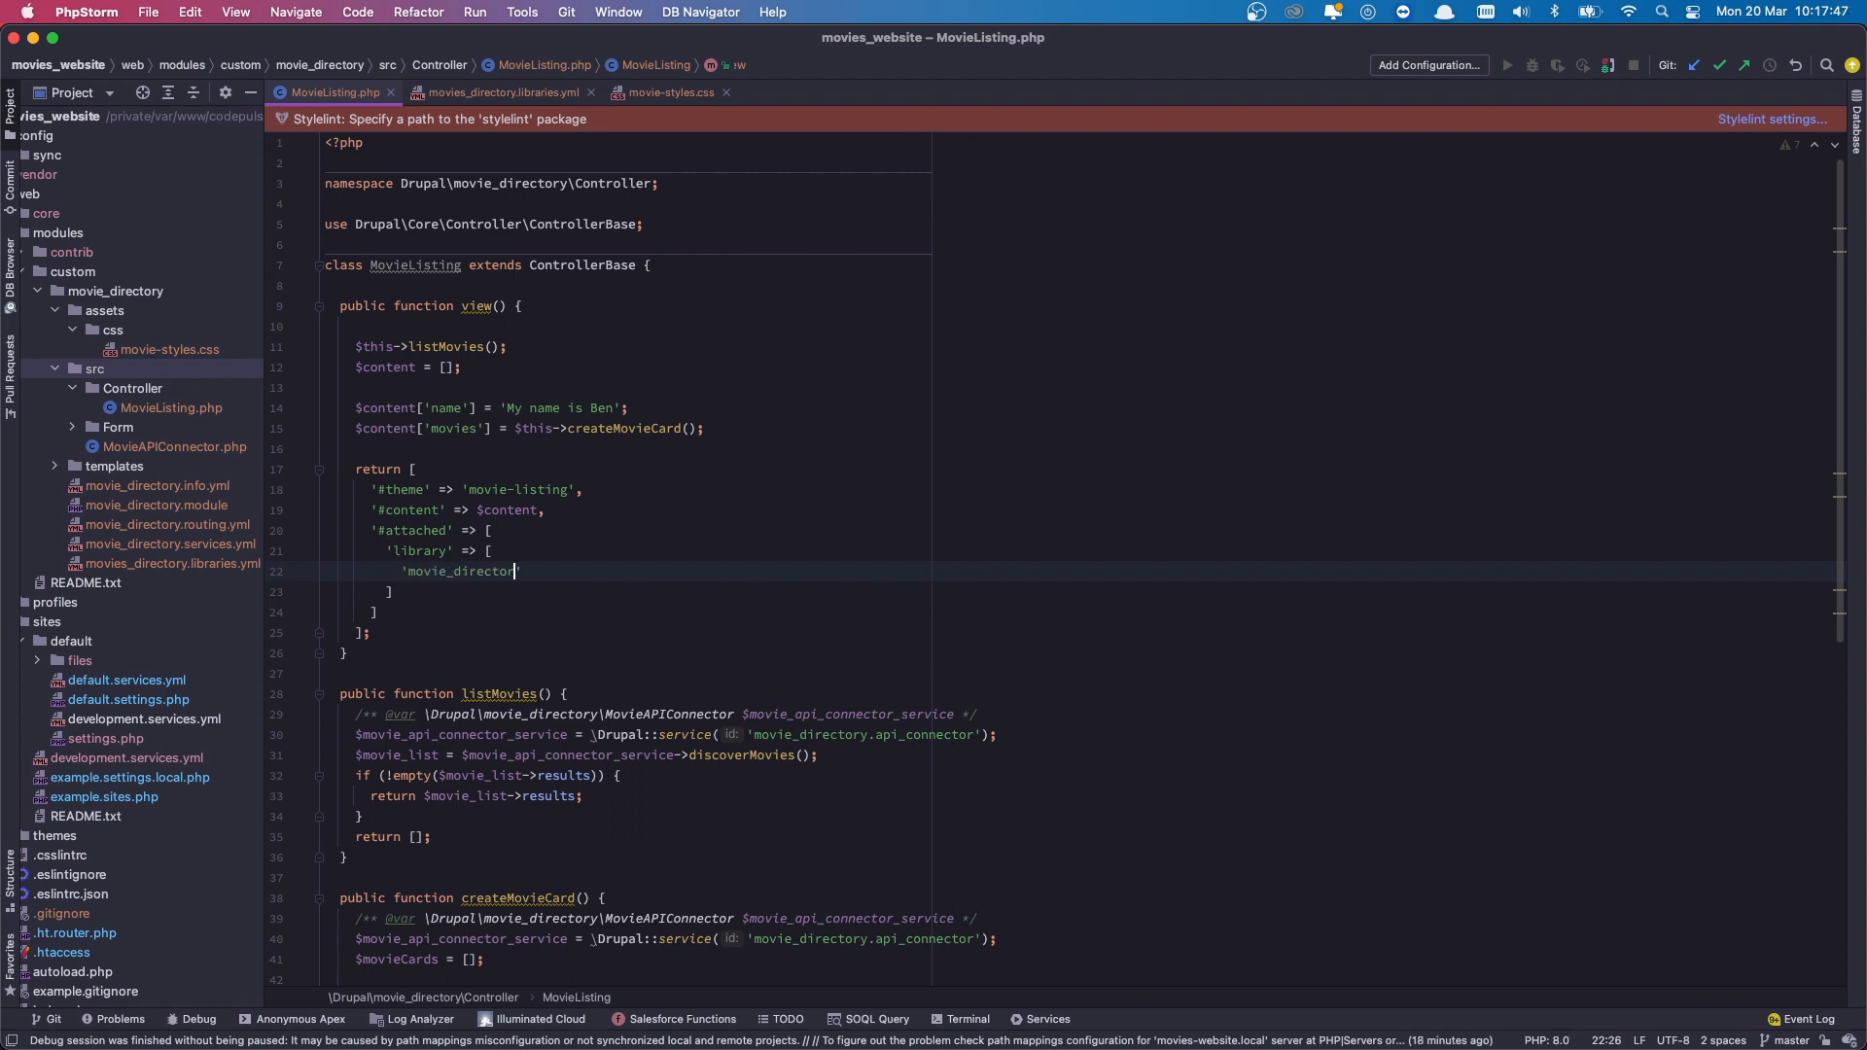
{"action": "type", "text": "/"}
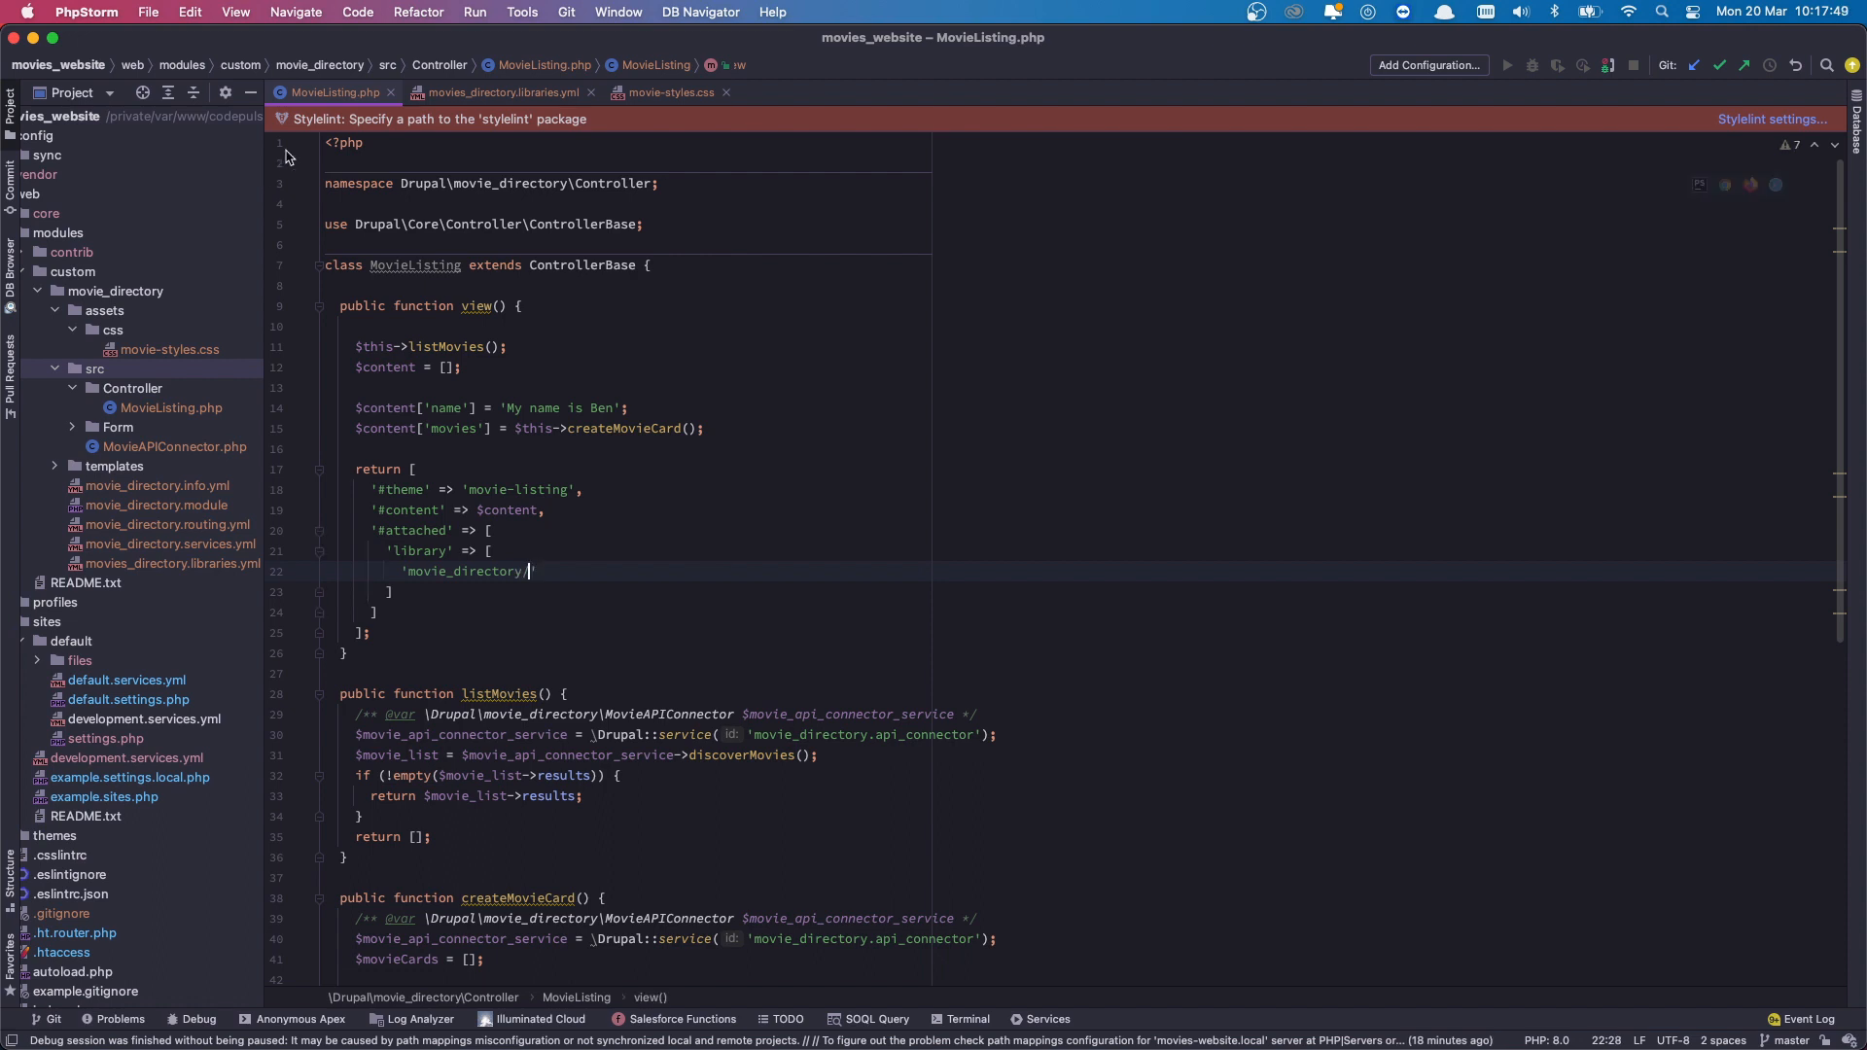
{"action": "left_click", "coordinate": [500, 94]}
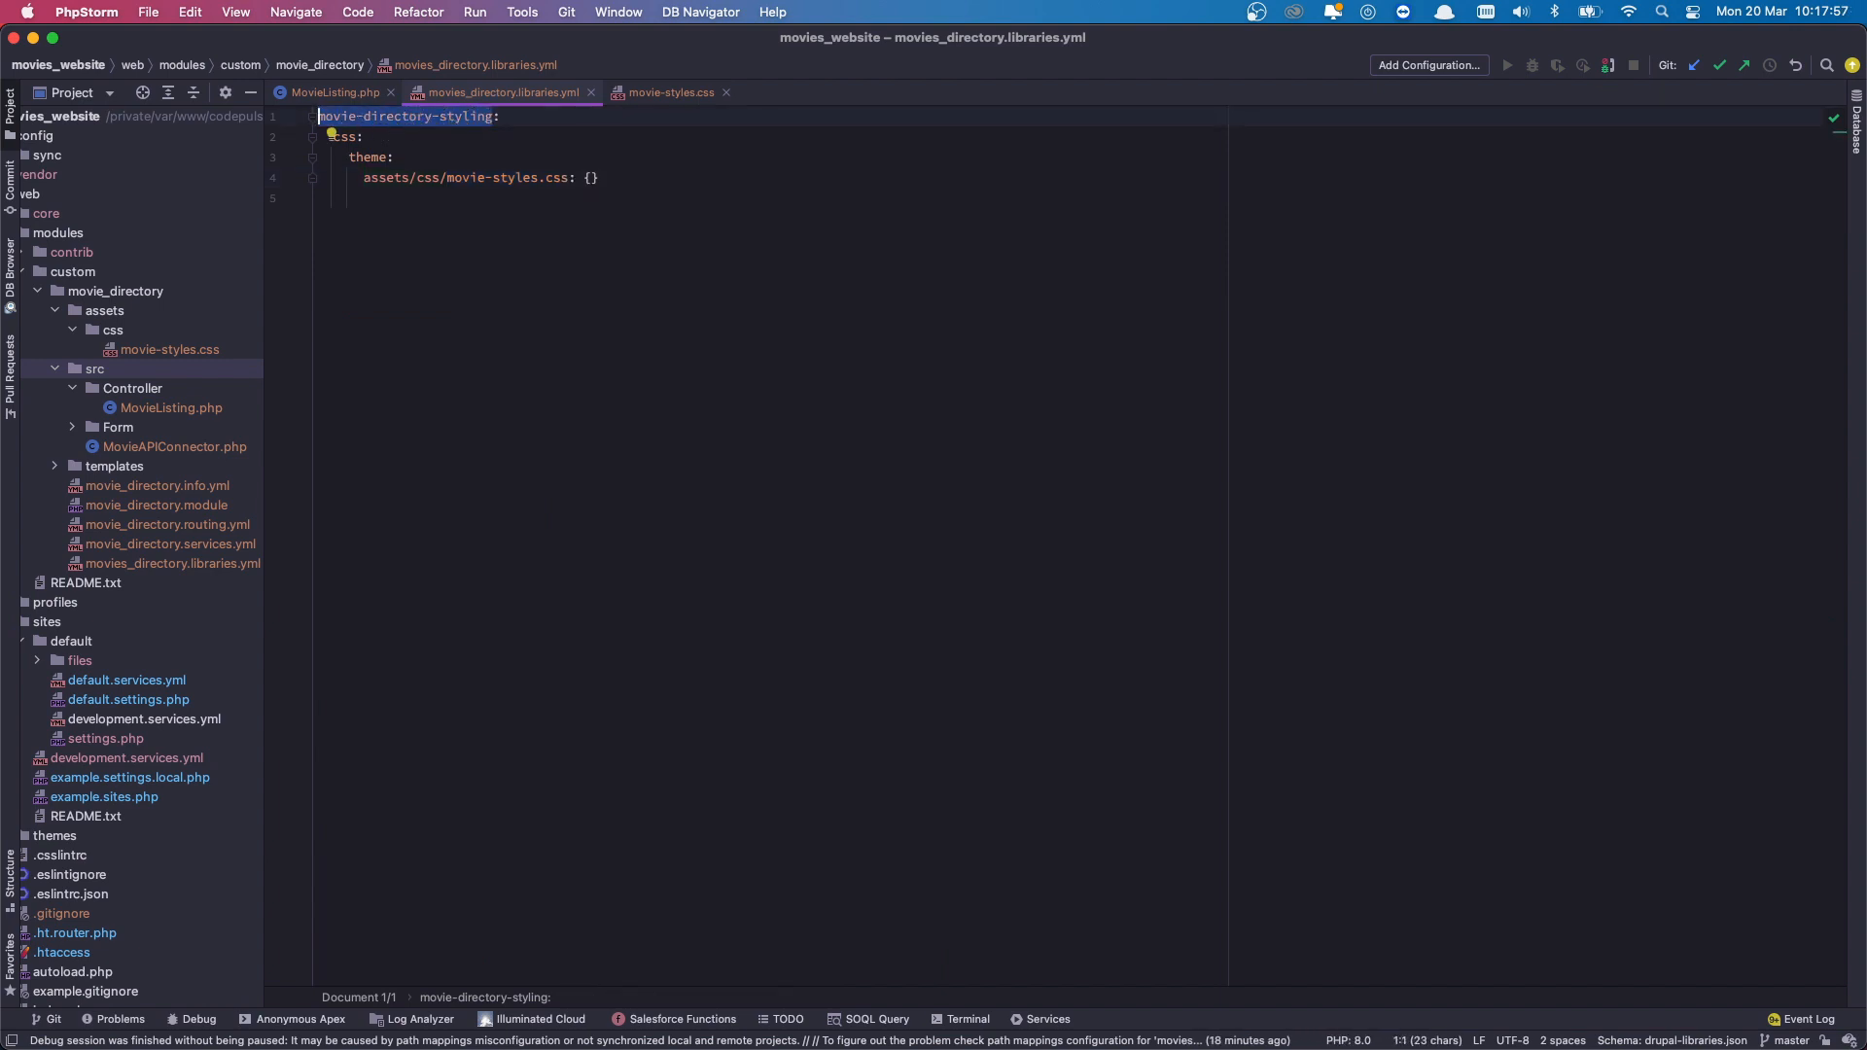
{"action": "left_click", "coordinate": [335, 92]}
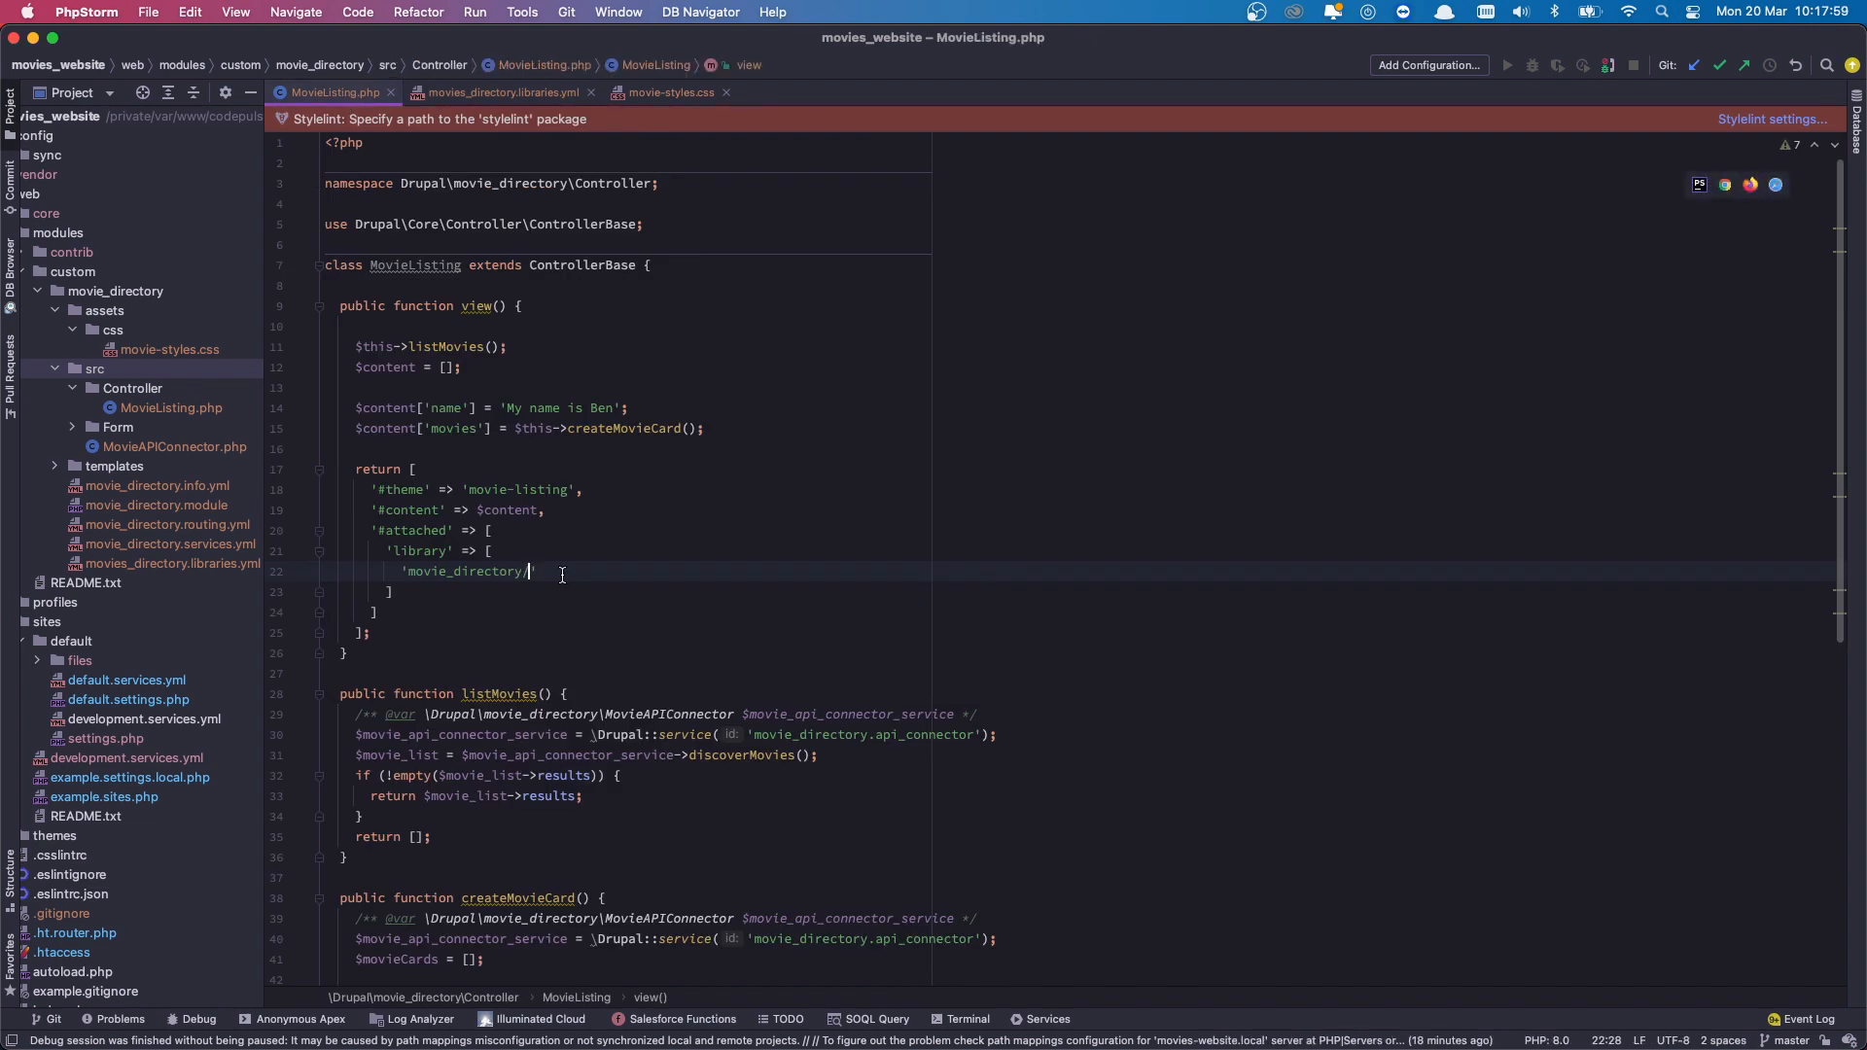
{"action": "type", "text": "movie-directory-styling"}
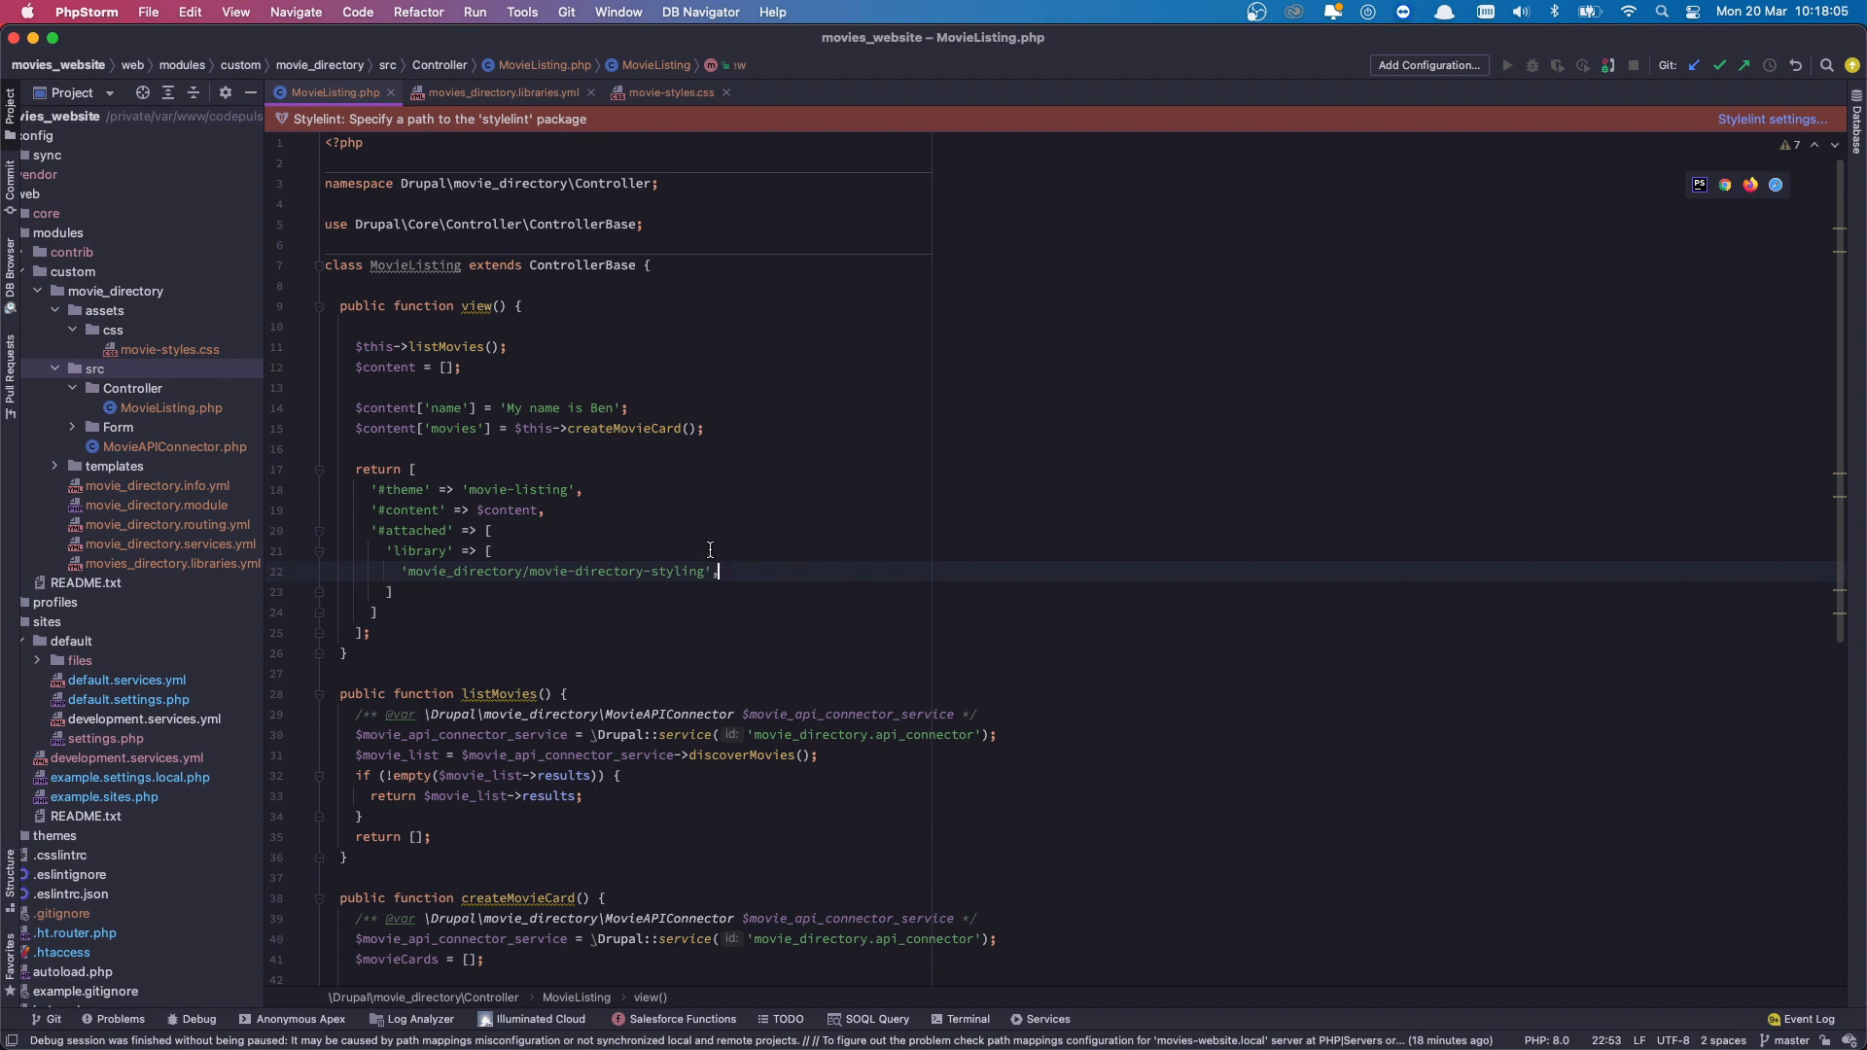
{"action": "left_click", "coordinate": [502, 92]}
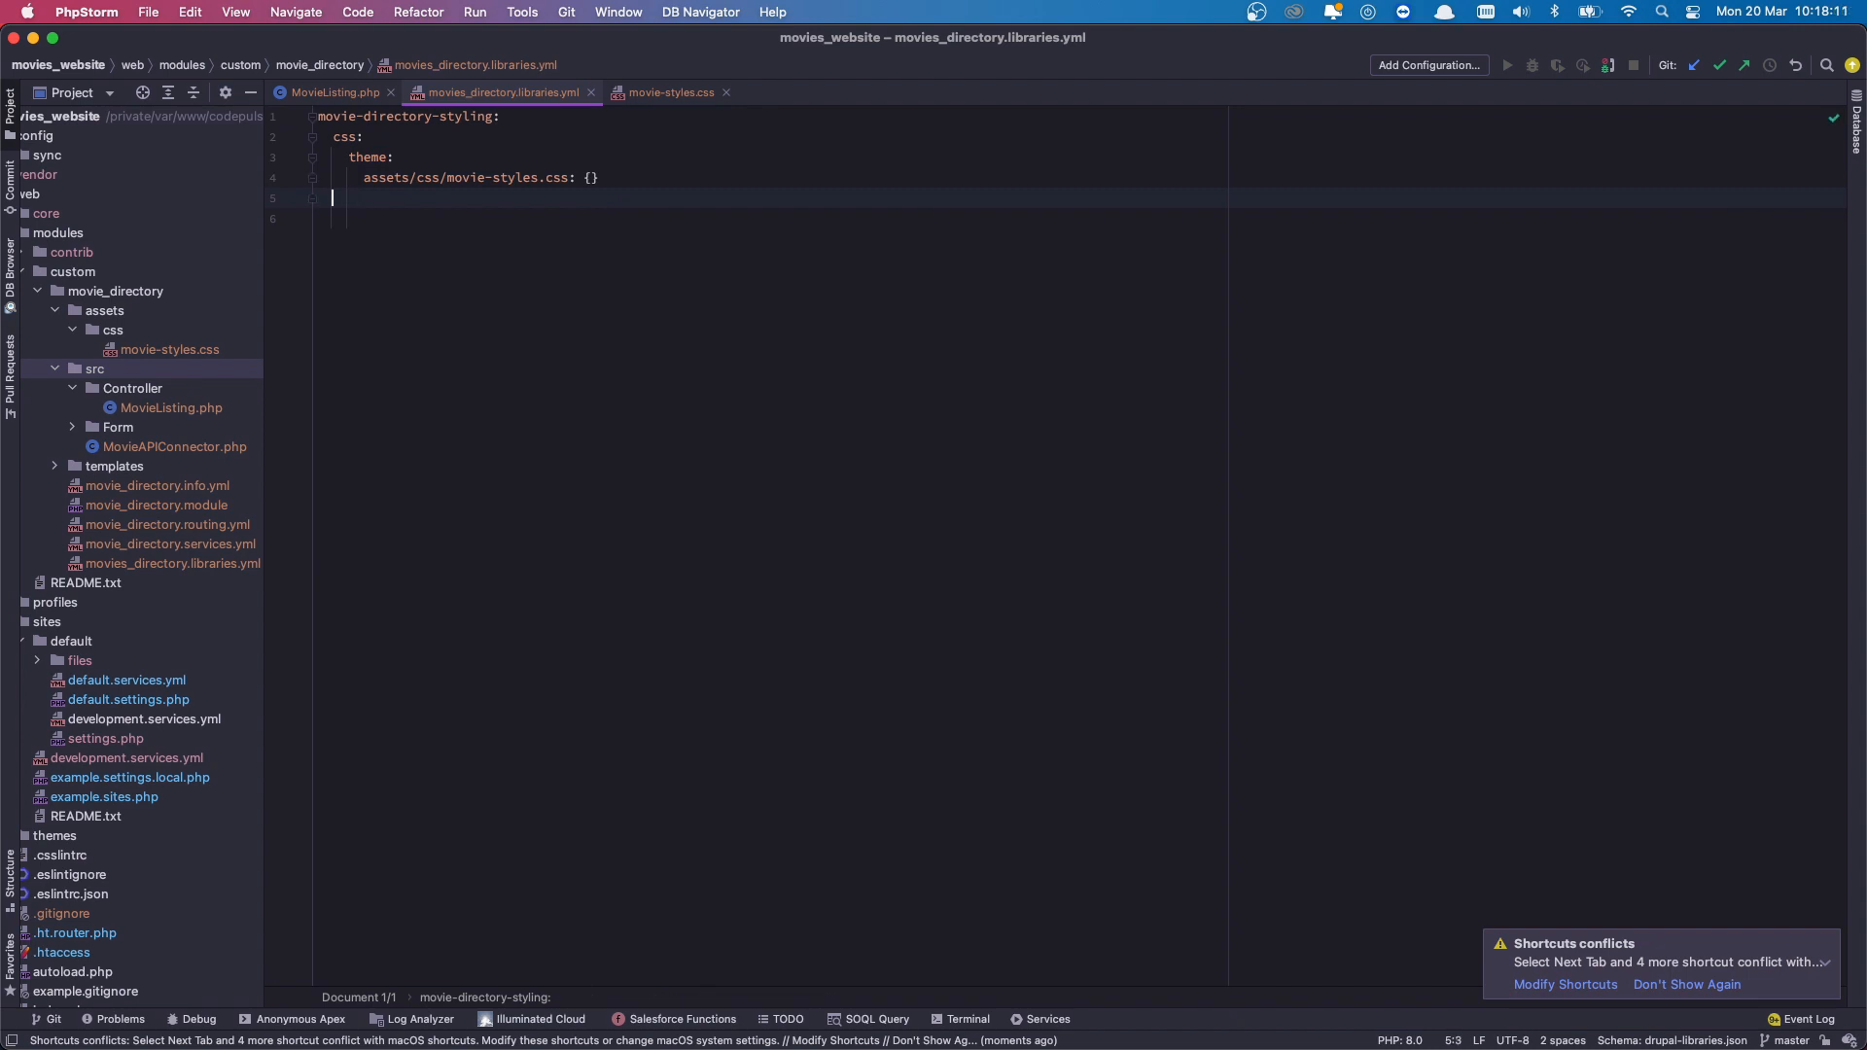
{"action": "type", "text": "js:"}
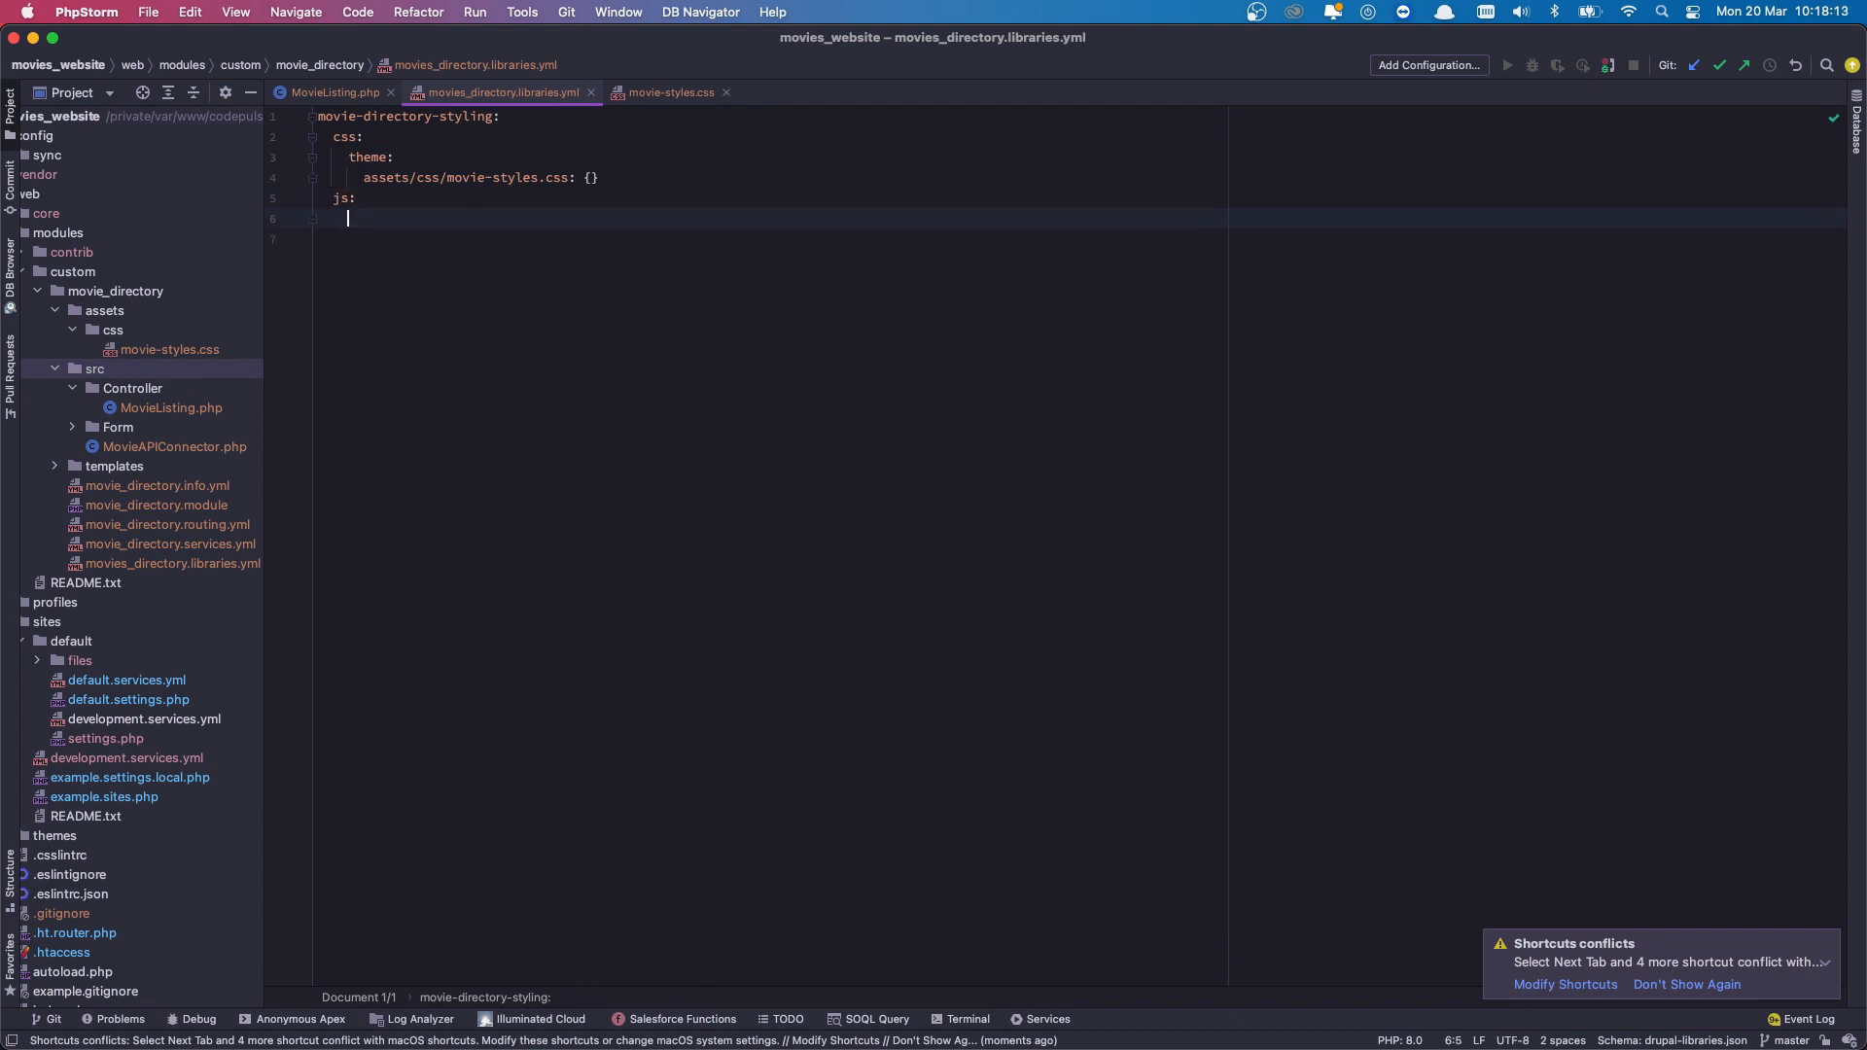
{"action": "type", "text": "theme:"}
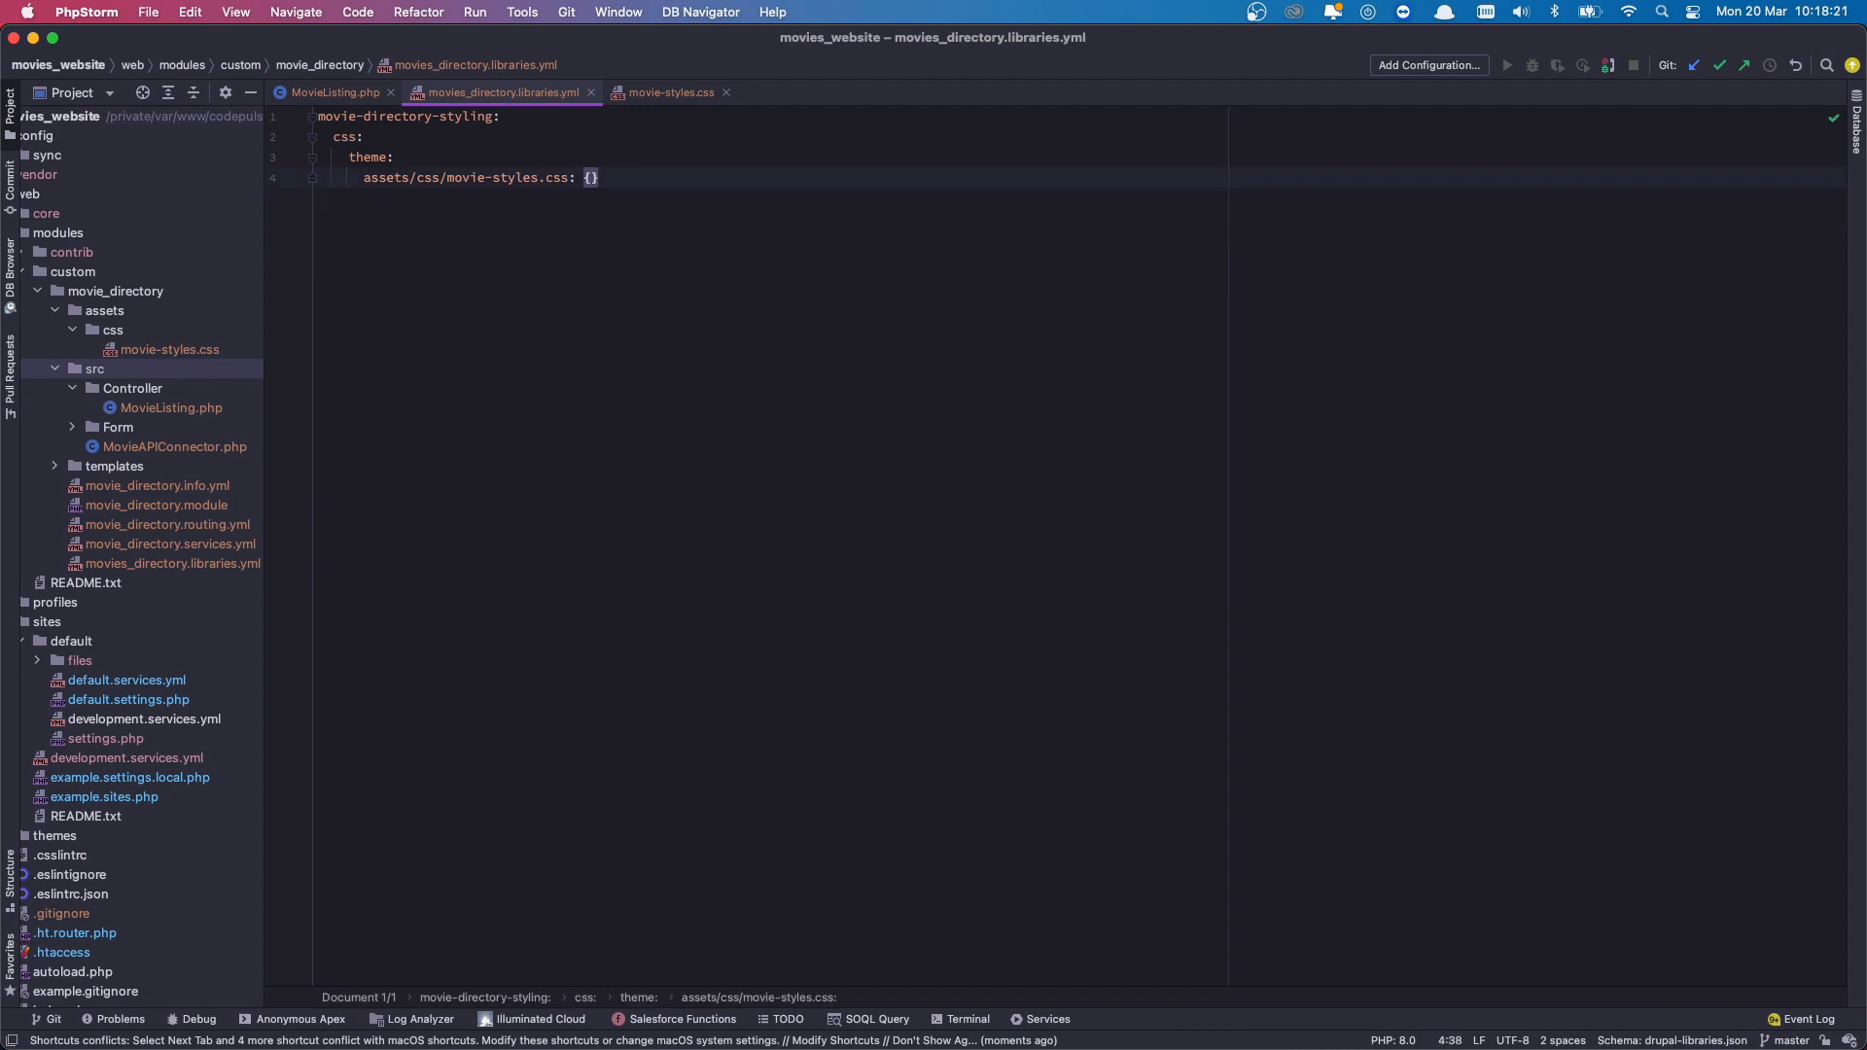
{"action": "left_click", "coordinate": [336, 91]}
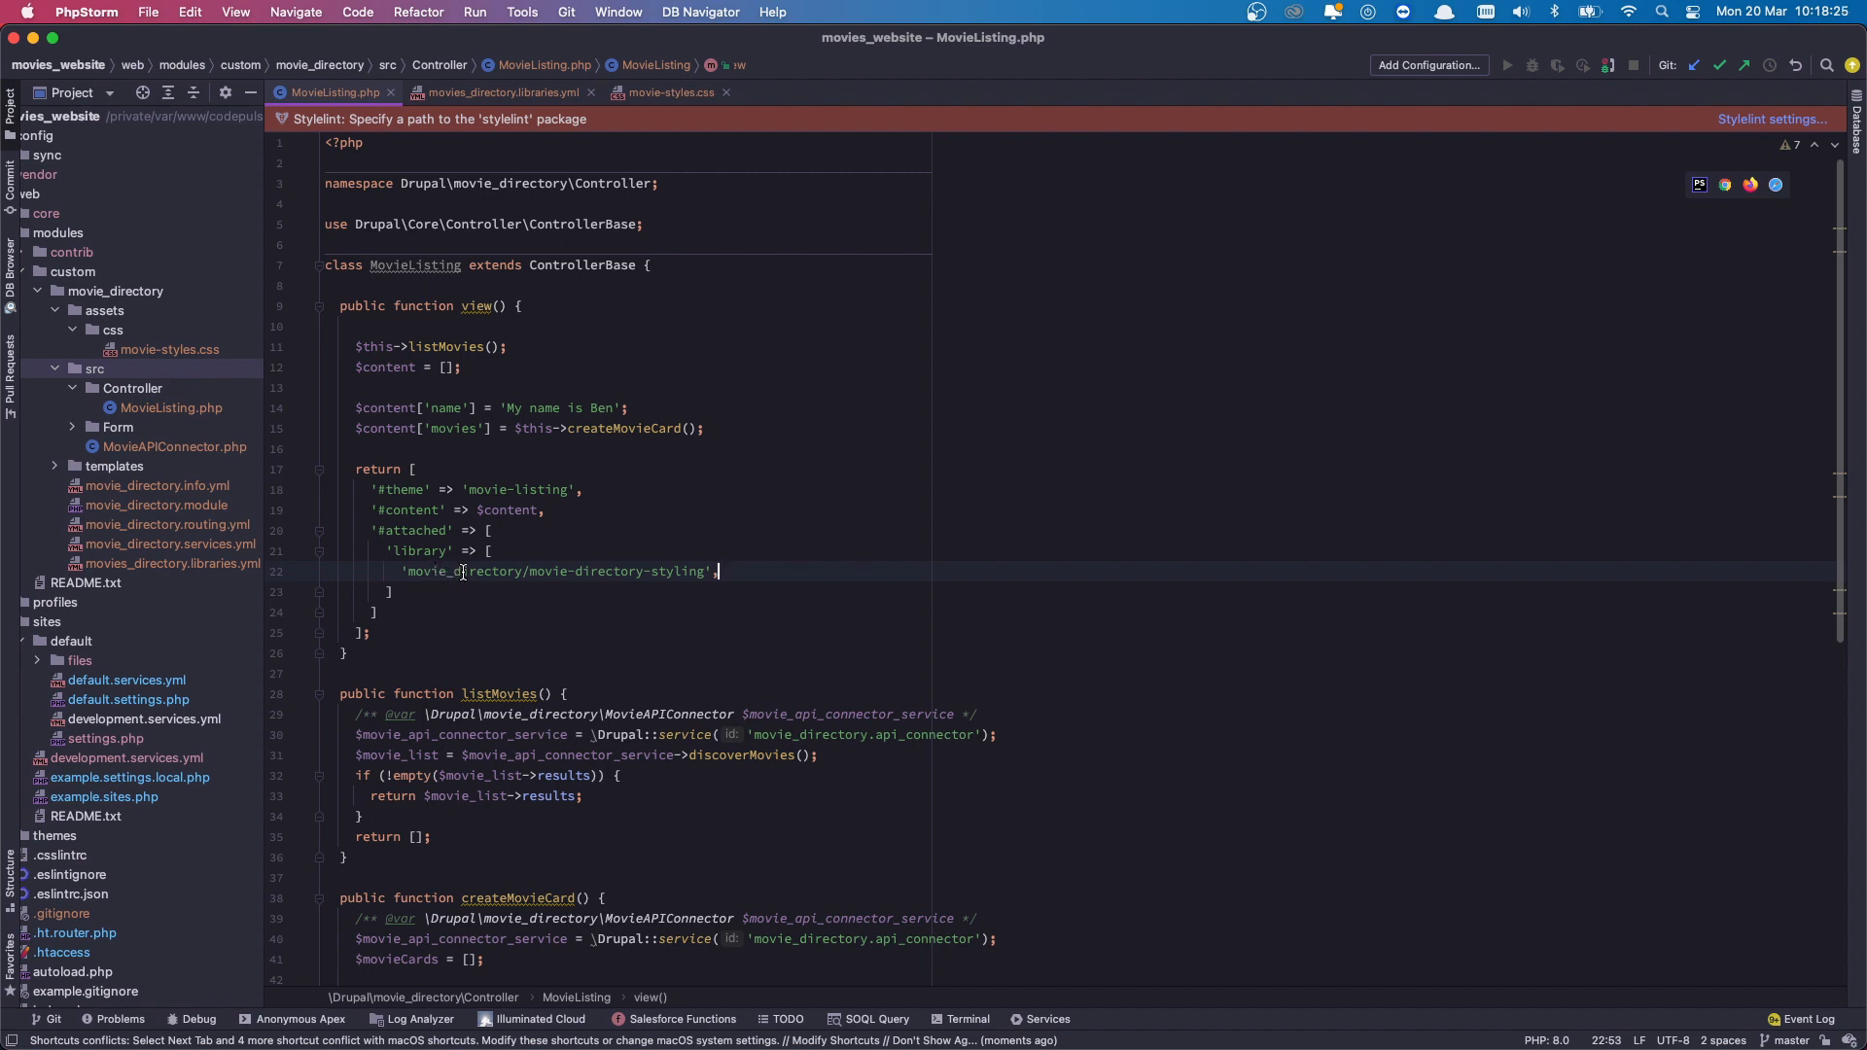
{"action": "double_click", "coordinate": [567, 571]}
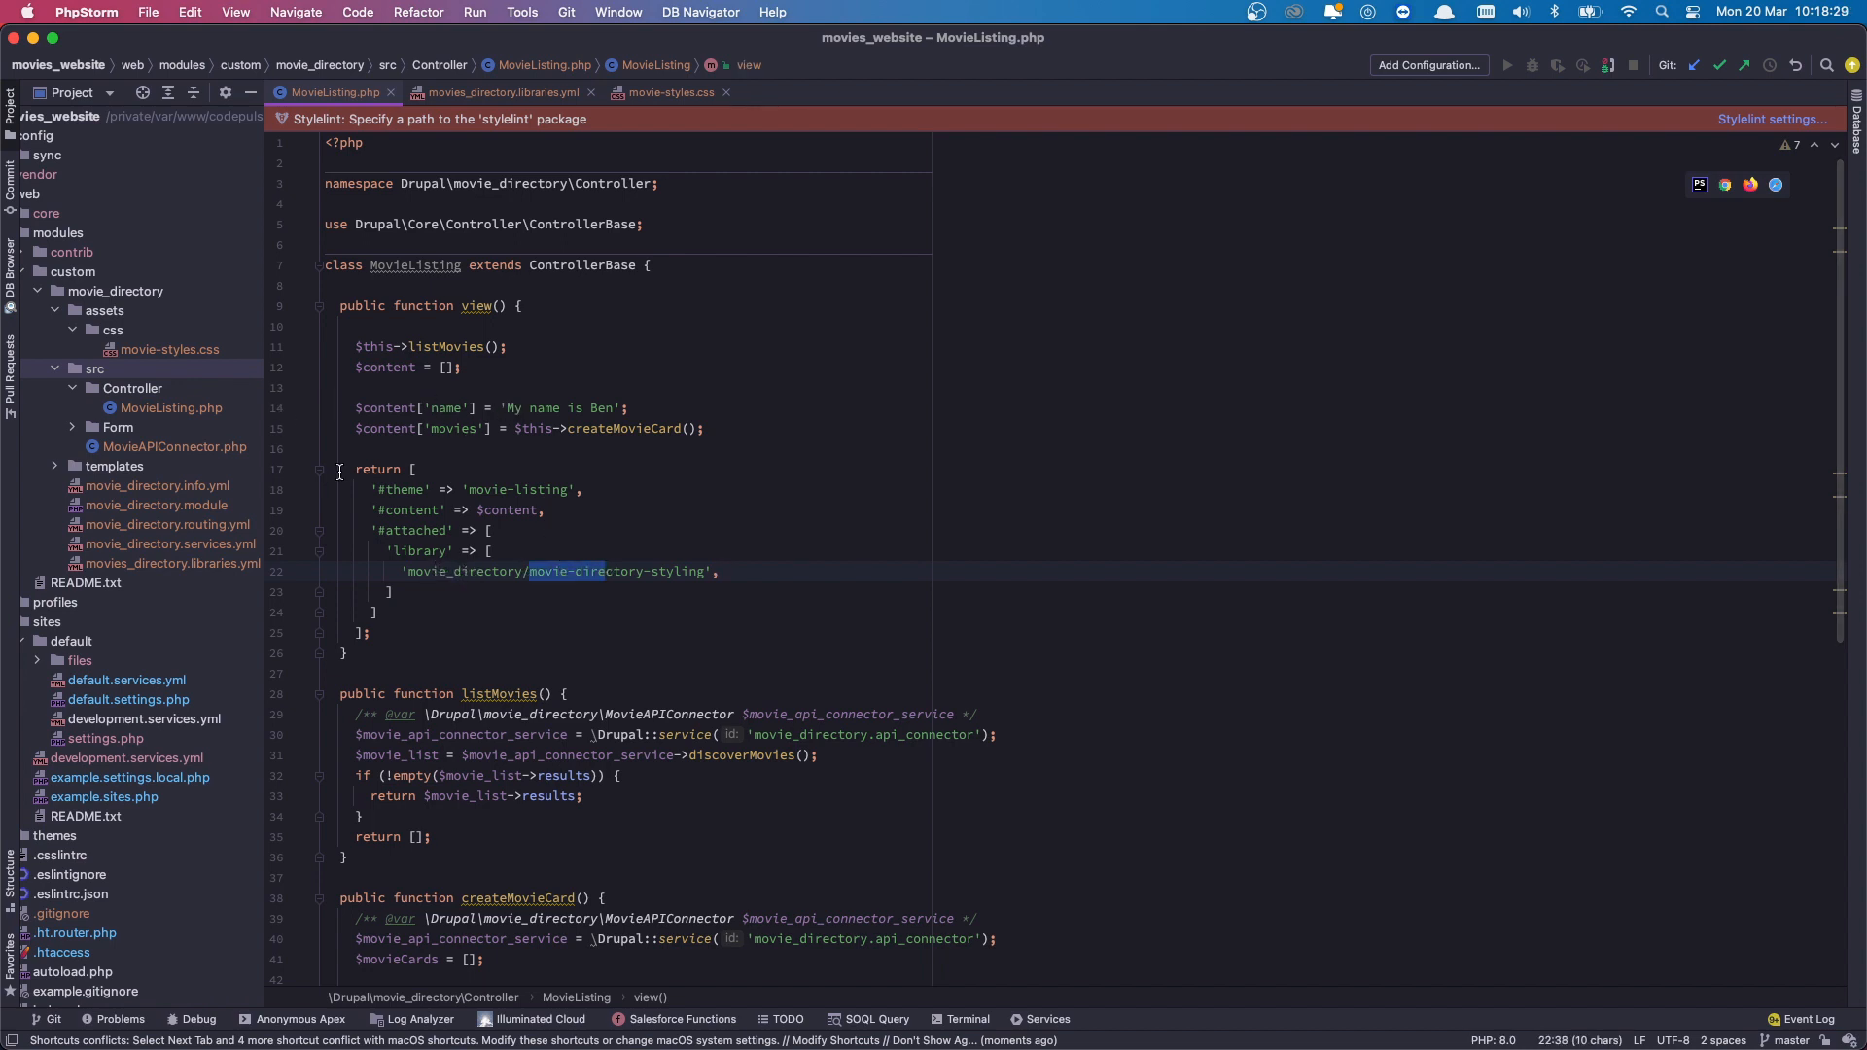
{"action": "mouse_move", "coordinate": [423, 735]}
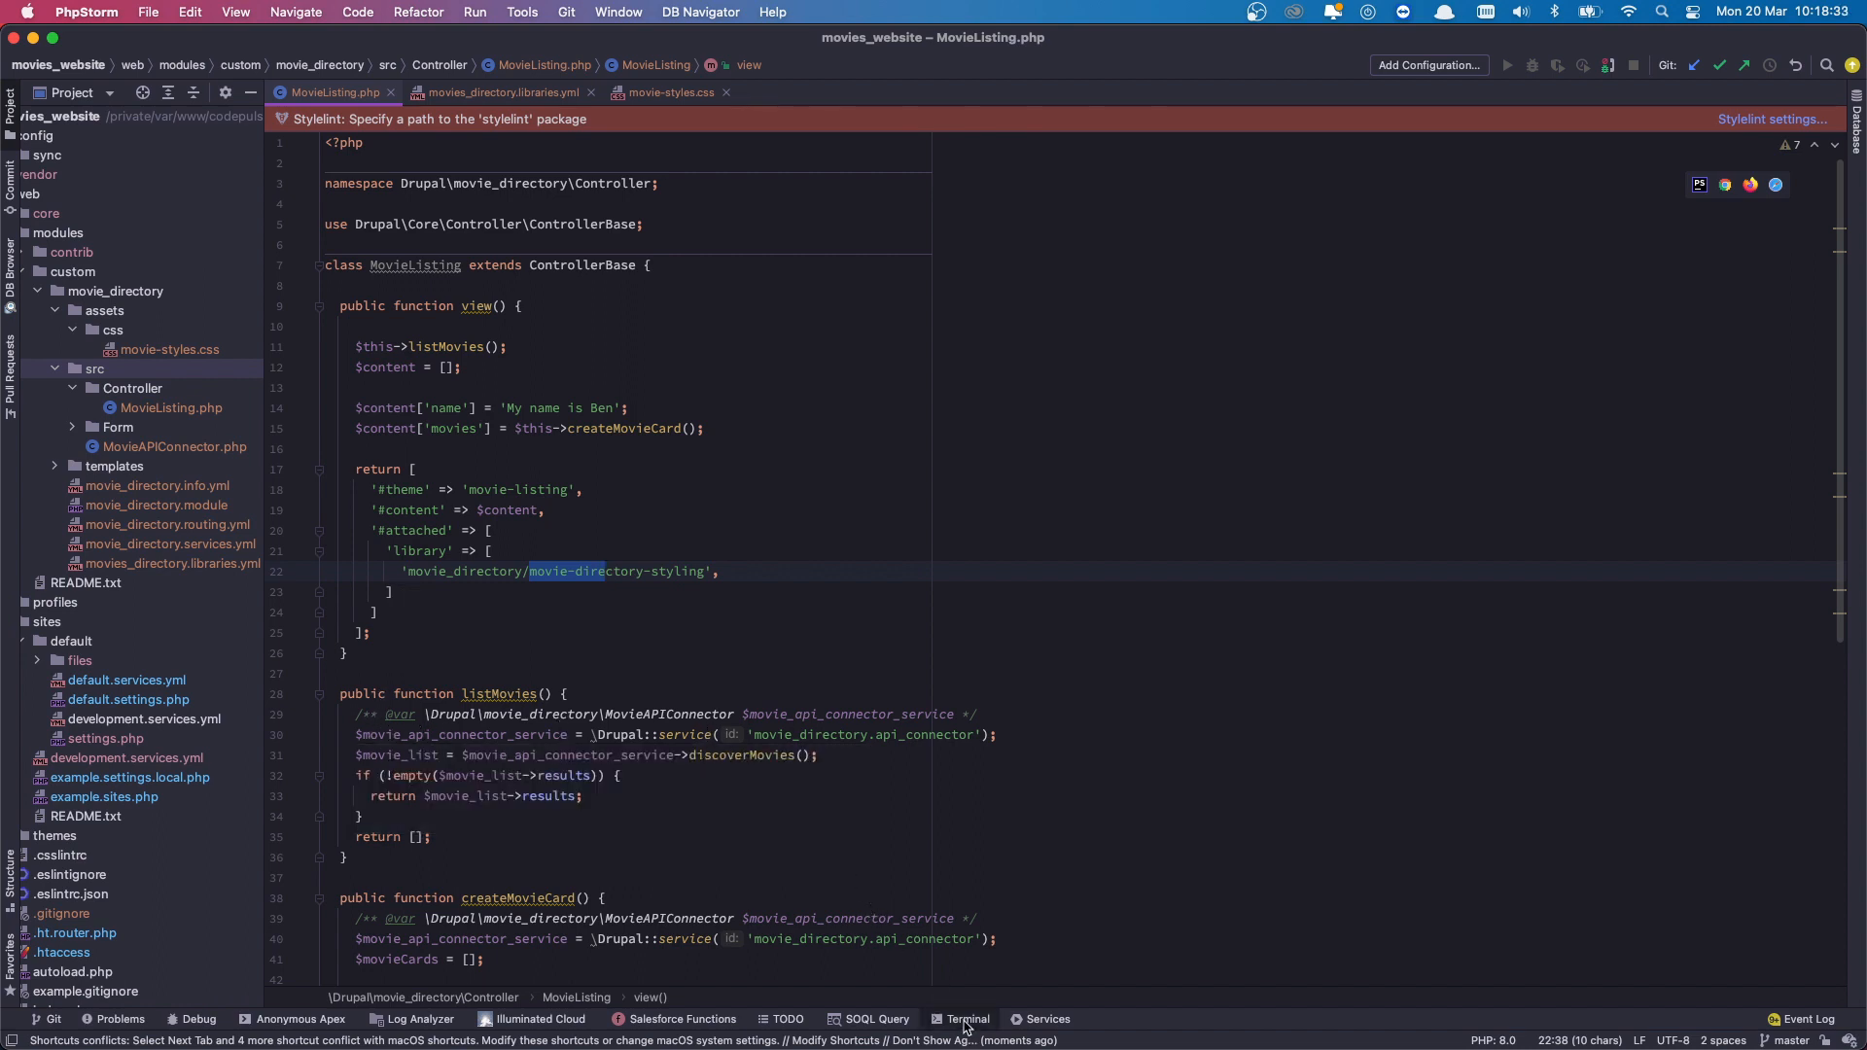
Run drush cr in PhpStorm's Terminal to clear Drupal caches.
{"action": "left_click", "coordinate": [966, 1018]}
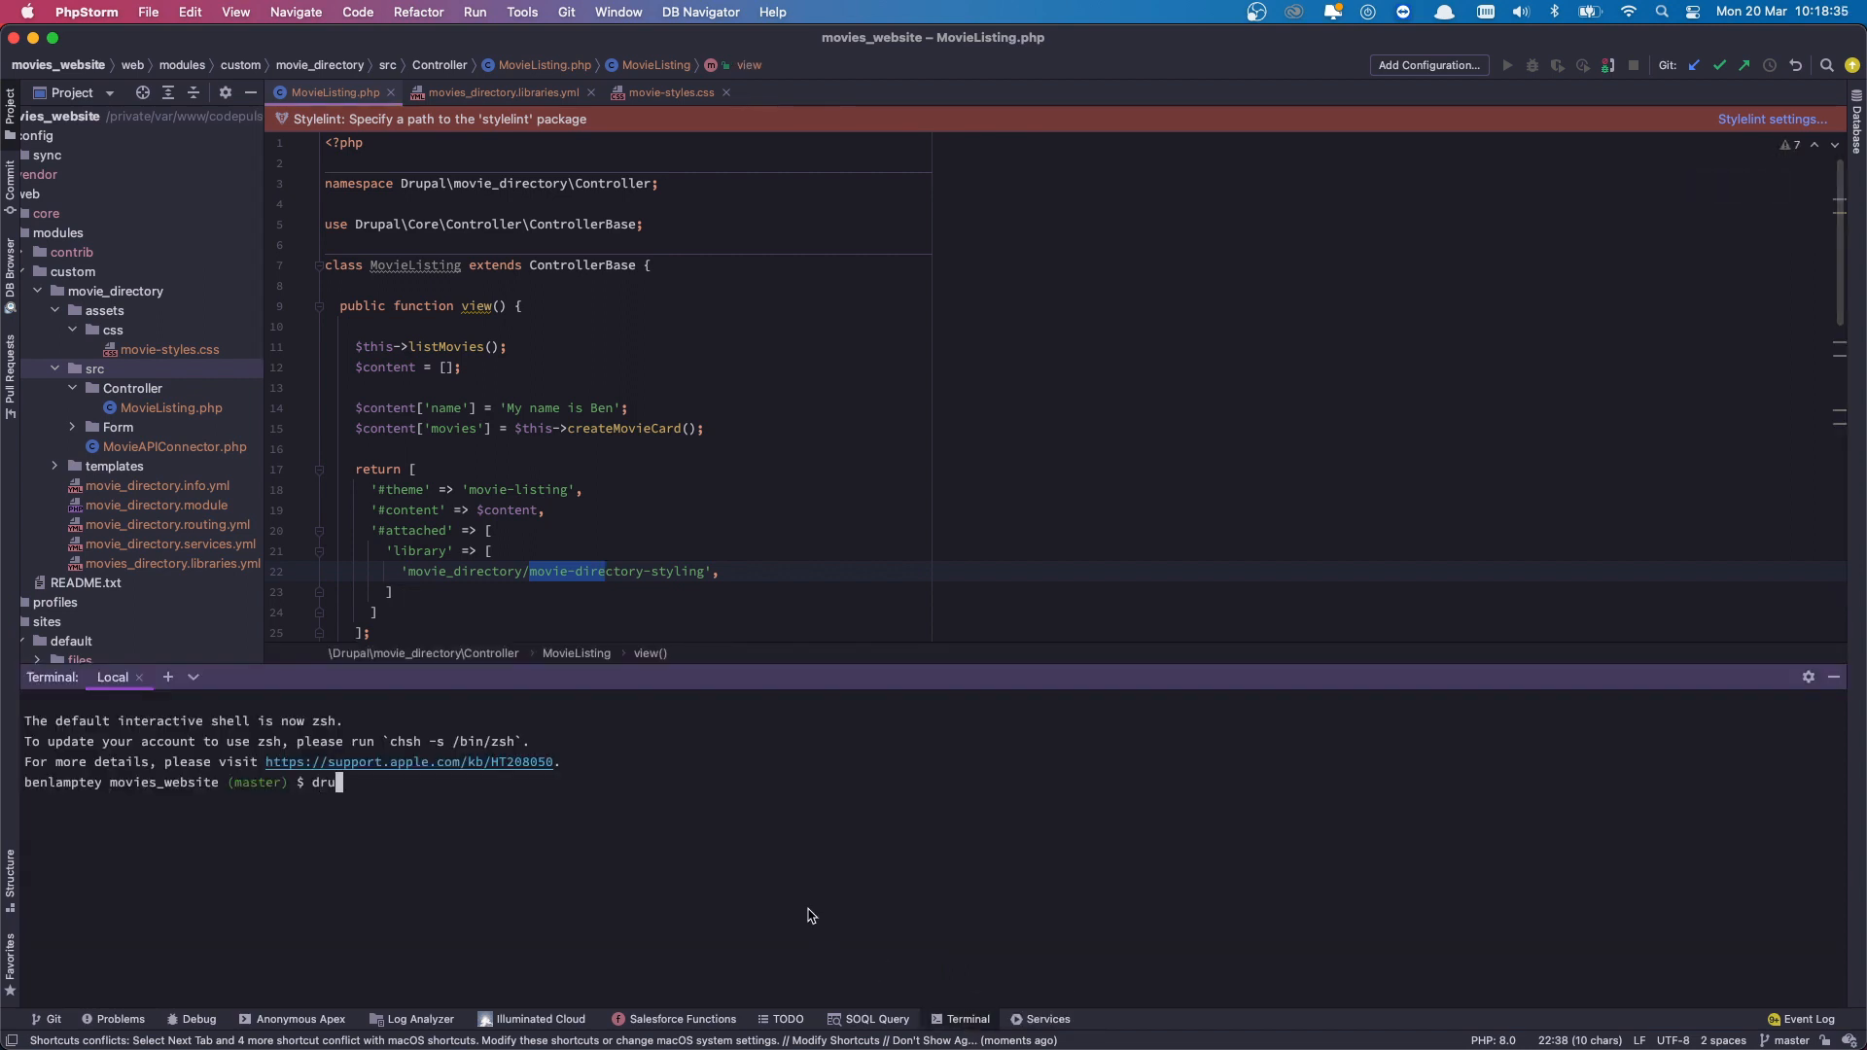
{"action": "type", "text": "sh cr"}
{"action": "key", "text": "Enter"}
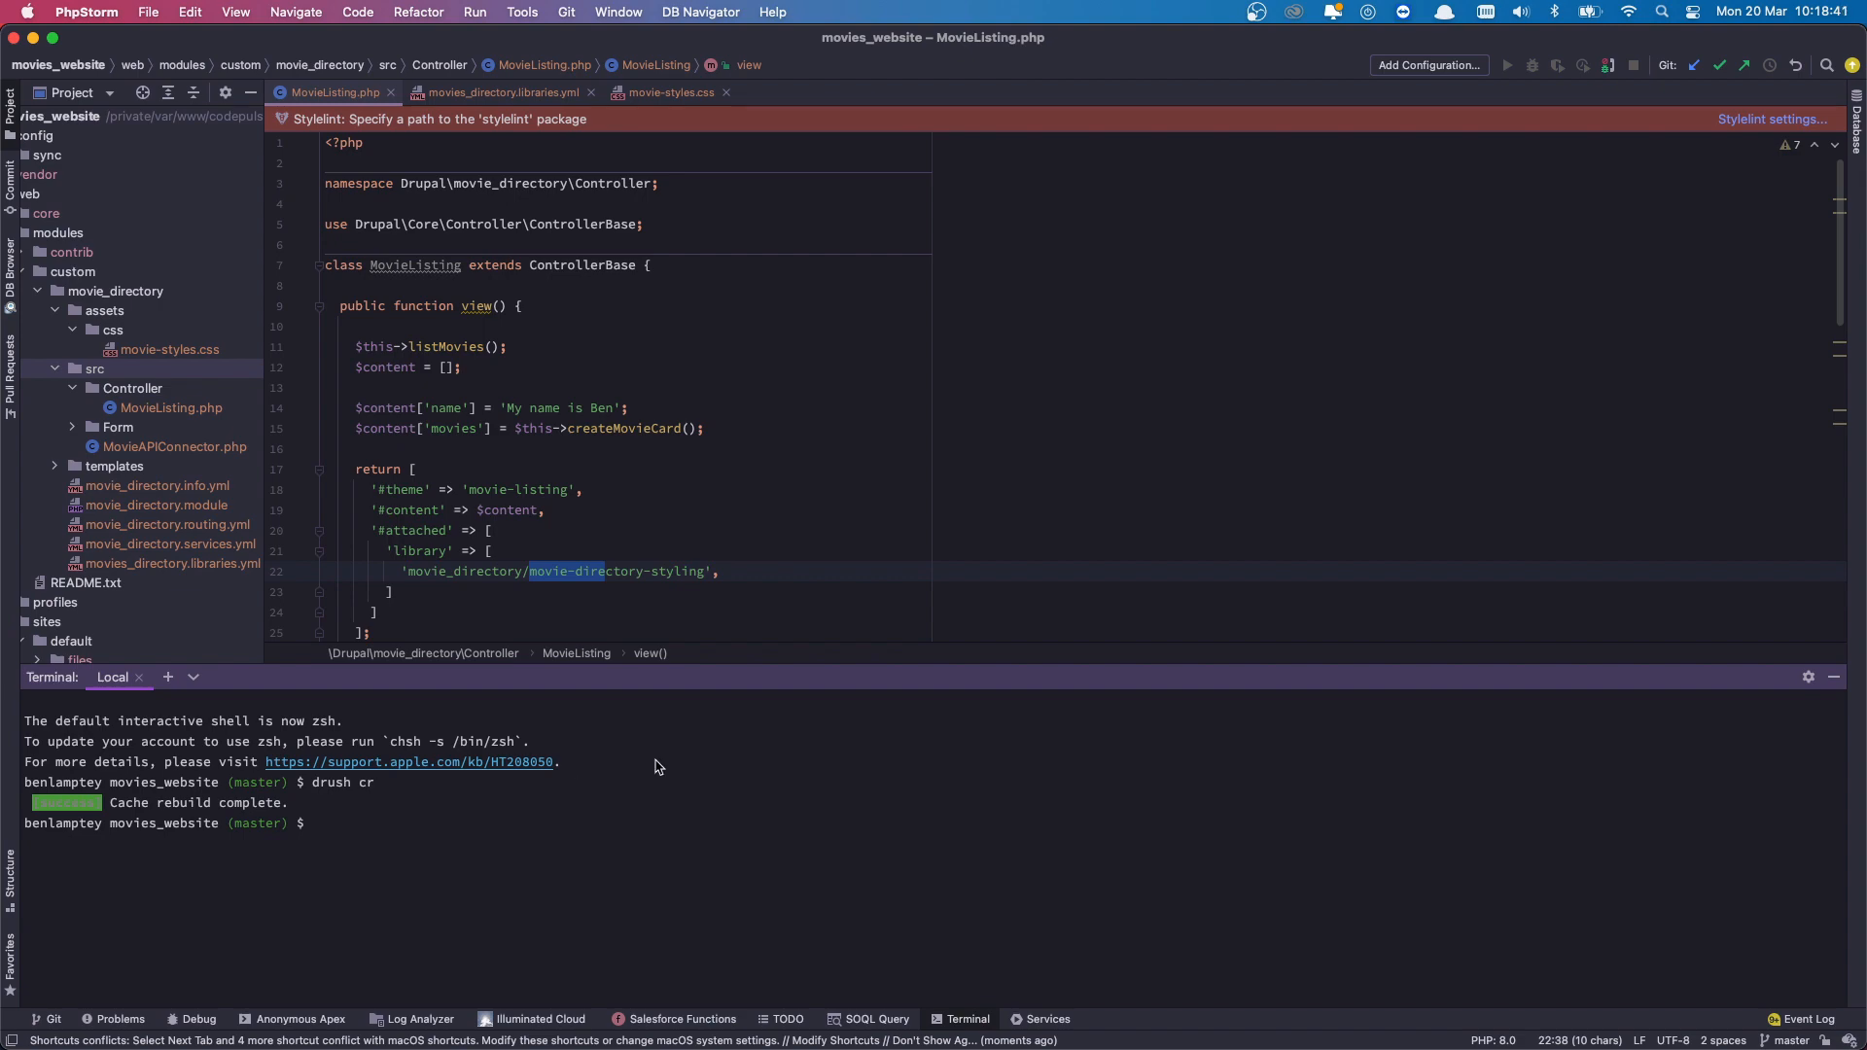
{"action": "mouse_move", "coordinate": [994, 720]}
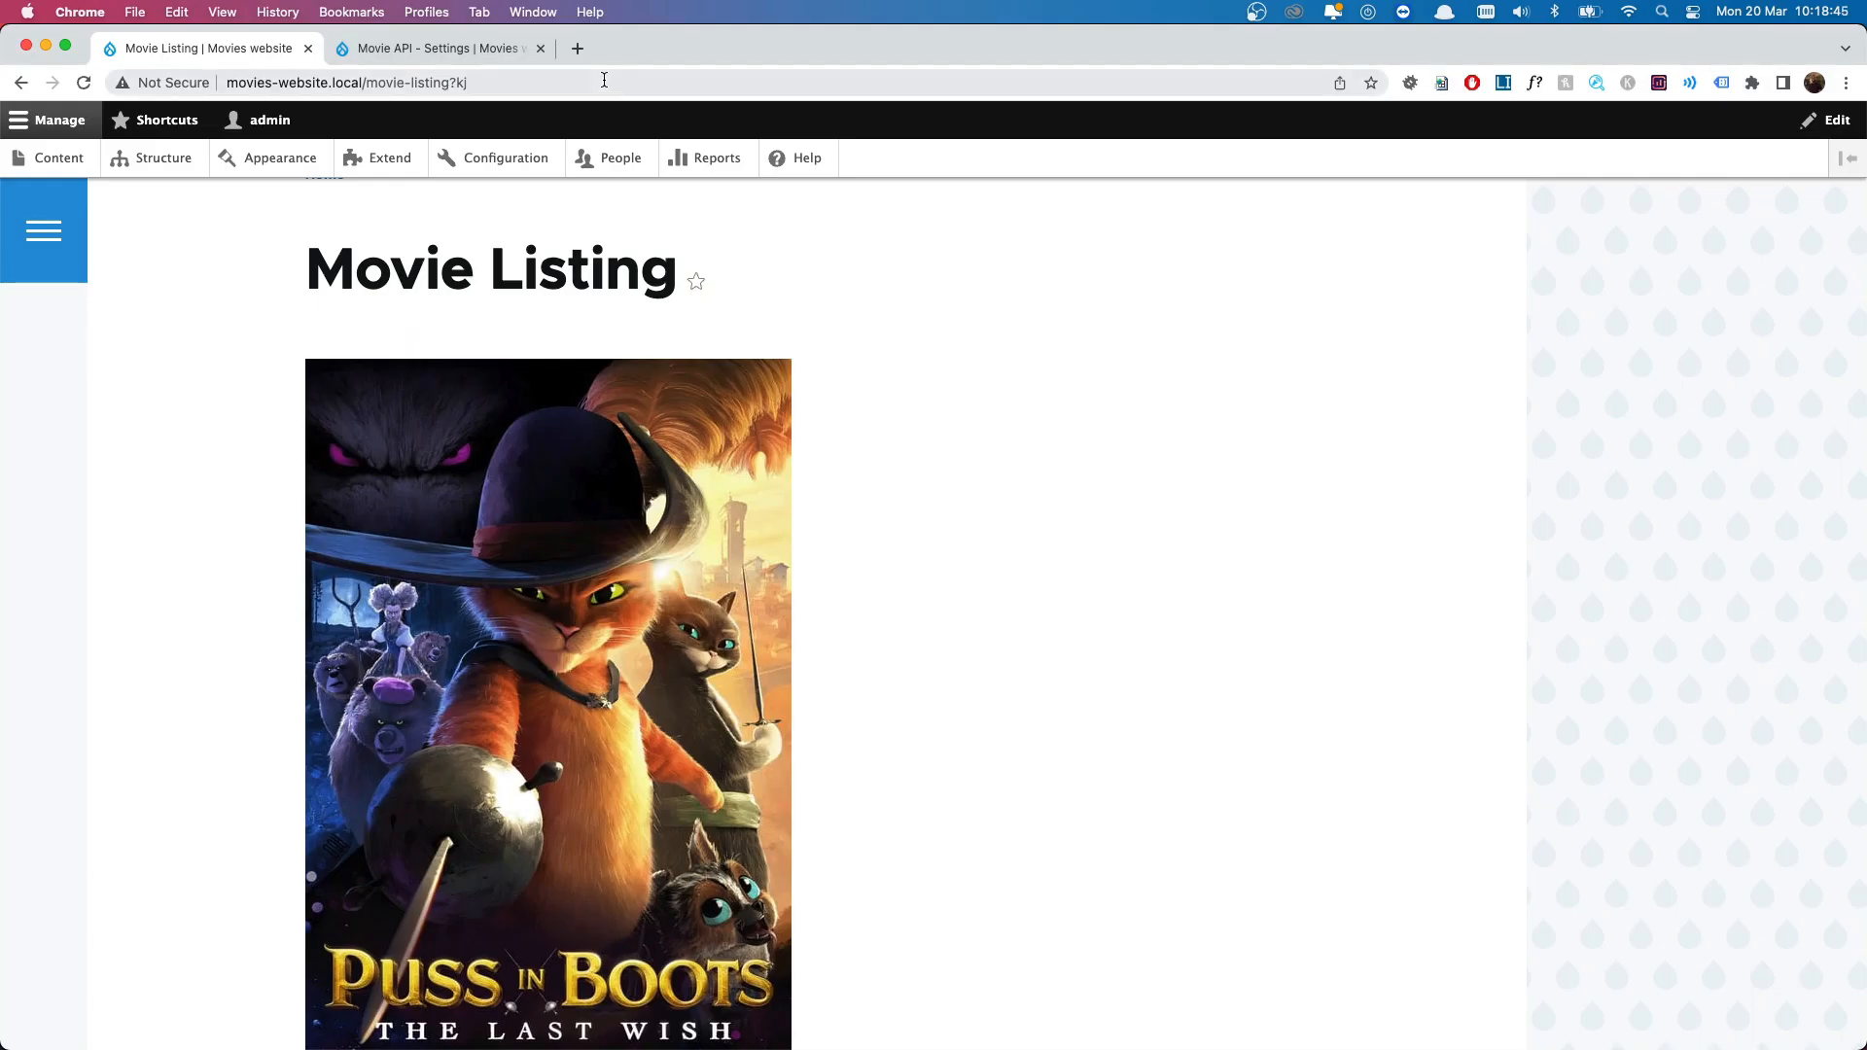
{"action": "left_click", "coordinate": [345, 82]}
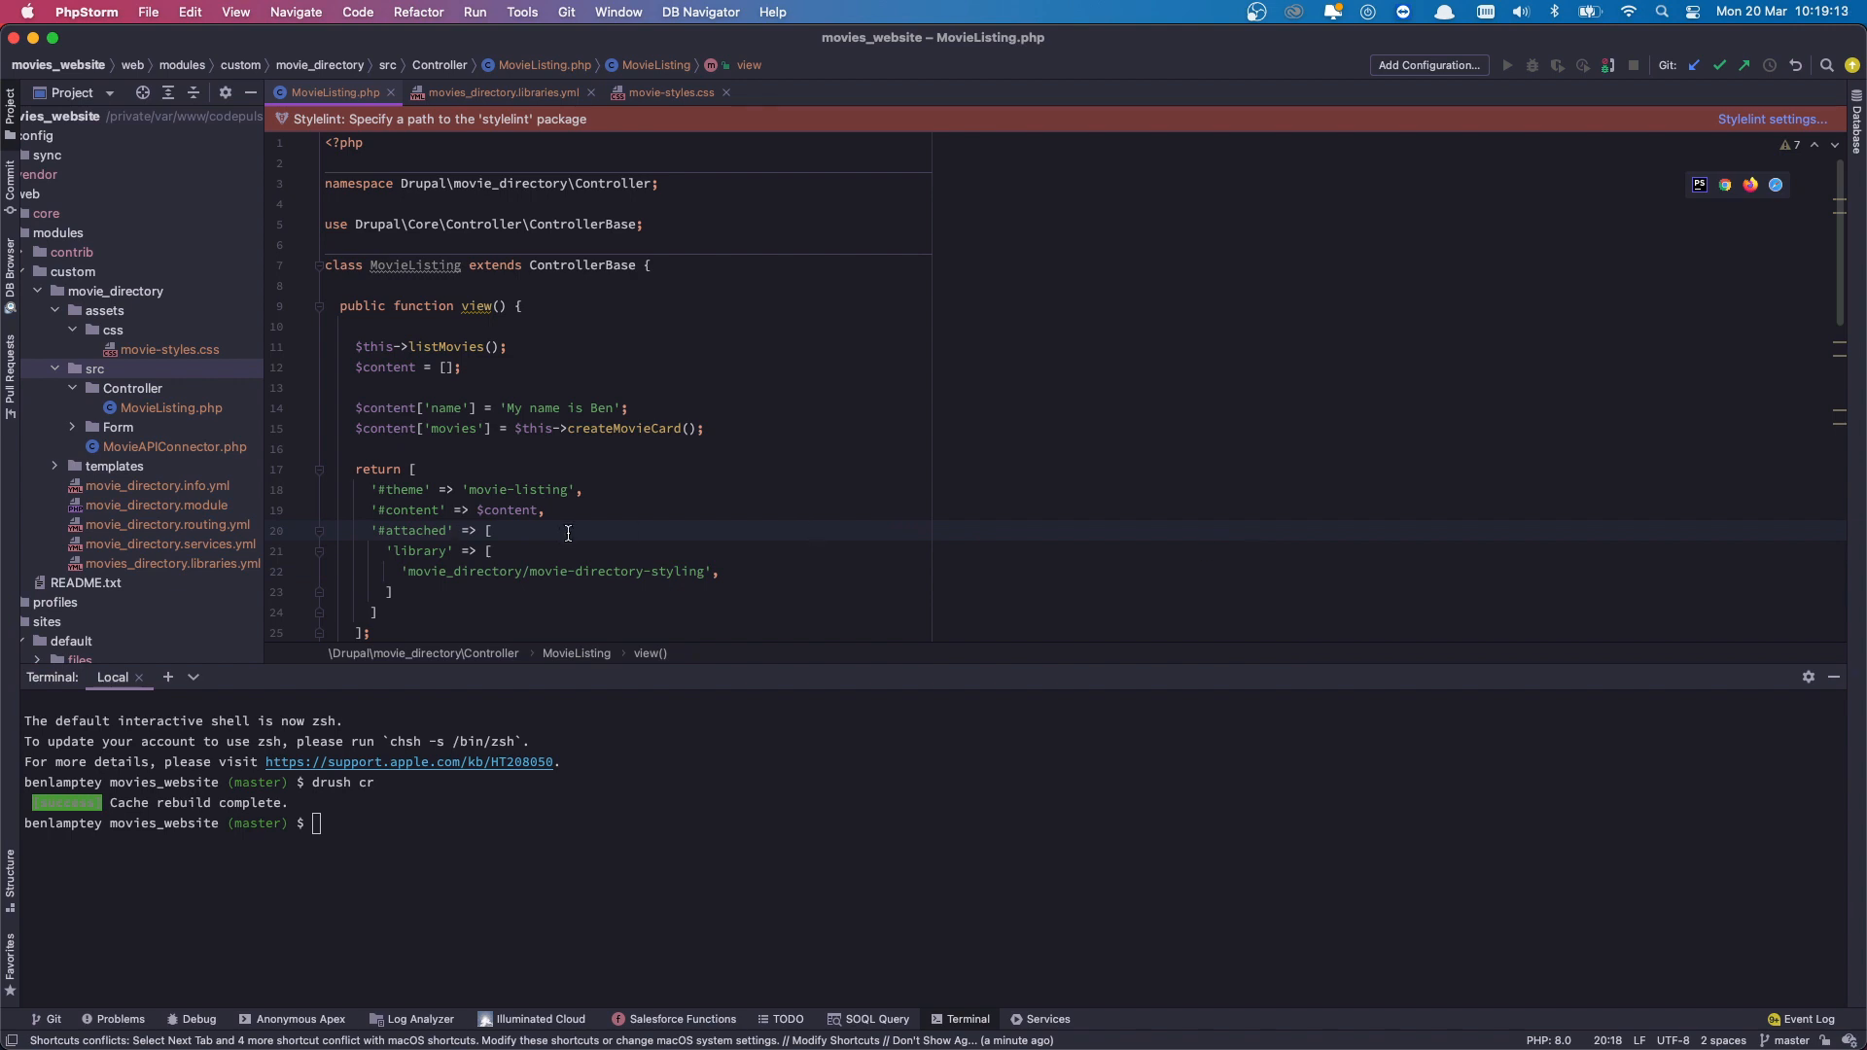
{"action": "mouse_move", "coordinate": [364, 564]}
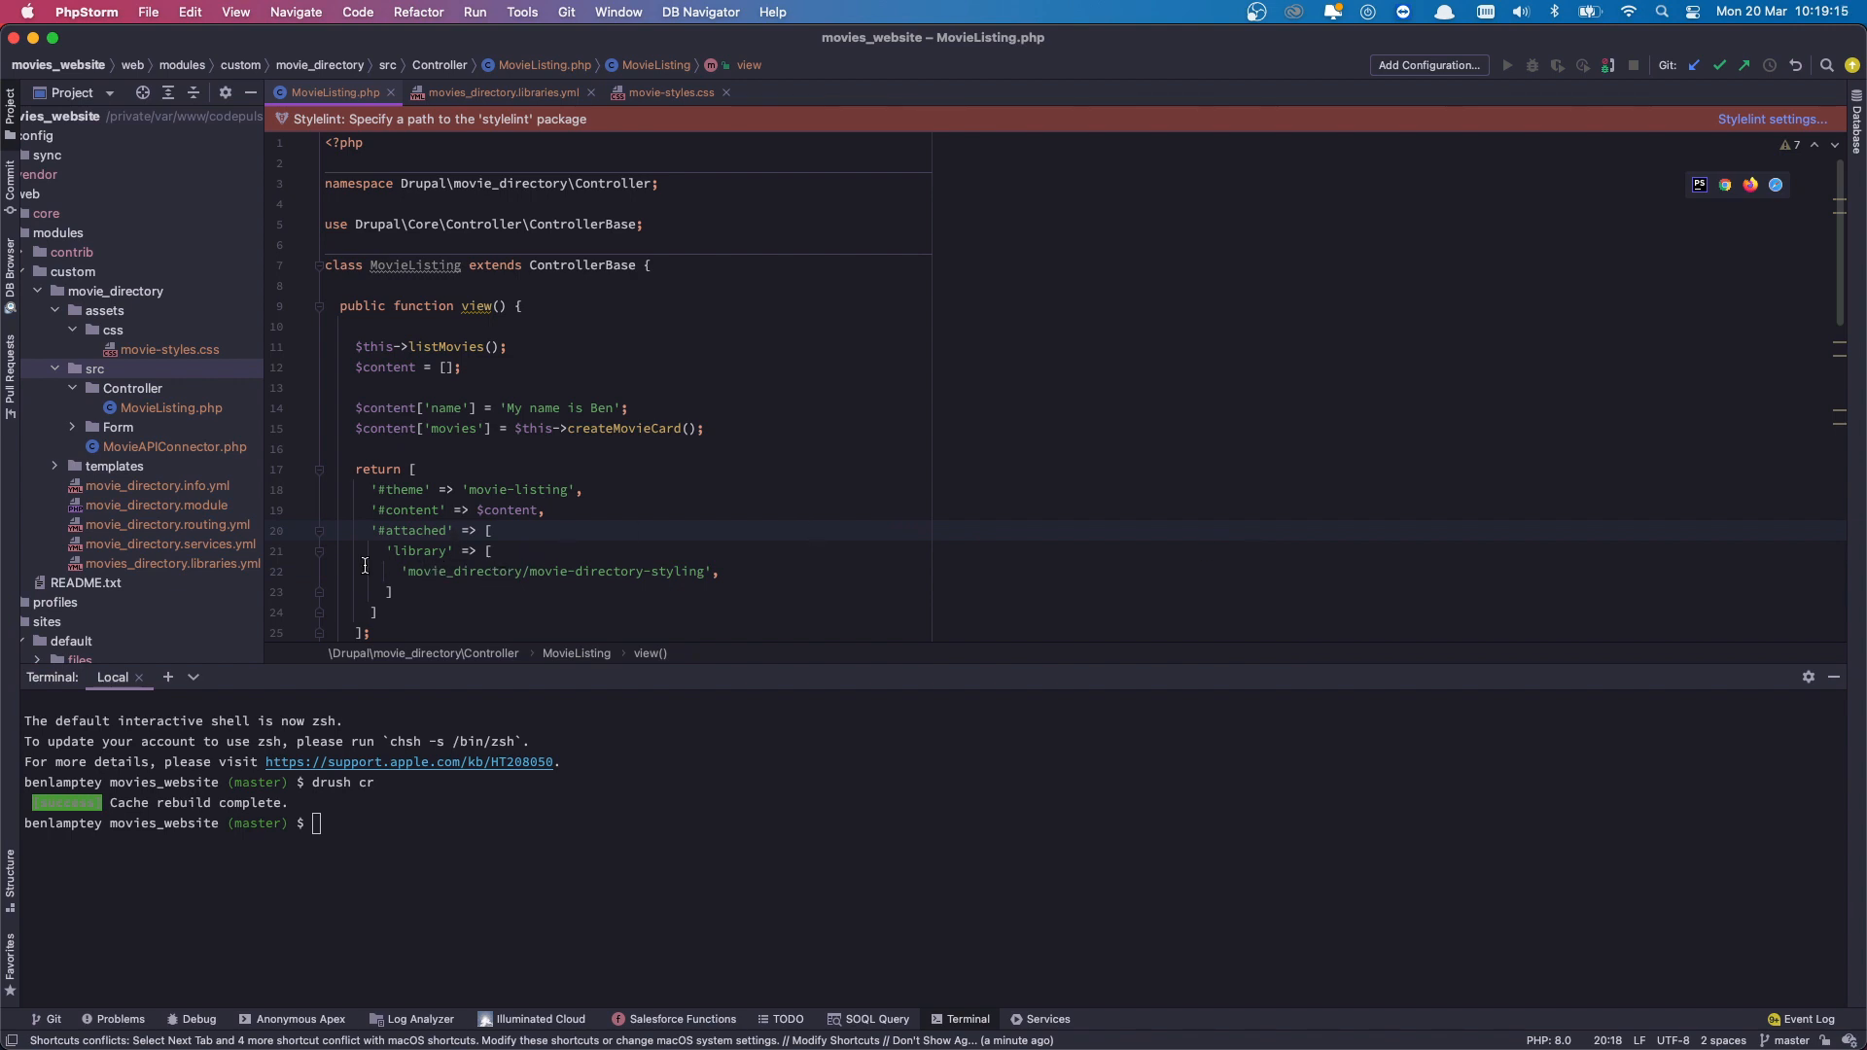
{"action": "mouse_move", "coordinate": [387, 569]}
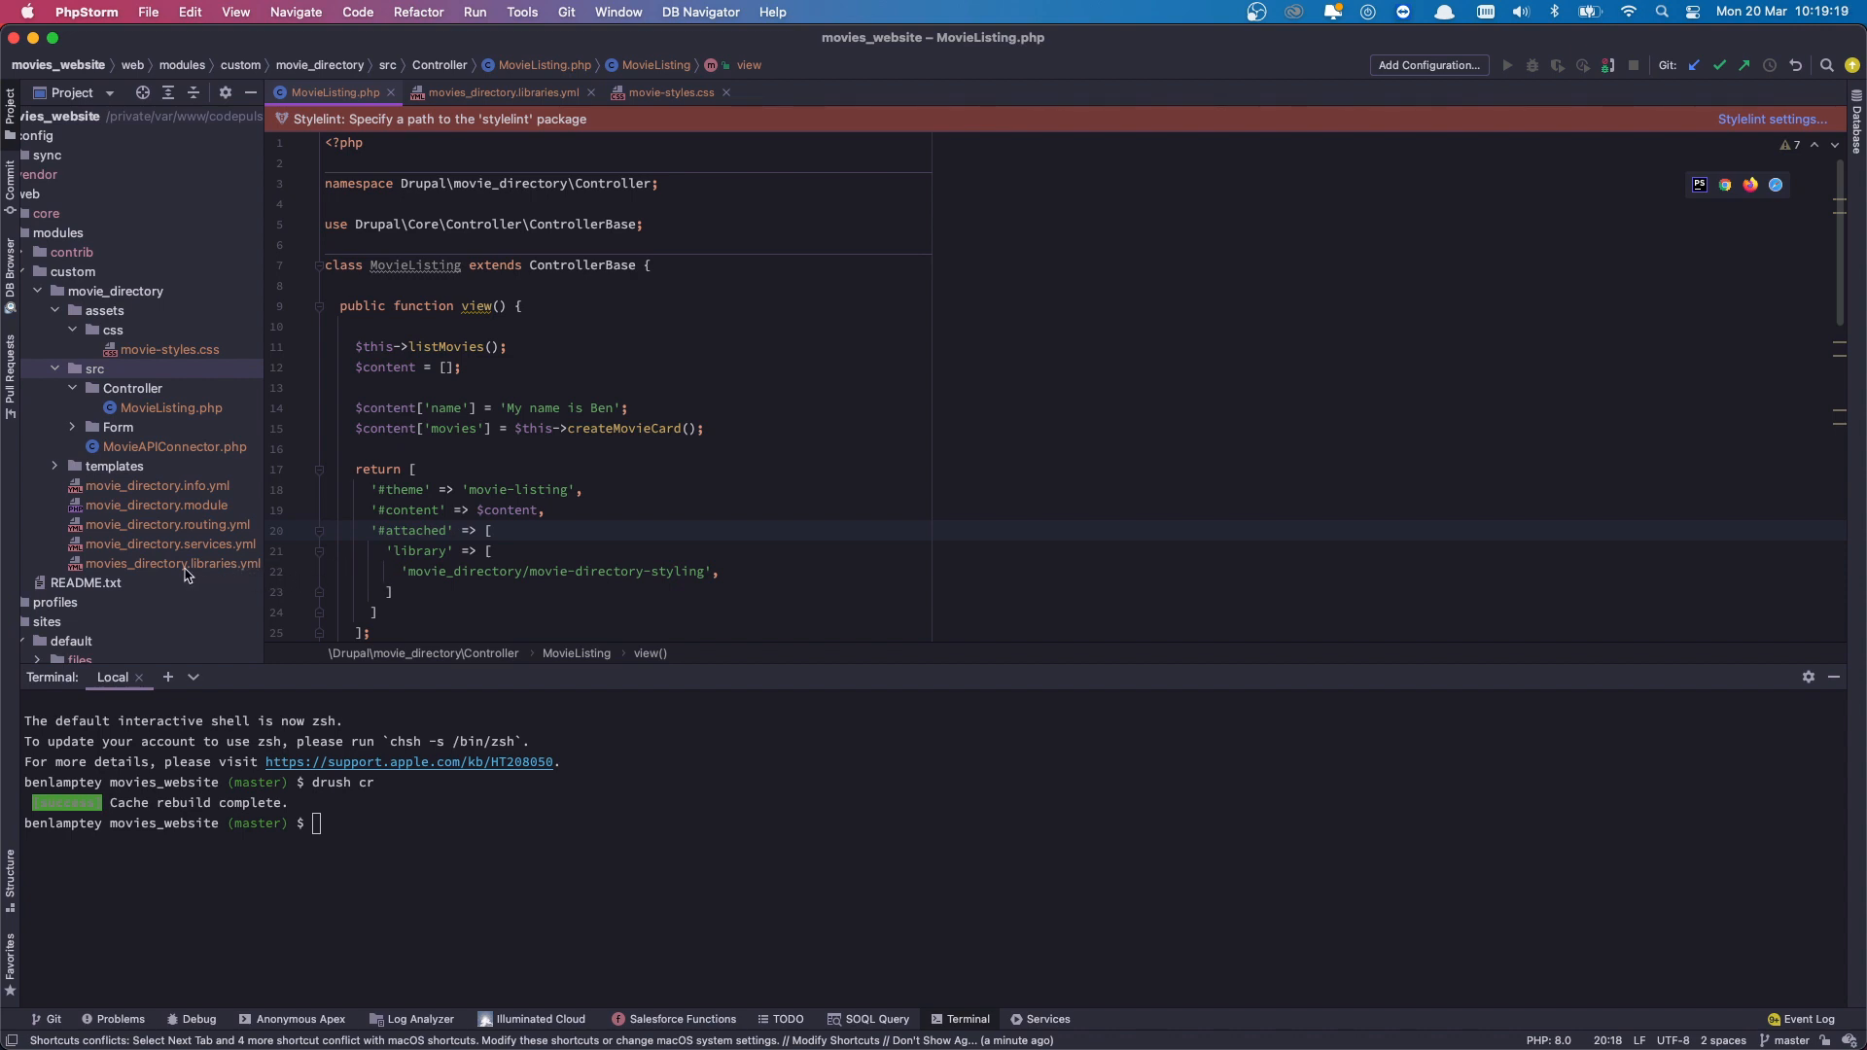
Rename movies_directory.libraries.yml to movie_directory.libraries.yml from its context menu.
{"action": "left_click", "coordinate": [173, 563]}
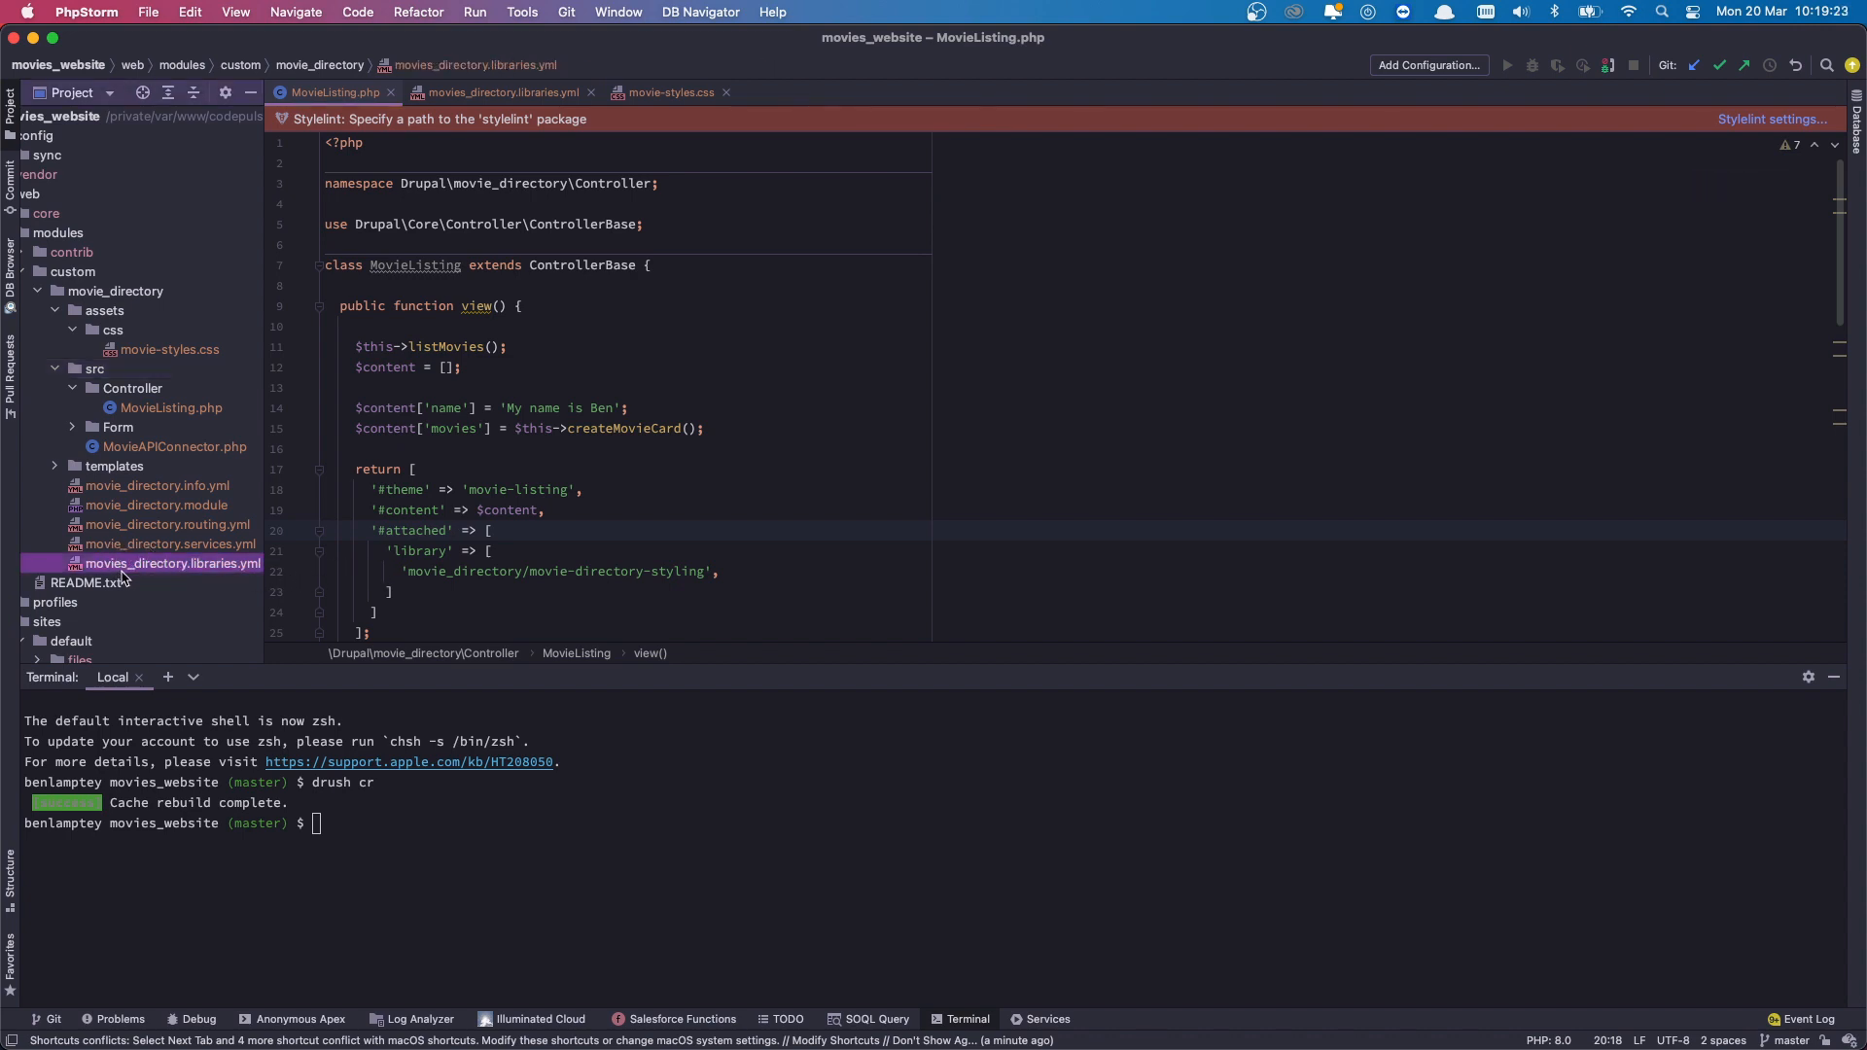
{"action": "right_click", "coordinate": [173, 563]}
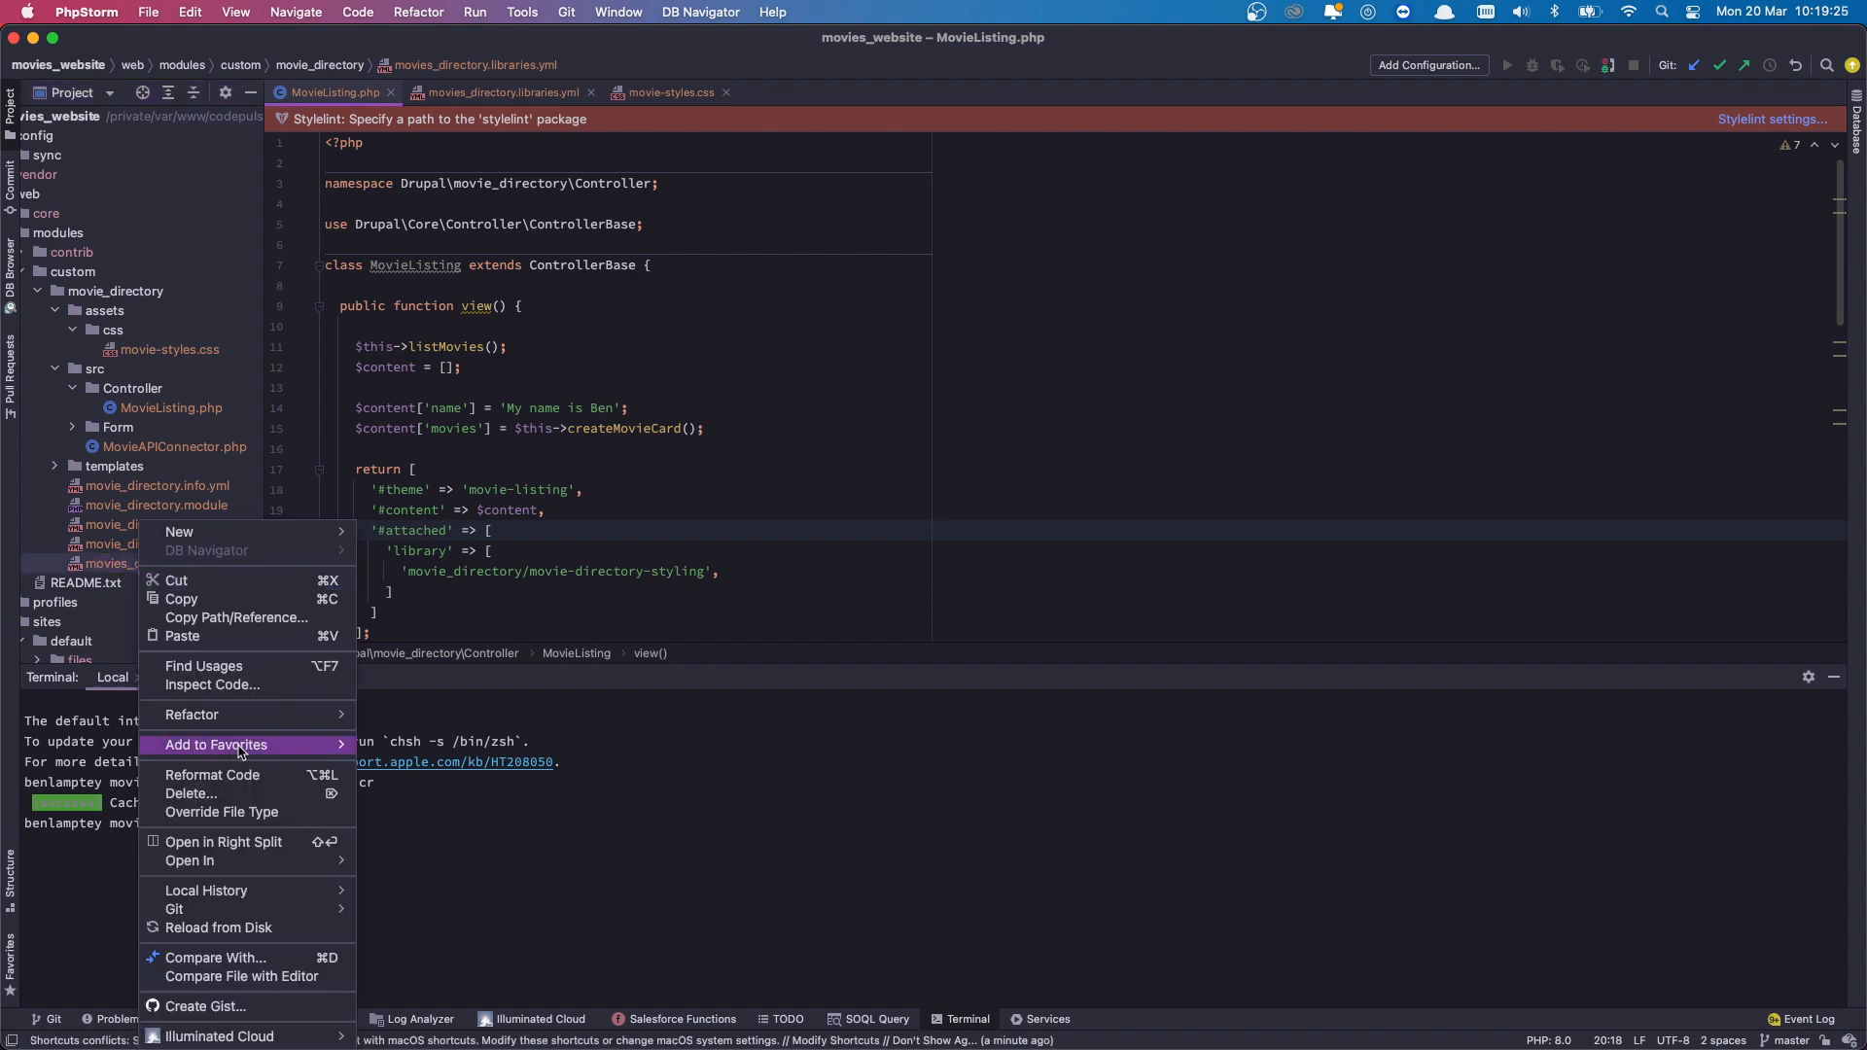
{"action": "mouse_move", "coordinate": [221, 812]}
{"action": "type", "text": "drush cr"}
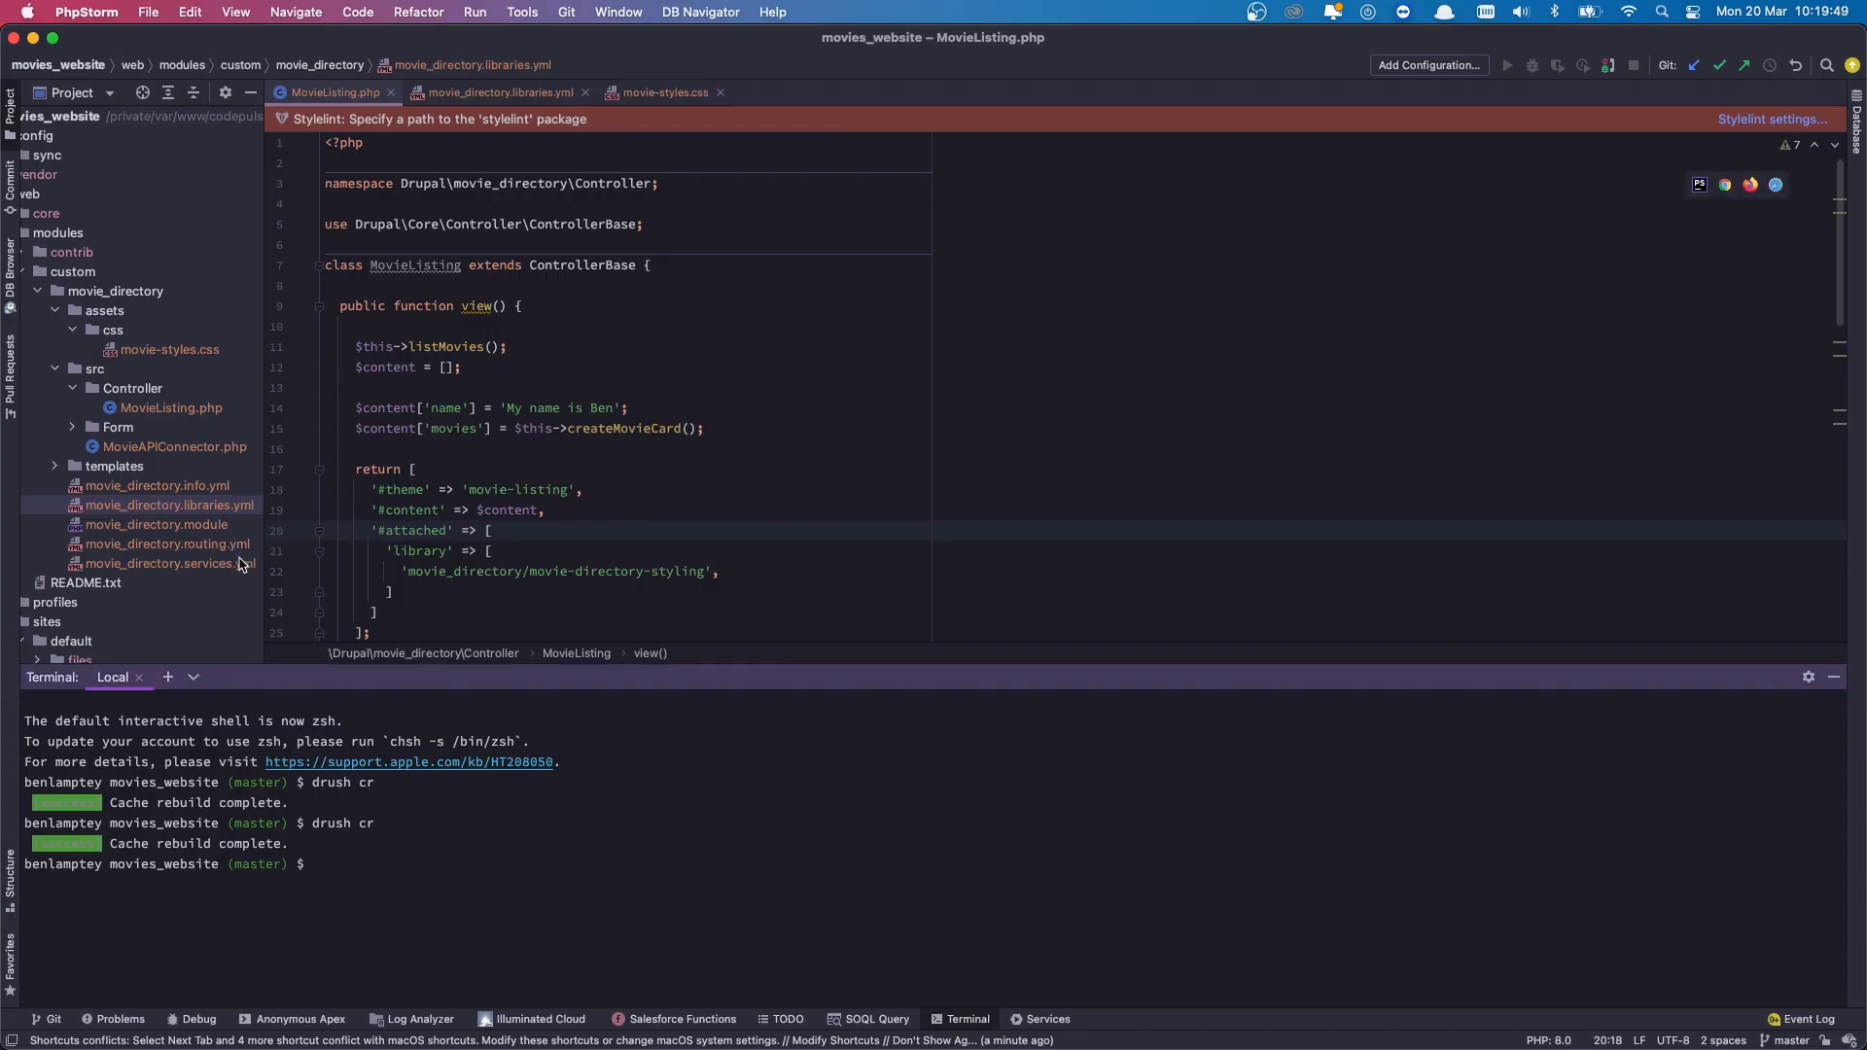
{"action": "mouse_move", "coordinate": [199, 540]}
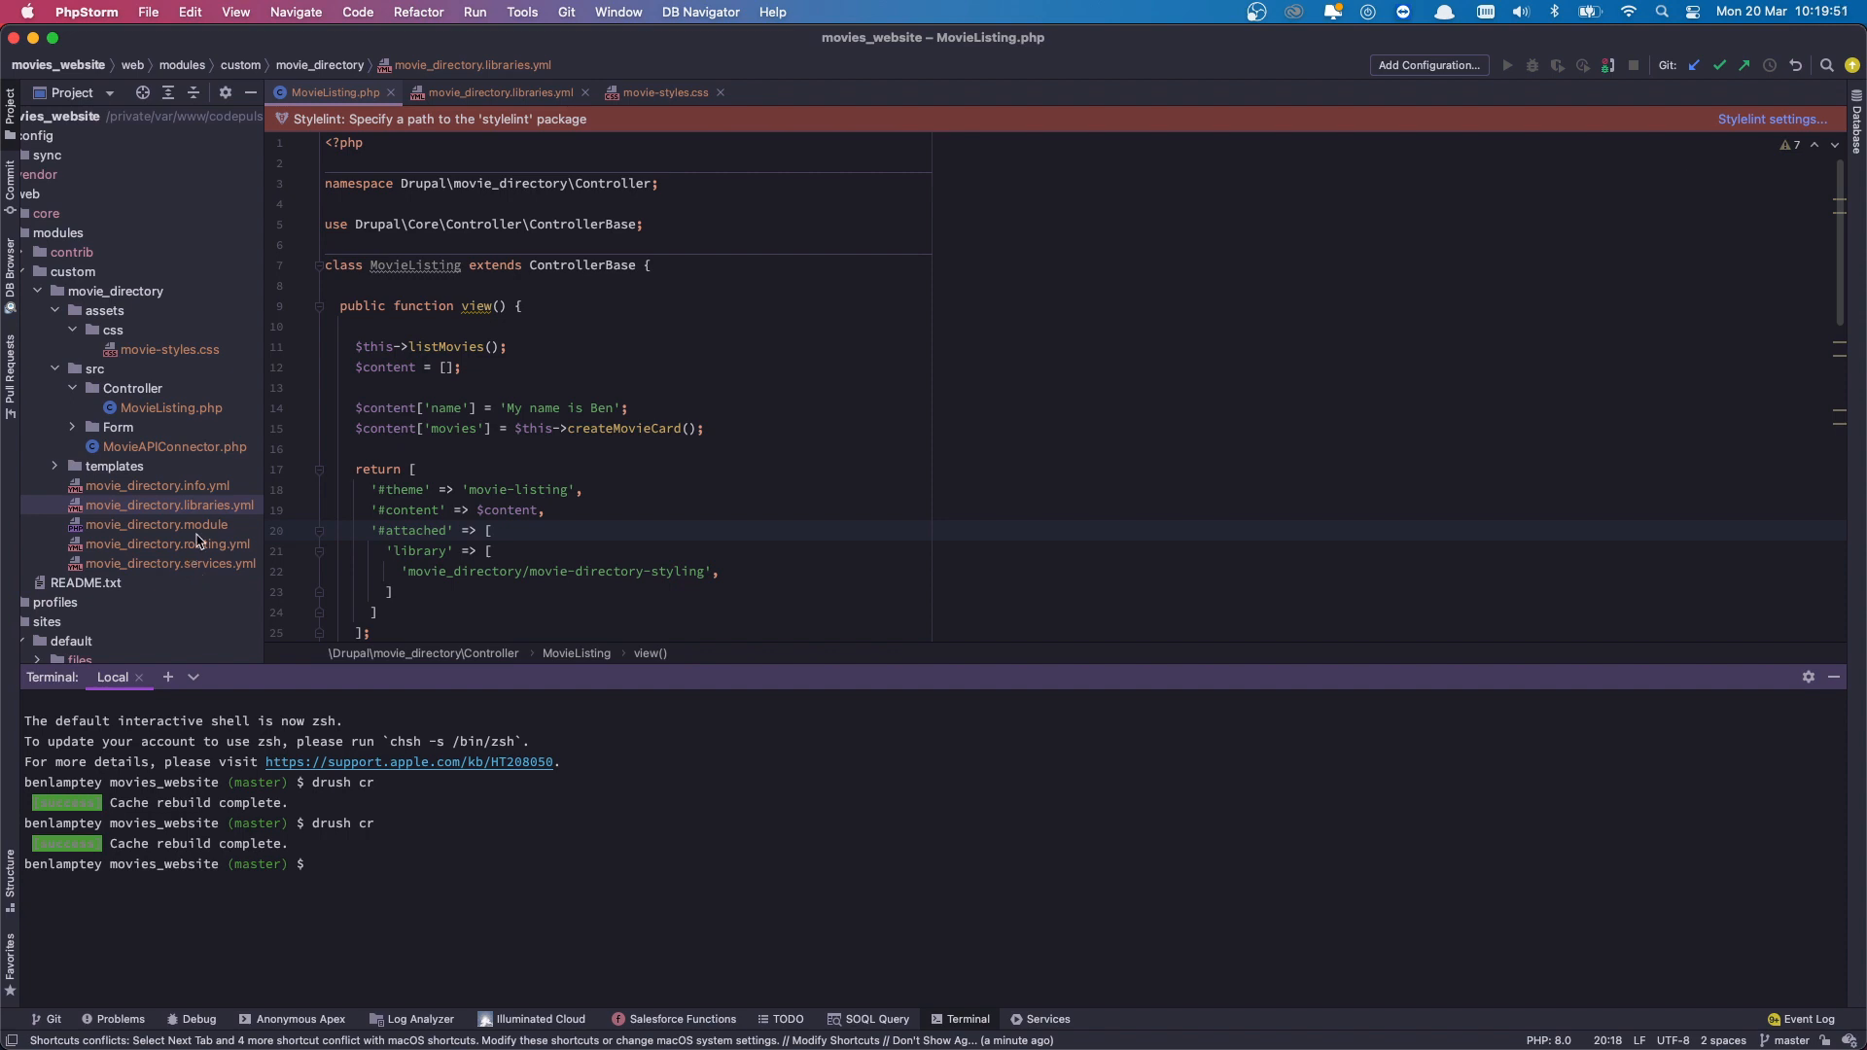
{"action": "mouse_move", "coordinate": [182, 514]}
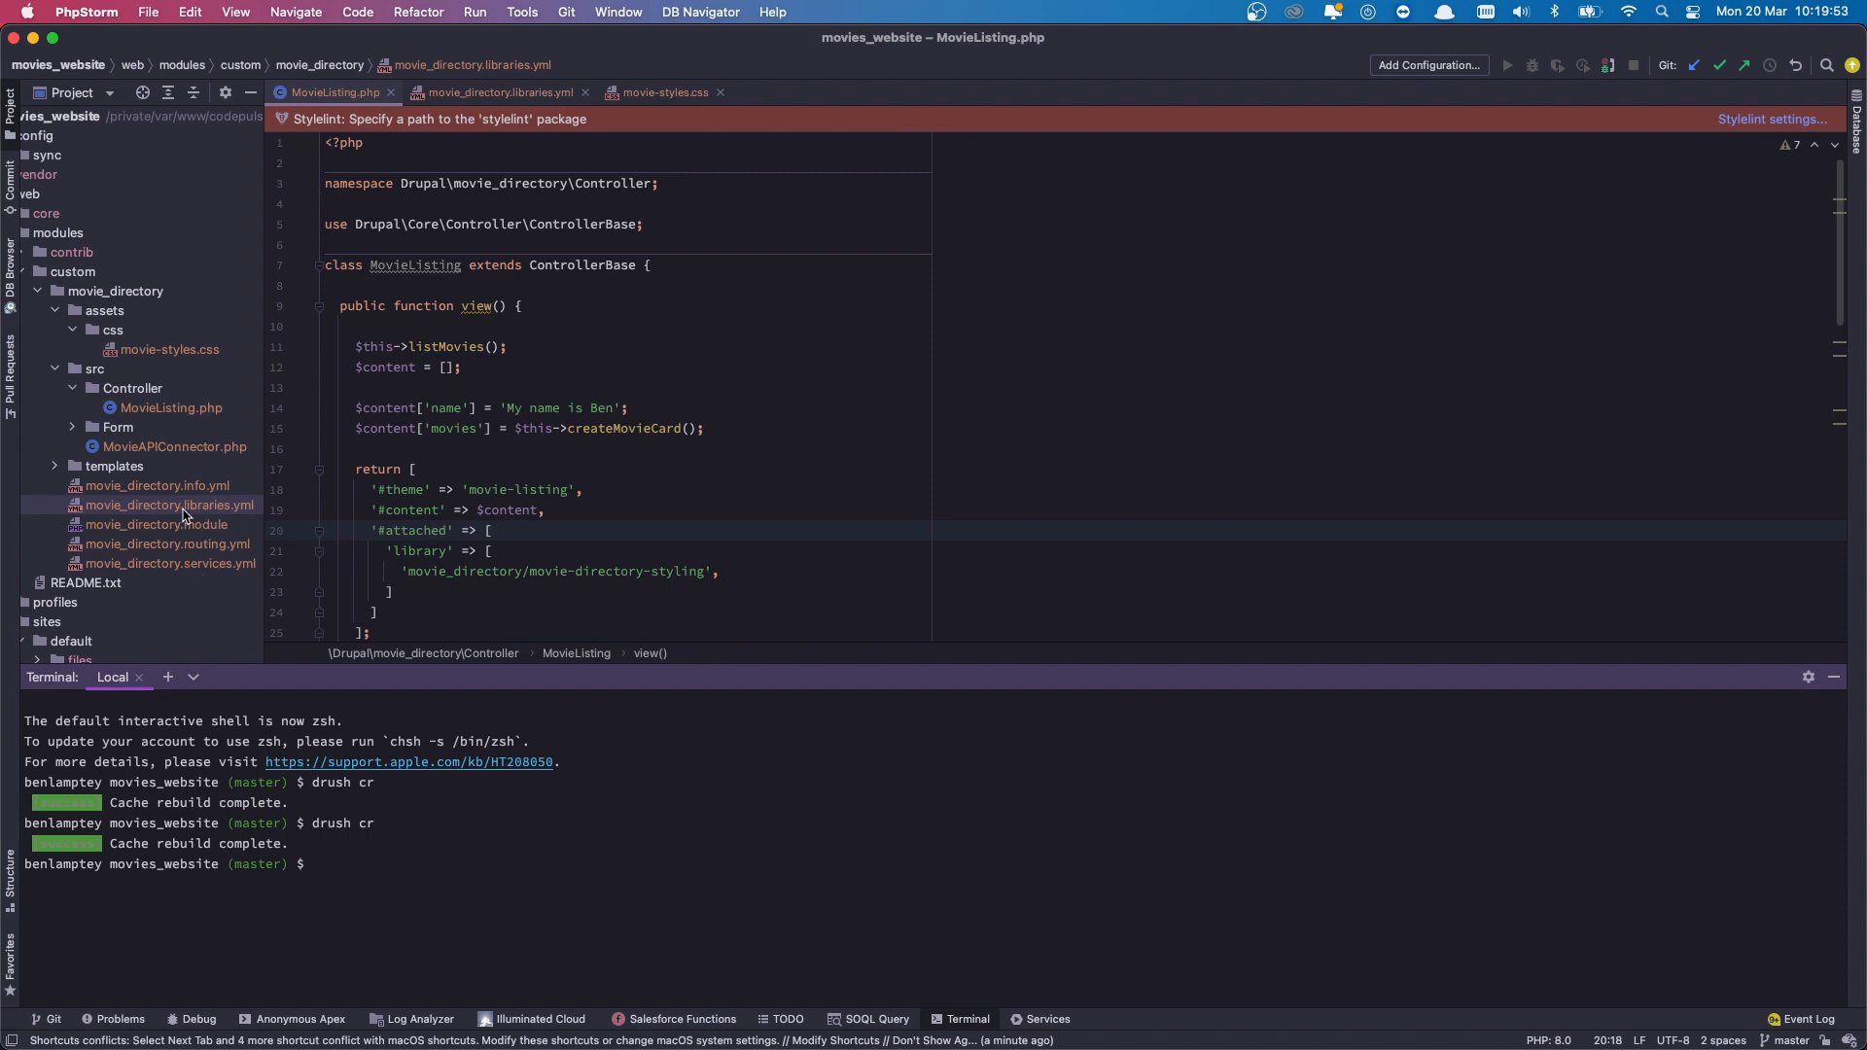
{"action": "mouse_move", "coordinate": [185, 515]}
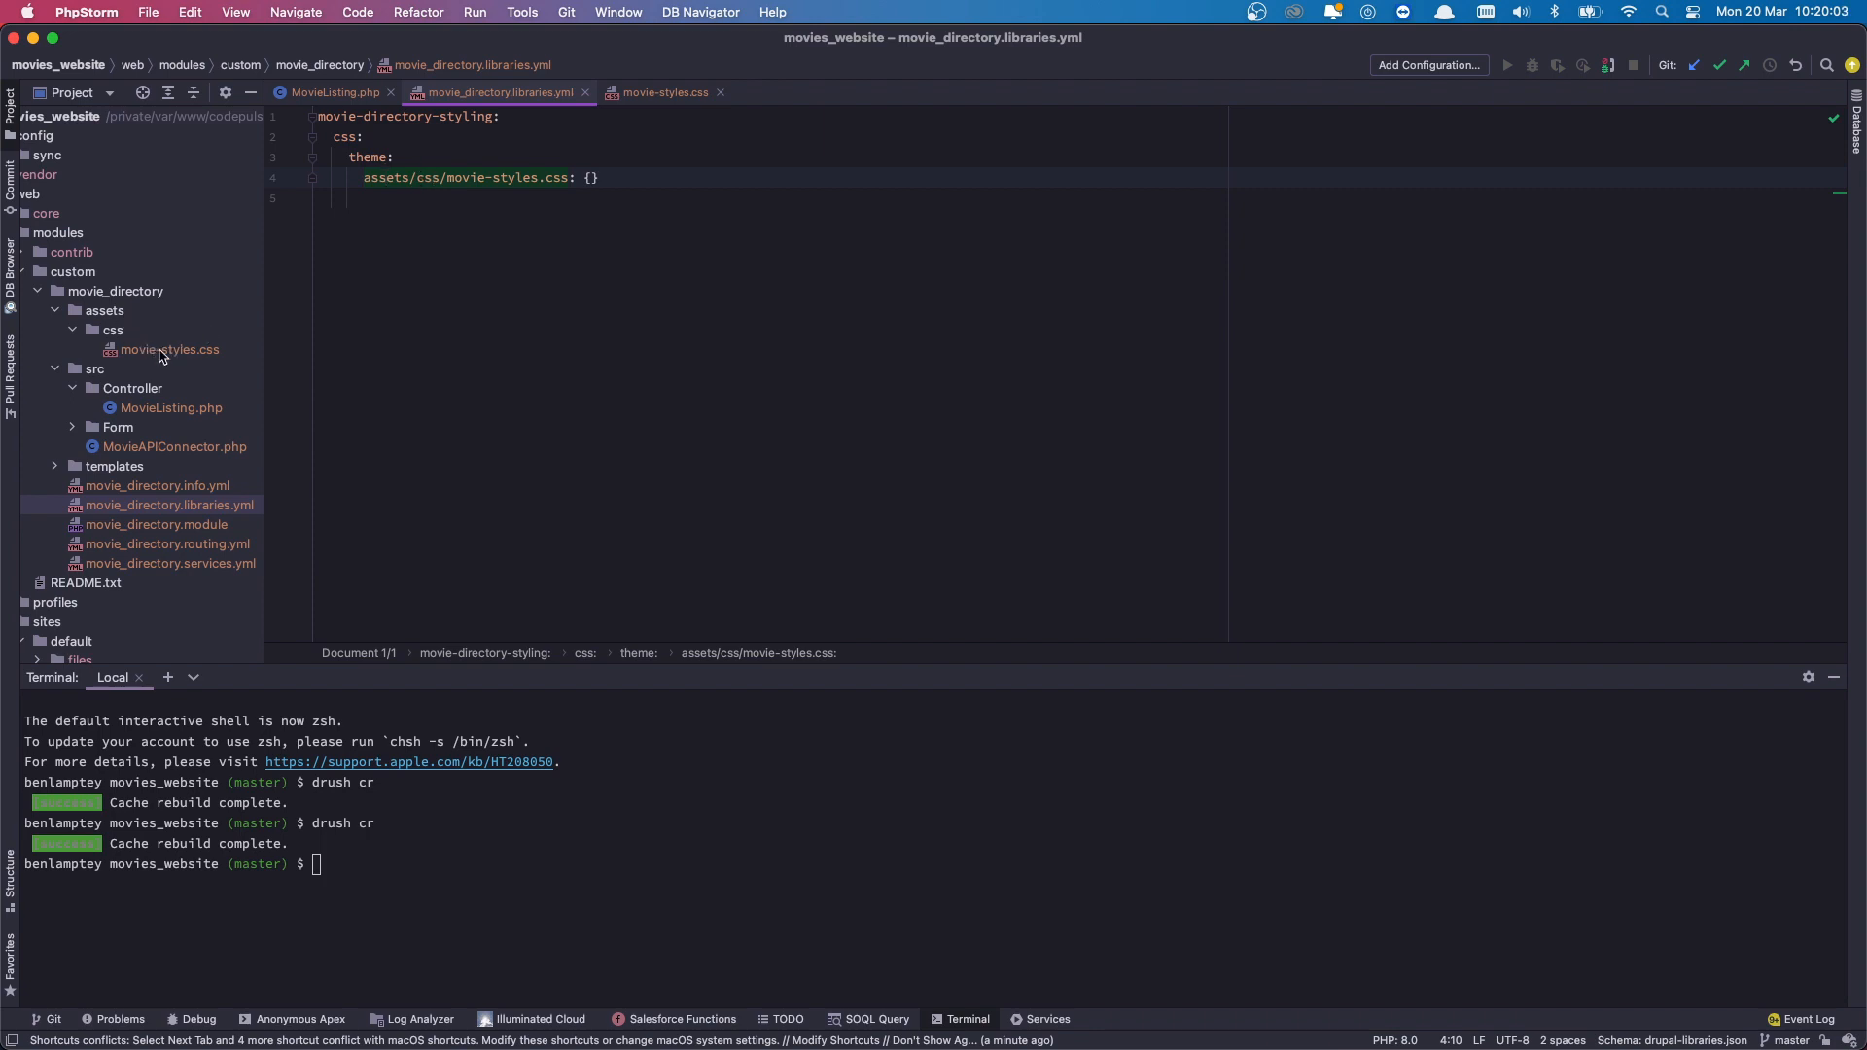
{"action": "mouse_move", "coordinate": [203, 346]}
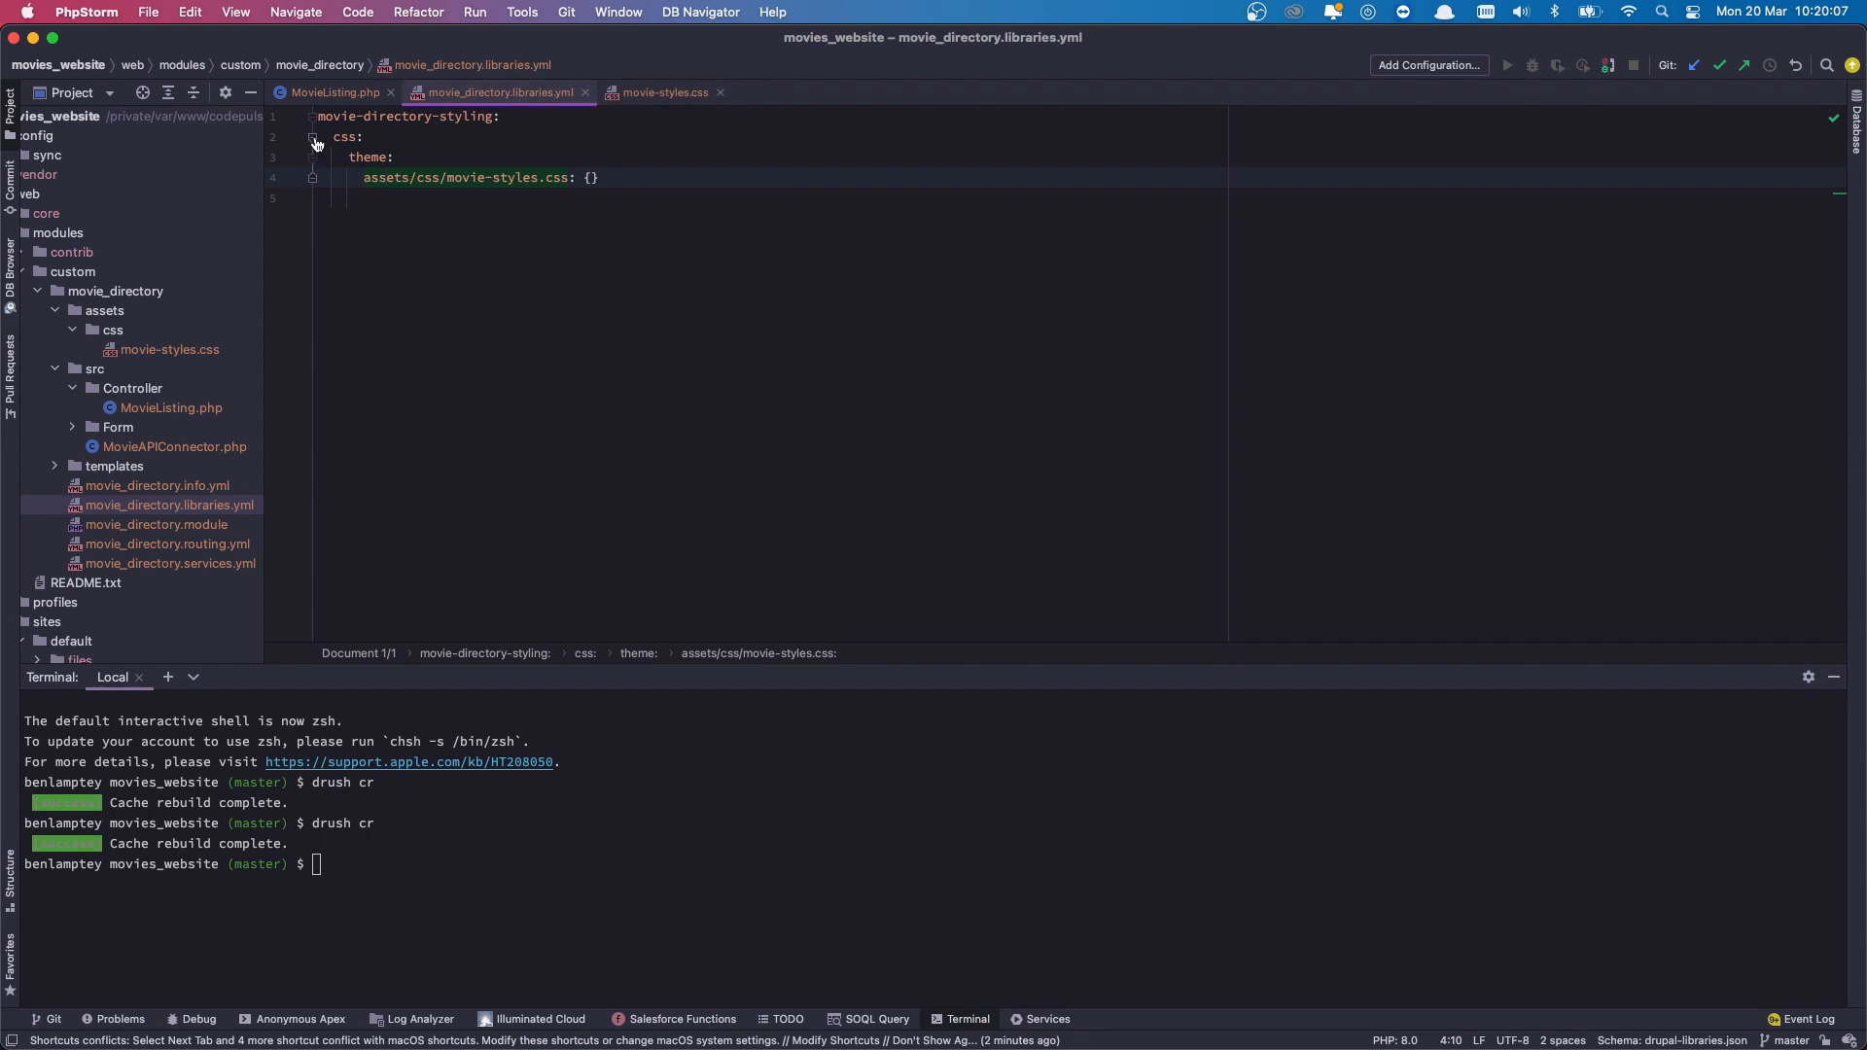
{"action": "left_click", "coordinate": [334, 91]}
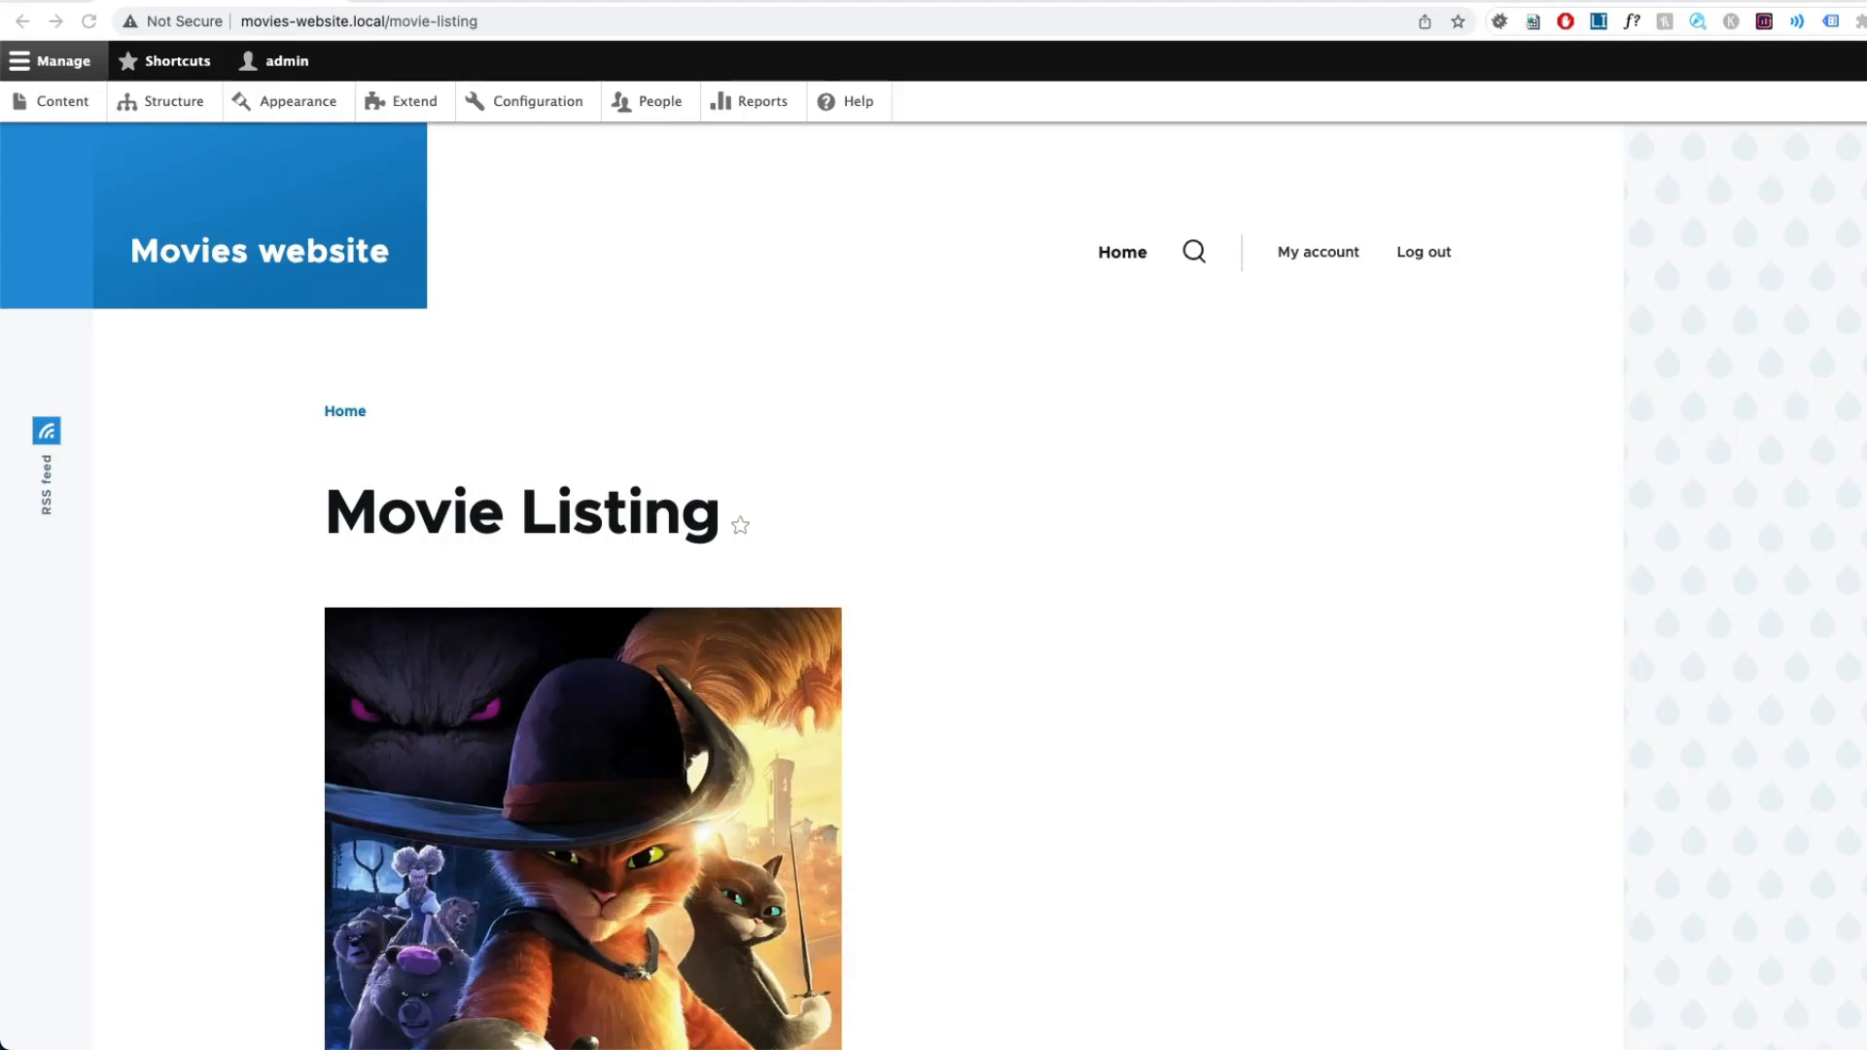
Open DevTools with F12 and find the struck-through red body background rule.
{"action": "scroll", "scroll_direction": "down", "scroll_amount": 3}
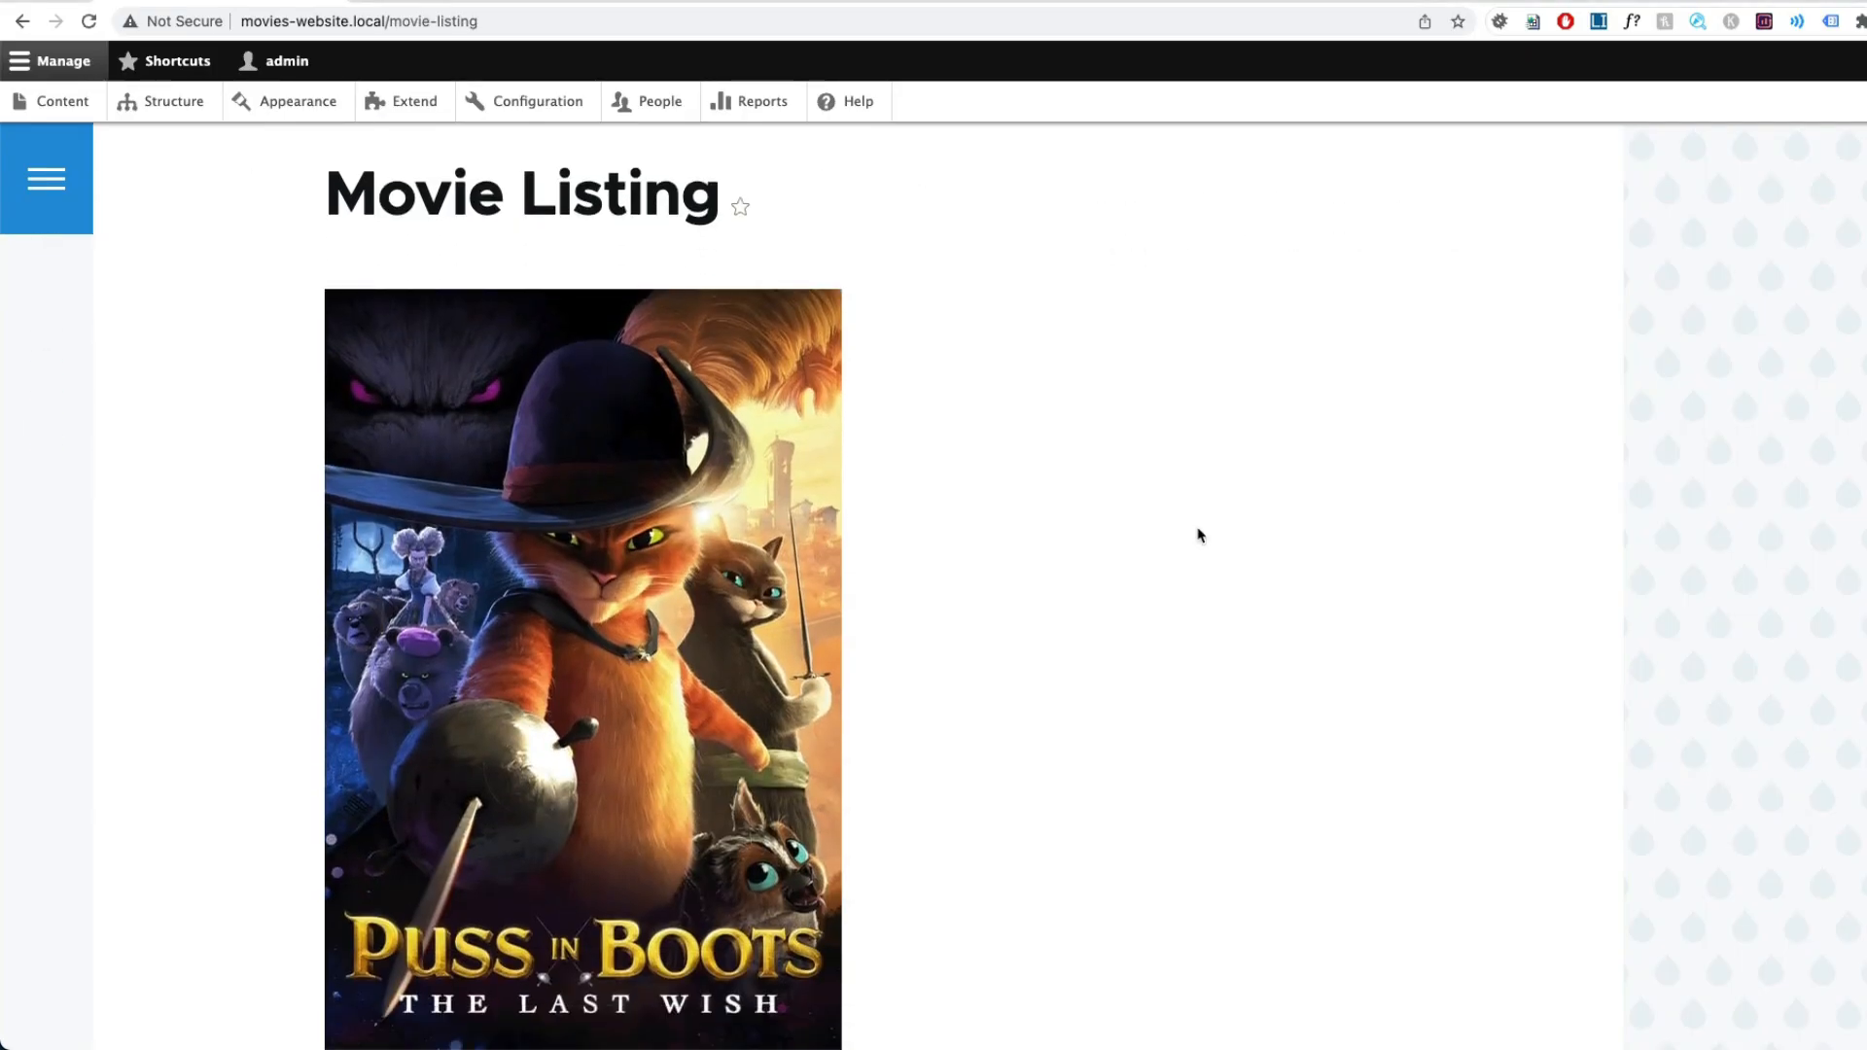
{"action": "key", "text": "F12"}
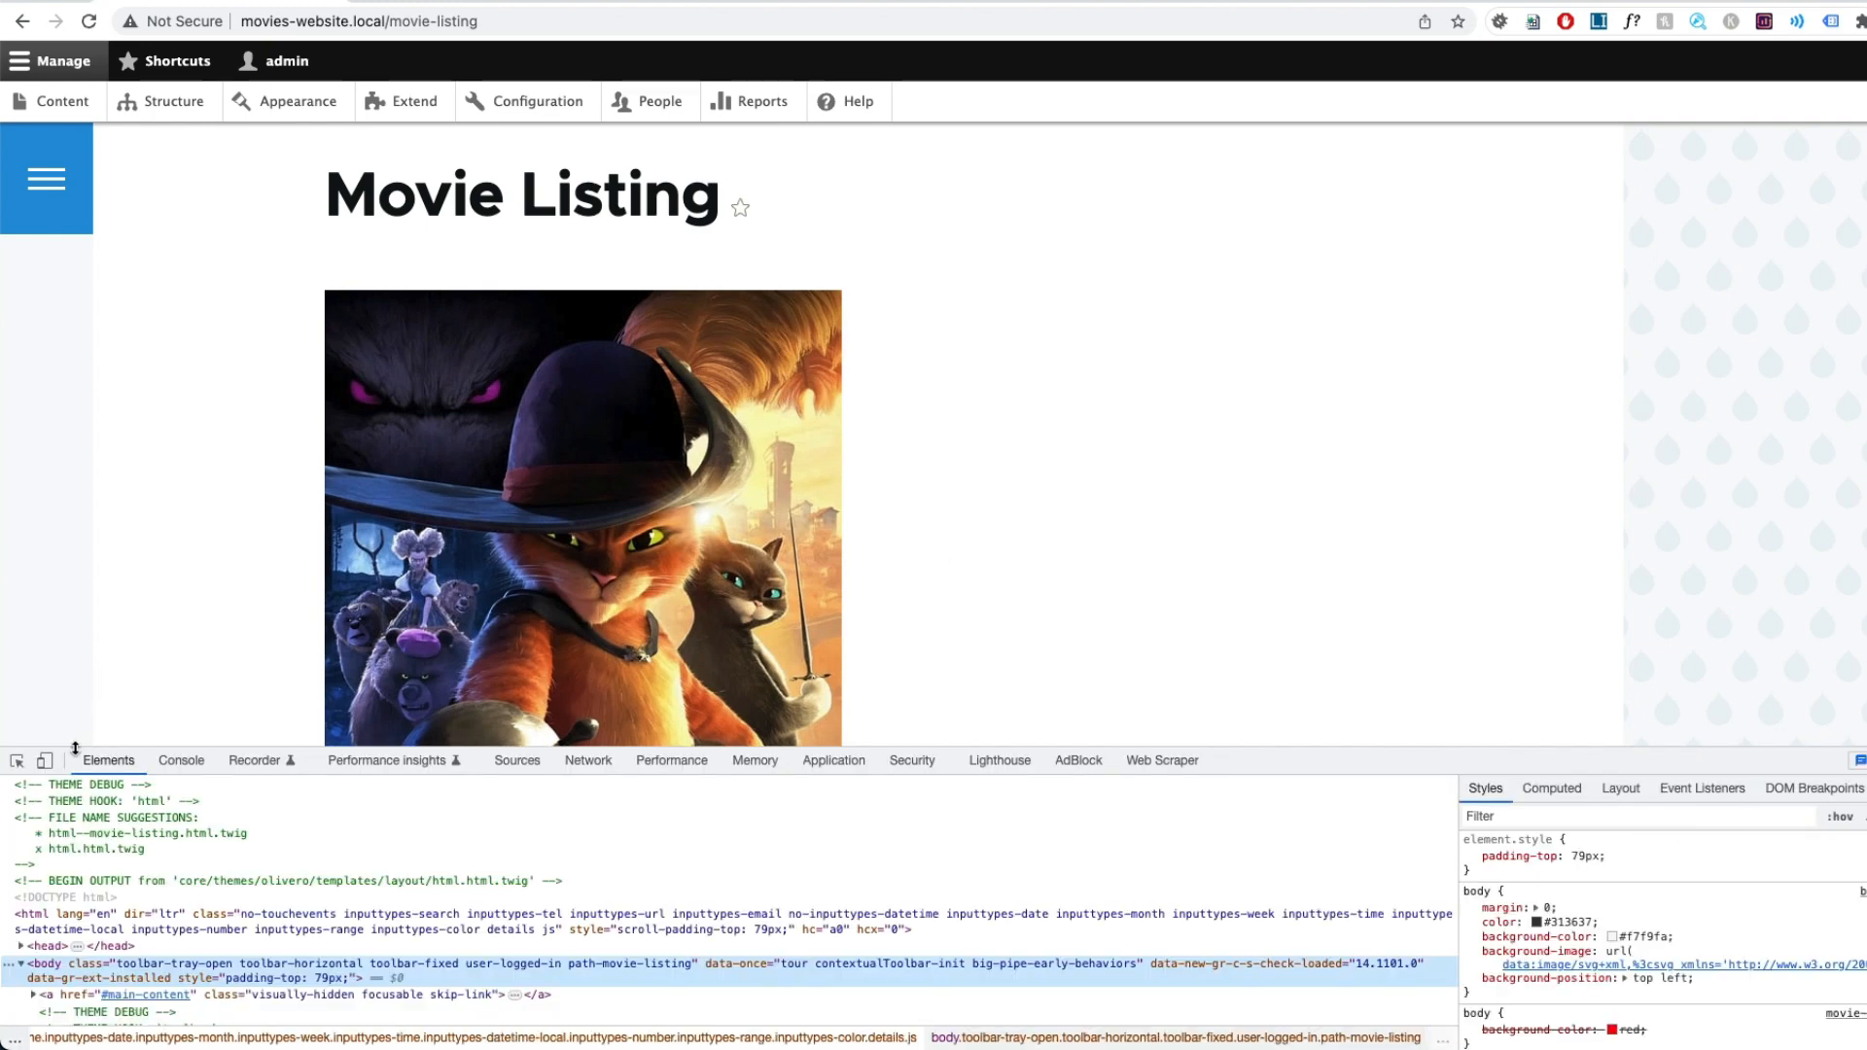
{"action": "left_click", "coordinate": [1469, 1030]}
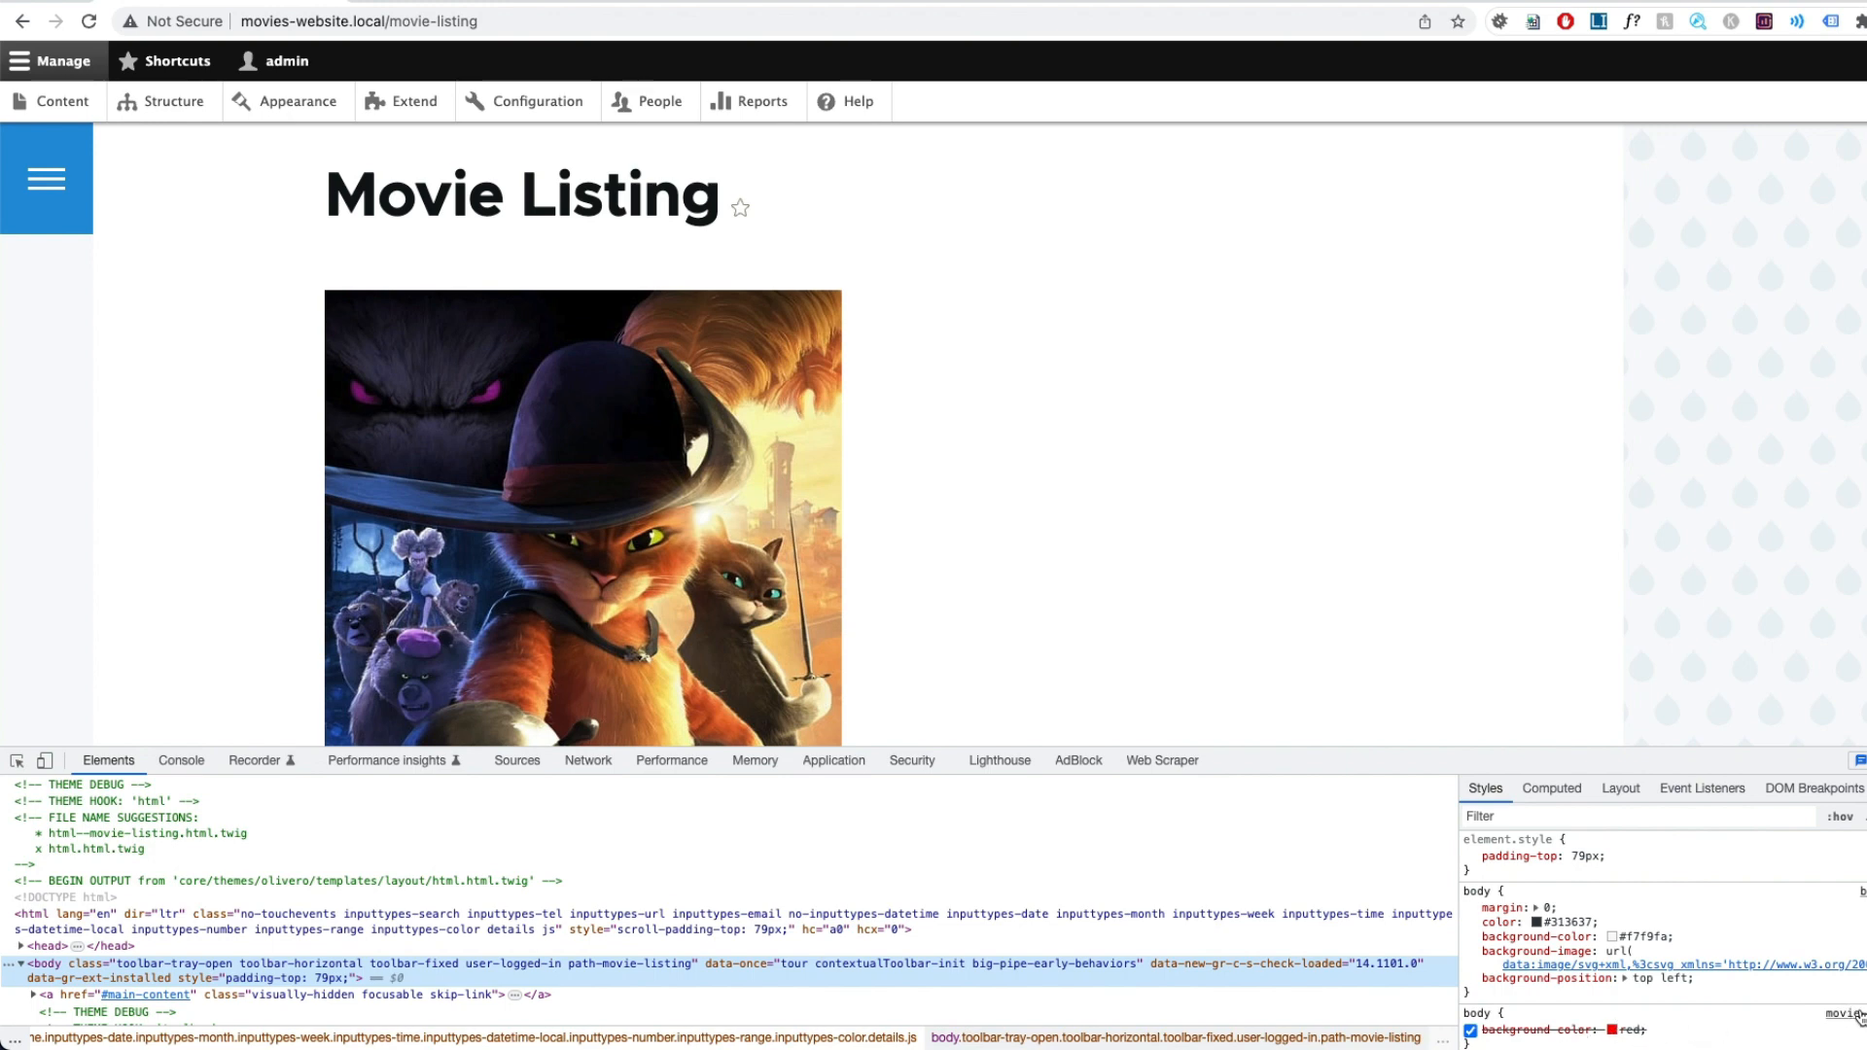
{"action": "mouse_move", "coordinate": [1691, 965]}
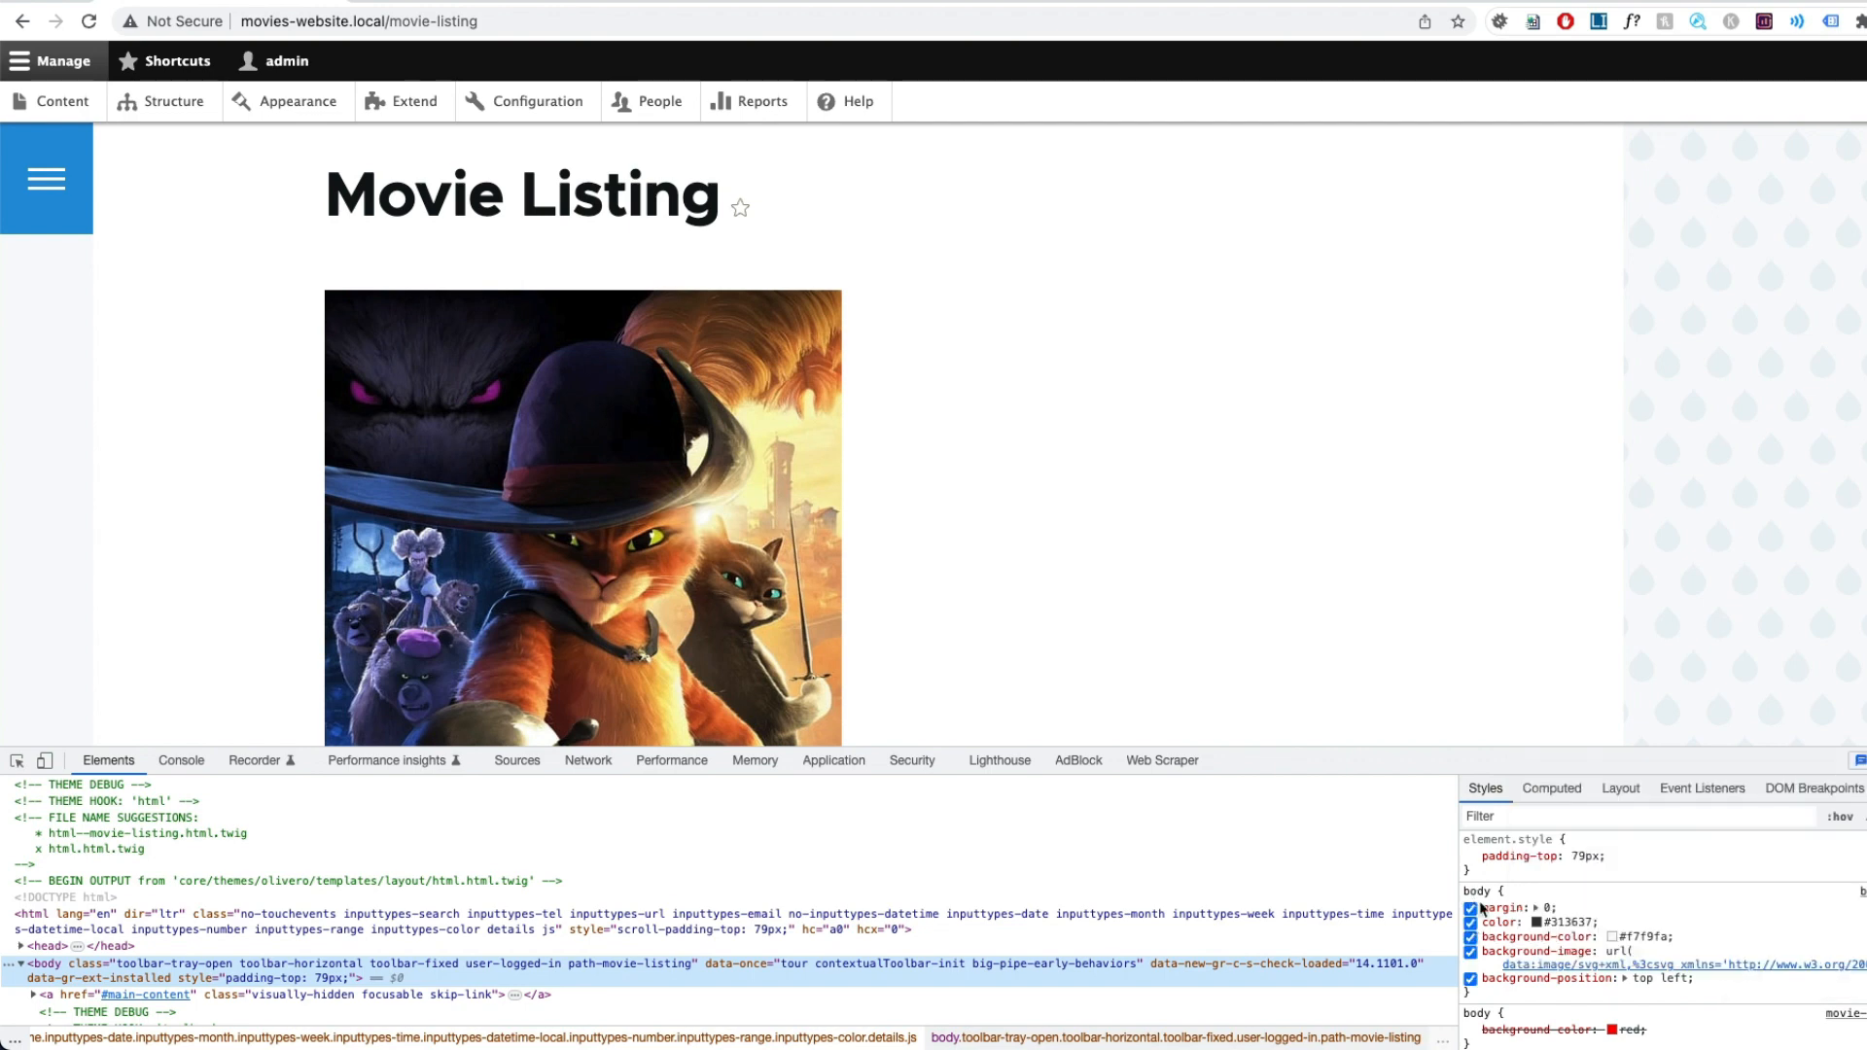
{"action": "mouse_move", "coordinate": [1834, 911]}
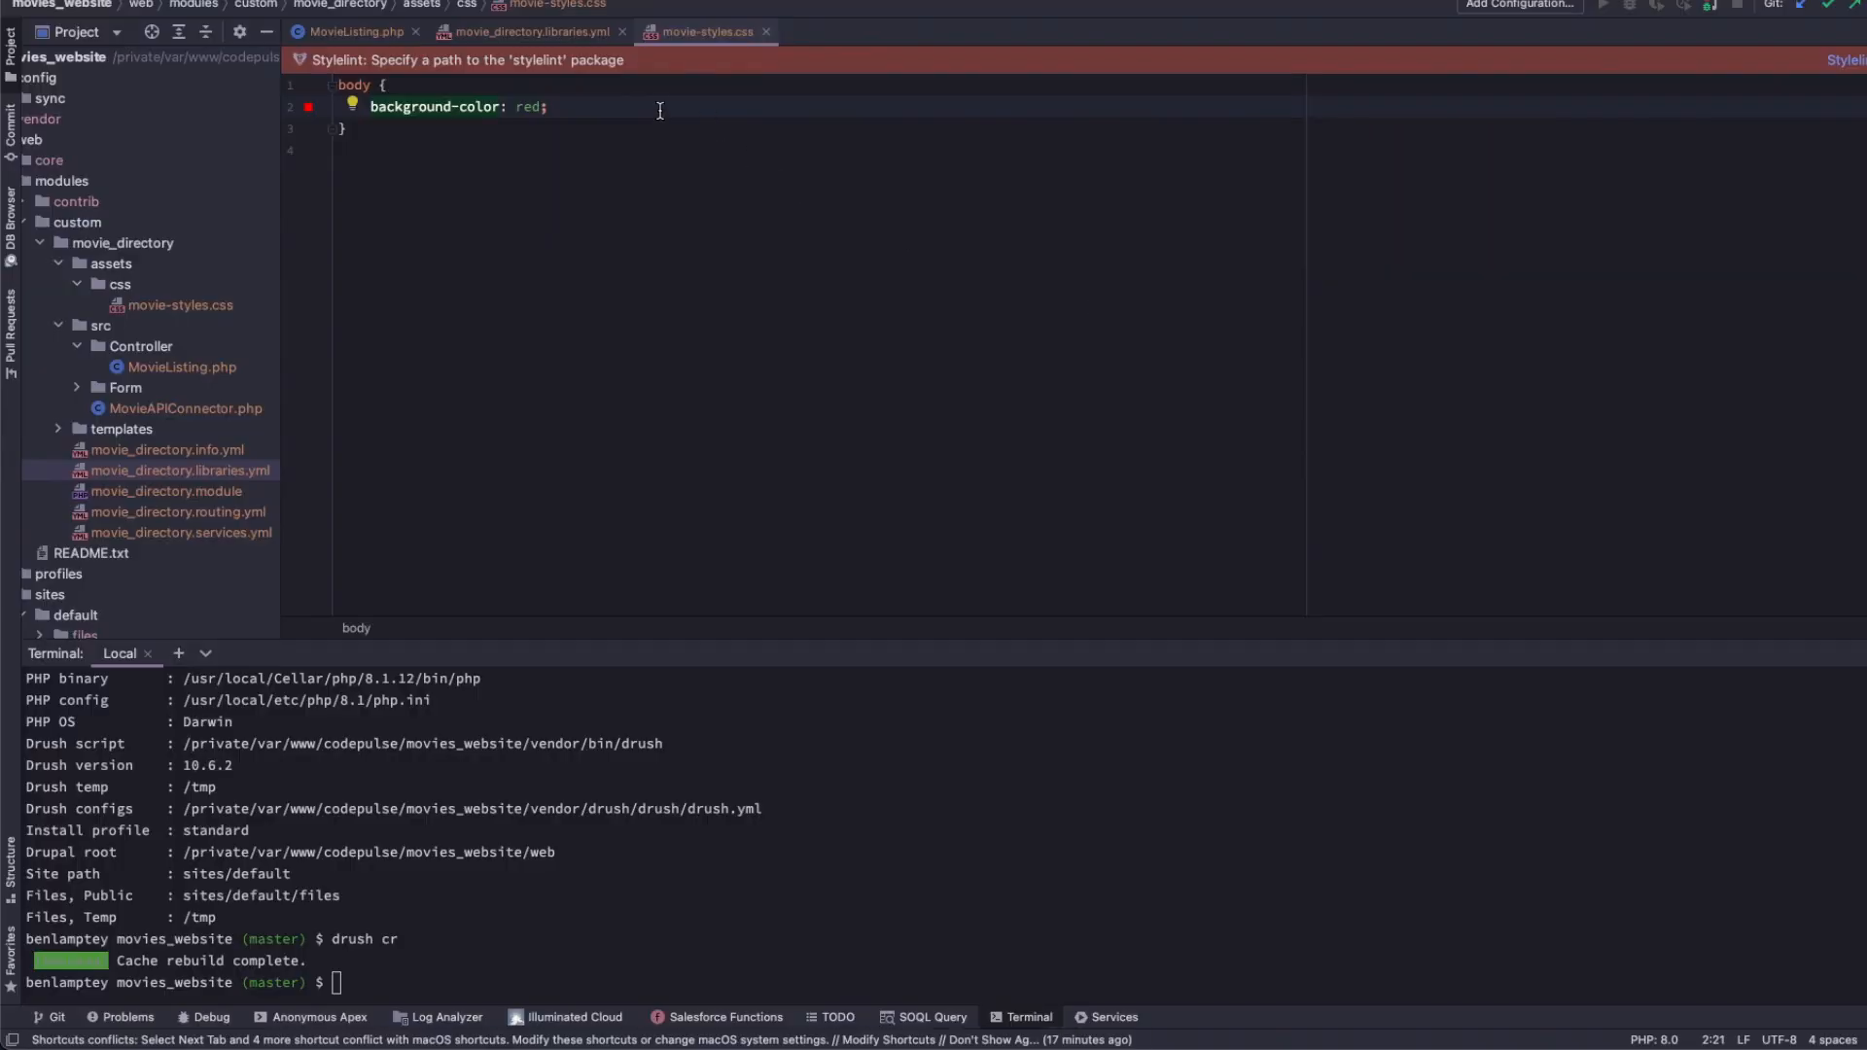
Append !important to the body's background-color: red declaration.
{"action": "type", "text": "!important"}
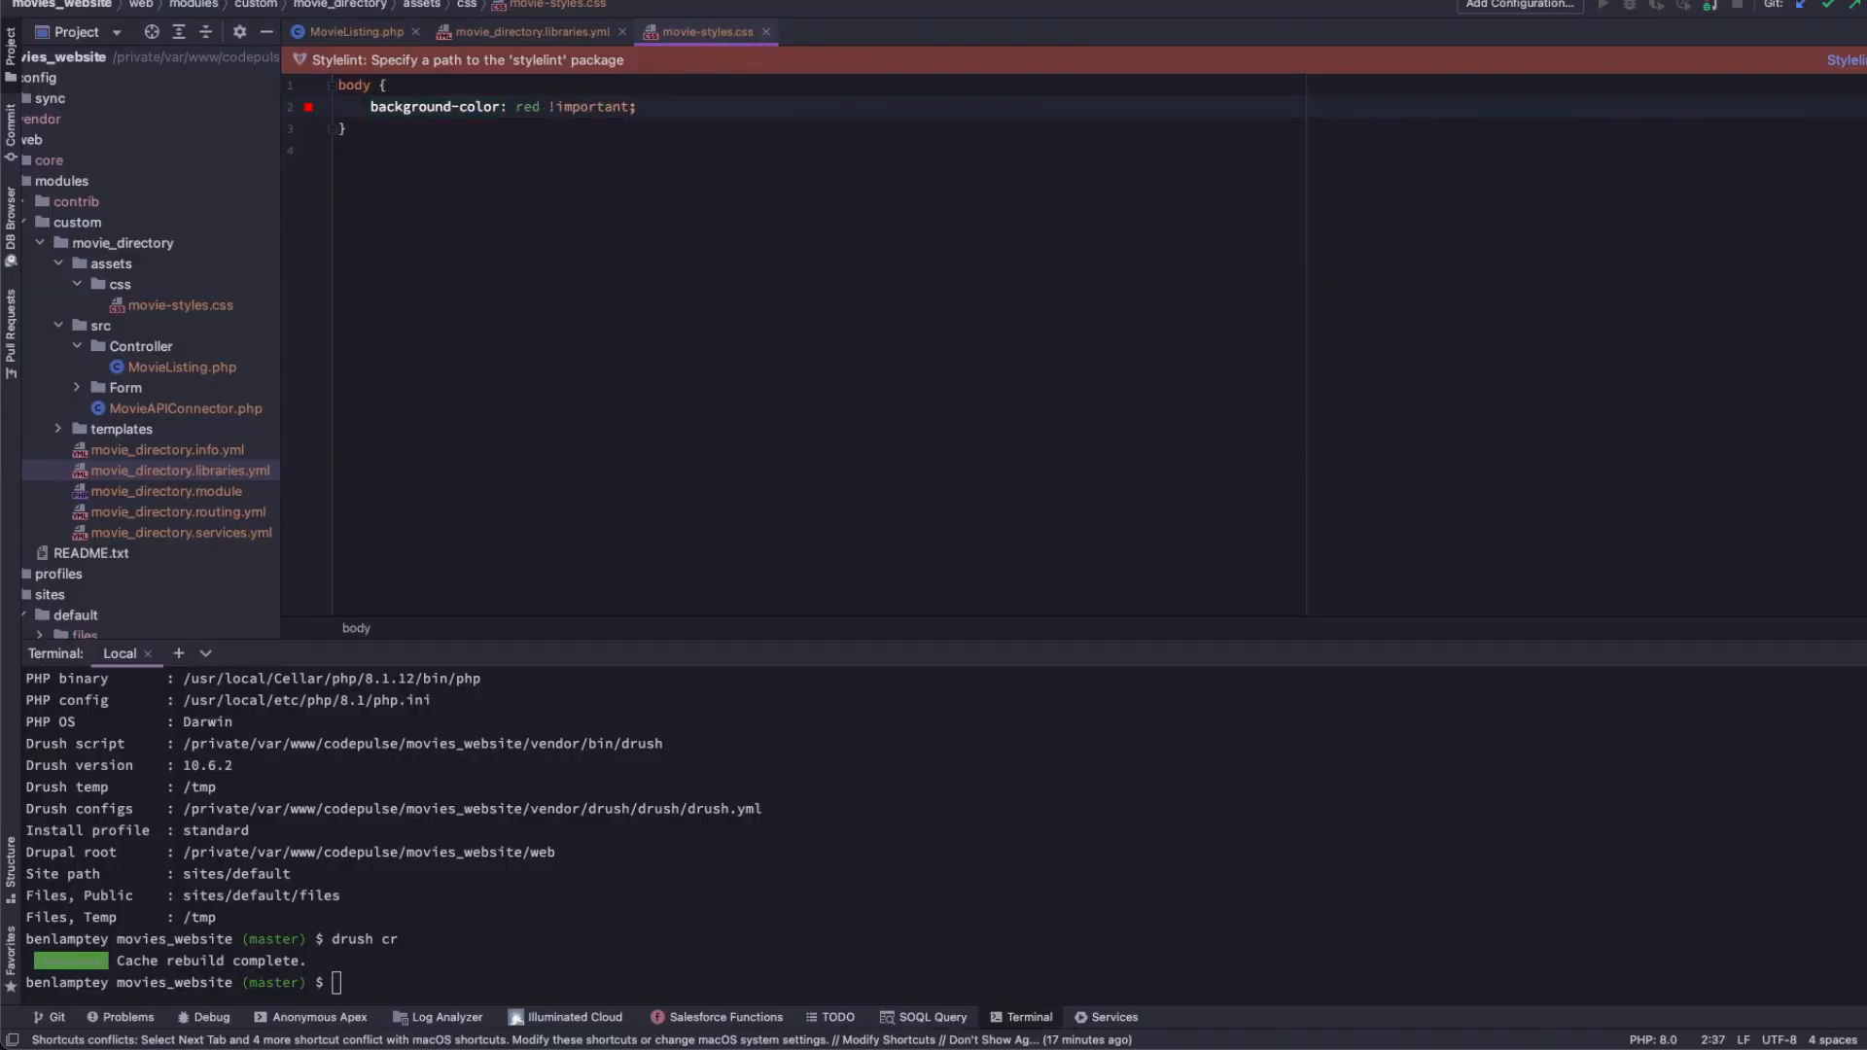
{"action": "mouse_move", "coordinate": [627, 196]}
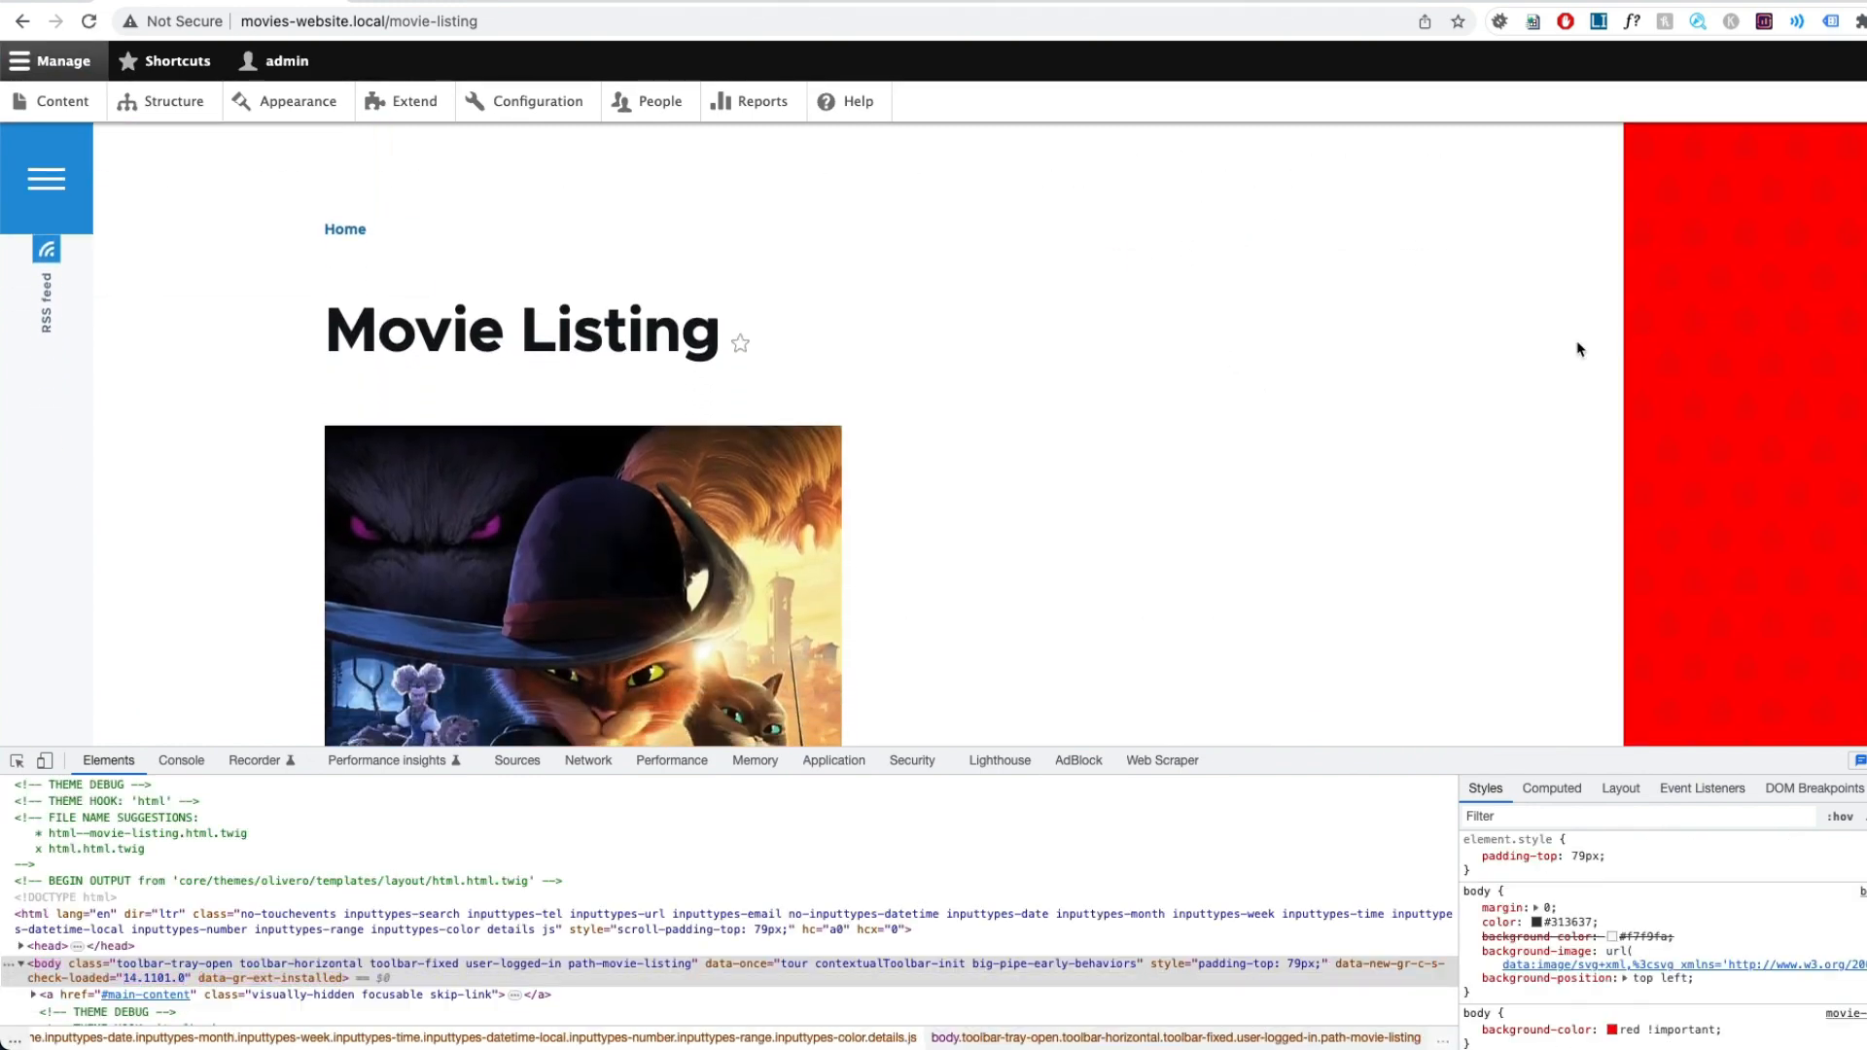
{"action": "mouse_move", "coordinate": [1766, 344]}
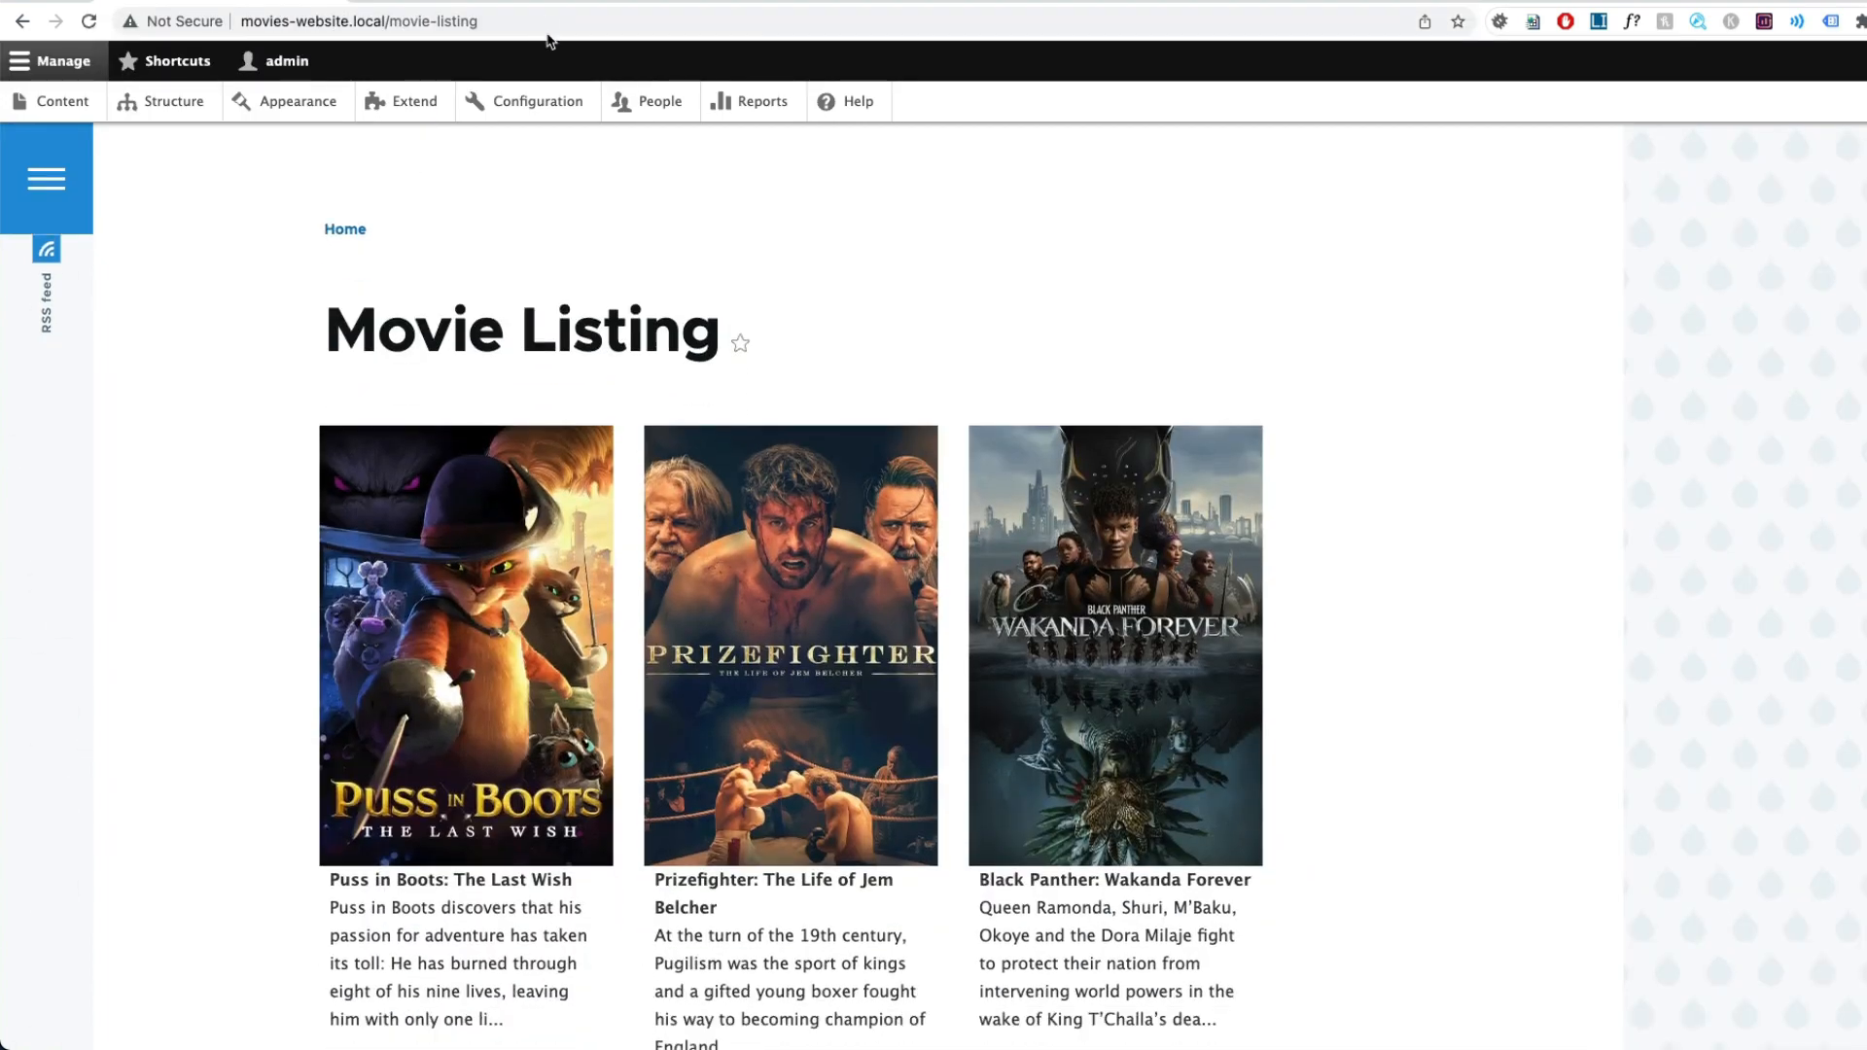
Scroll the three-column movie card grid down to Ant-Man and the Wasp: Quantumania.
{"action": "scroll", "scroll_direction": "down", "scroll_amount": 3}
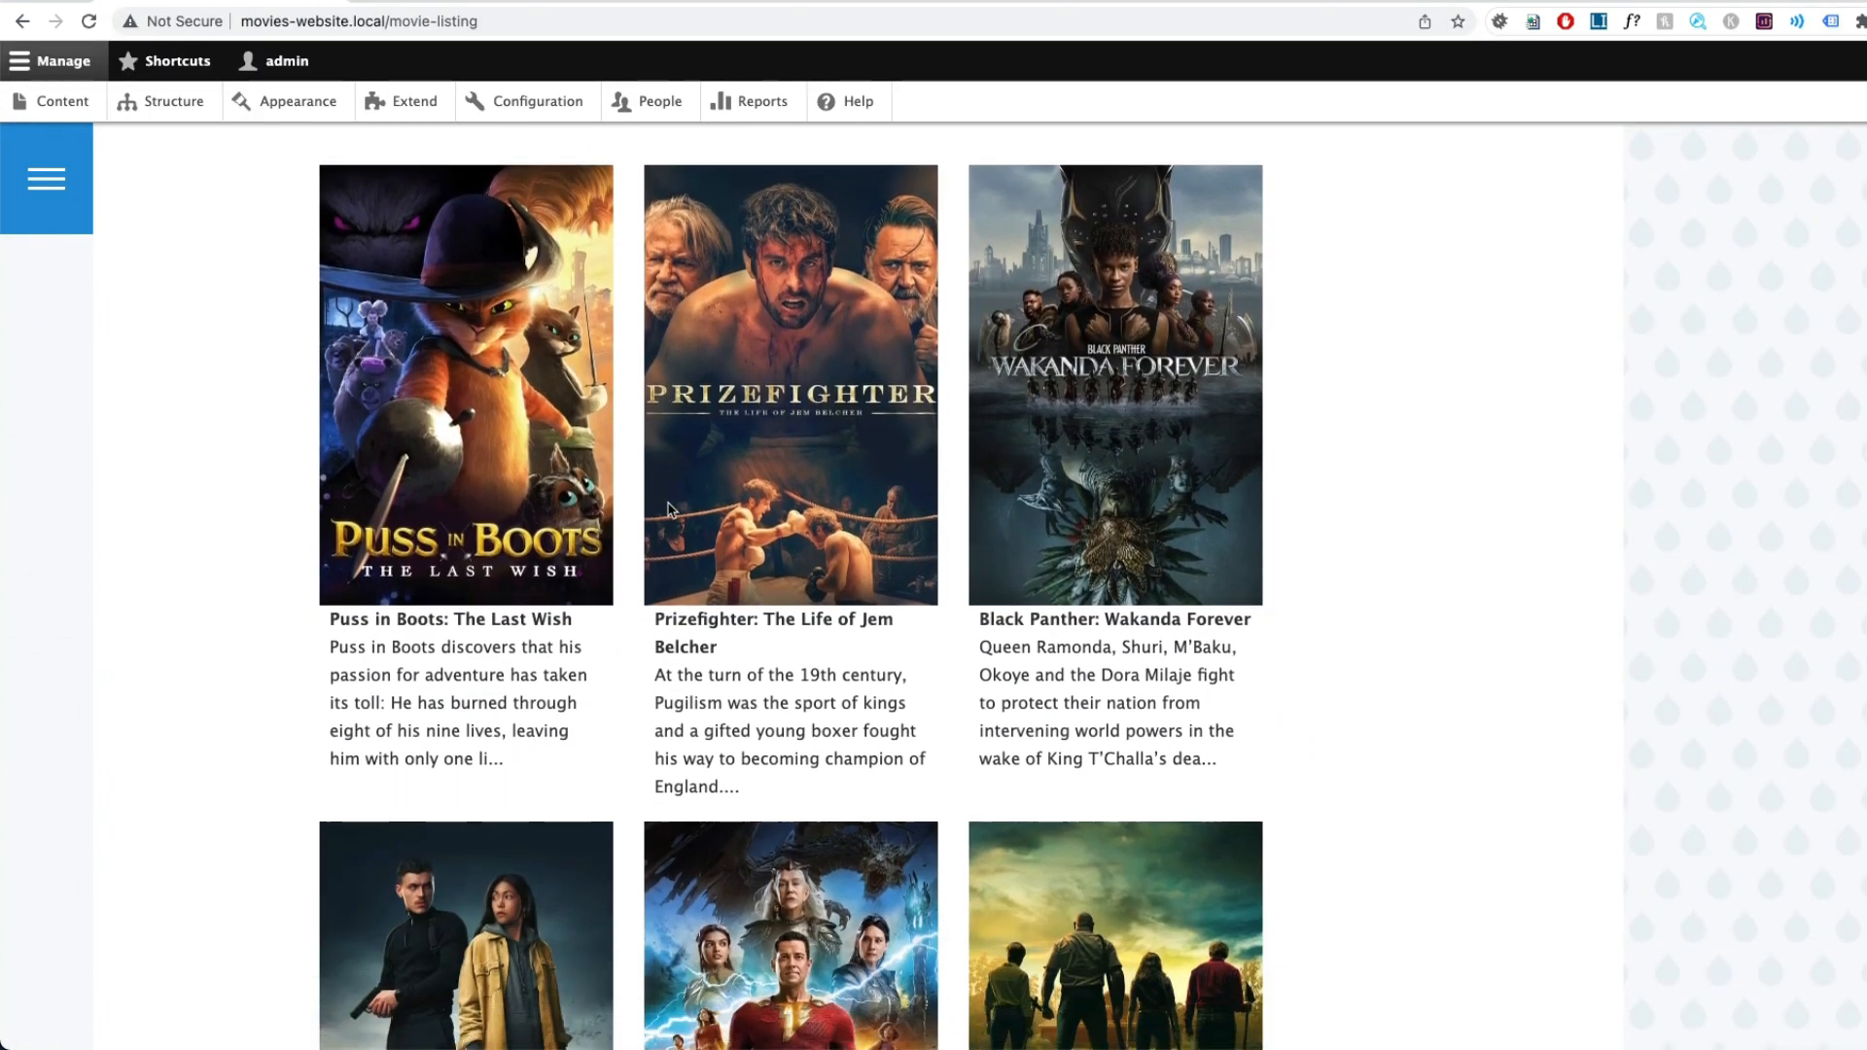
{"action": "scroll", "scroll_direction": "down", "scroll_amount": 3}
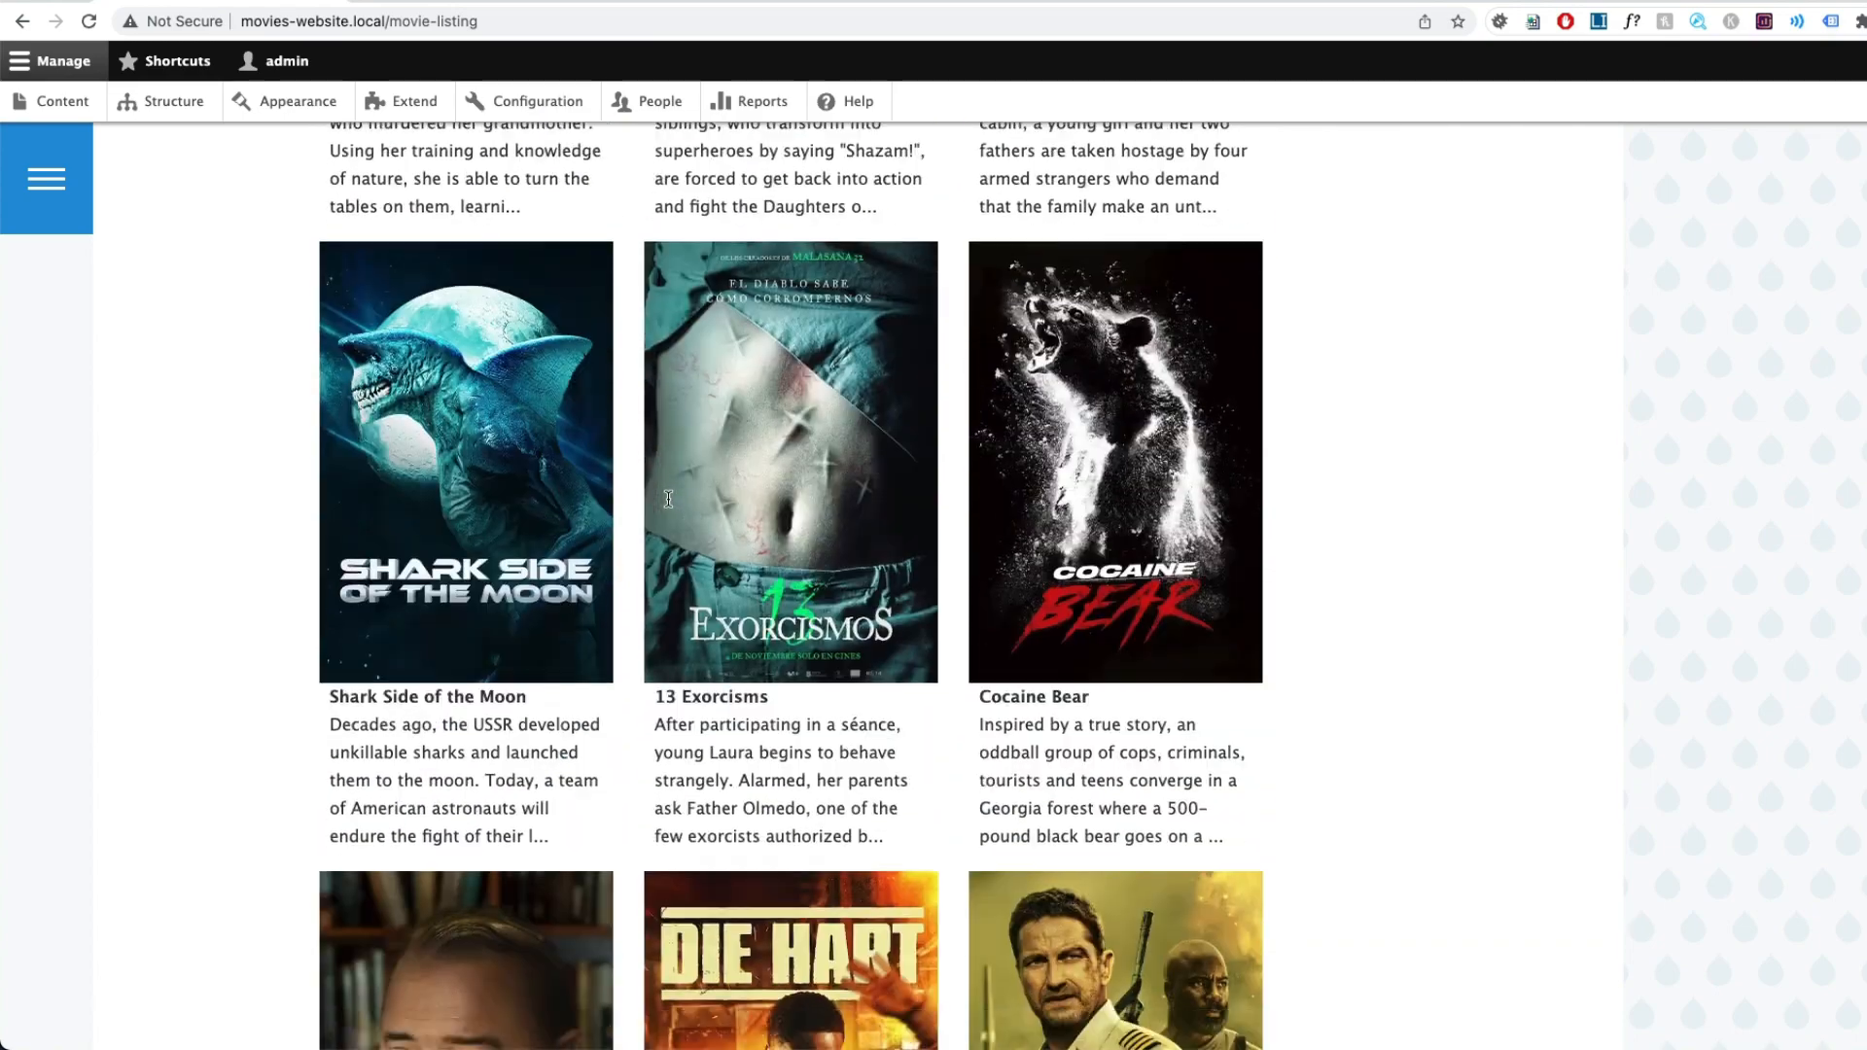
{"action": "scroll", "scroll_direction": "down", "scroll_amount": 3}
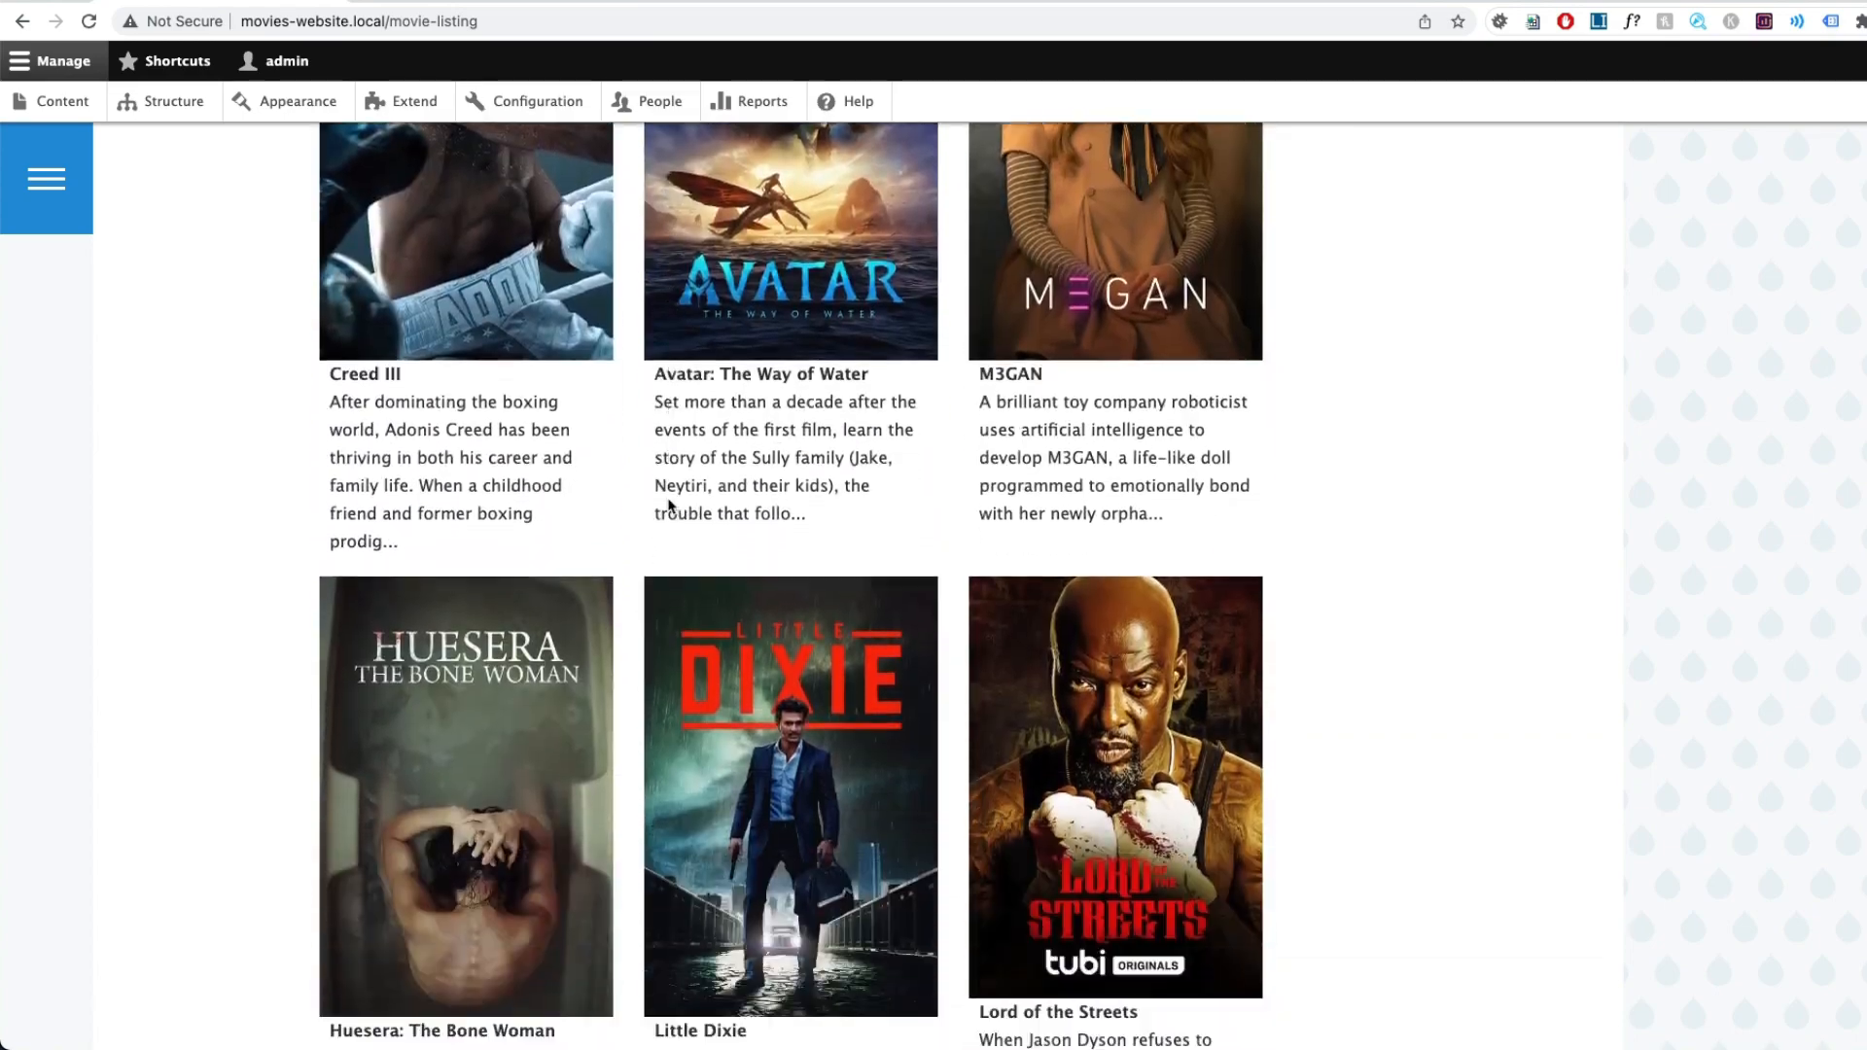
{"action": "scroll", "scroll_direction": "down", "scroll_amount": 3}
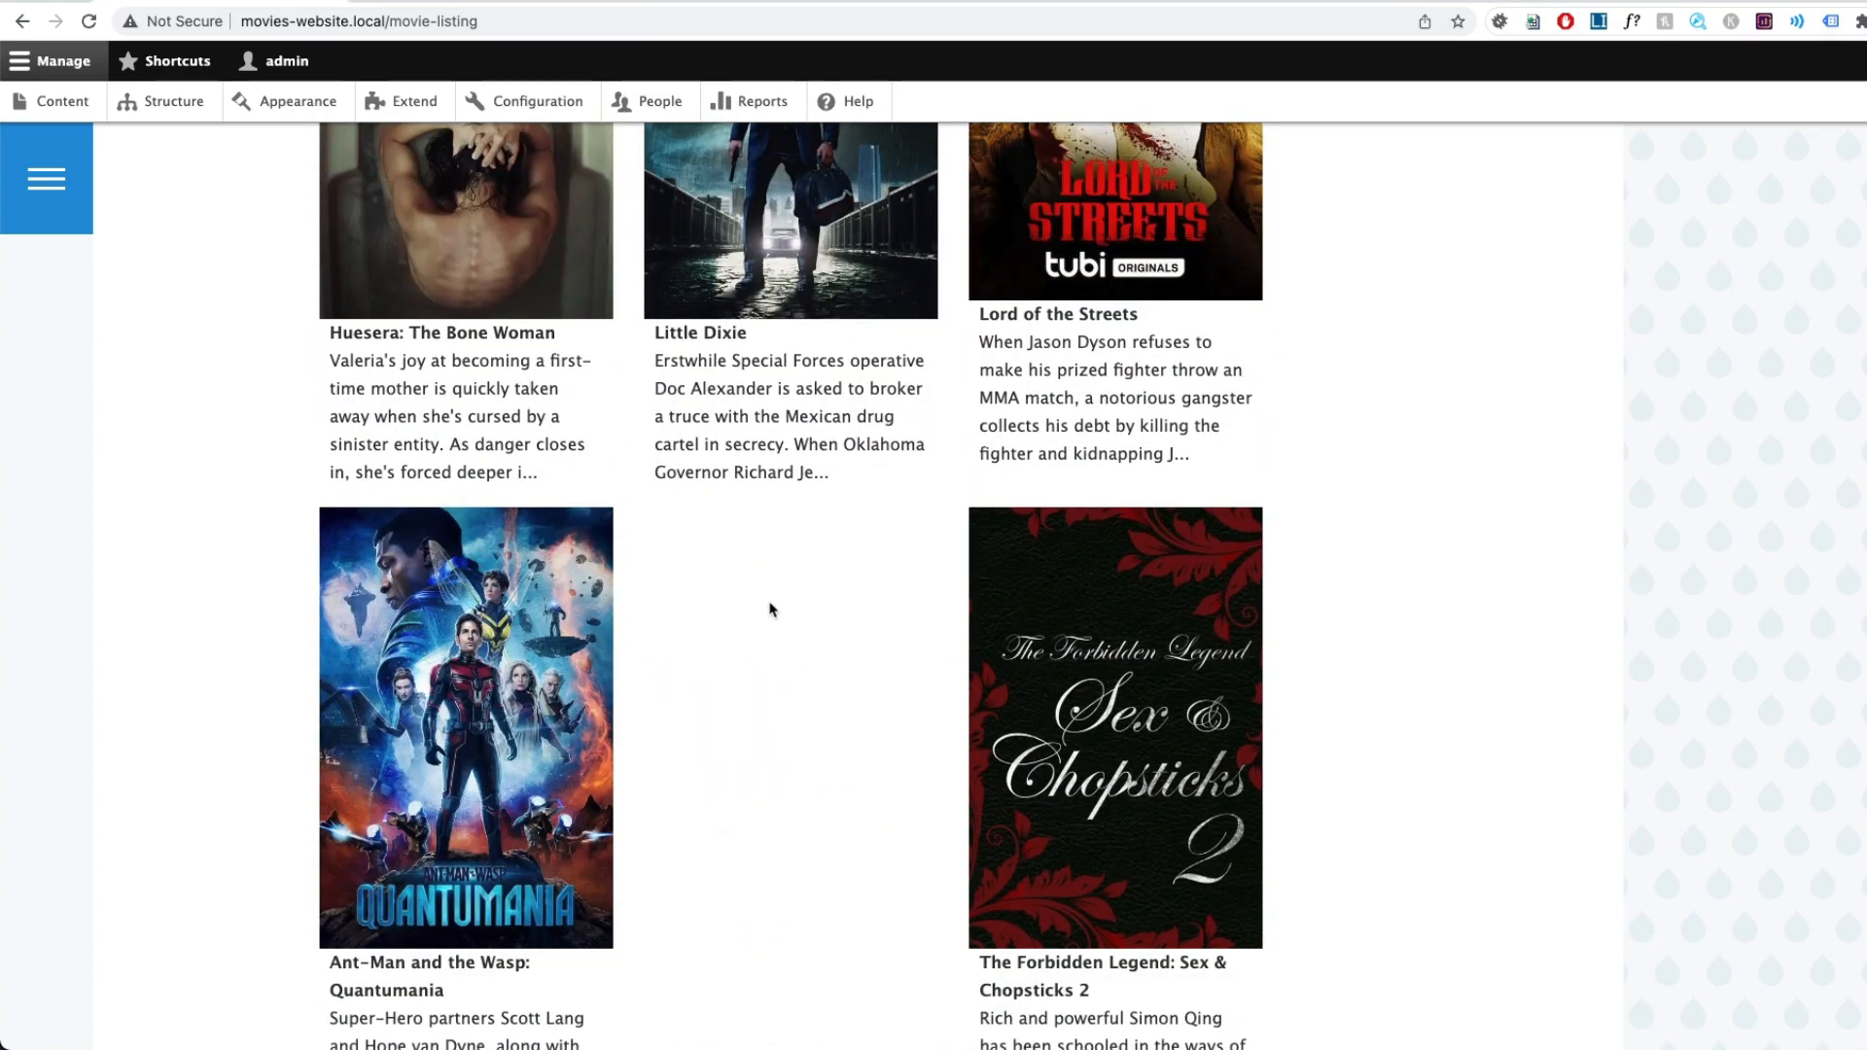
{"action": "mouse_move", "coordinate": [789, 449]}
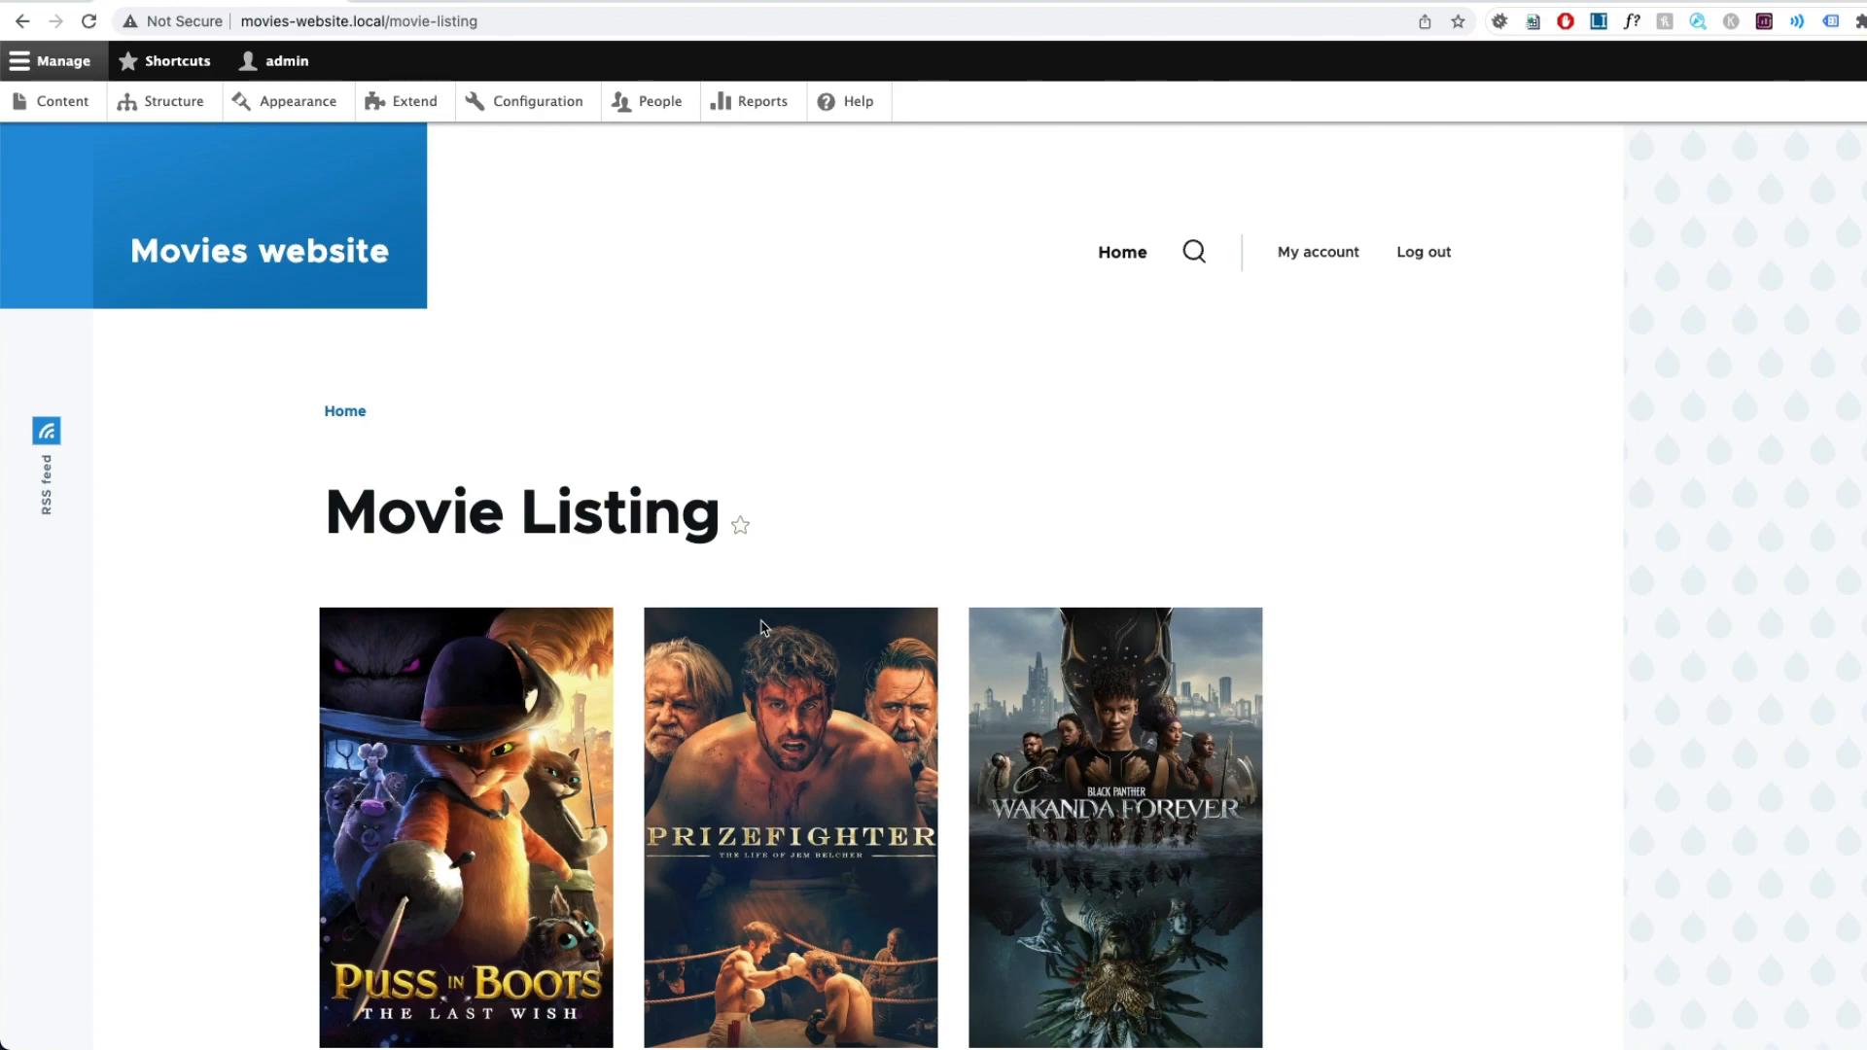
{"action": "scroll", "scroll_direction": "down", "scroll_amount": 3}
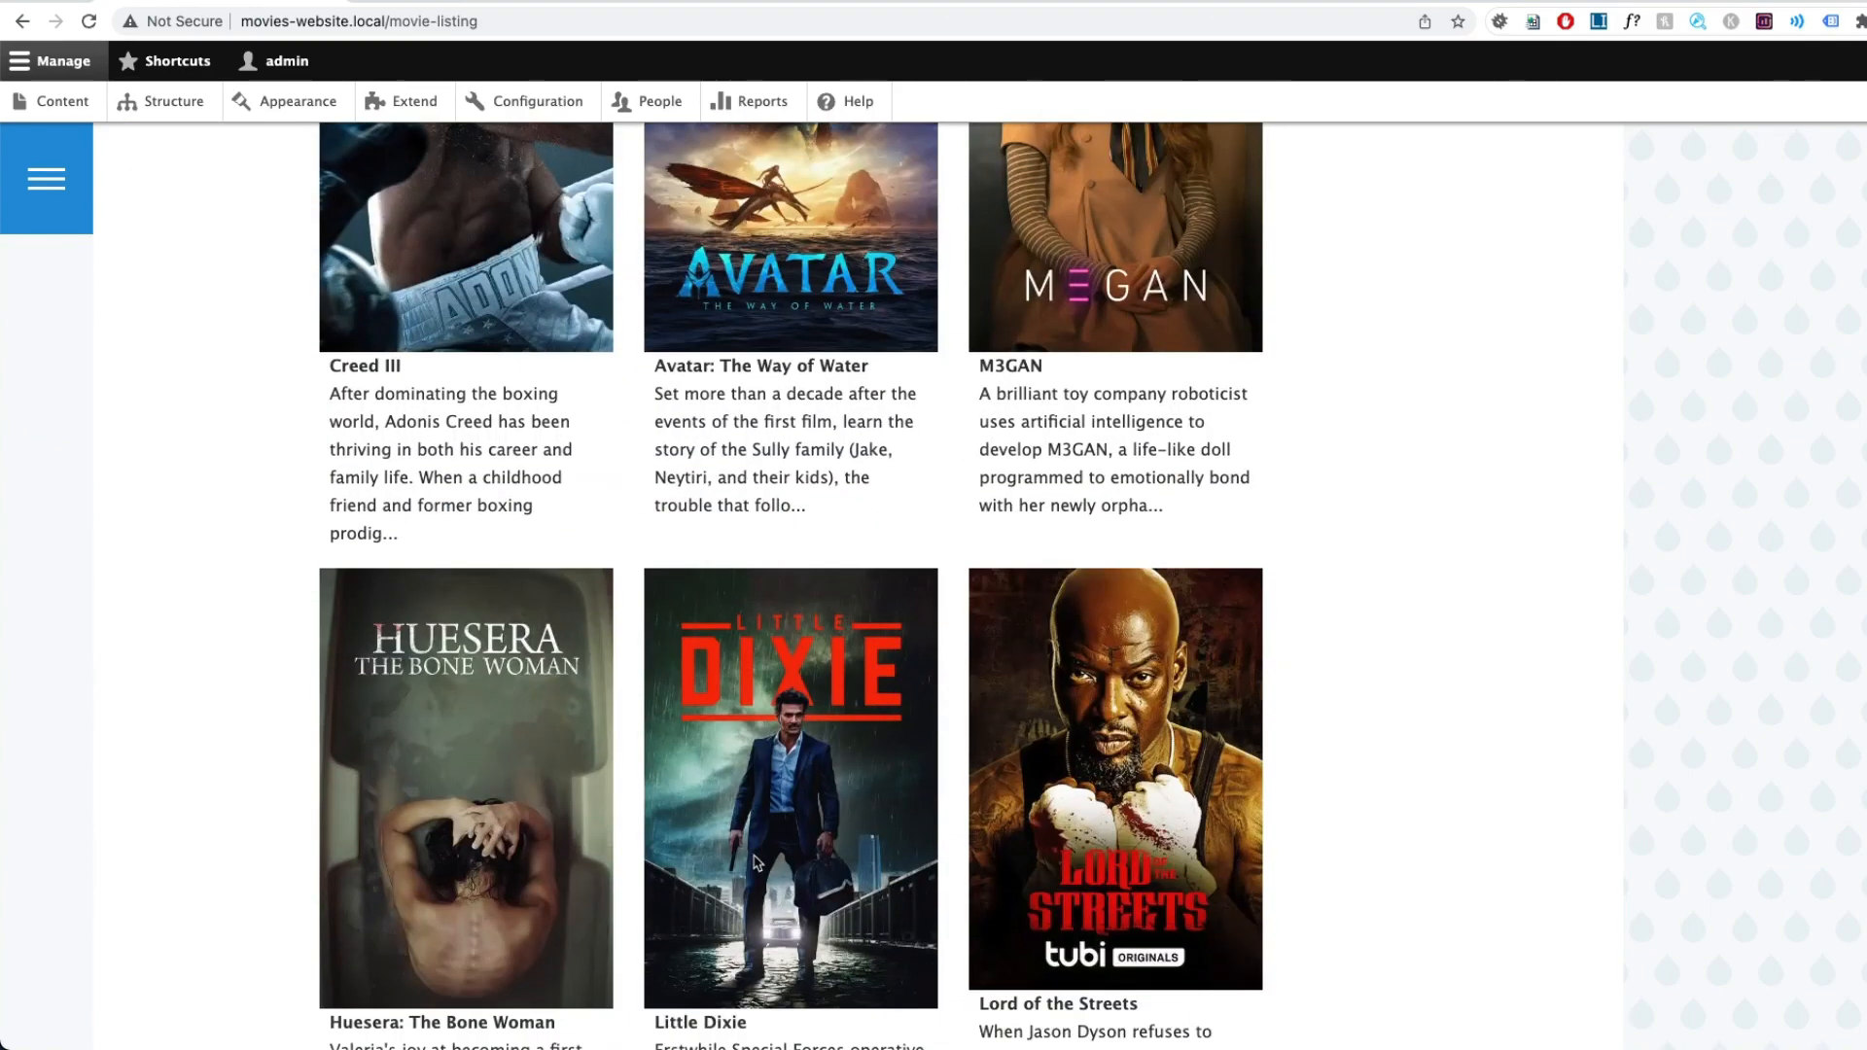
{"action": "scroll", "scroll_direction": "down", "scroll_amount": 3}
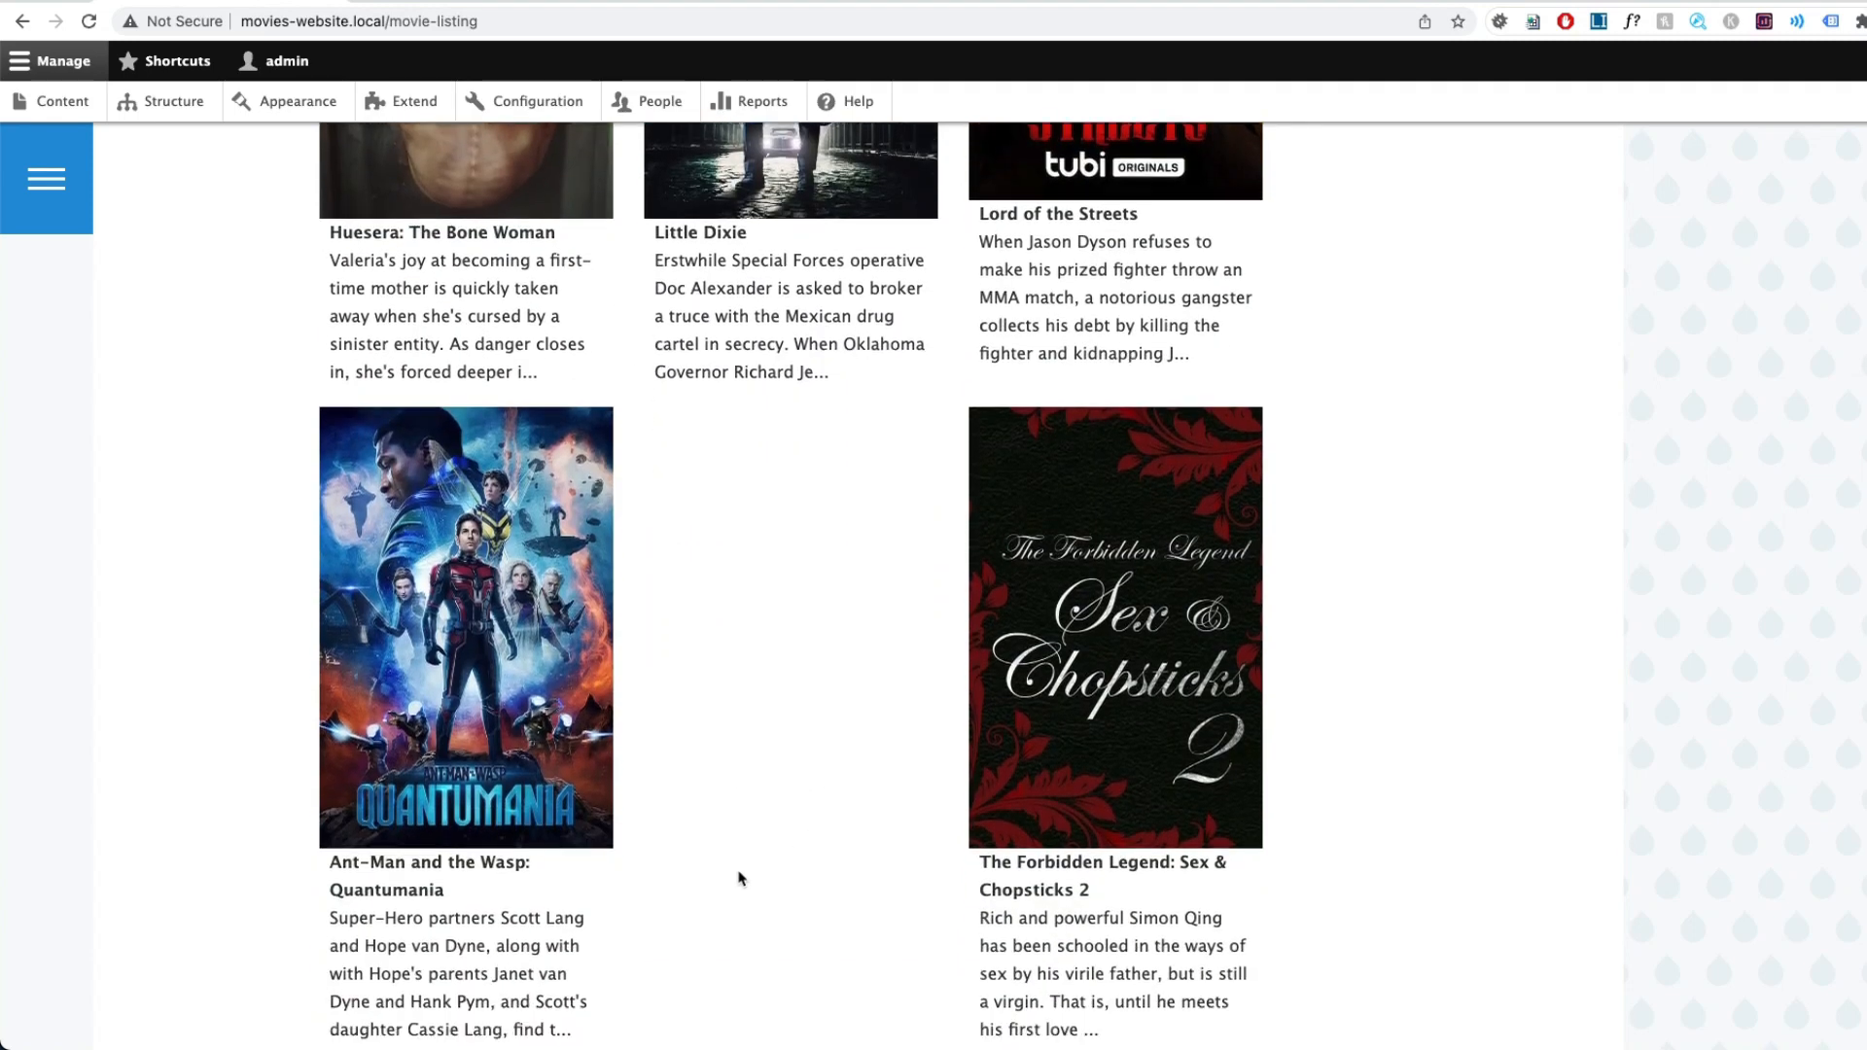
{"action": "scroll", "scroll_direction": "down", "scroll_amount": 3}
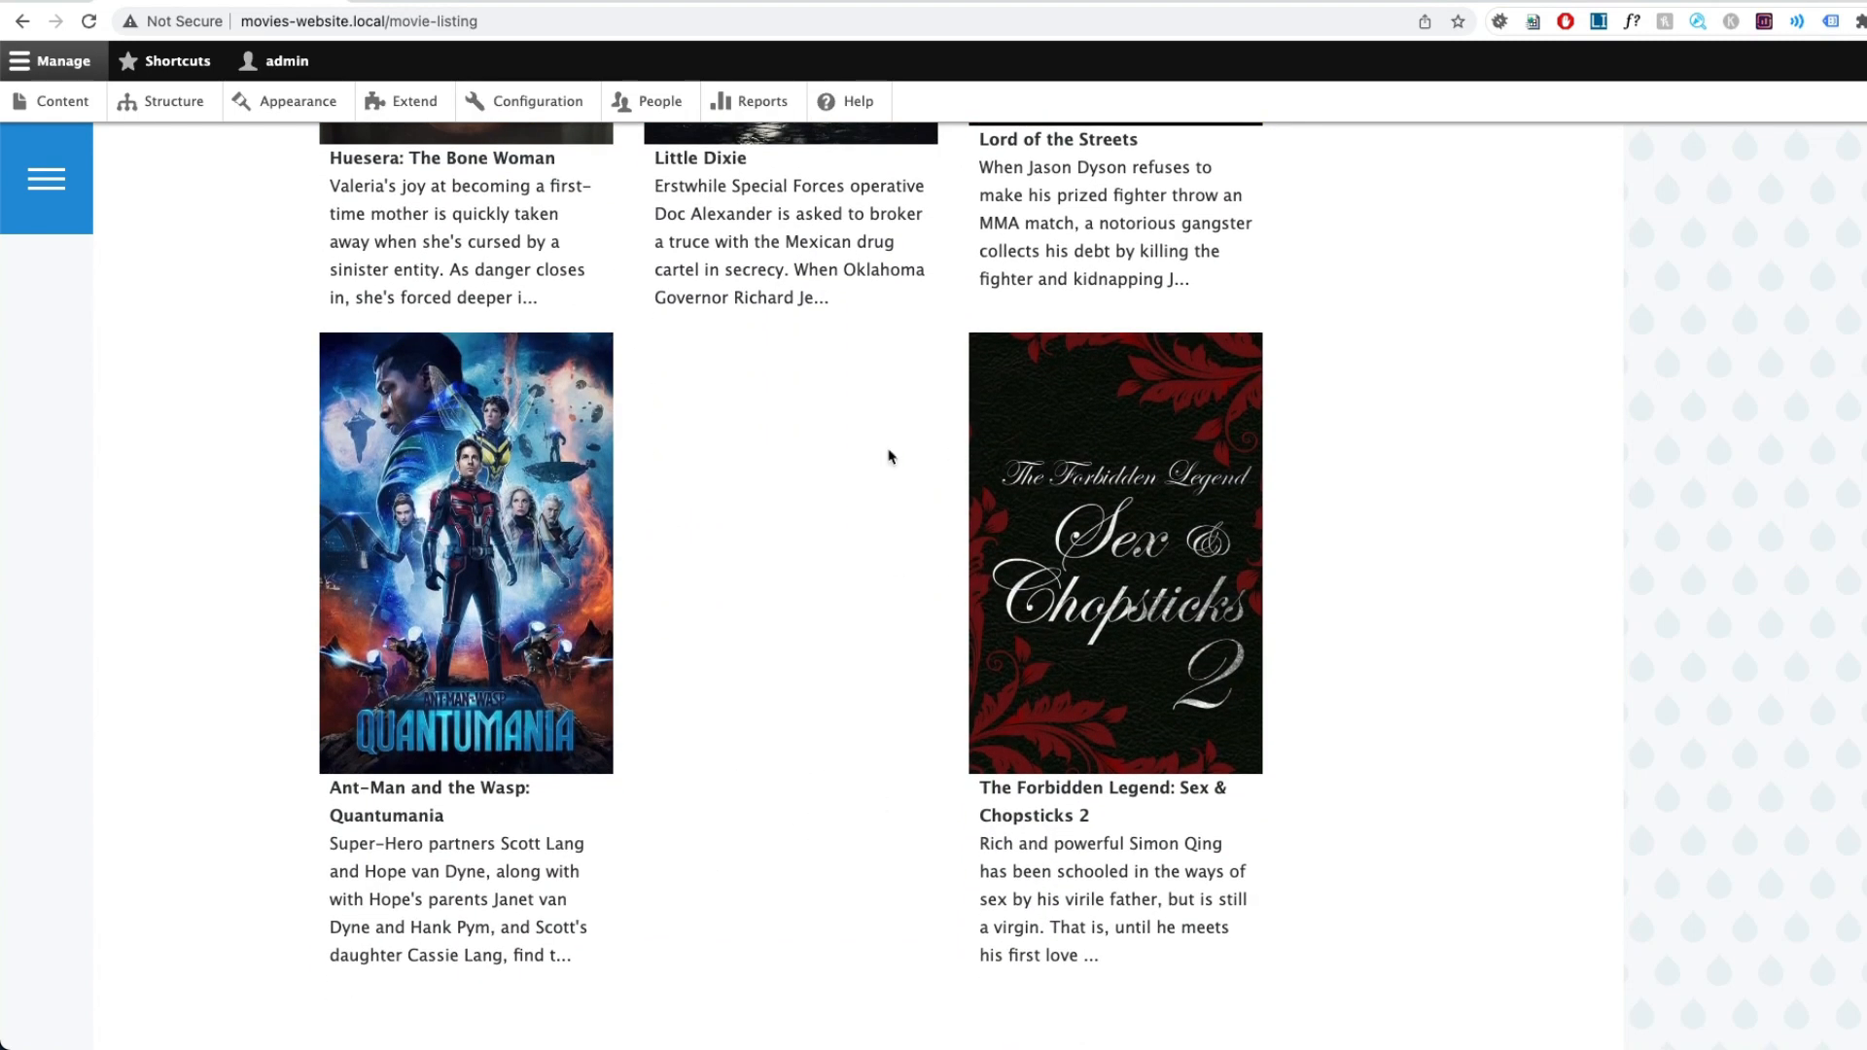
{"action": "mouse_move", "coordinate": [665, 362]}
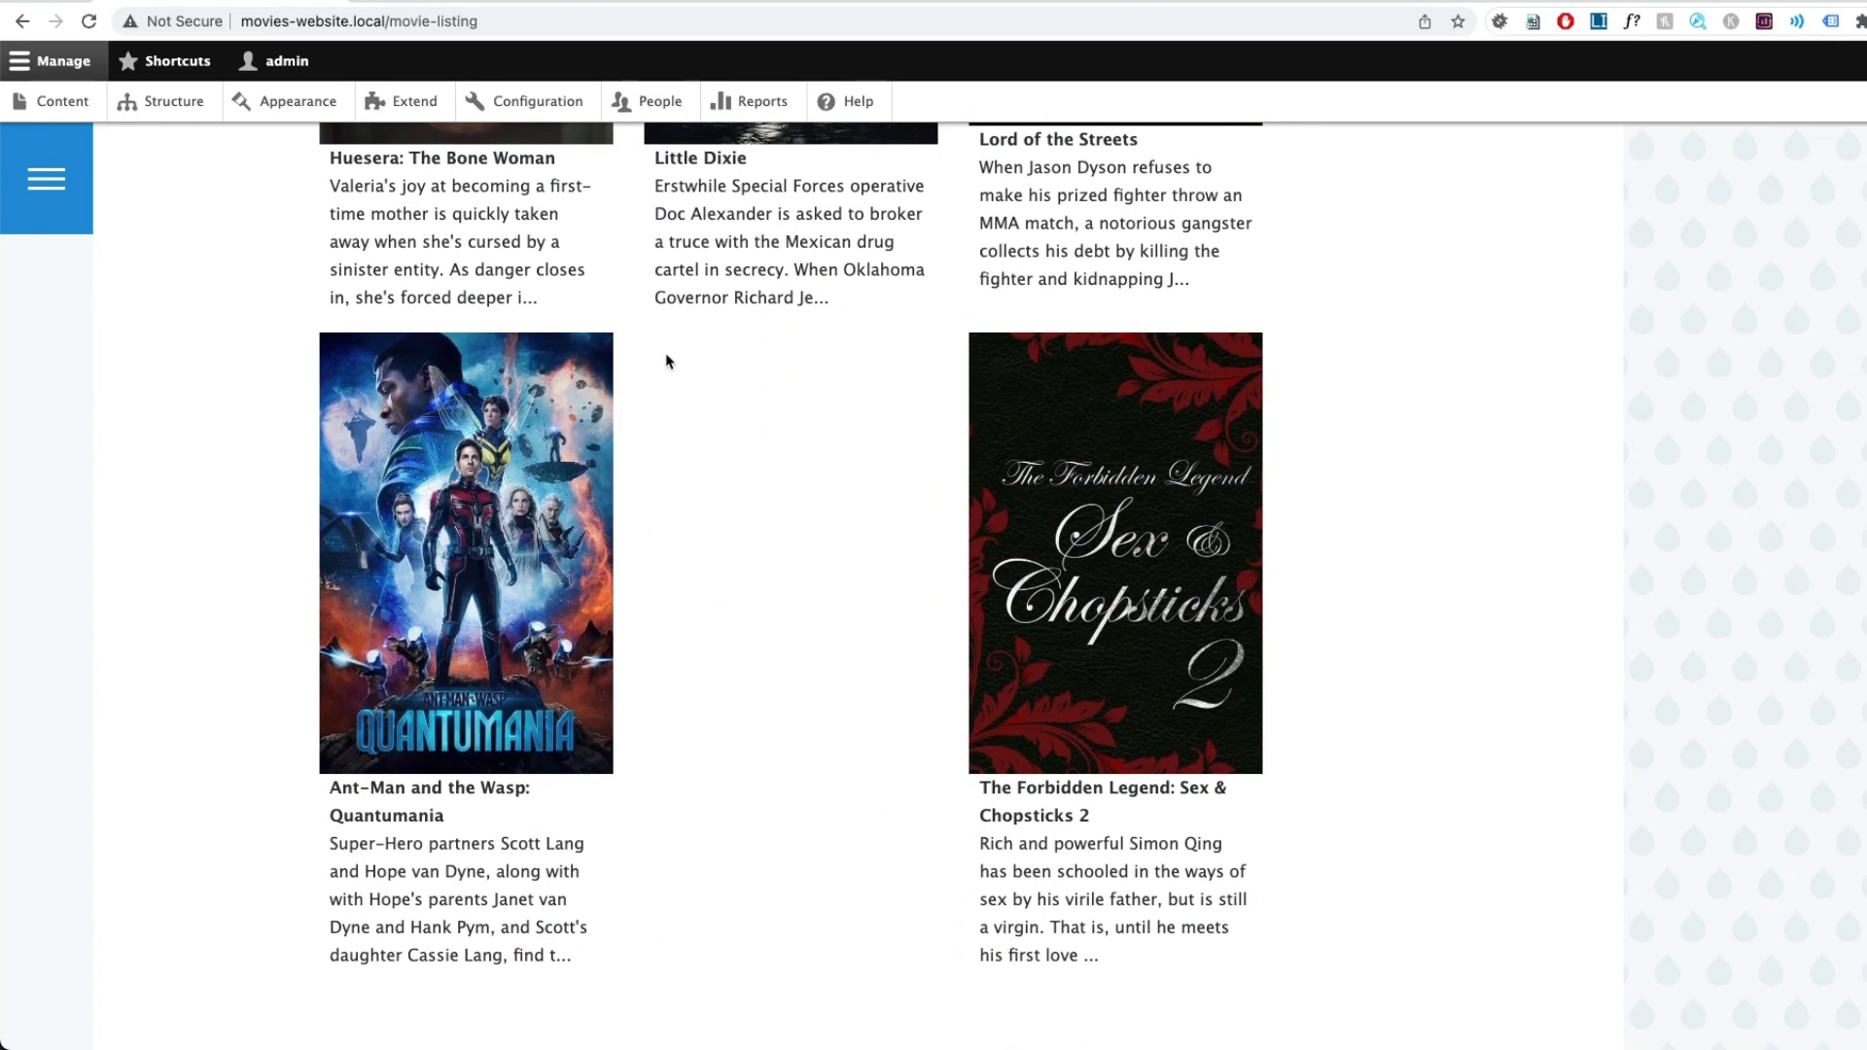